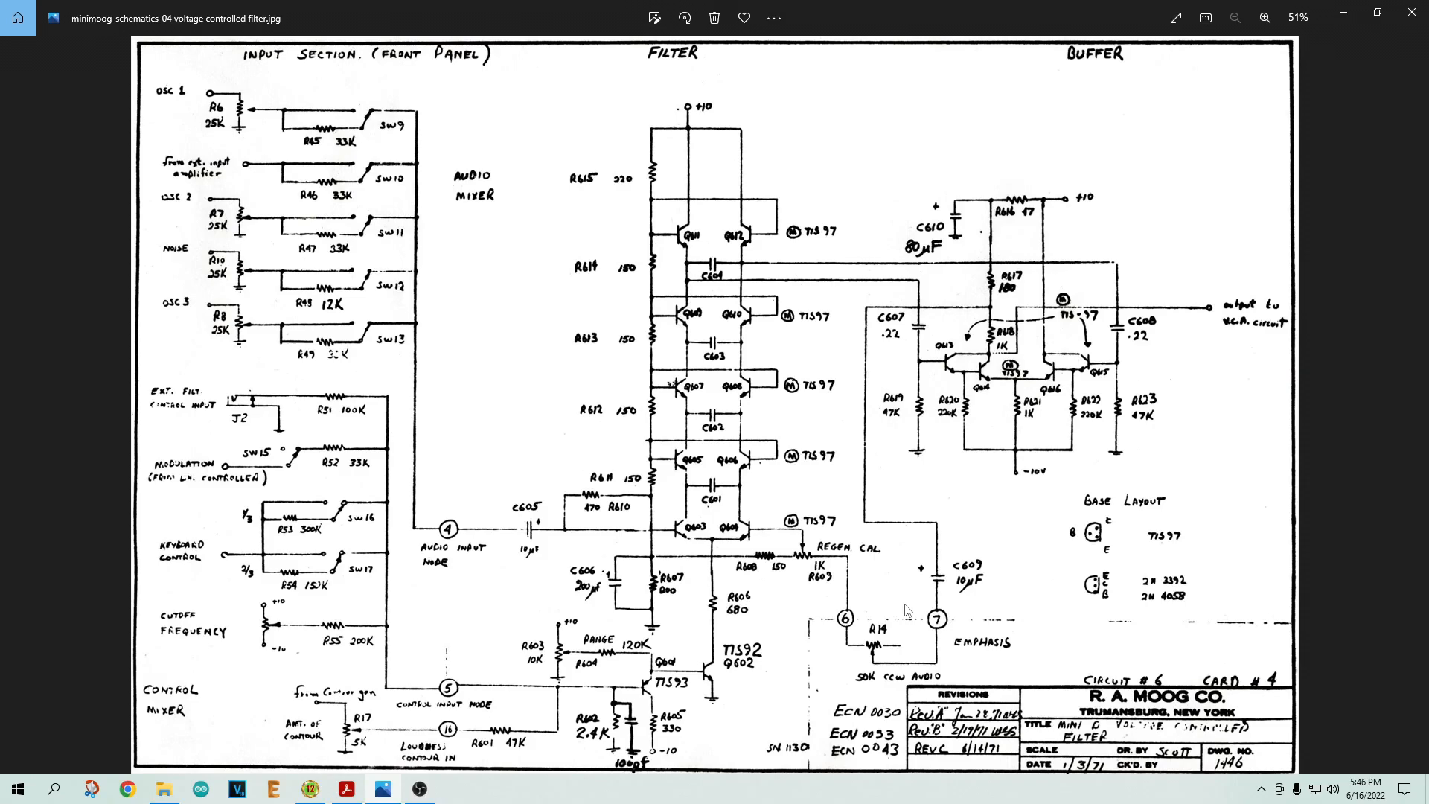
mouse_move(926, 540)
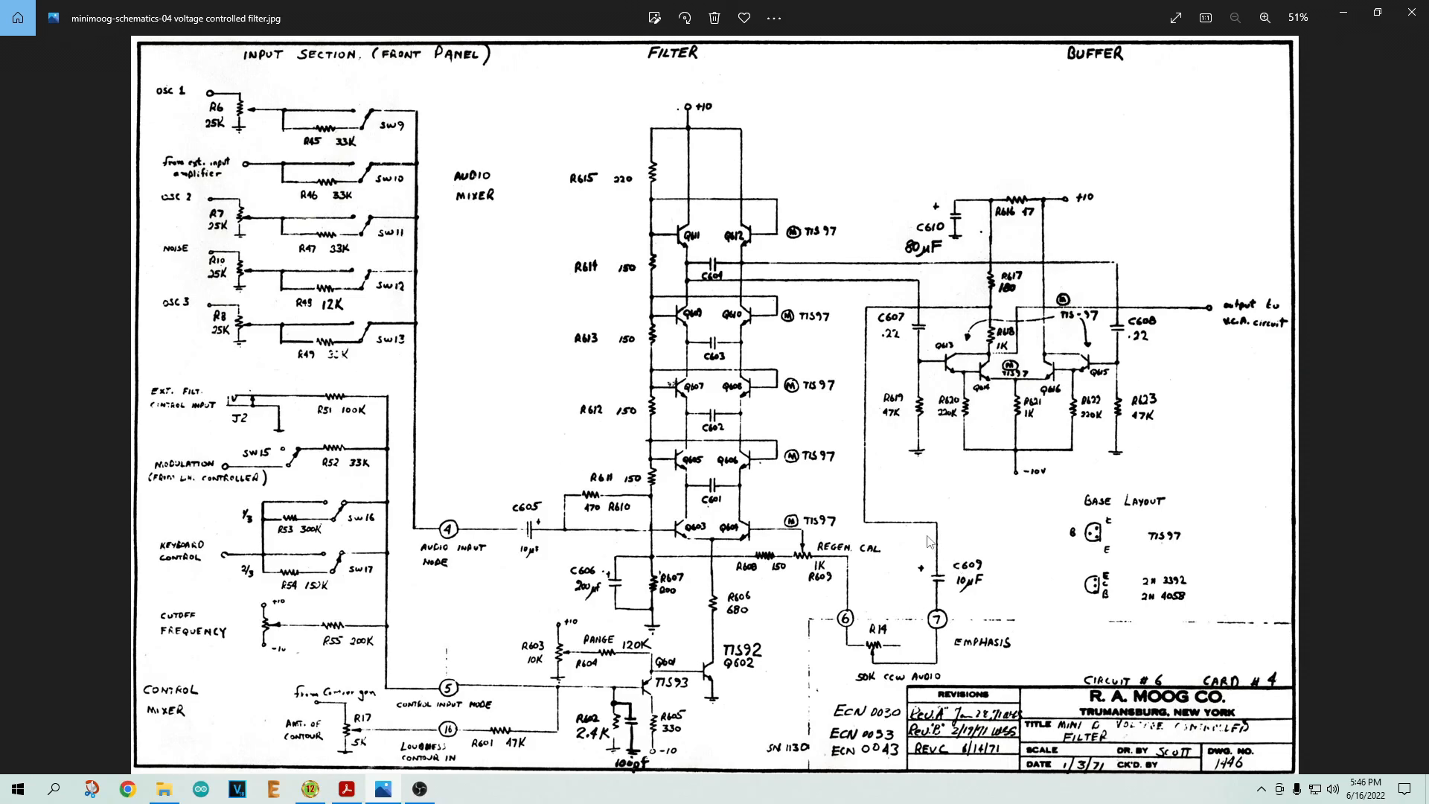
mouse_move(431, 774)
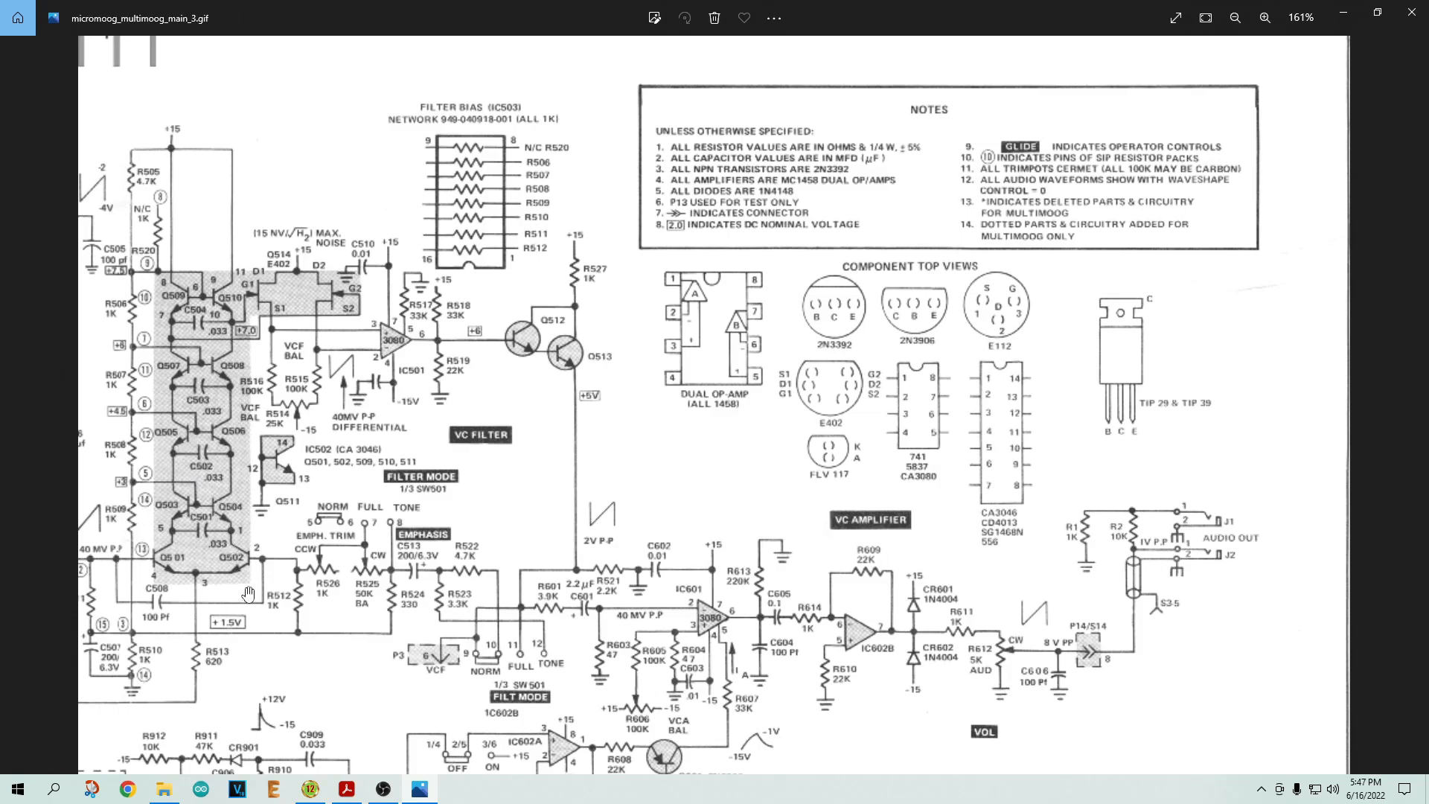
mouse_move(248, 678)
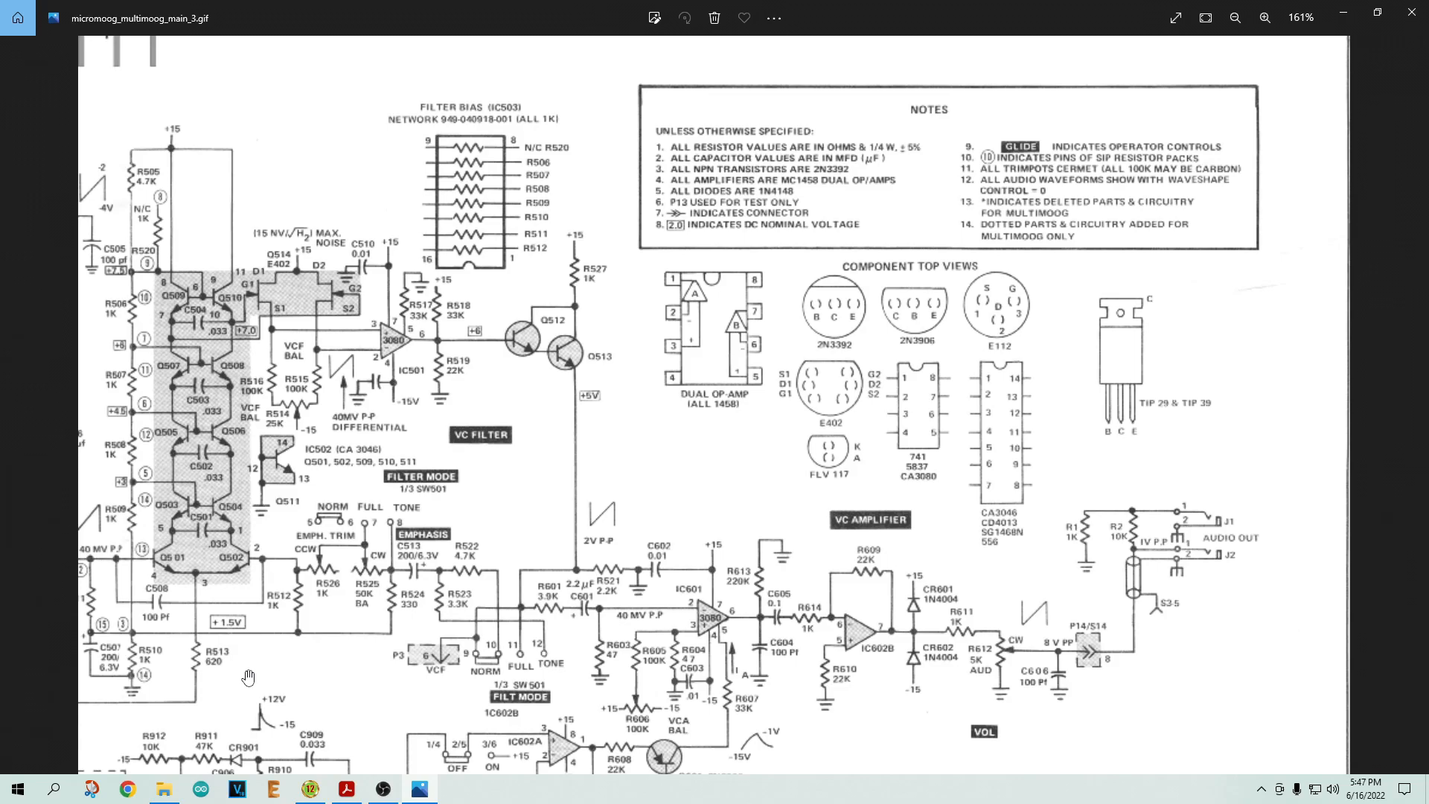
mouse_move(1268, 251)
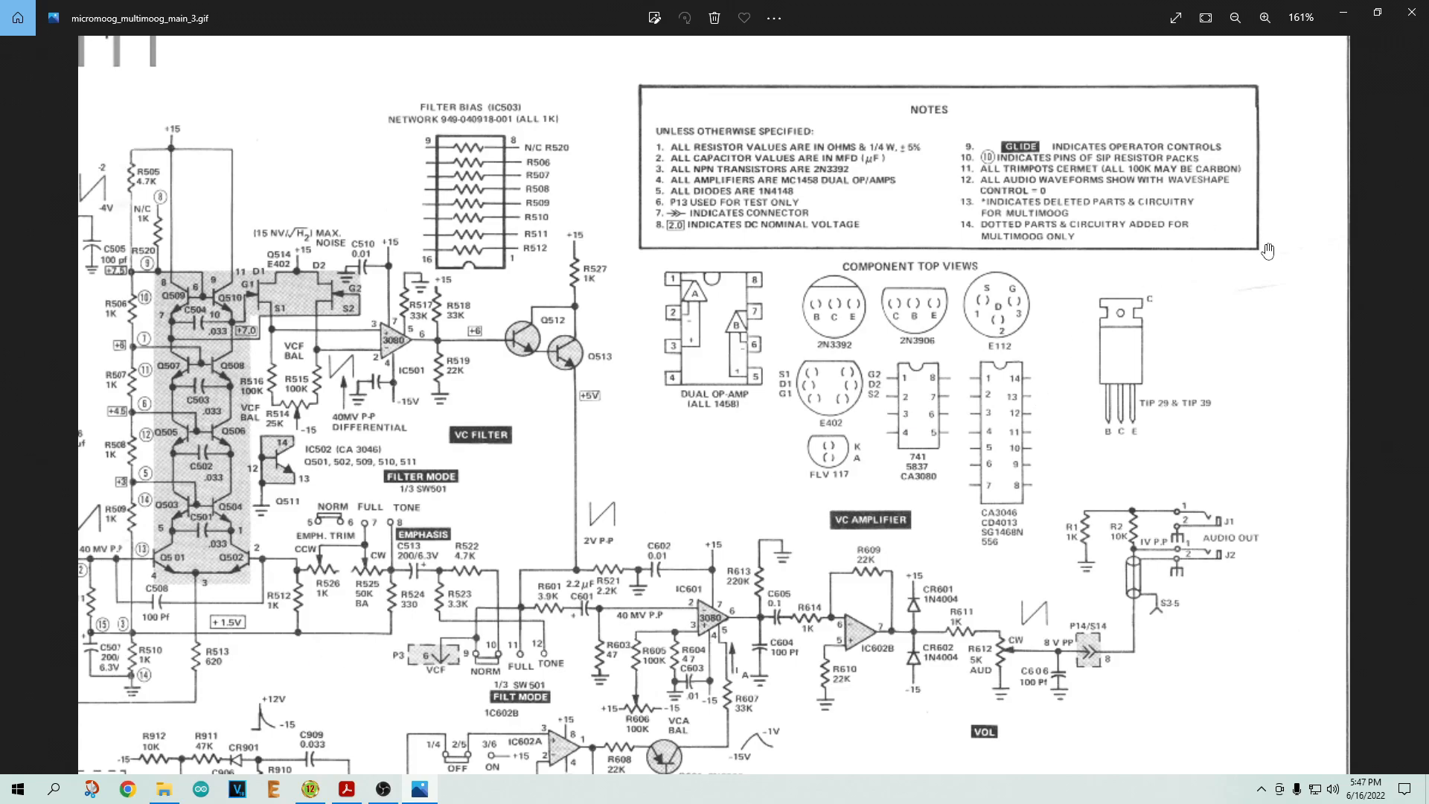
mouse_move(1153, 265)
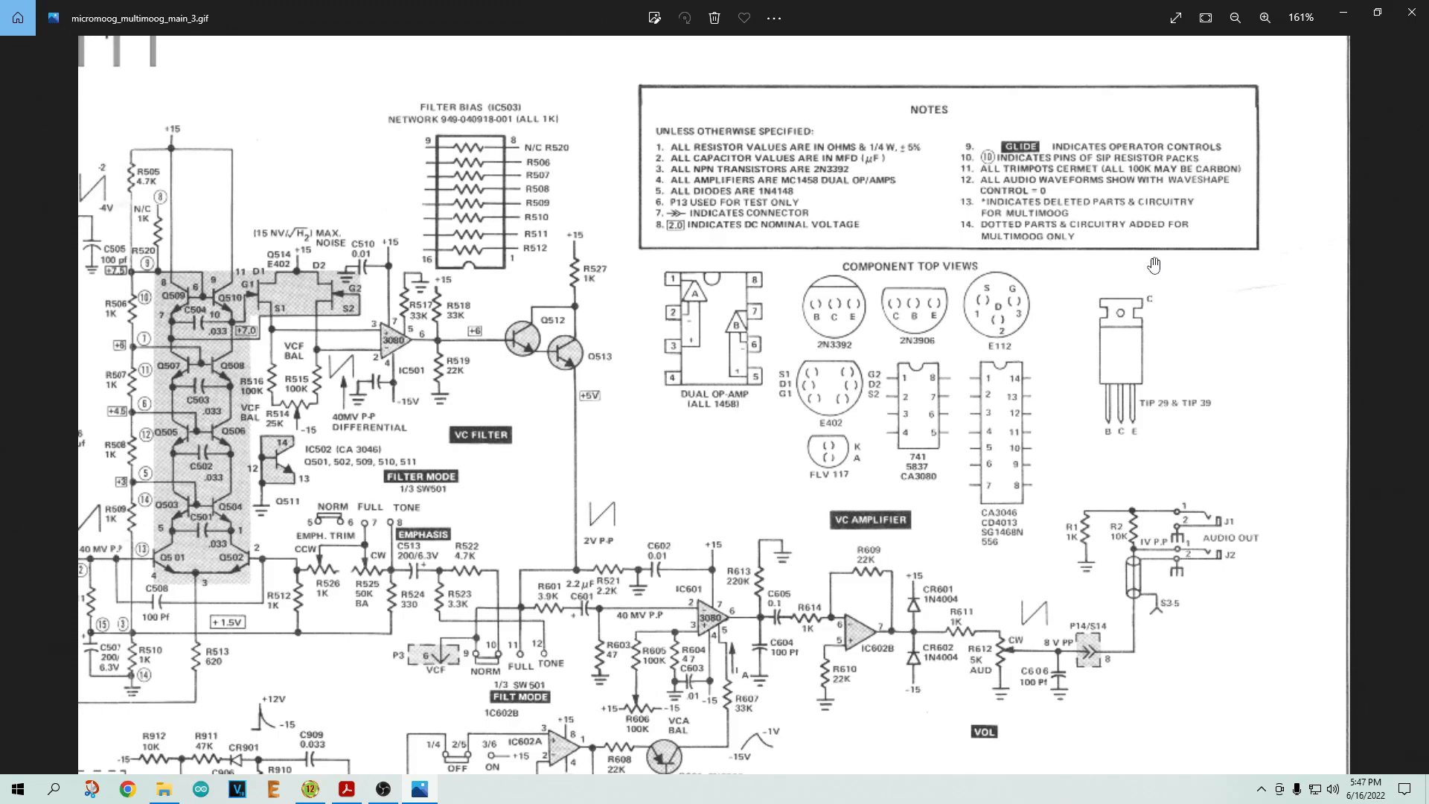
mouse_move(1410, 212)
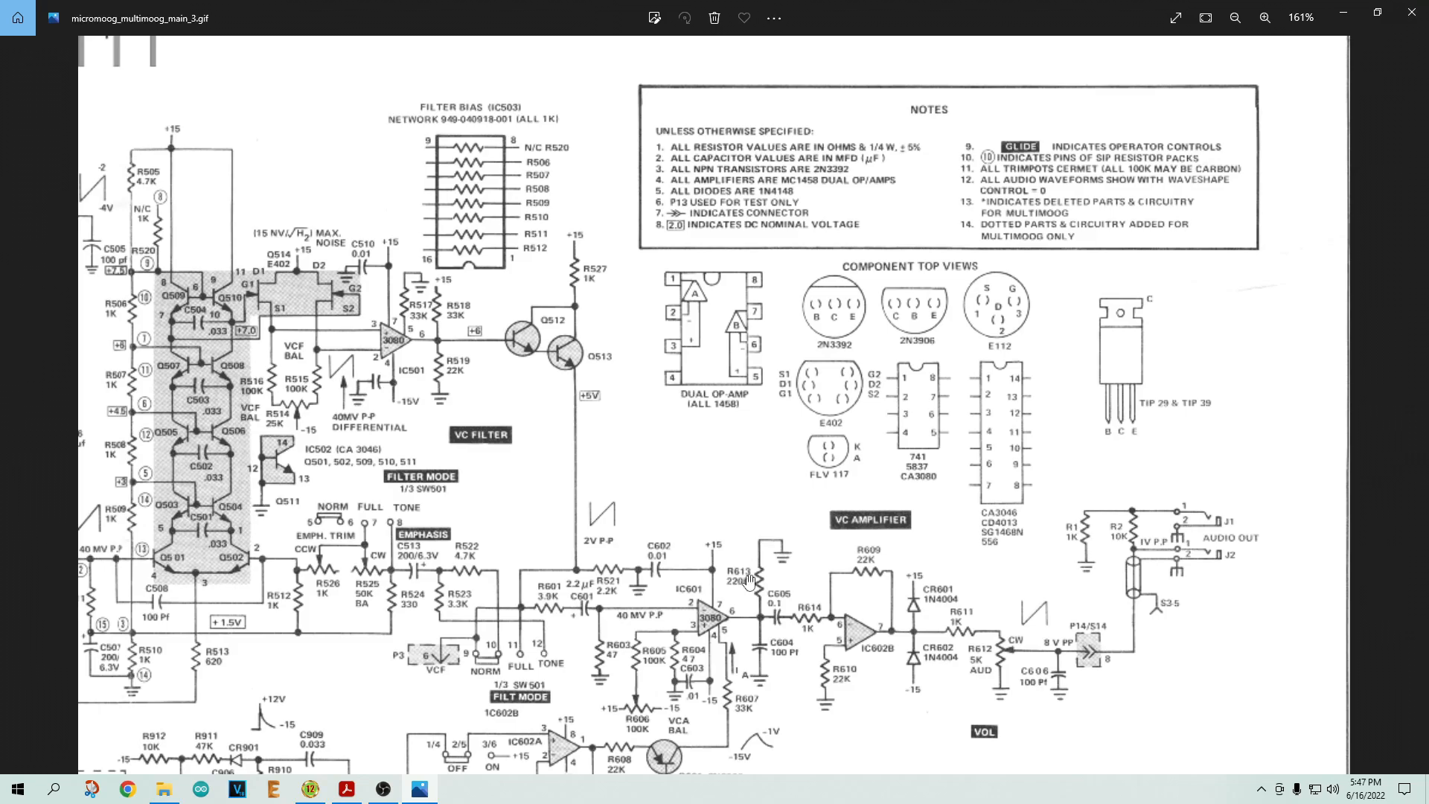
mouse_move(374, 683)
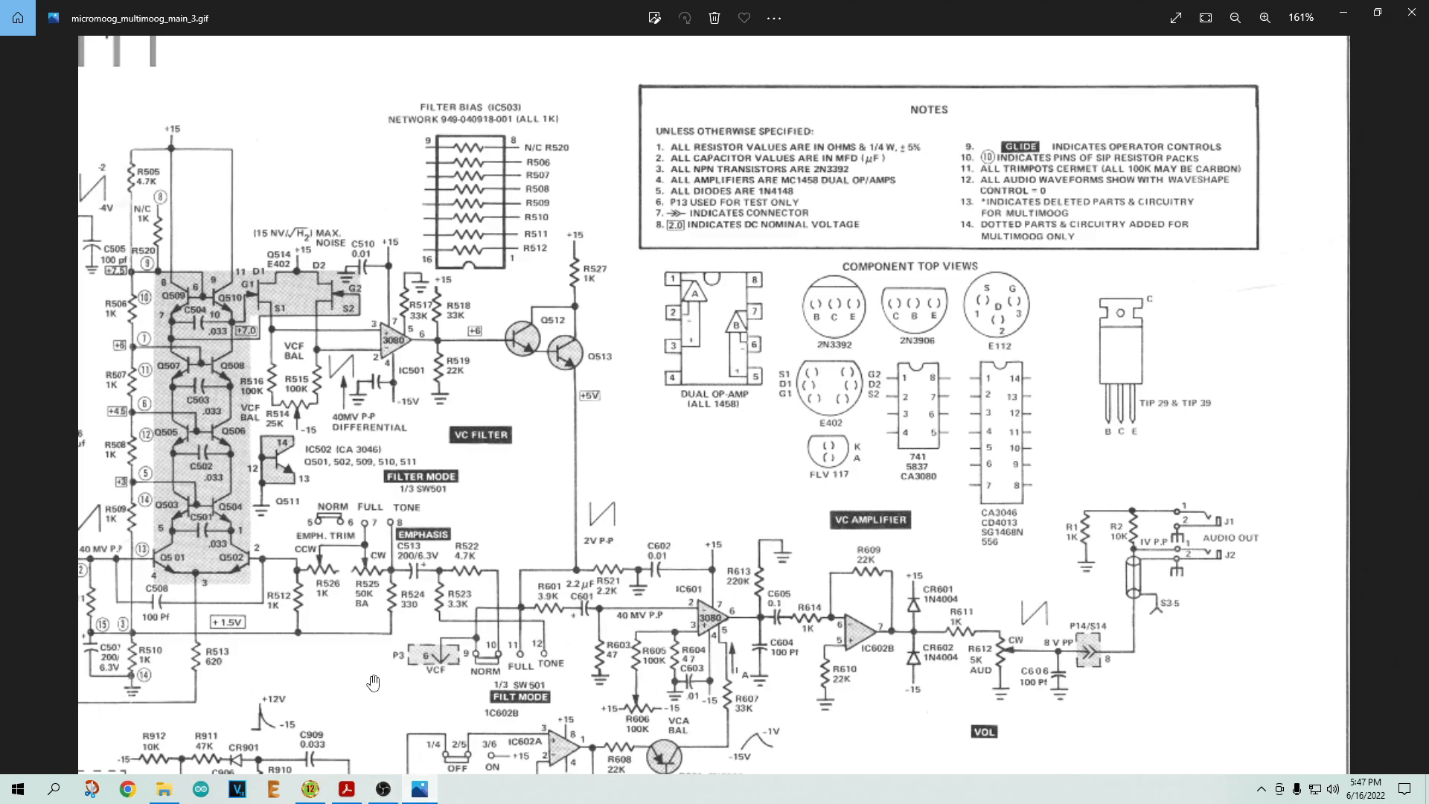
mouse_move(423, 796)
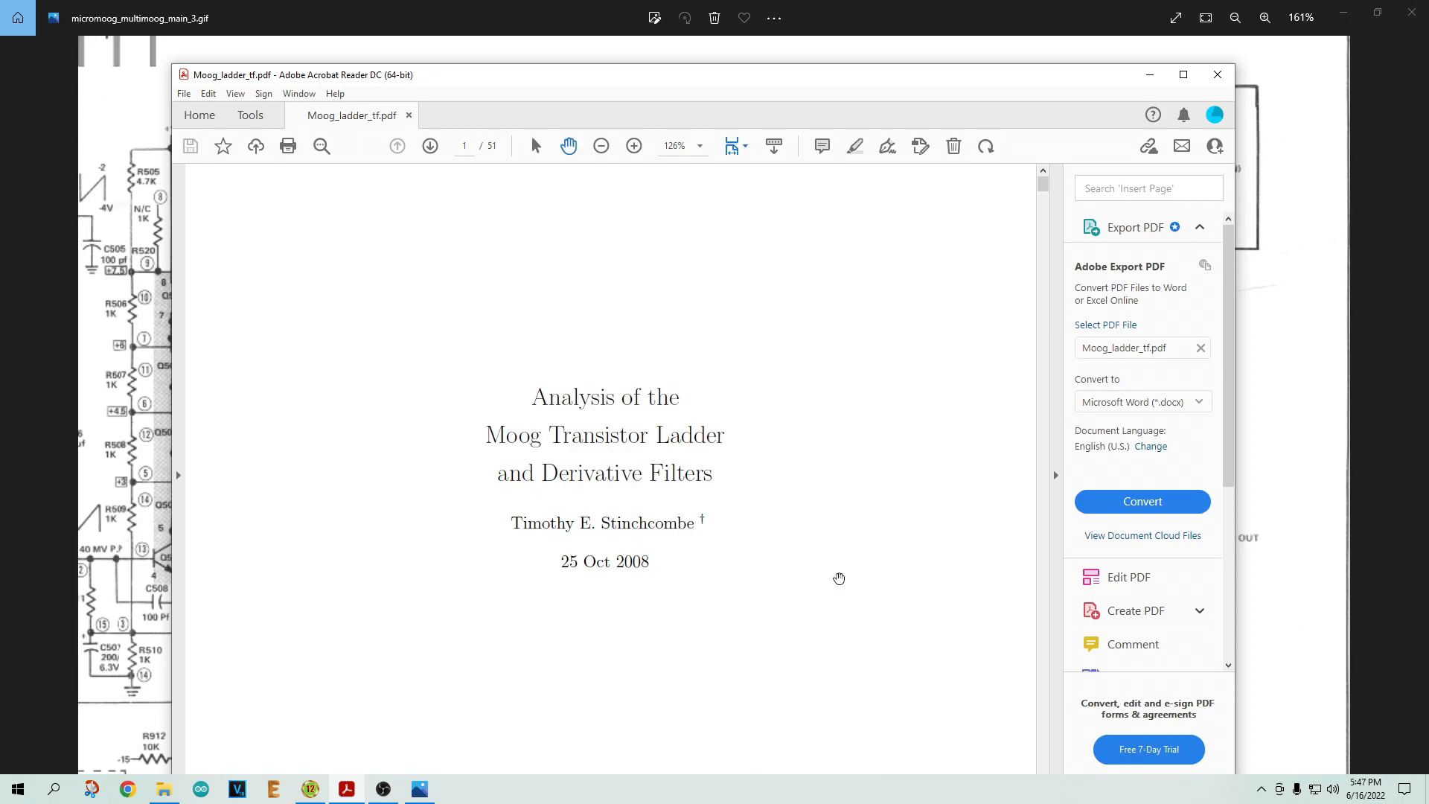
mouse_move(751, 617)
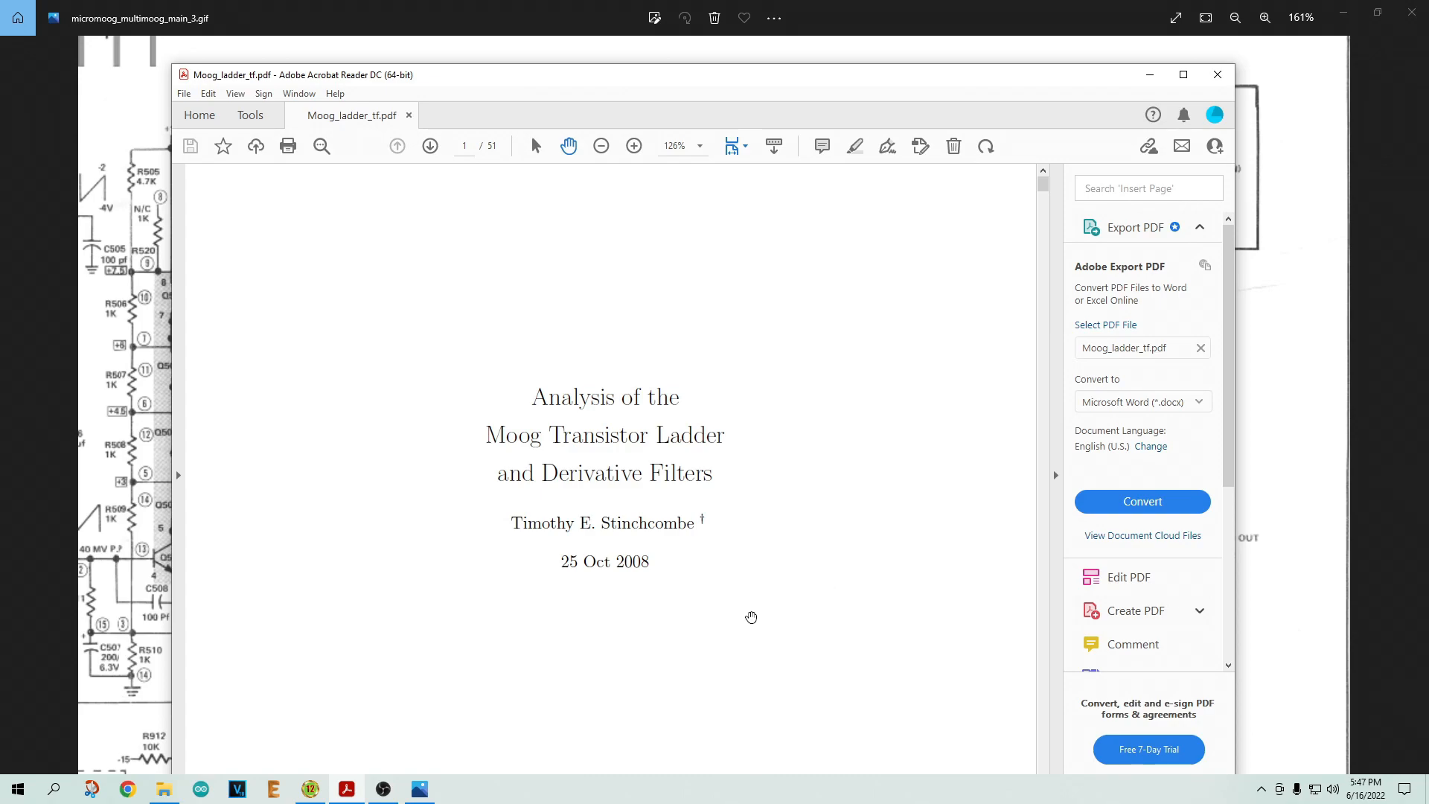
mouse_move(750, 599)
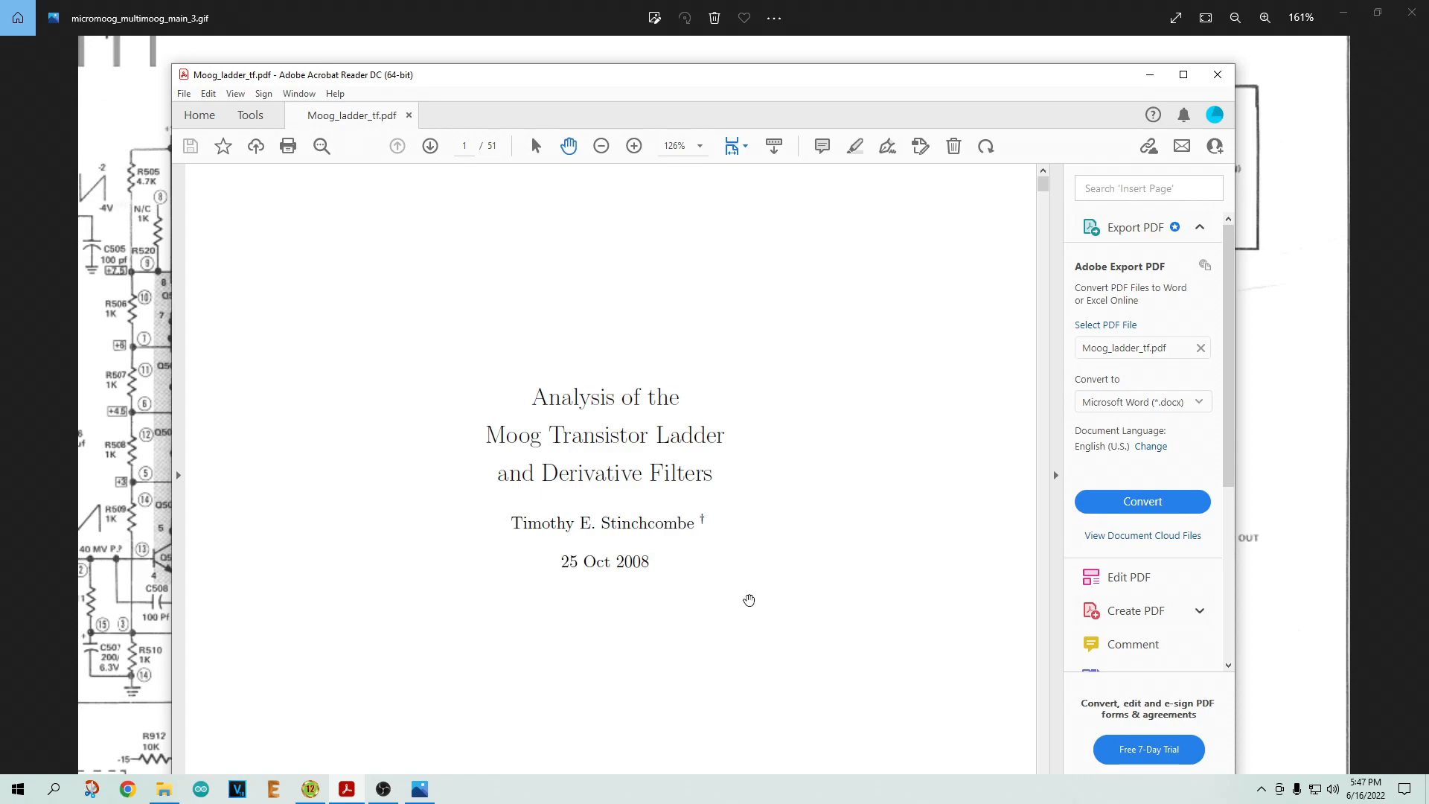
mouse_move(744, 478)
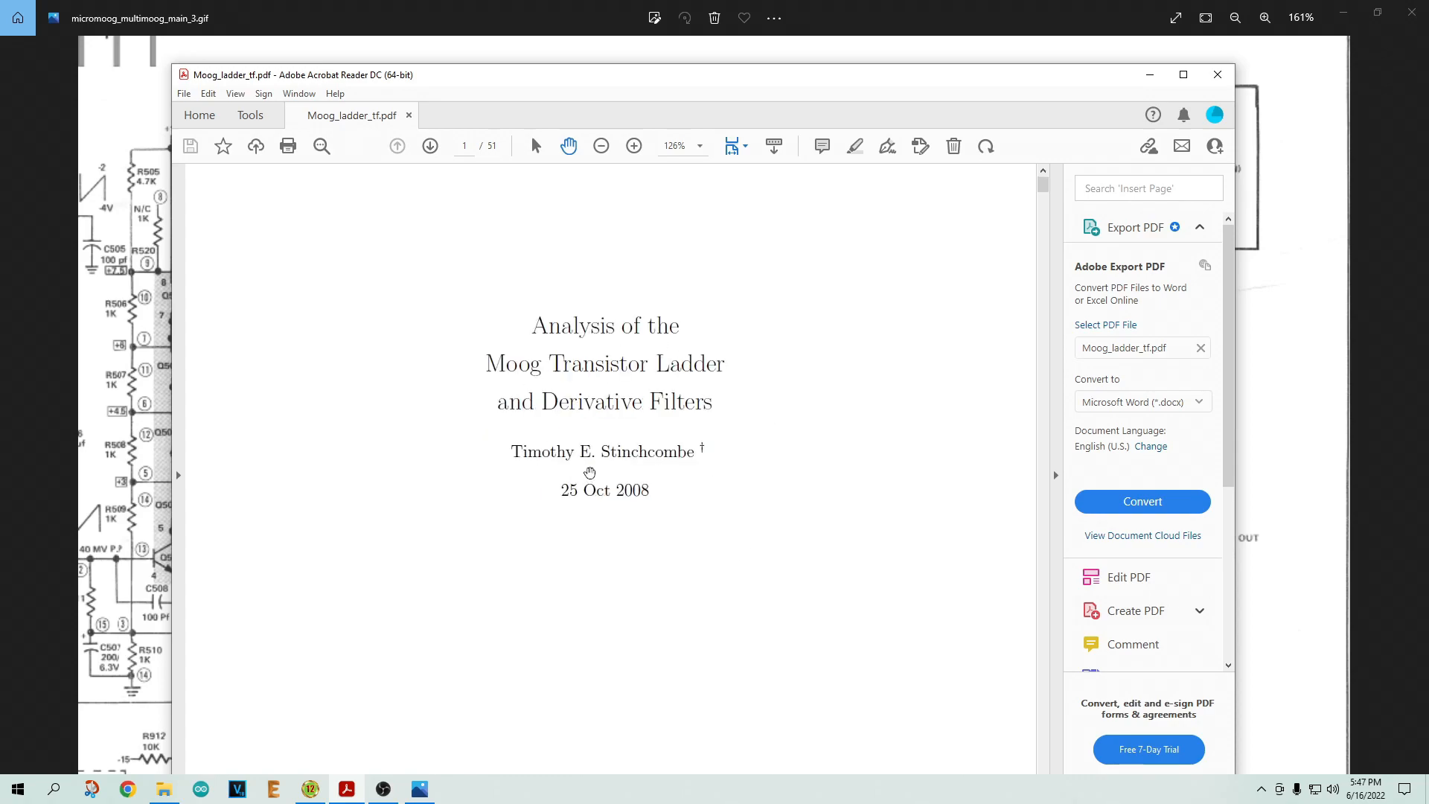
Scroll Moog_ladder_tf.pdf past the contents and introduction to page 8's differential-pair equations
scroll("down", 3)
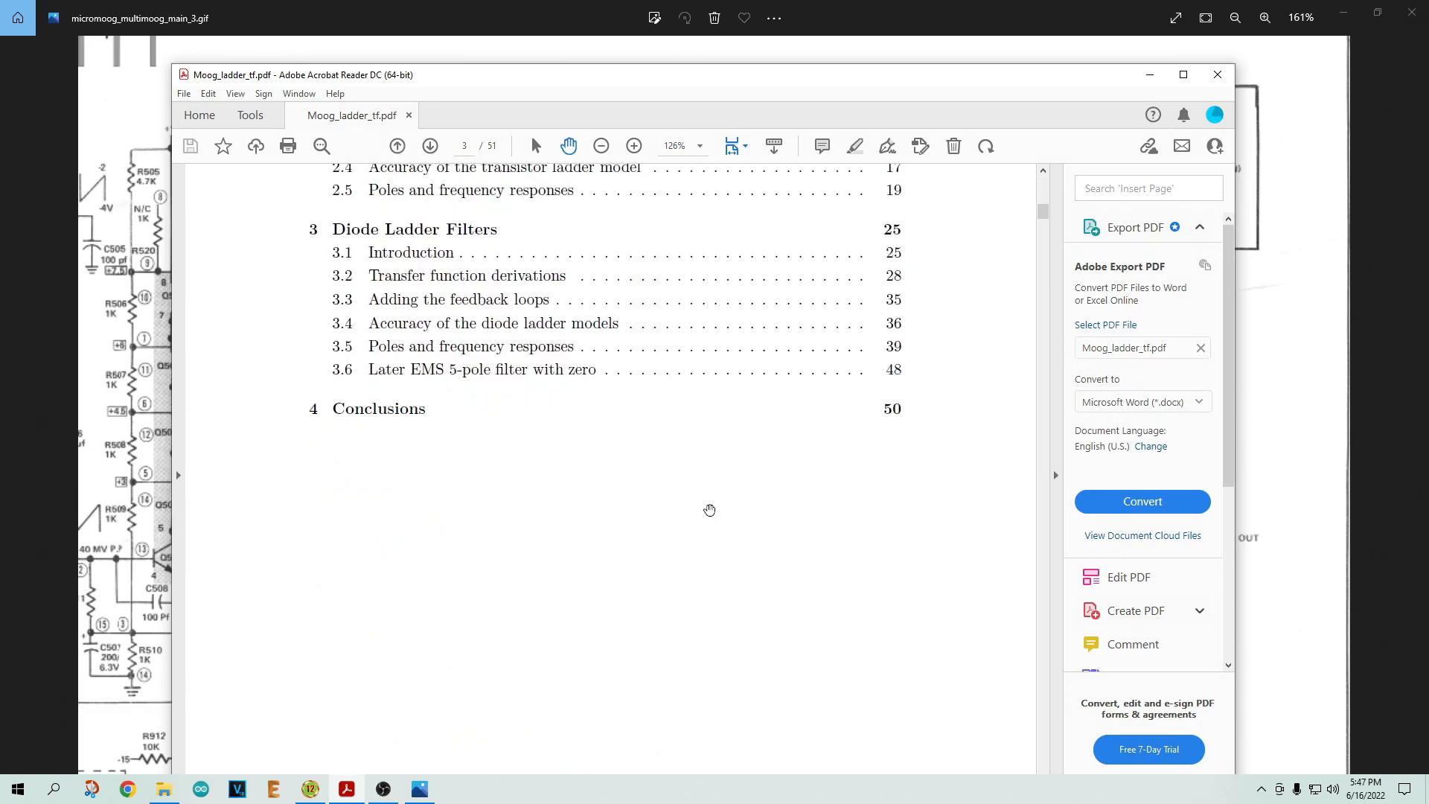
left_click(429, 146)
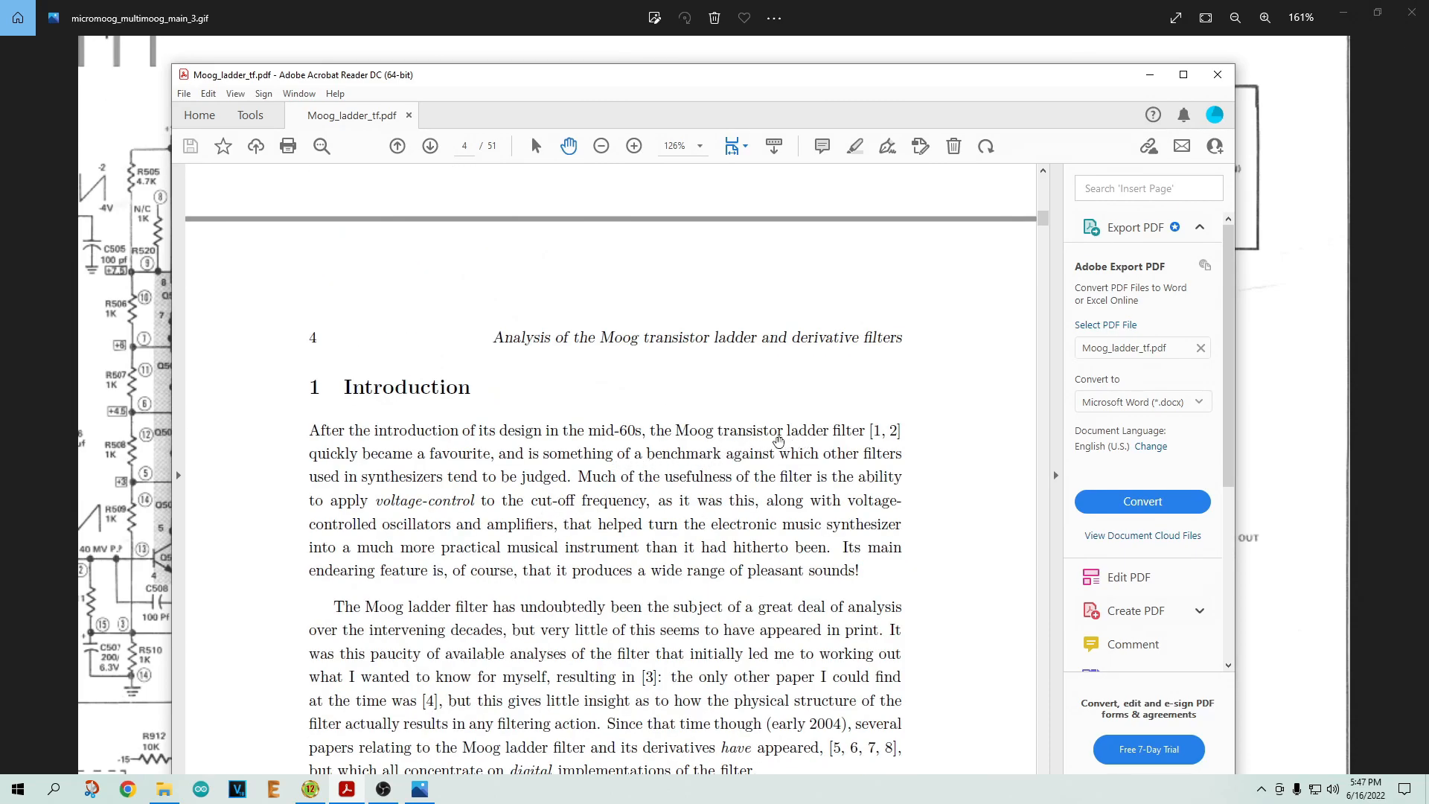
mouse_move(645, 429)
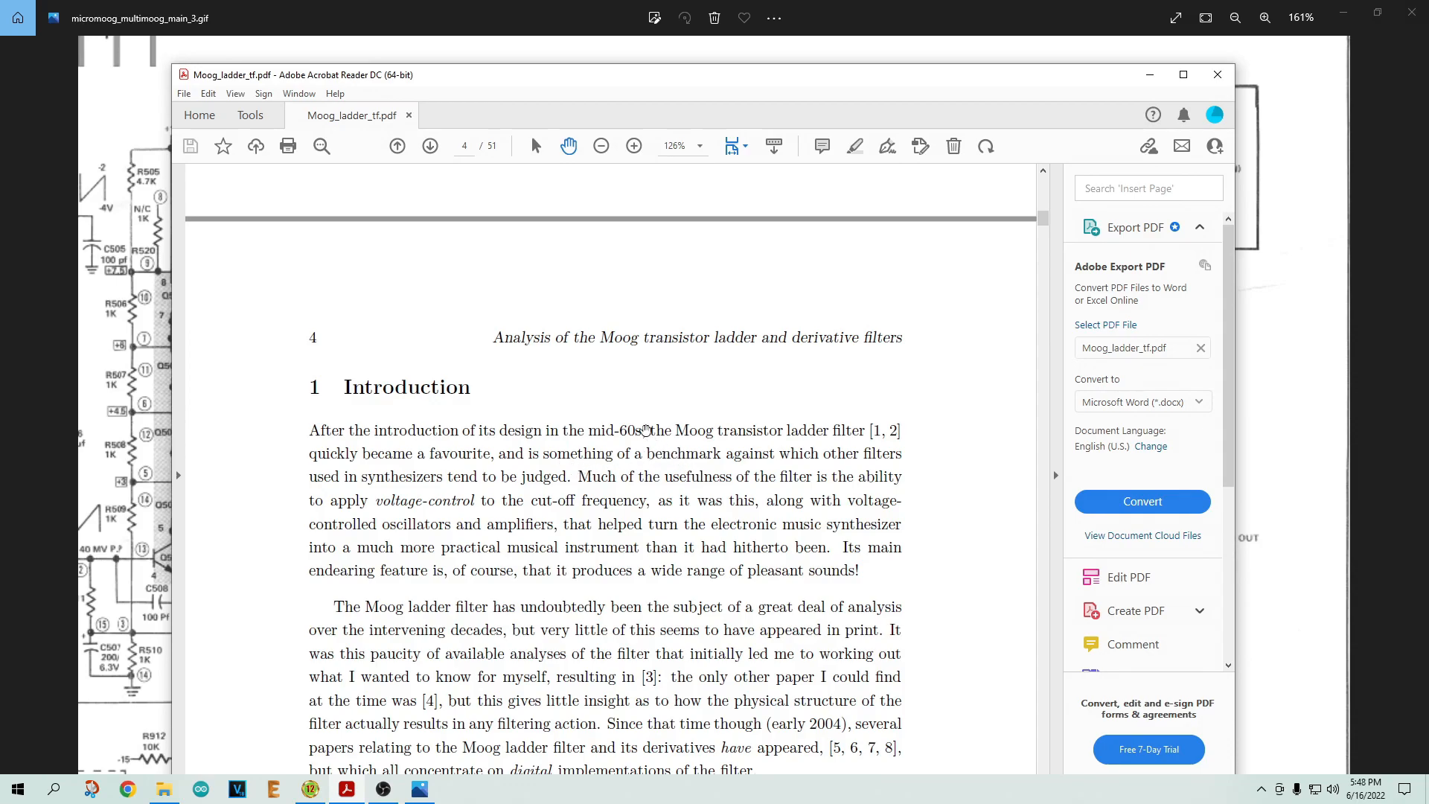
scroll("down", 3)
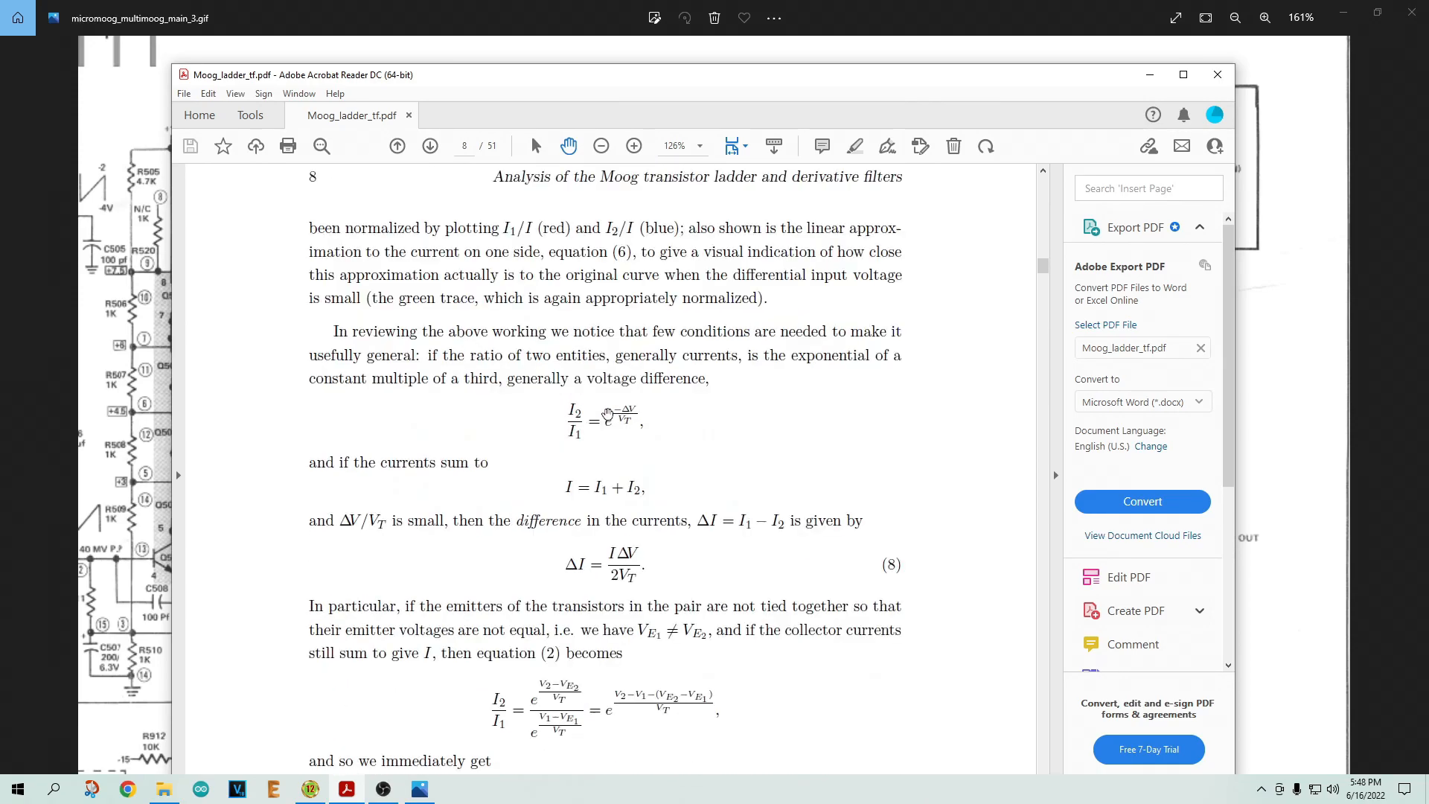
Scroll to page 9, showing Figure 3's basic Moog ladder filter circuit
left_click(430, 146)
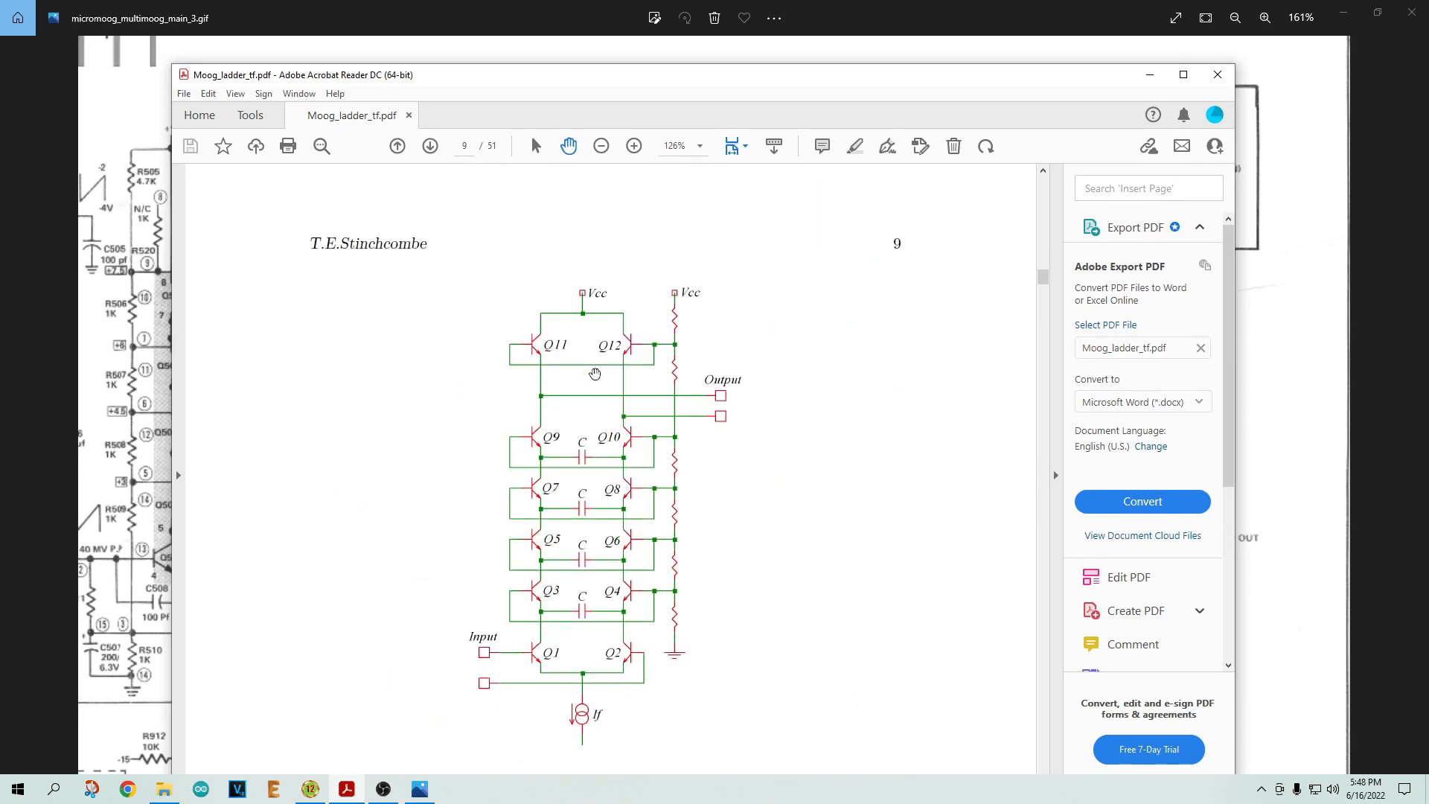
scroll("down", 3)
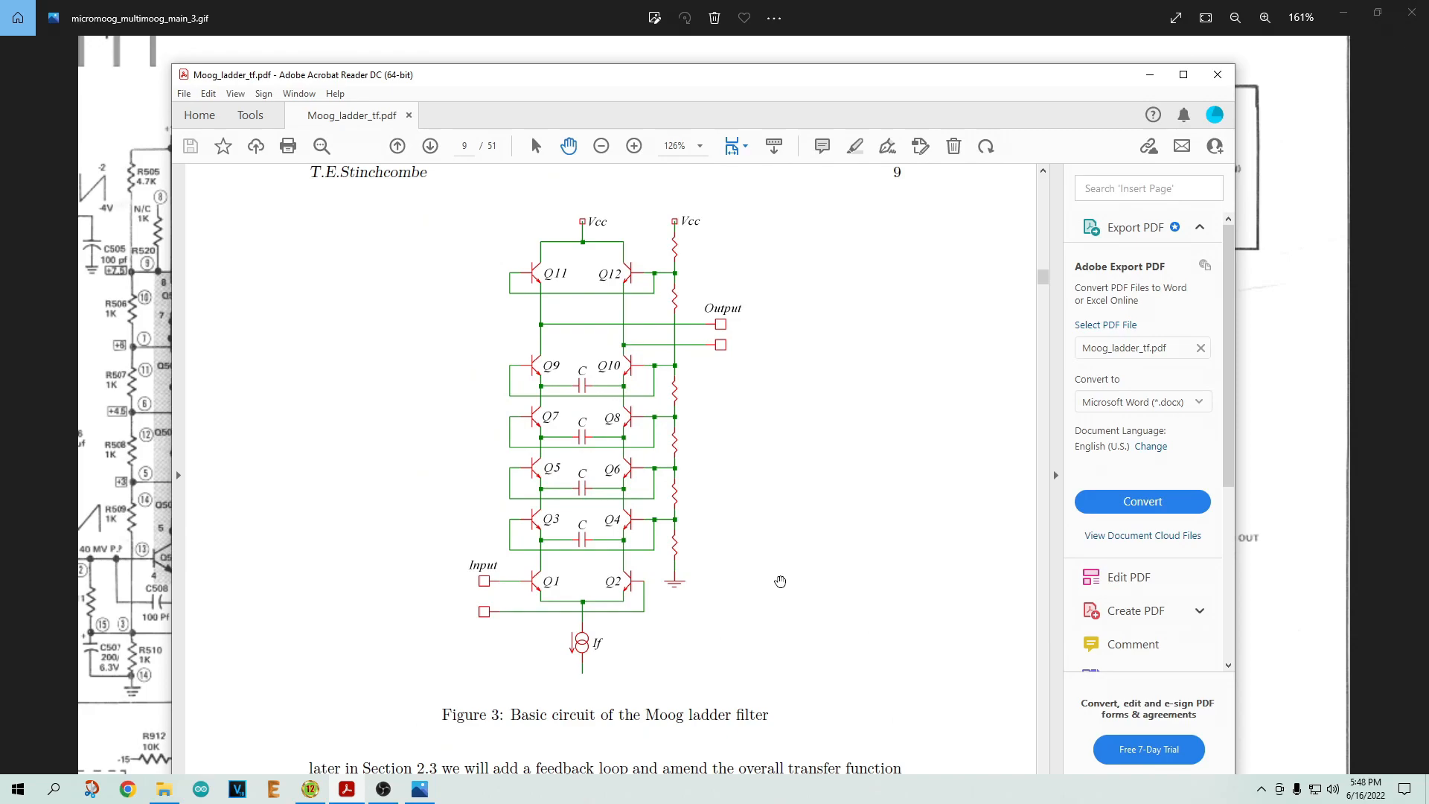
mouse_move(639, 341)
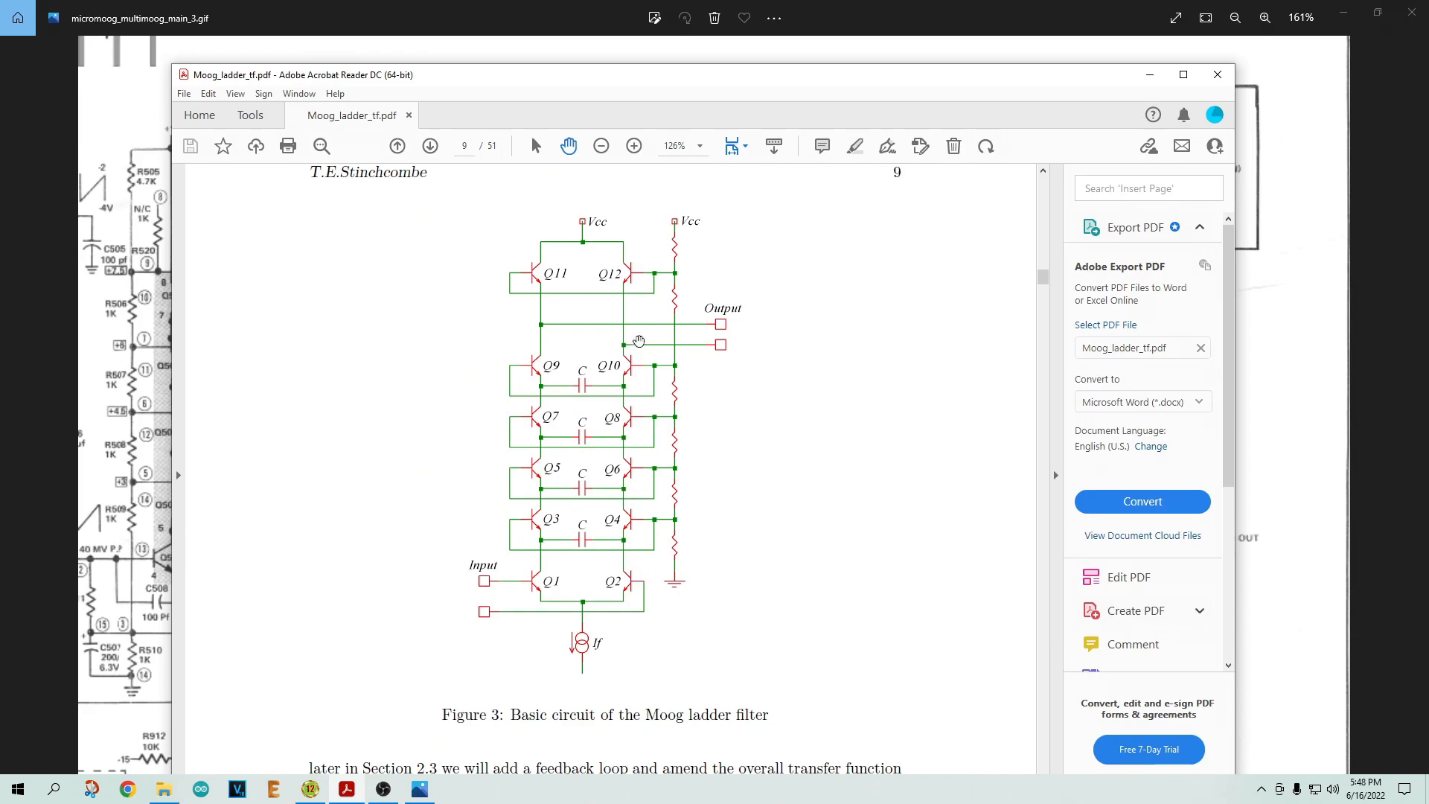
mouse_move(645, 303)
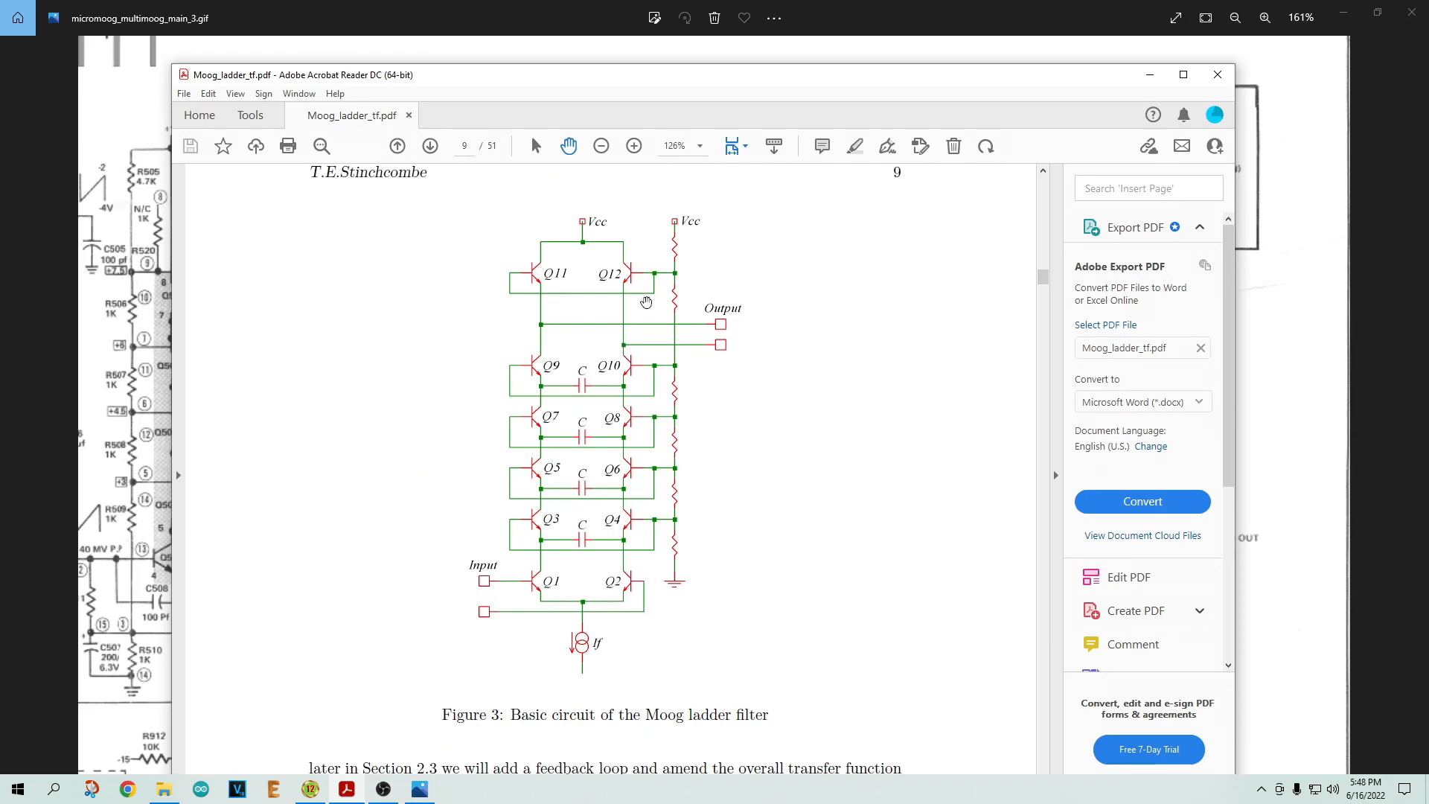
mouse_move(544, 554)
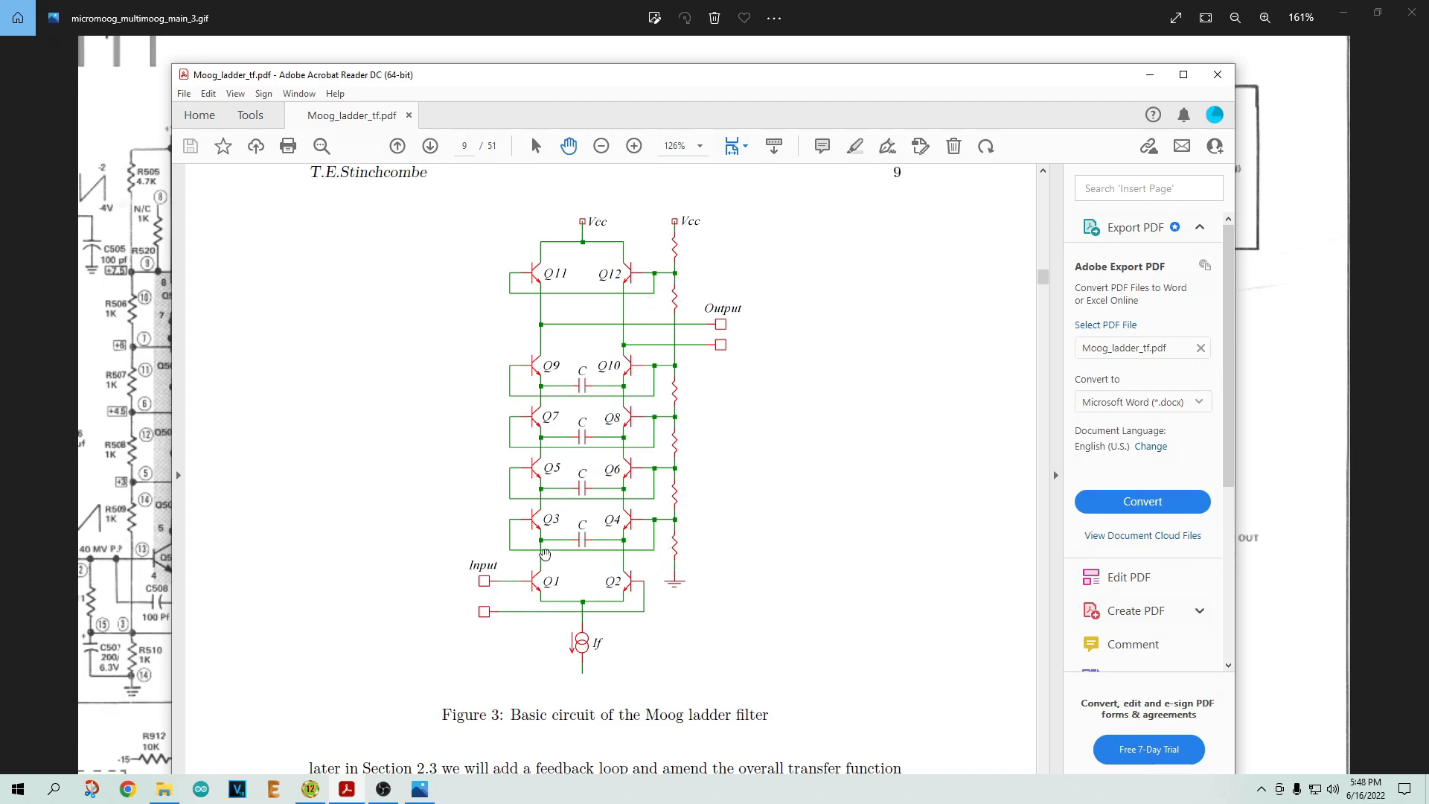
mouse_move(671, 527)
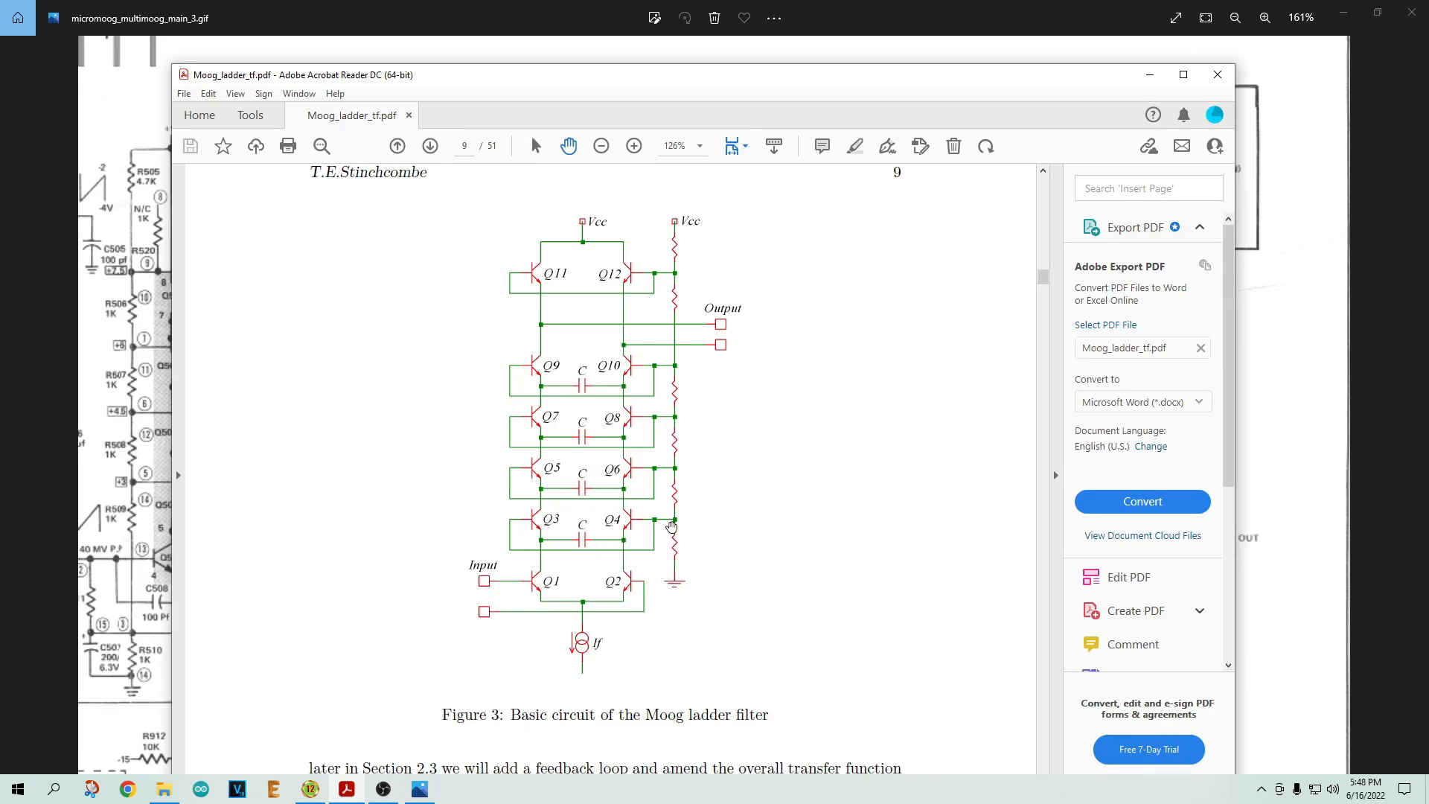
mouse_move(691, 284)
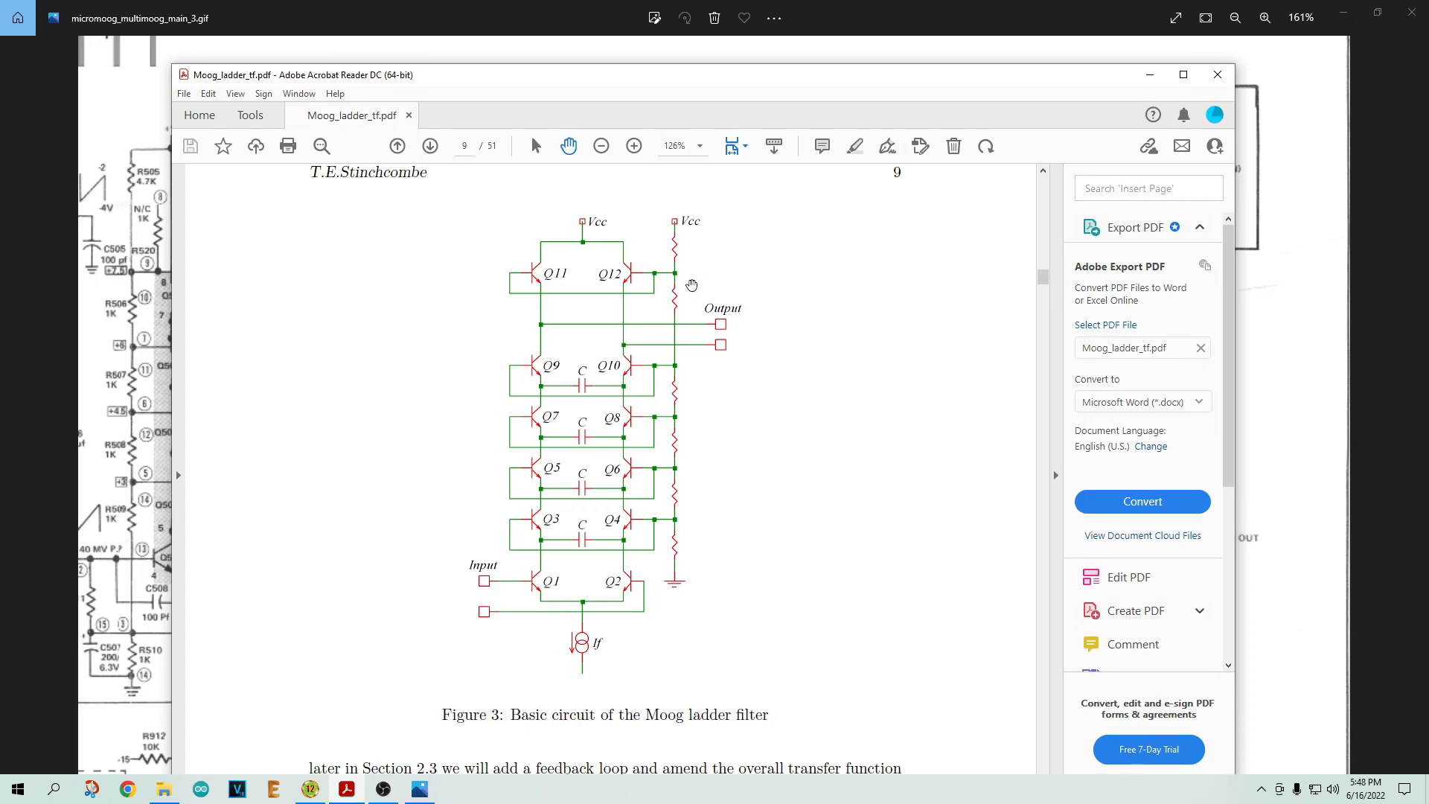
mouse_move(686, 562)
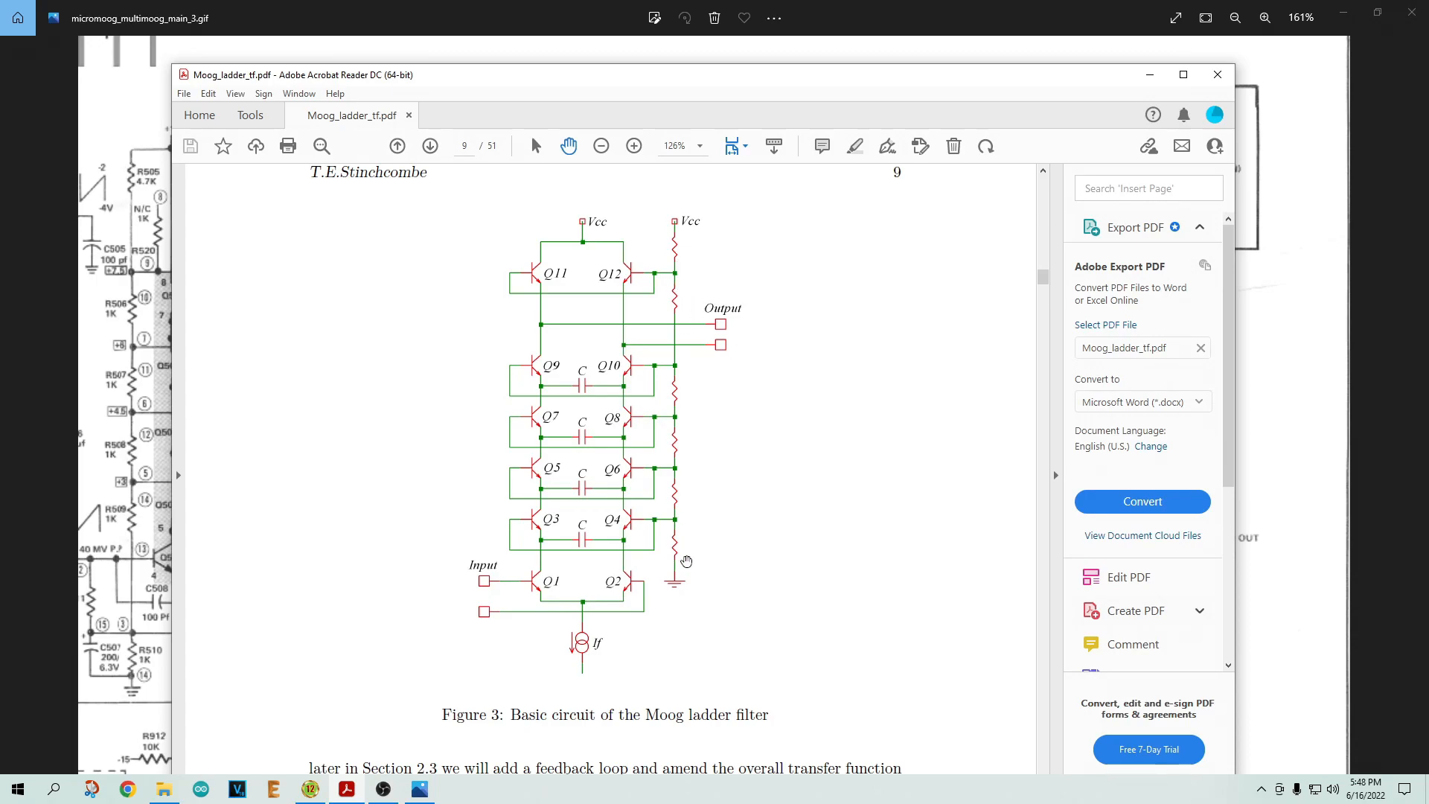
mouse_move(638, 547)
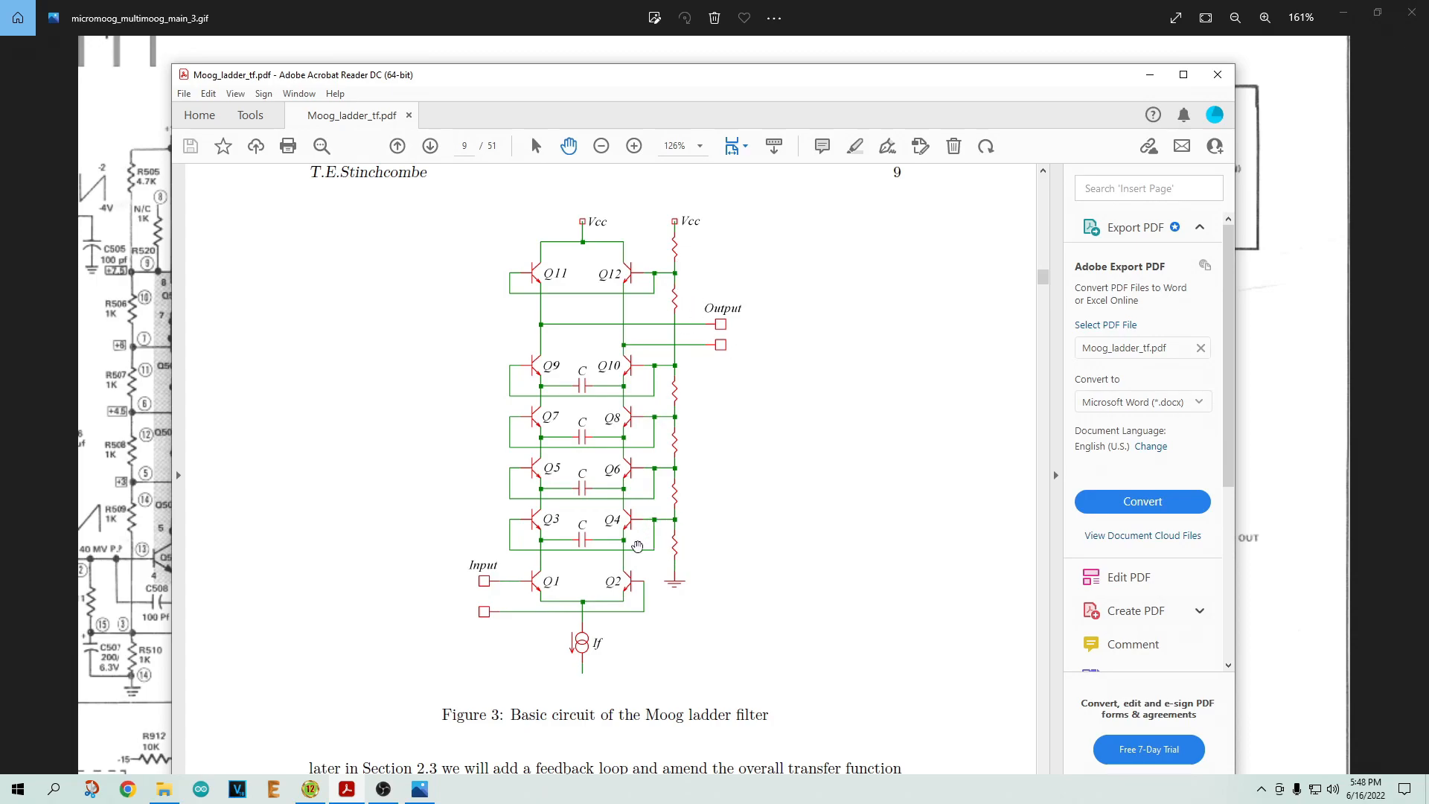
mouse_move(610, 495)
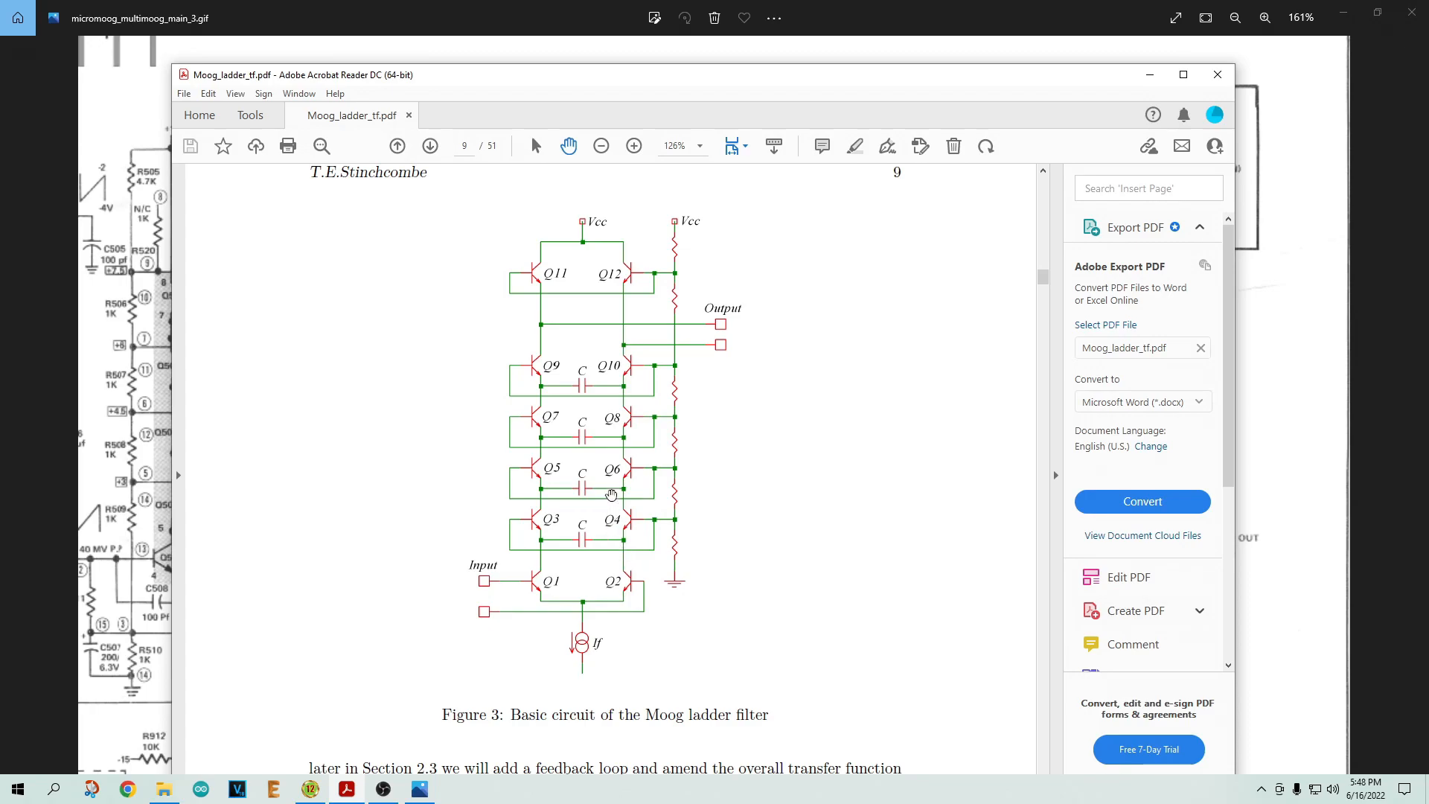
mouse_move(650, 333)
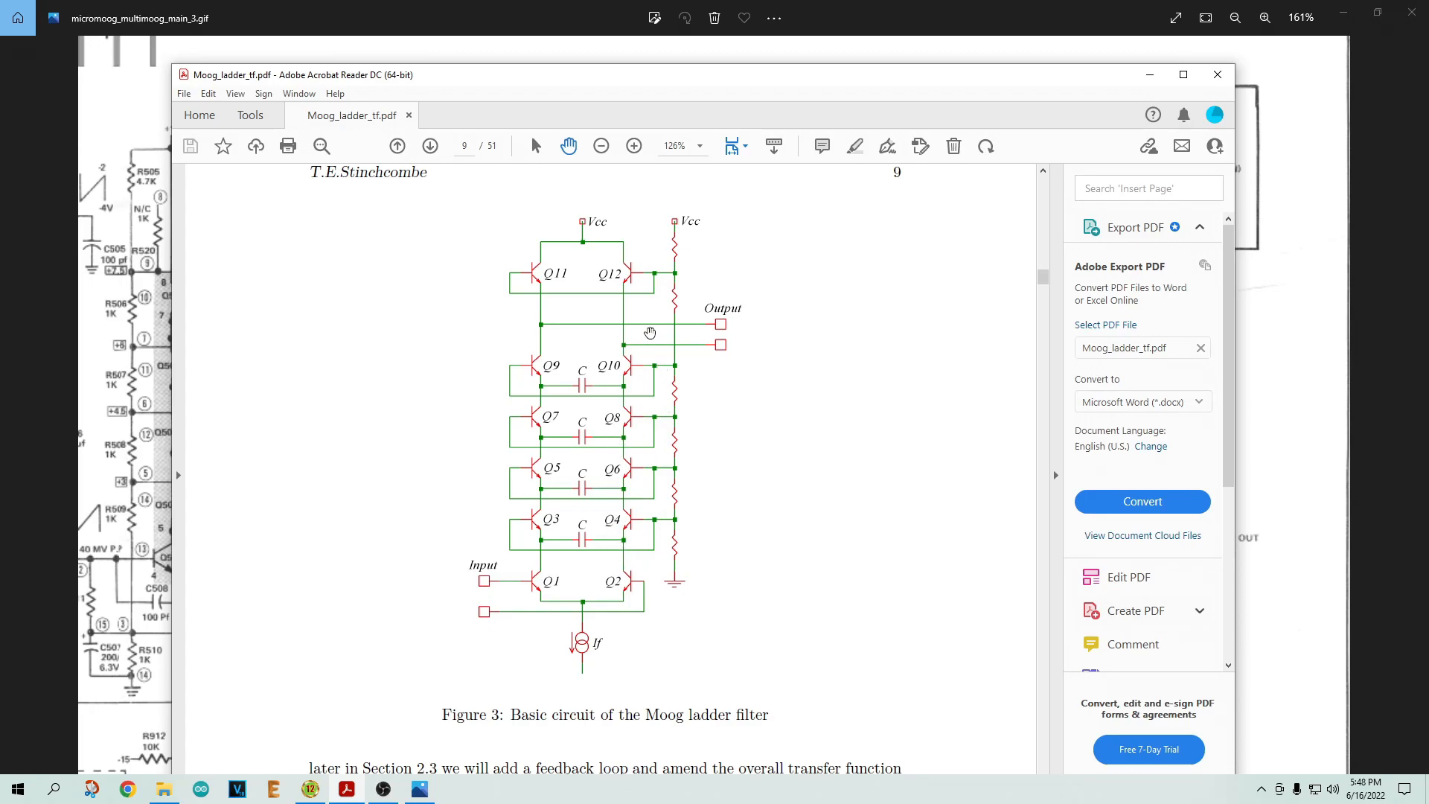
mouse_move(645, 352)
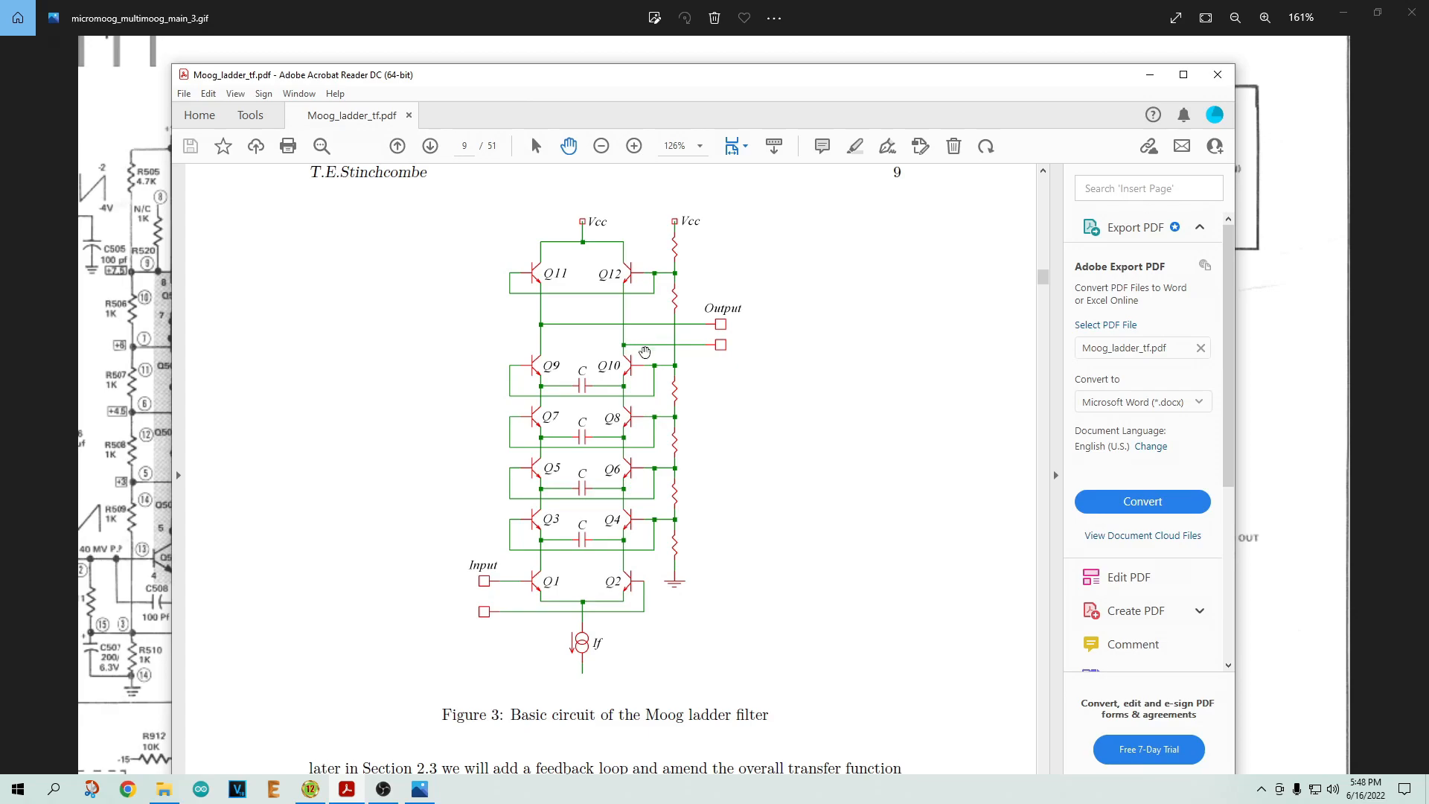
mouse_move(439, 614)
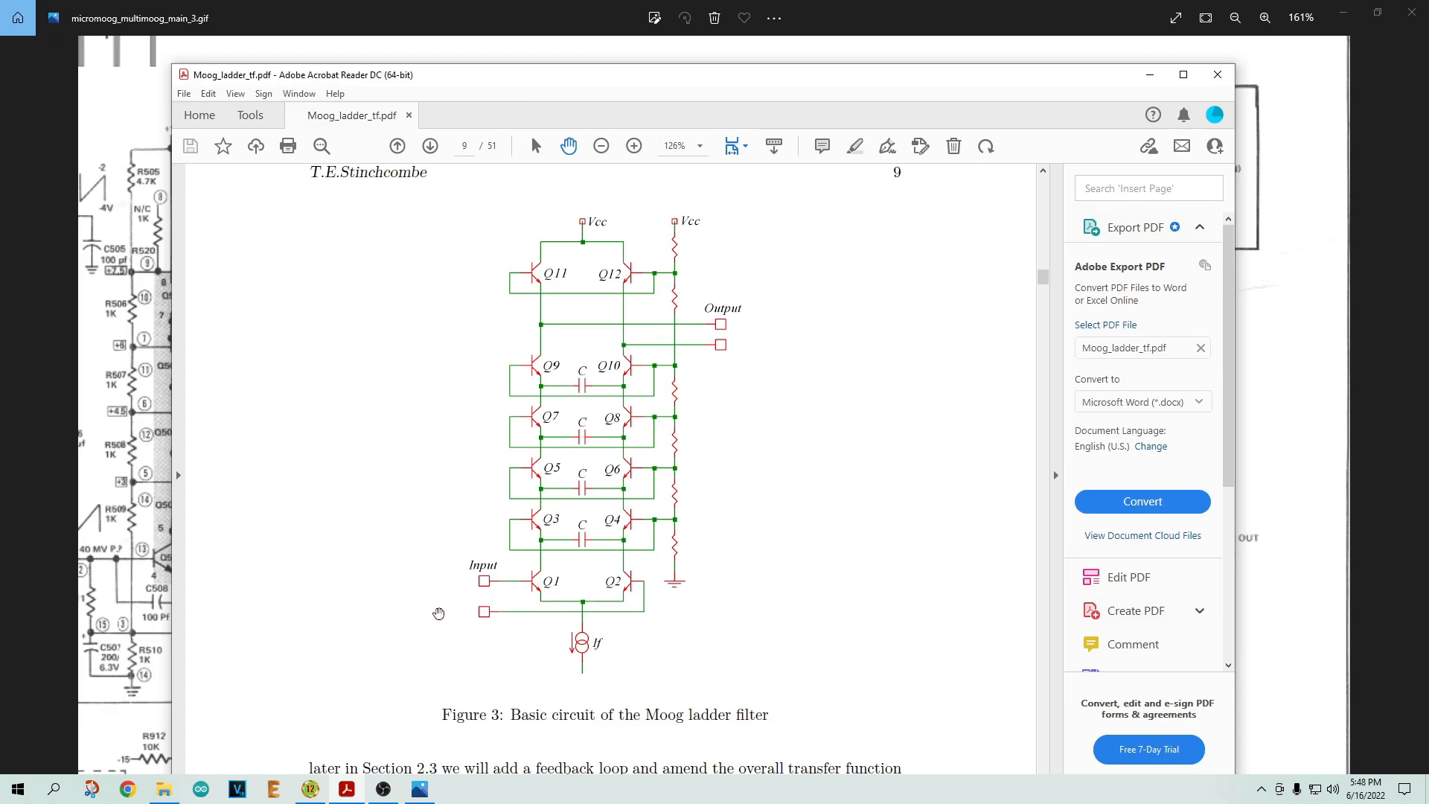
mouse_move(548, 363)
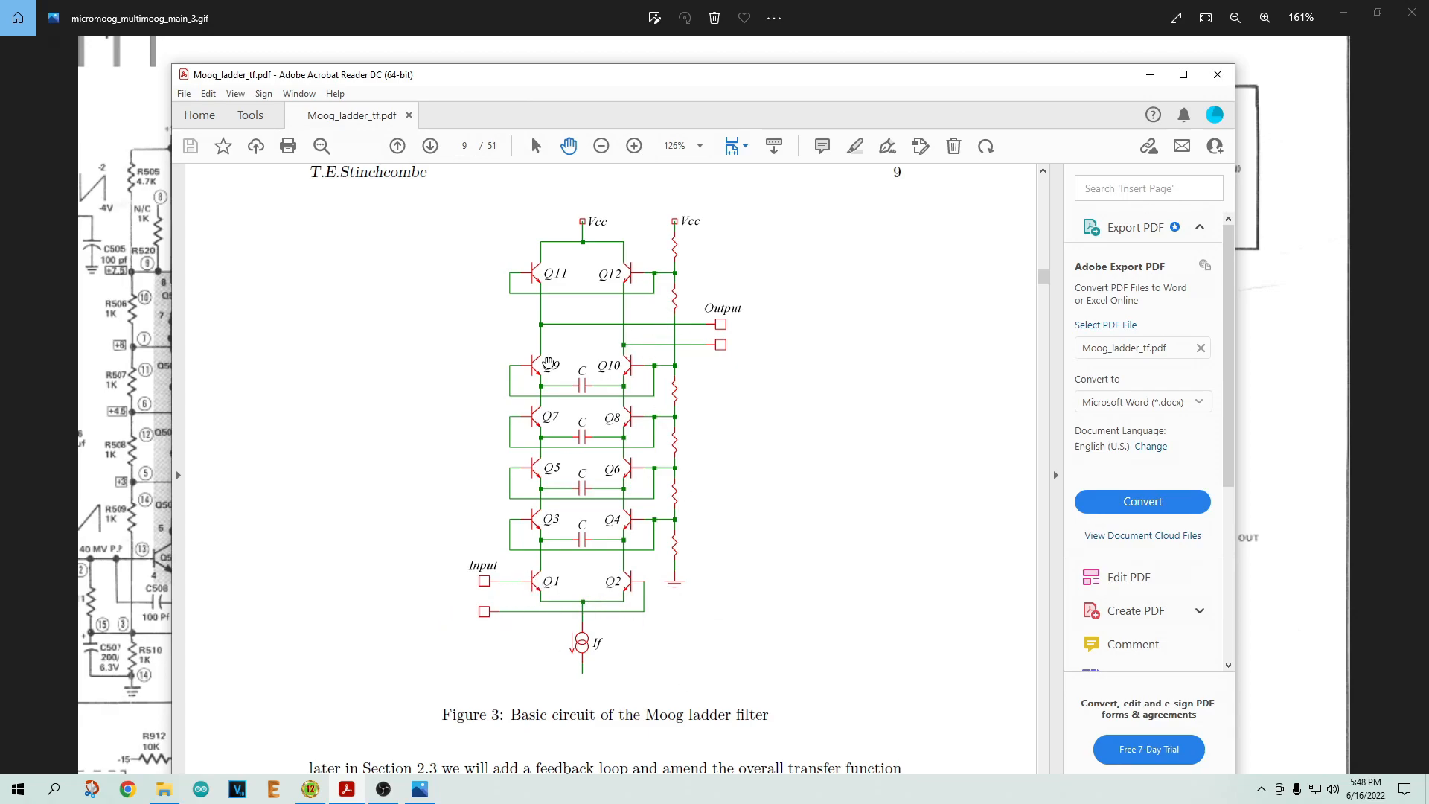
mouse_move(739, 365)
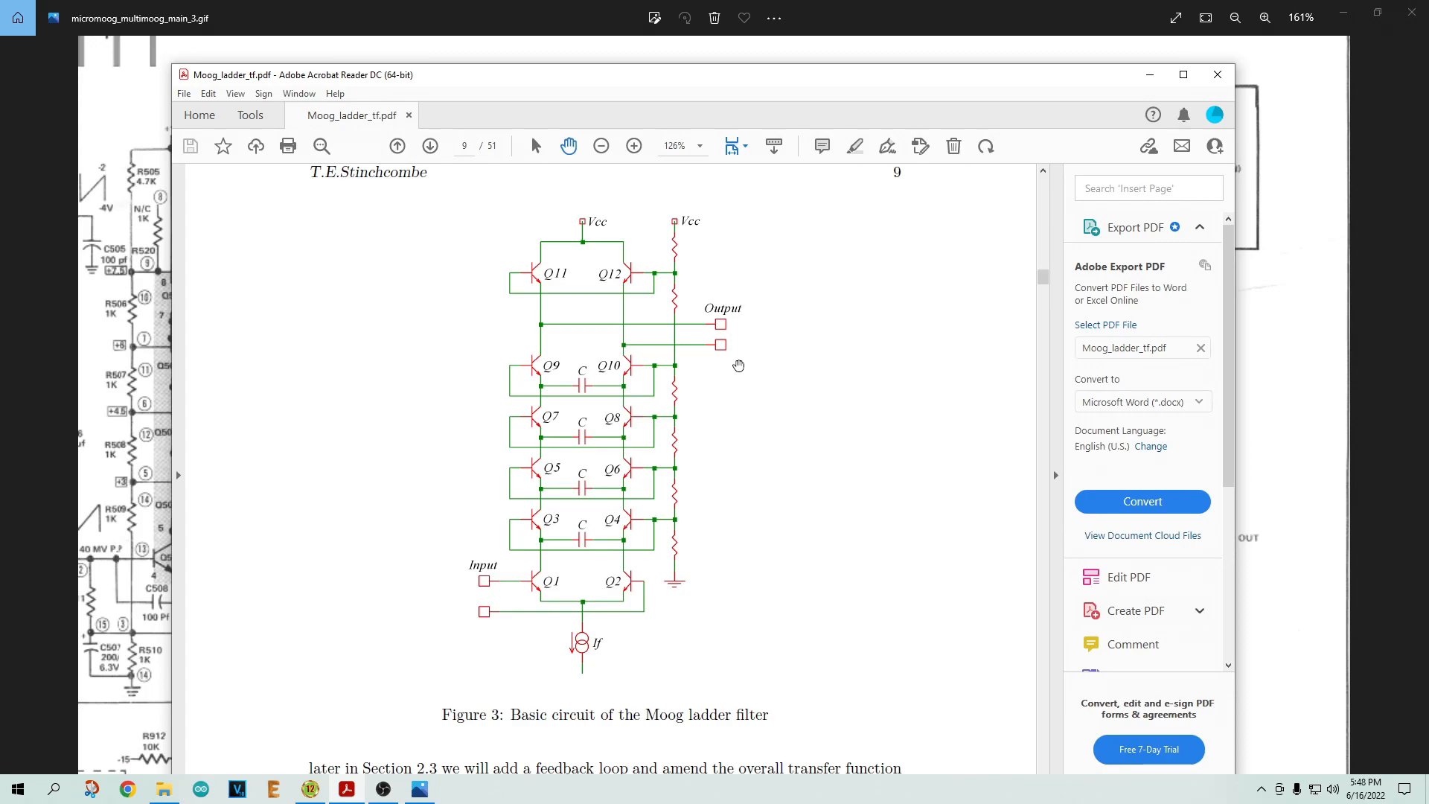
mouse_move(734, 658)
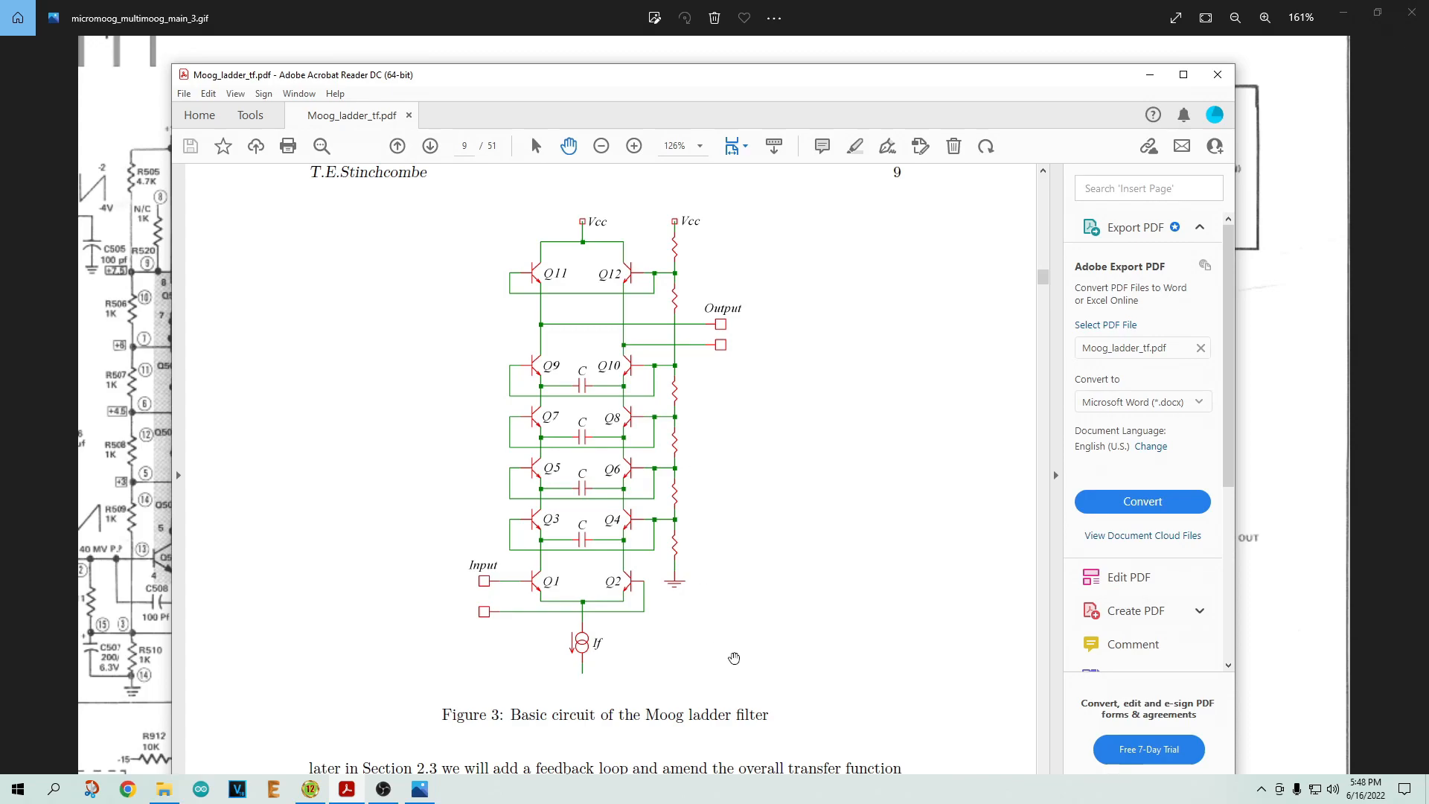
mouse_move(602, 680)
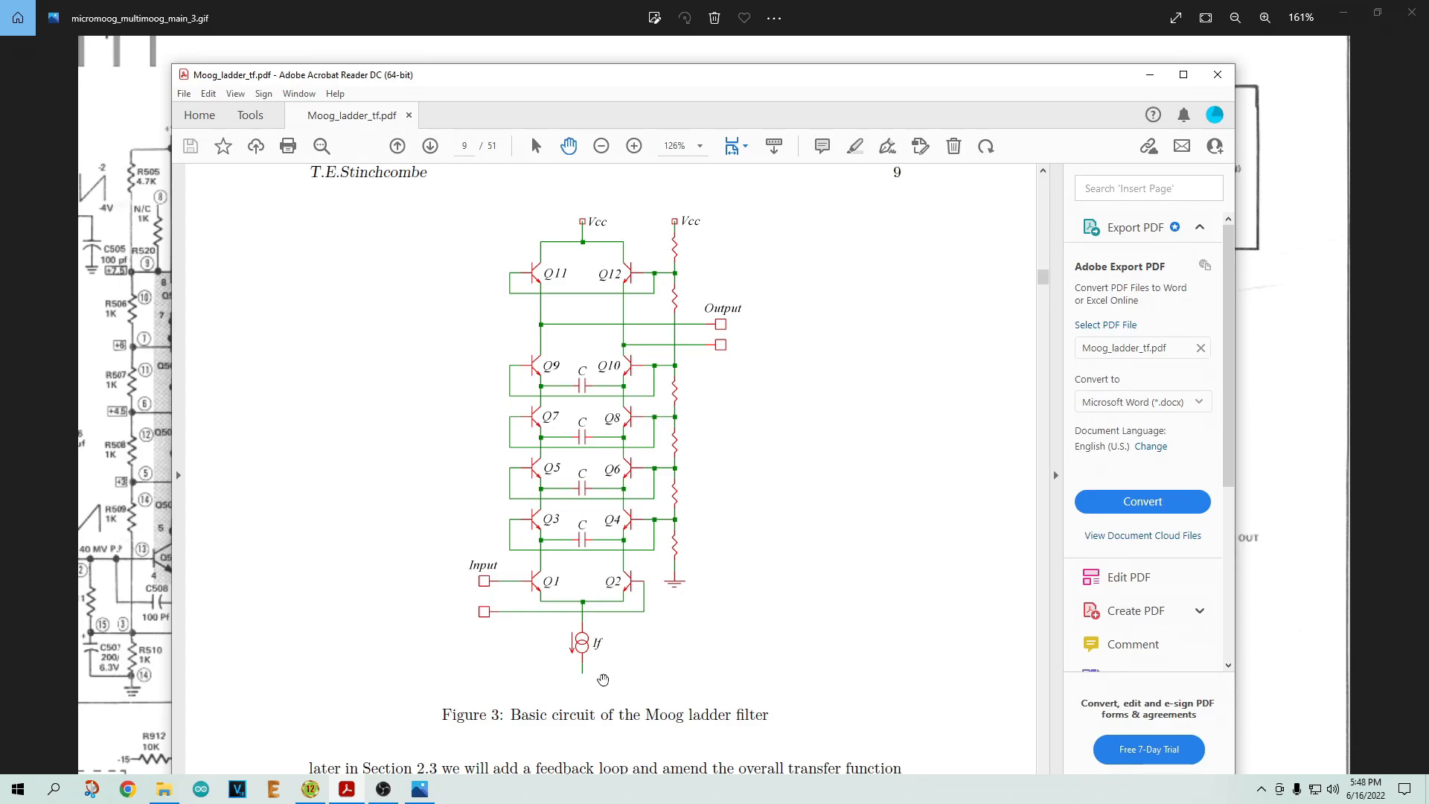
mouse_move(684, 662)
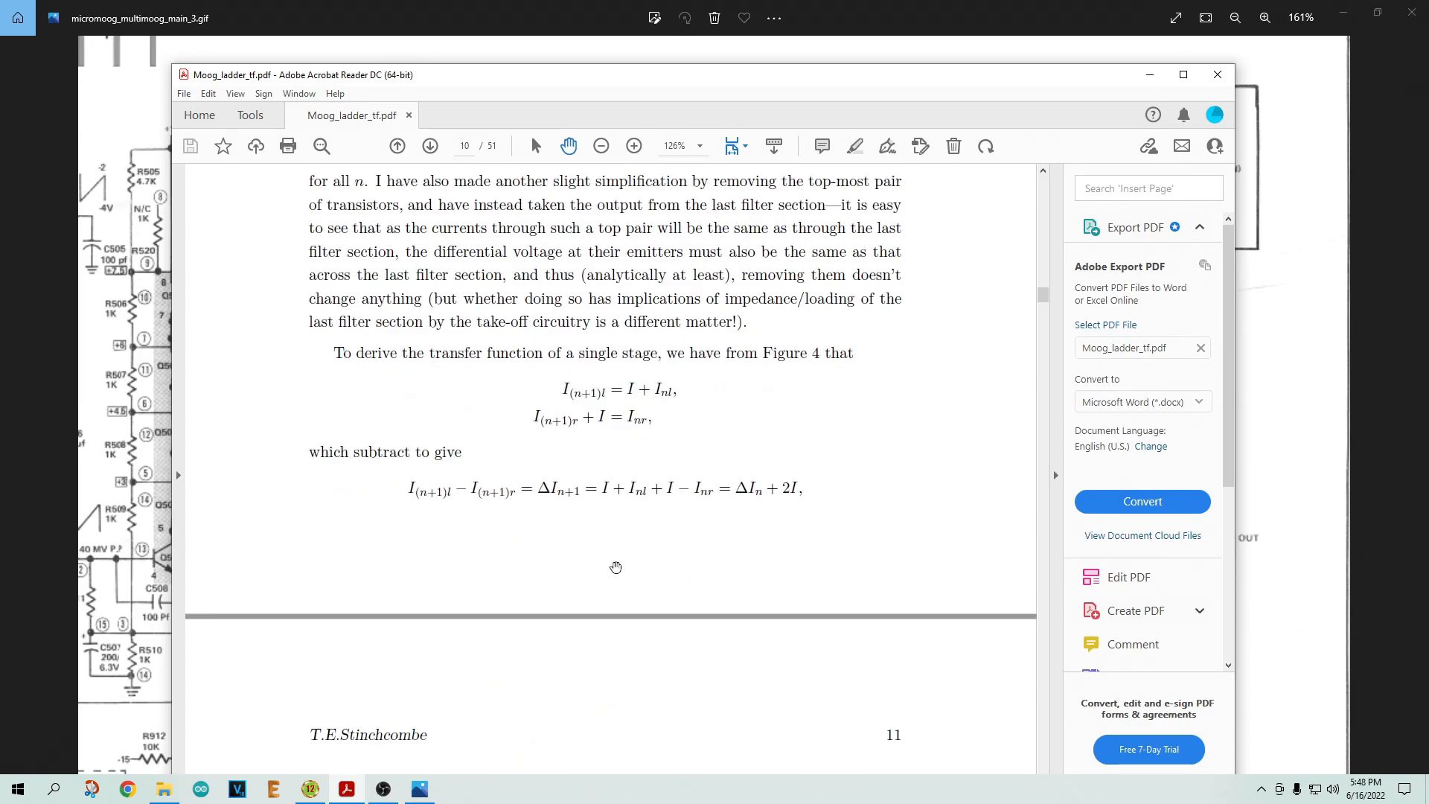
Scroll through the derivation pages toward Figure 6's small-signal input, stage and output models
scroll("down", 3)
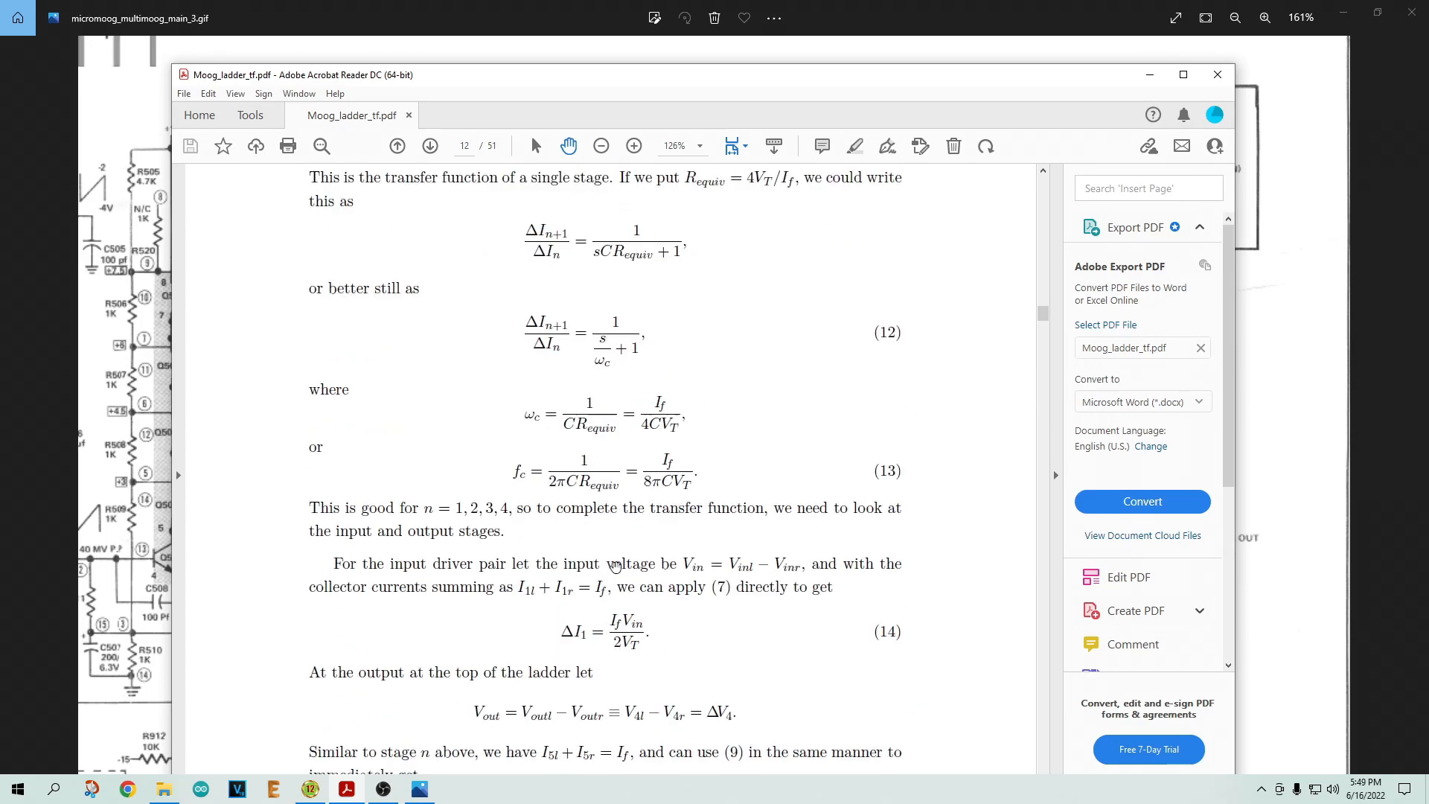
left_click(429, 146)
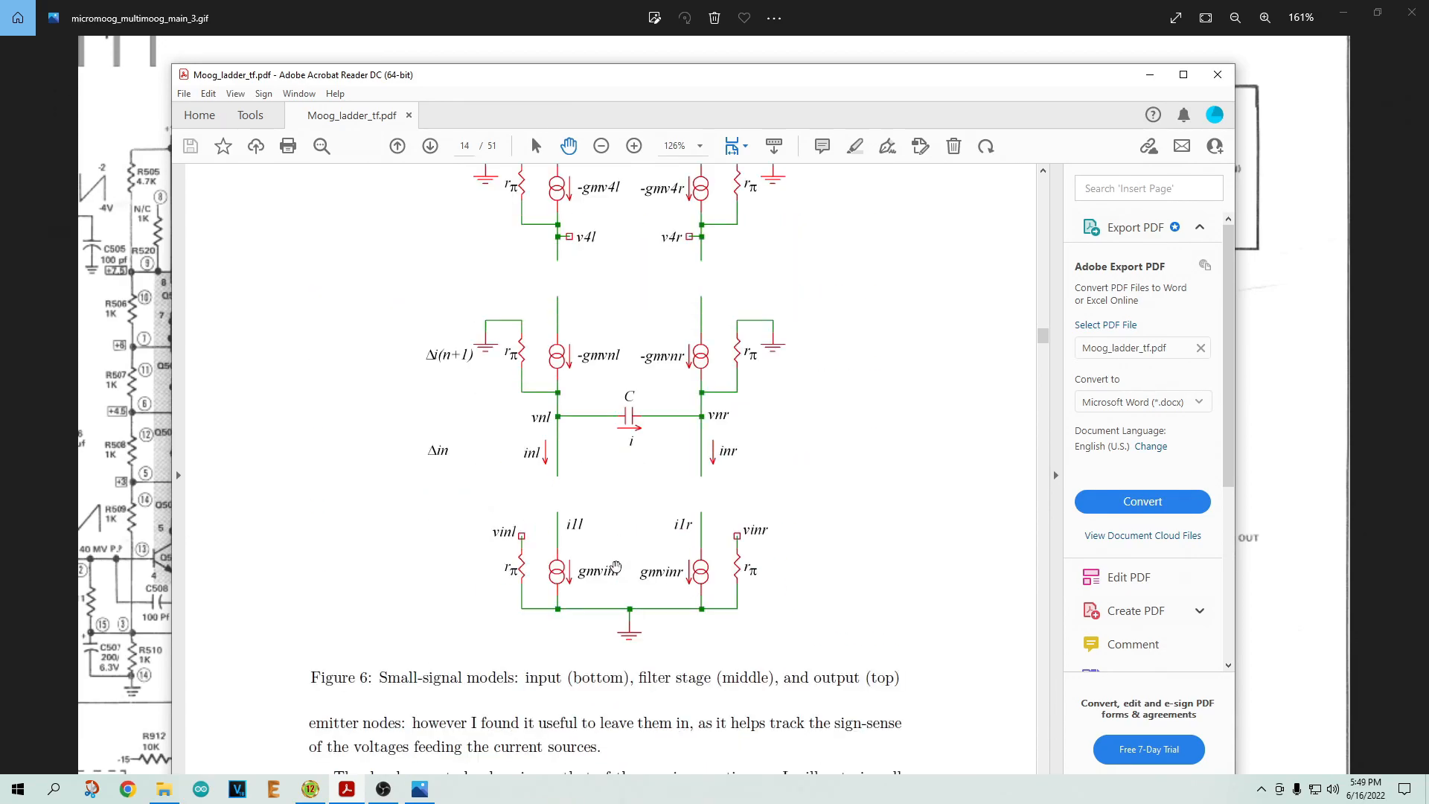
scroll("down", 3)
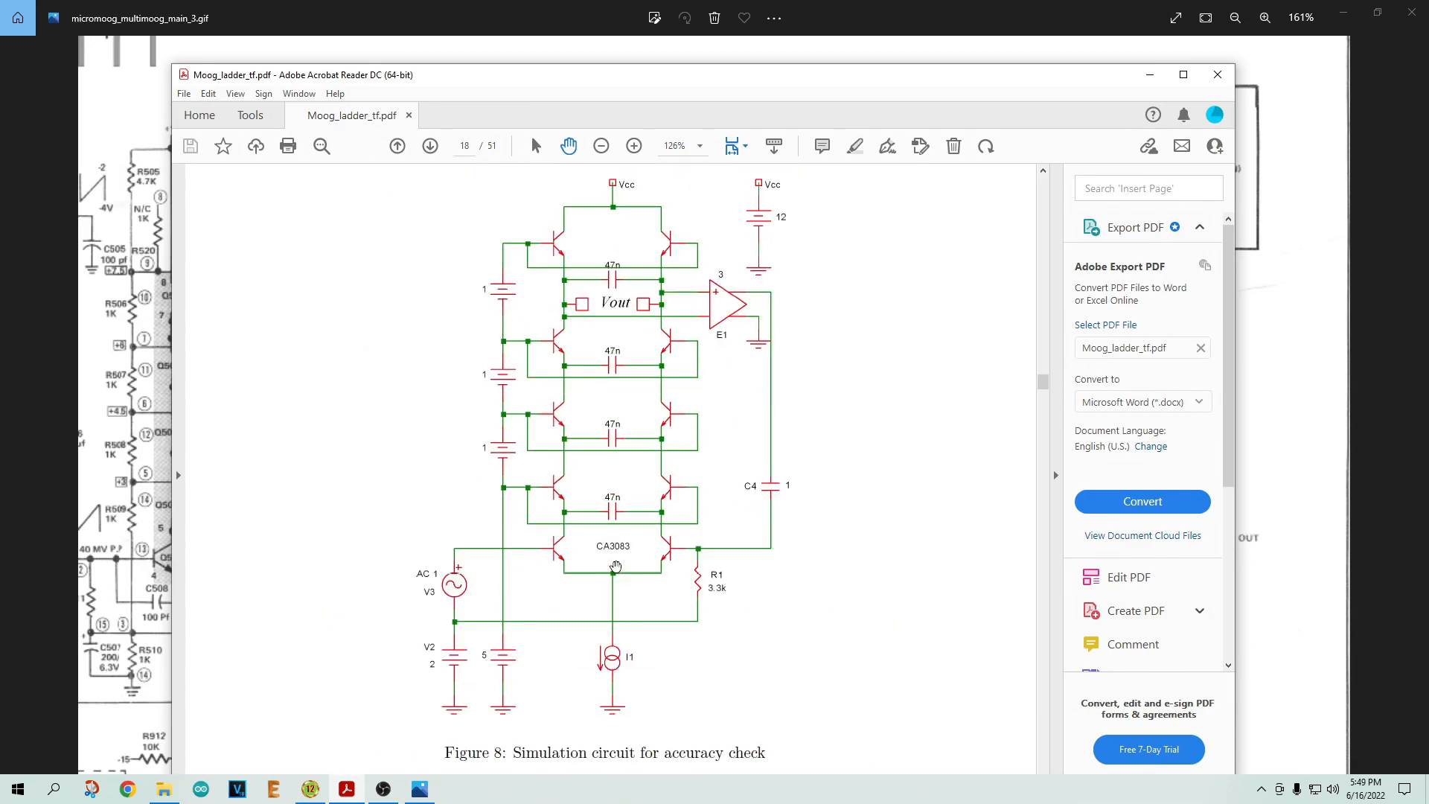
mouse_move(754, 576)
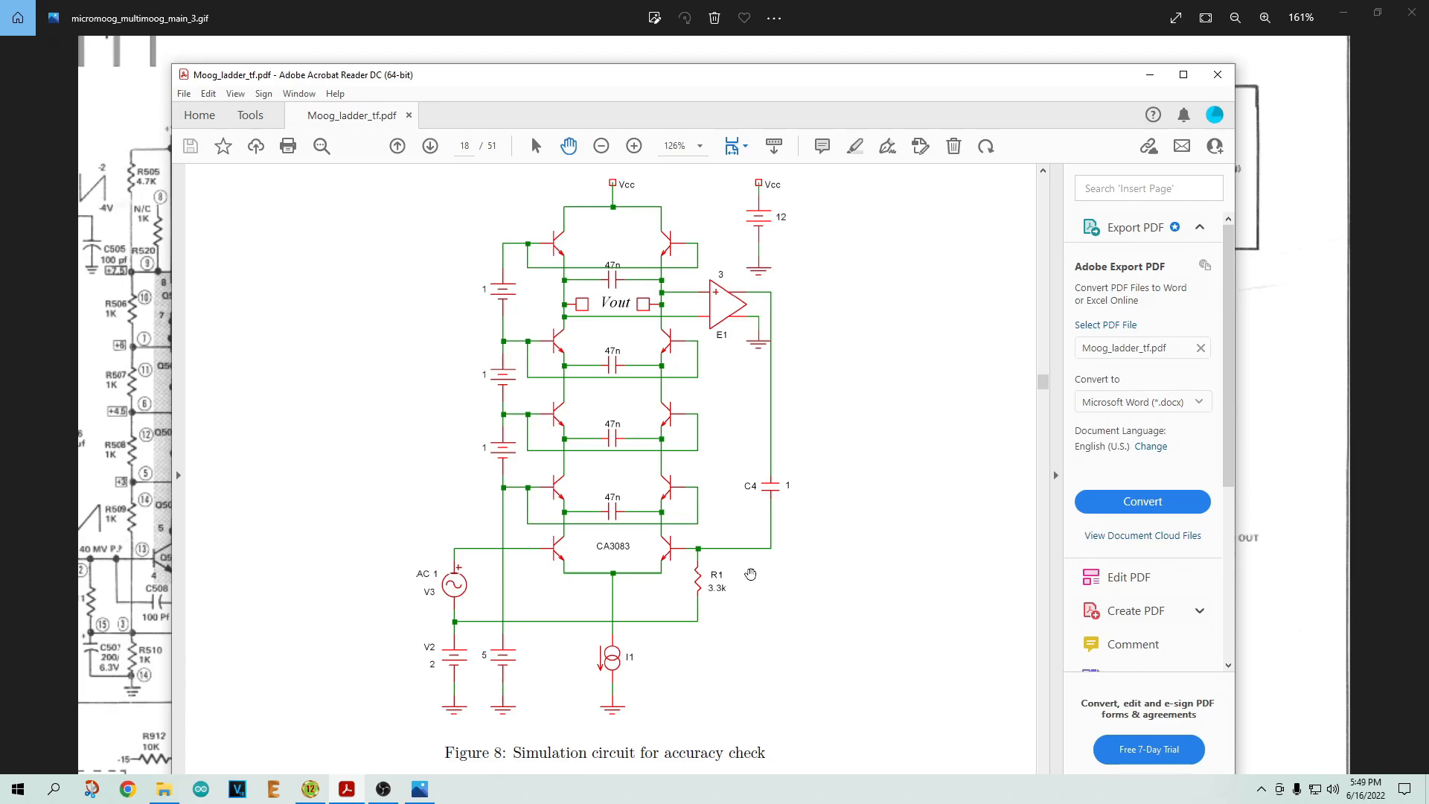
mouse_move(600, 354)
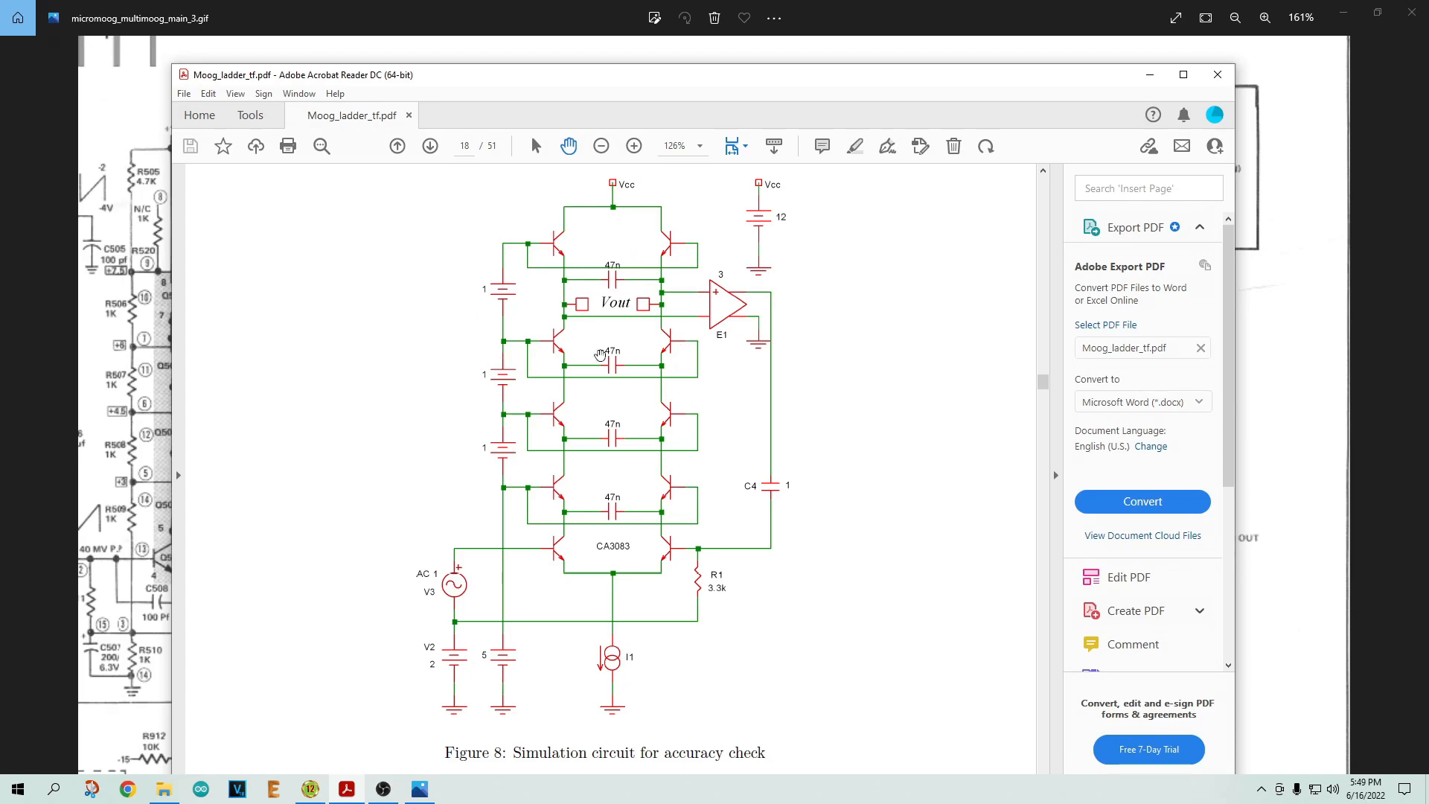
mouse_move(807, 364)
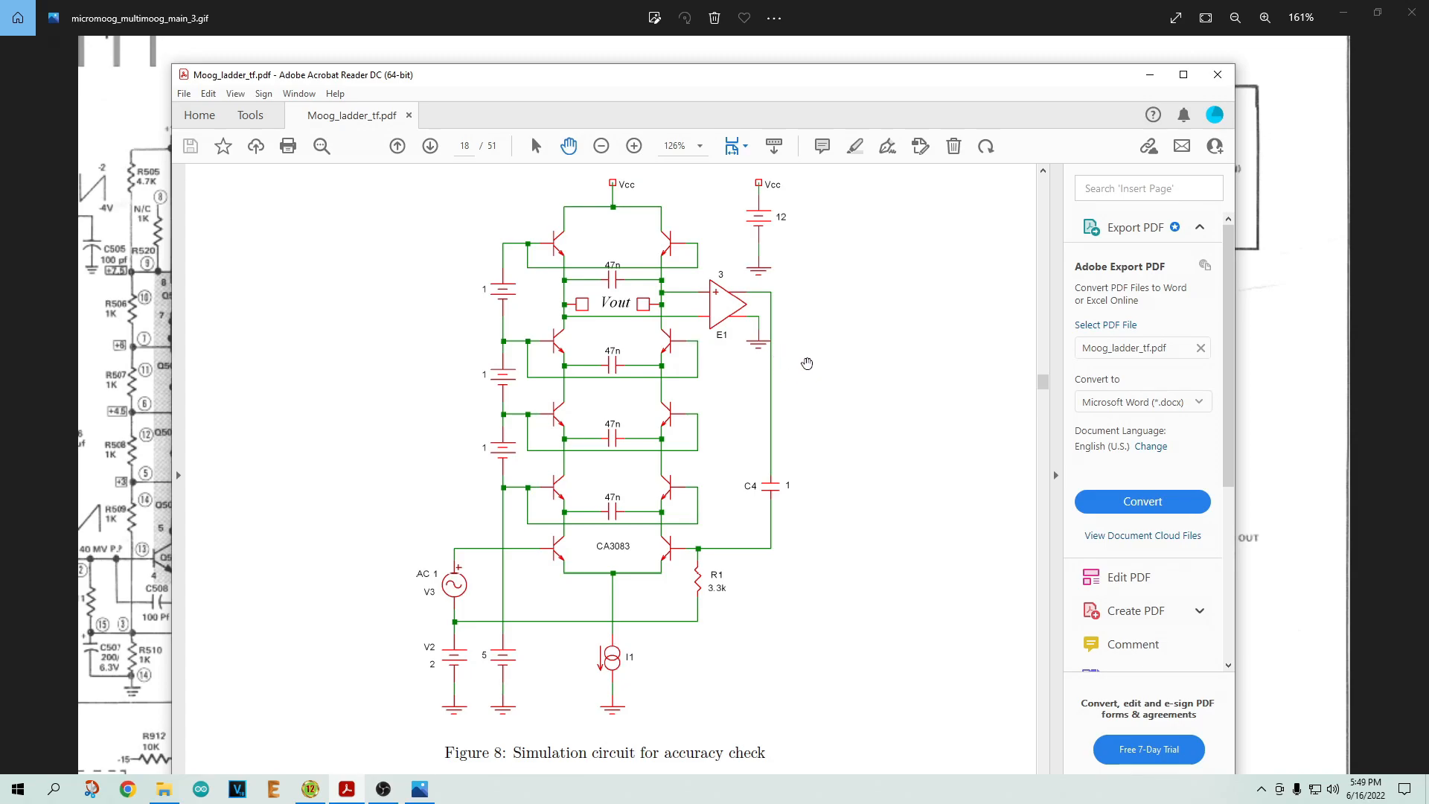
mouse_move(793, 419)
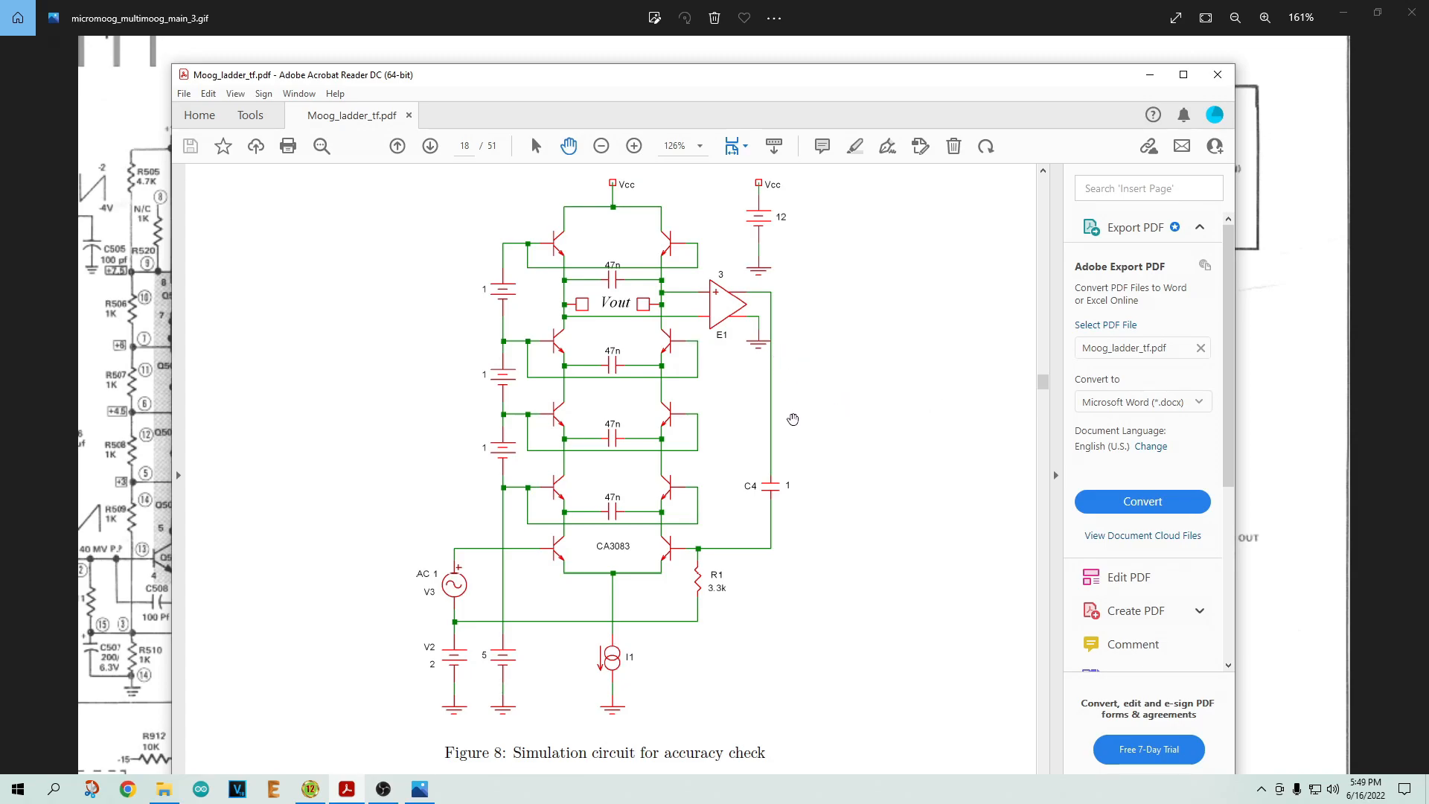
mouse_move(743, 260)
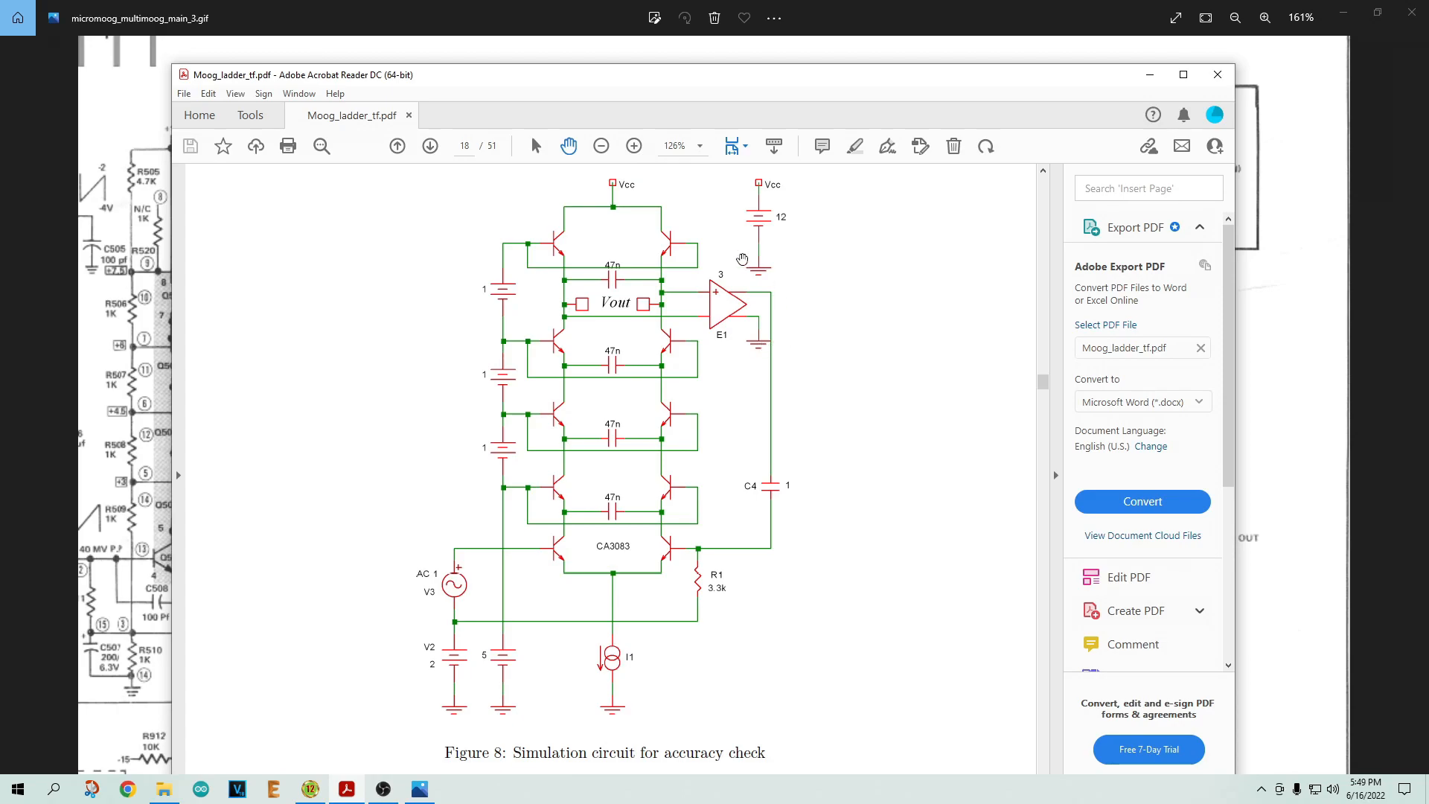
mouse_move(707, 331)
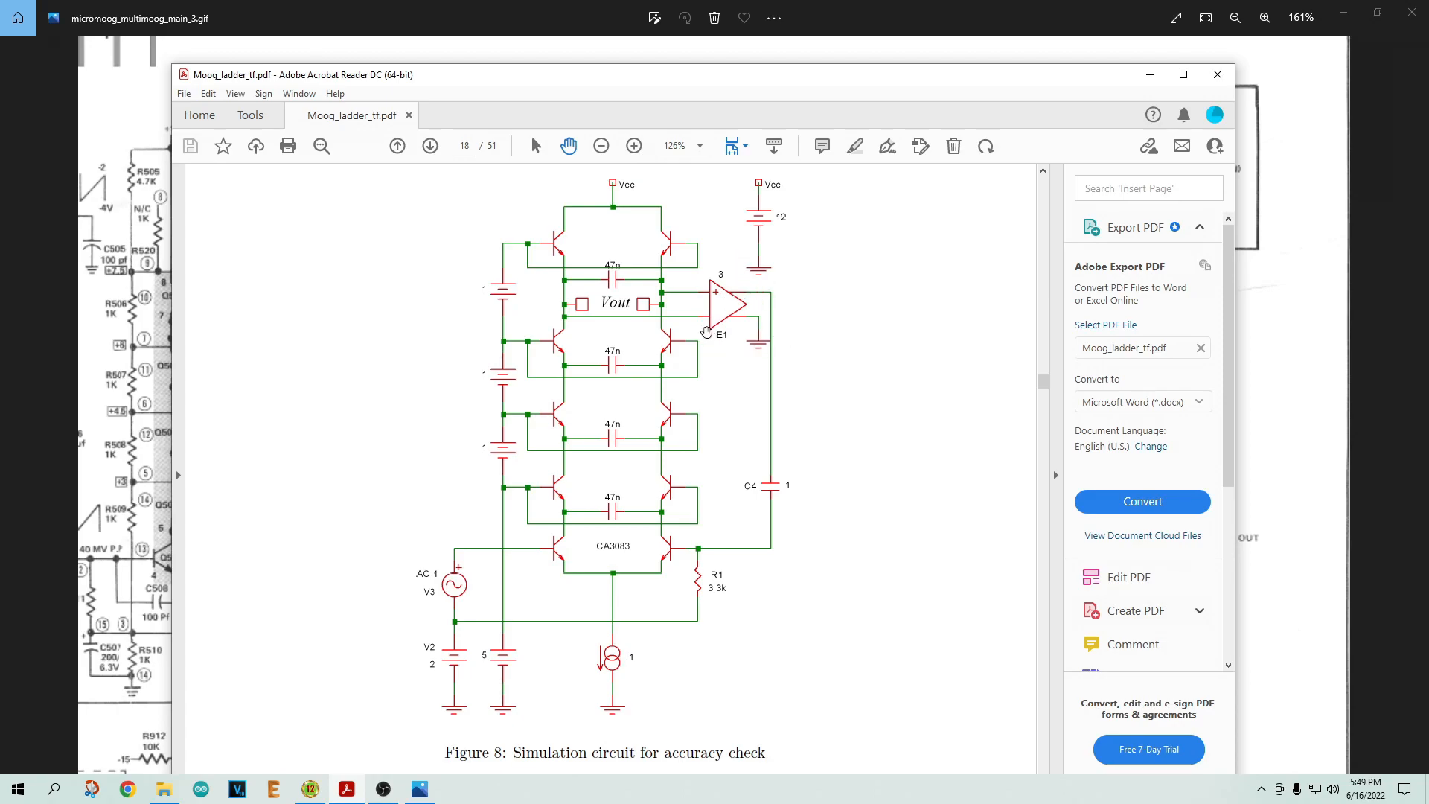
mouse_move(714, 378)
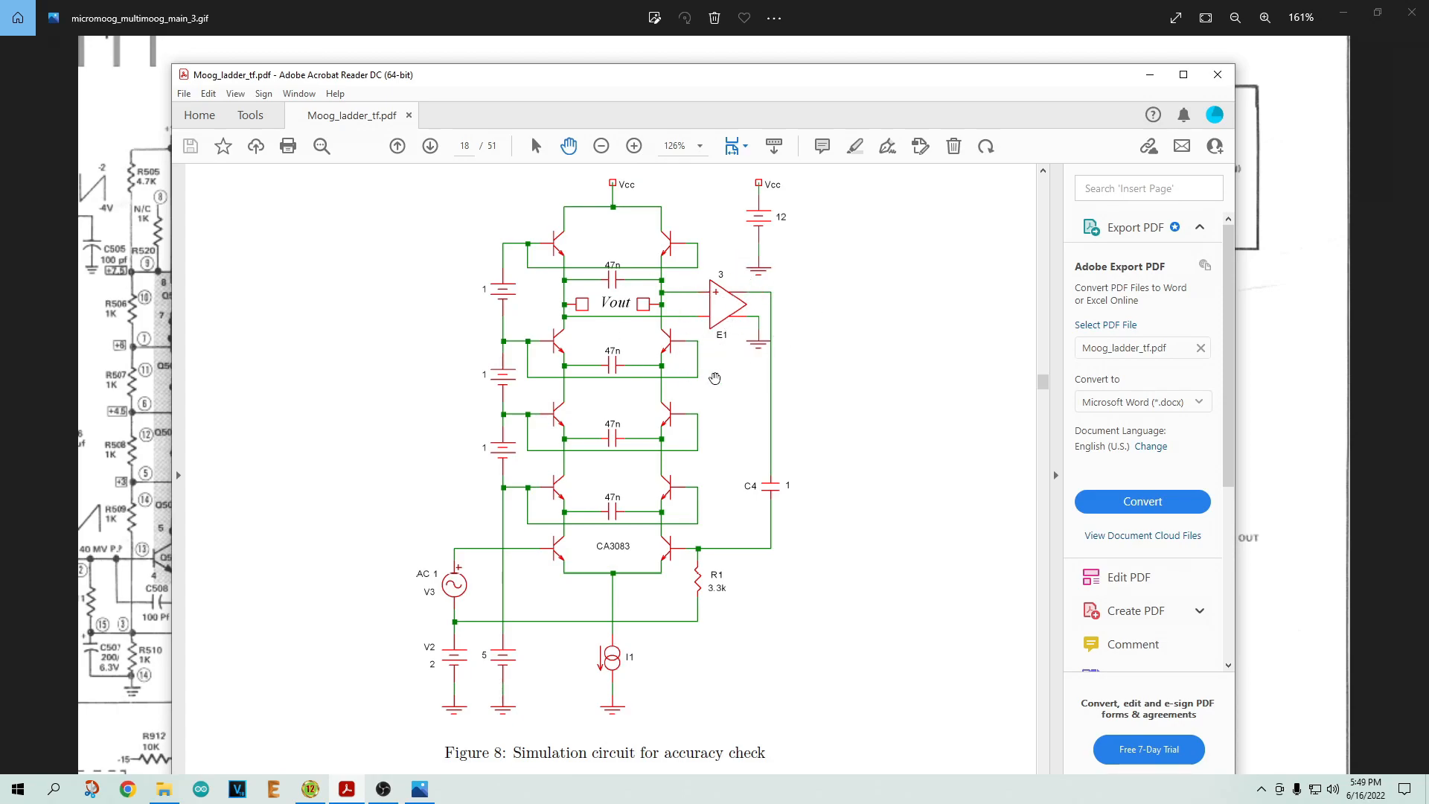
mouse_move(791, 553)
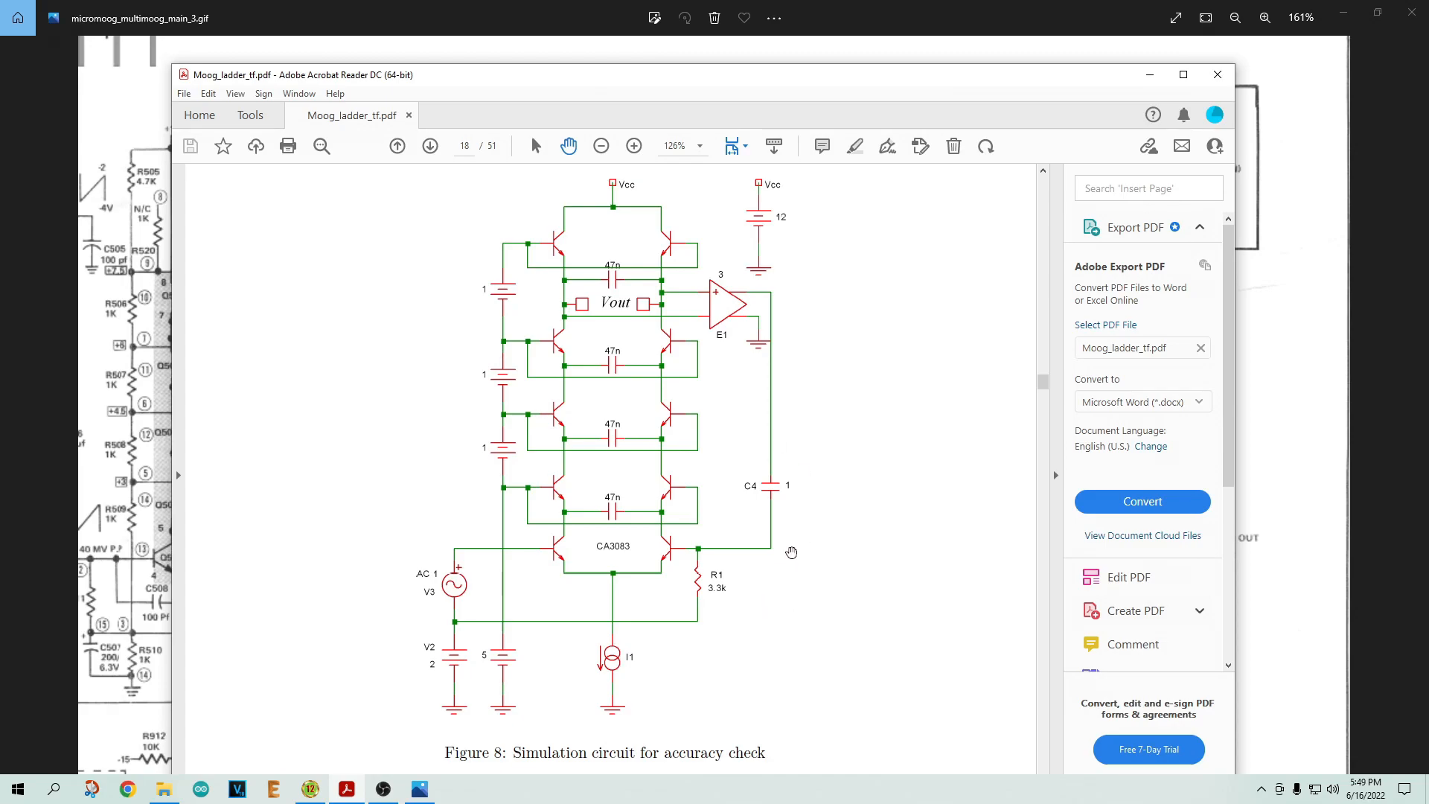
mouse_move(772, 330)
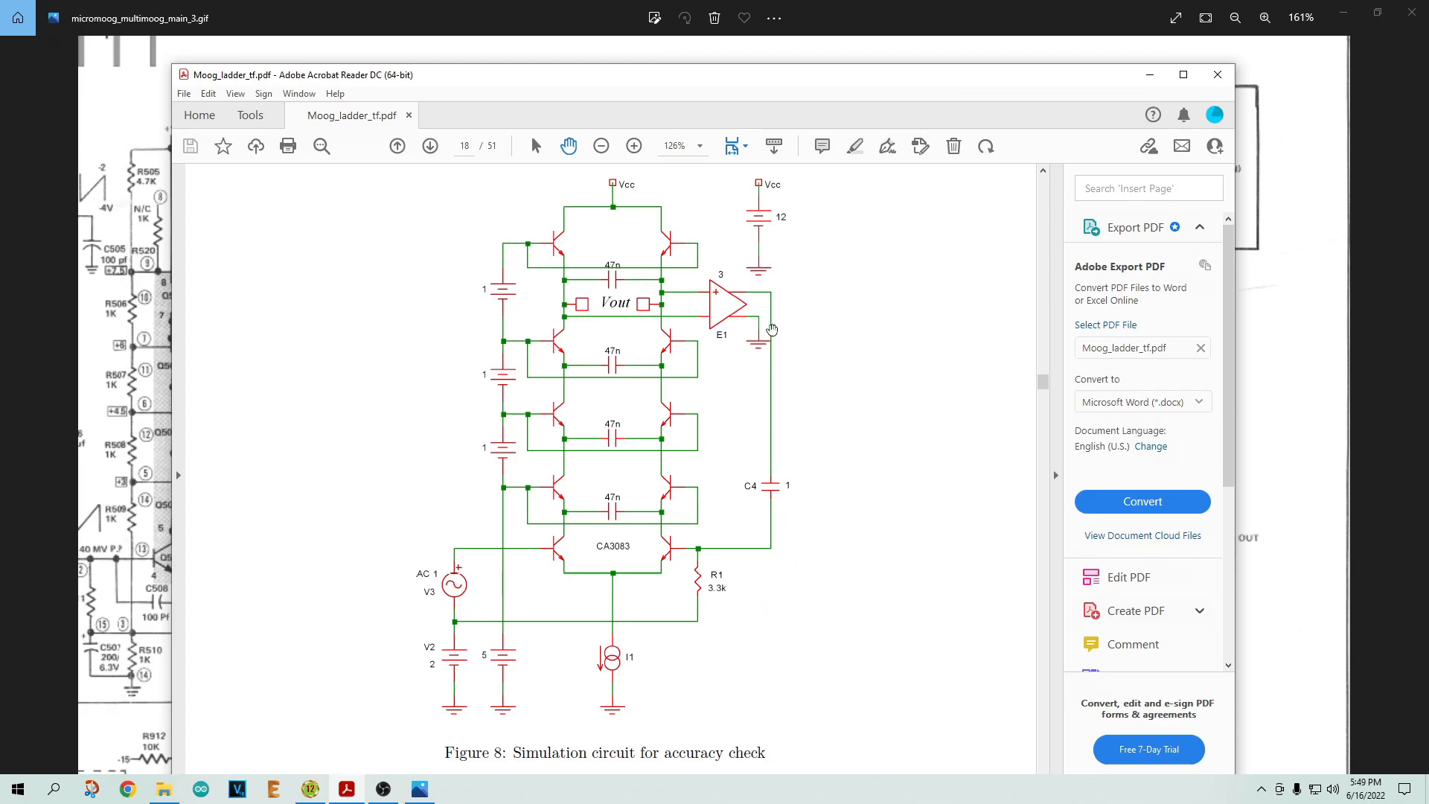
mouse_move(777, 340)
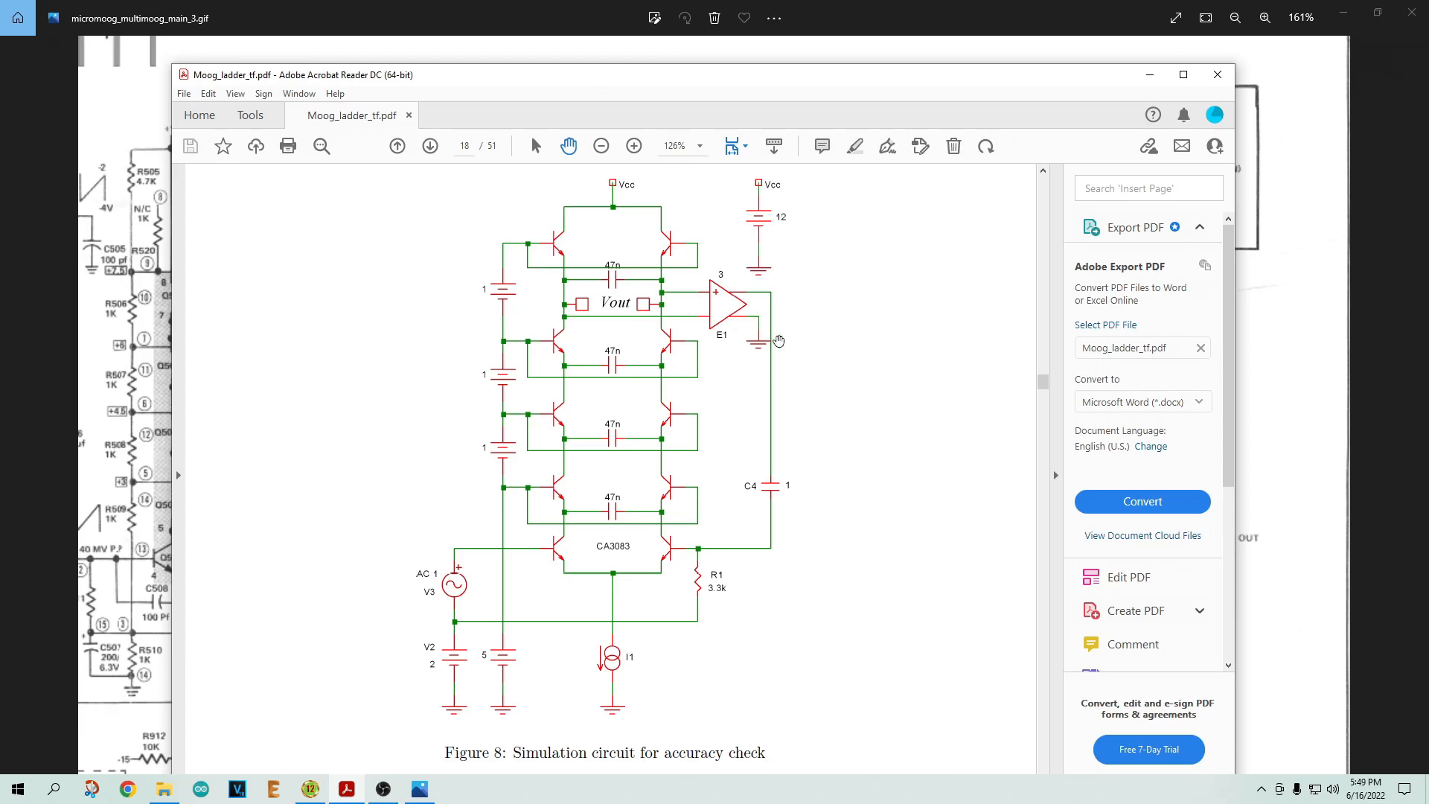
Scroll to page 19's Figure 9 simulated (red) versus calculated (blue) Bode plots
scroll("down", 3)
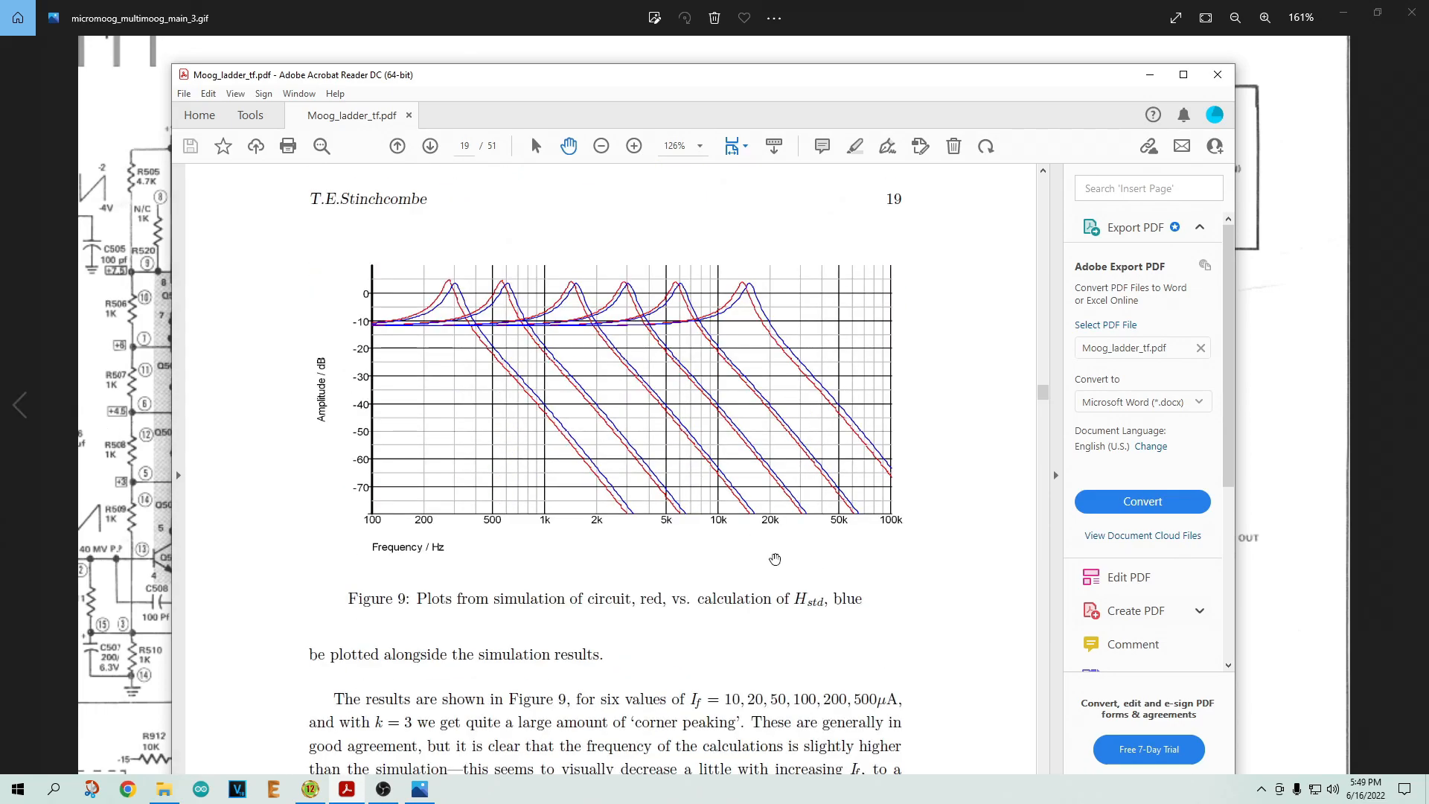
mouse_move(707, 462)
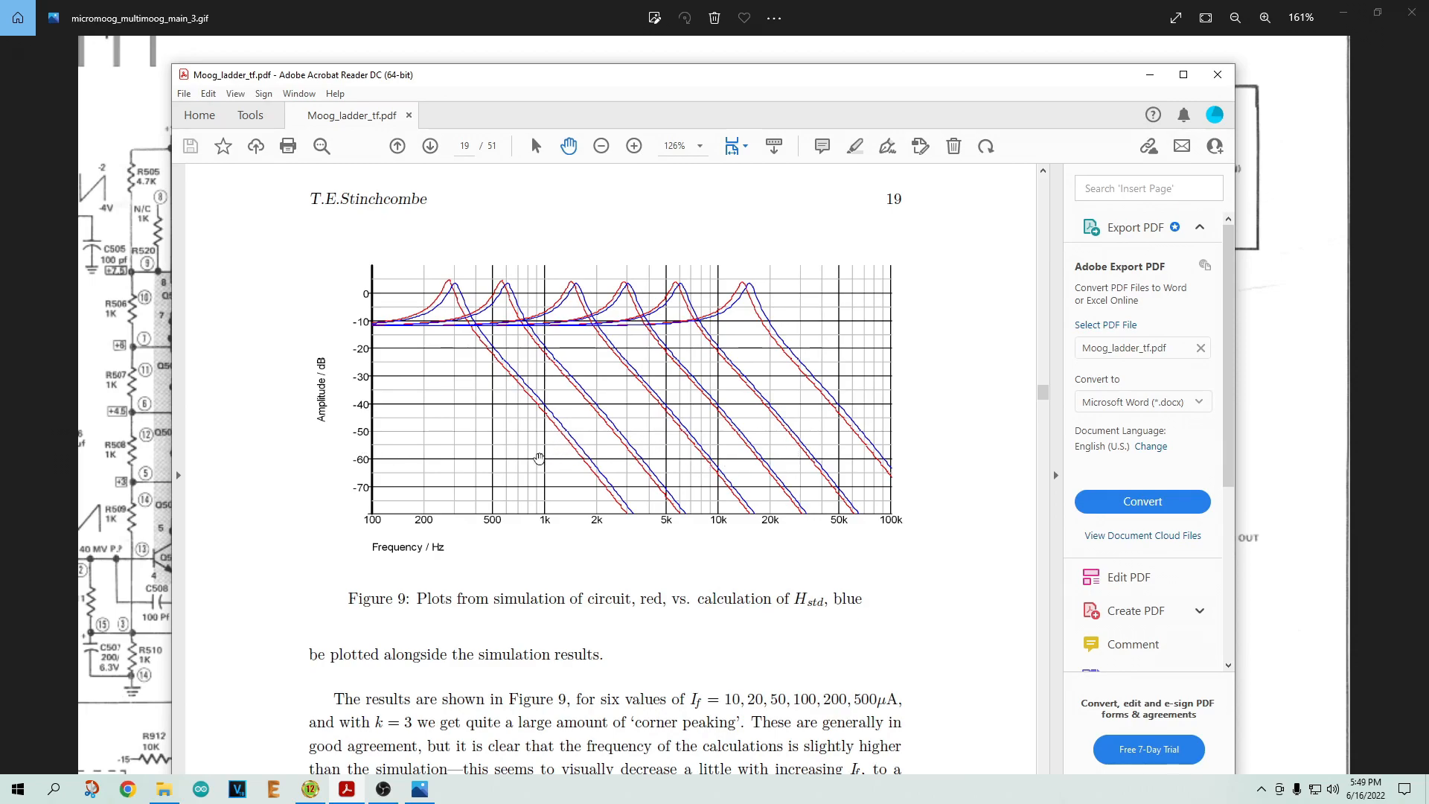
mouse_move(924, 374)
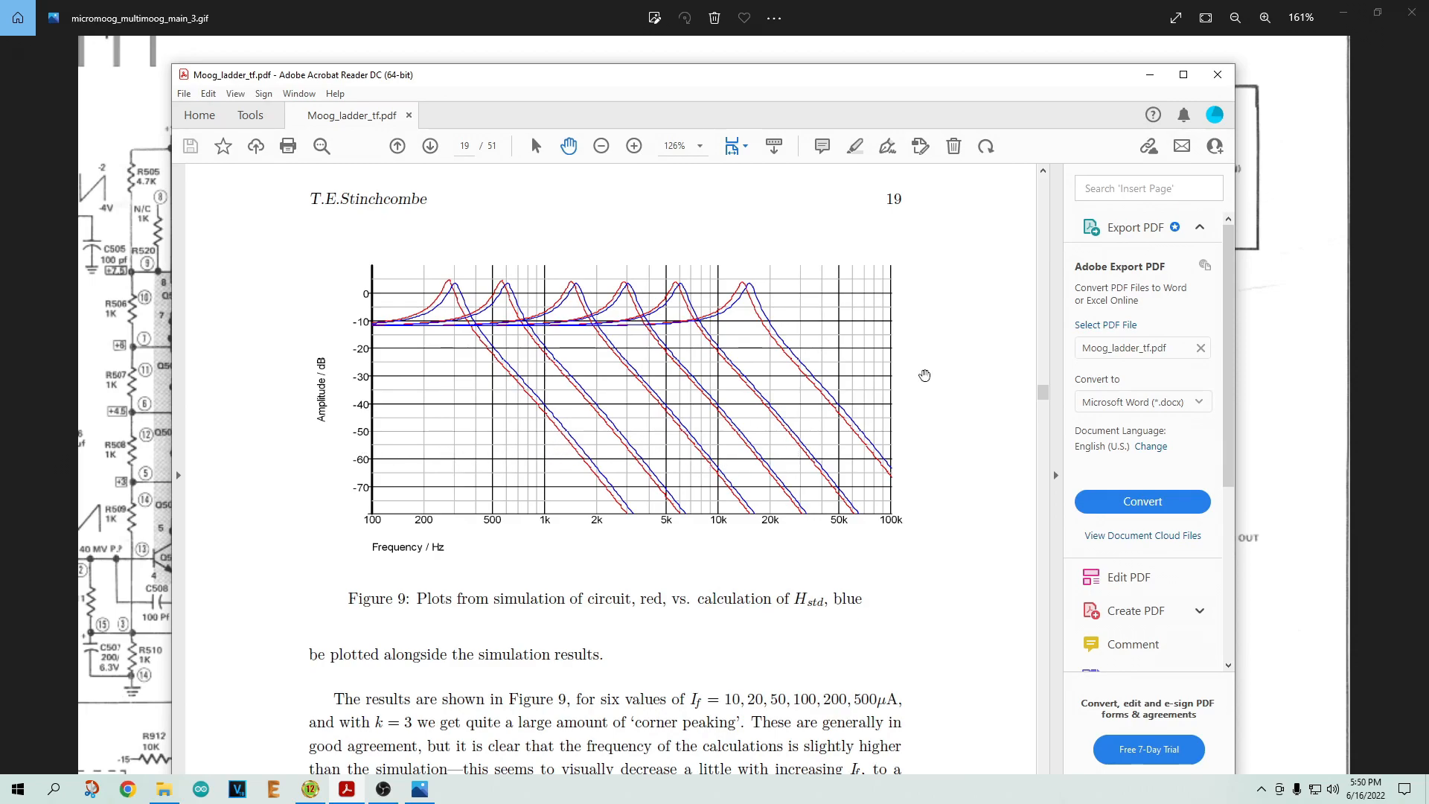
mouse_move(885, 393)
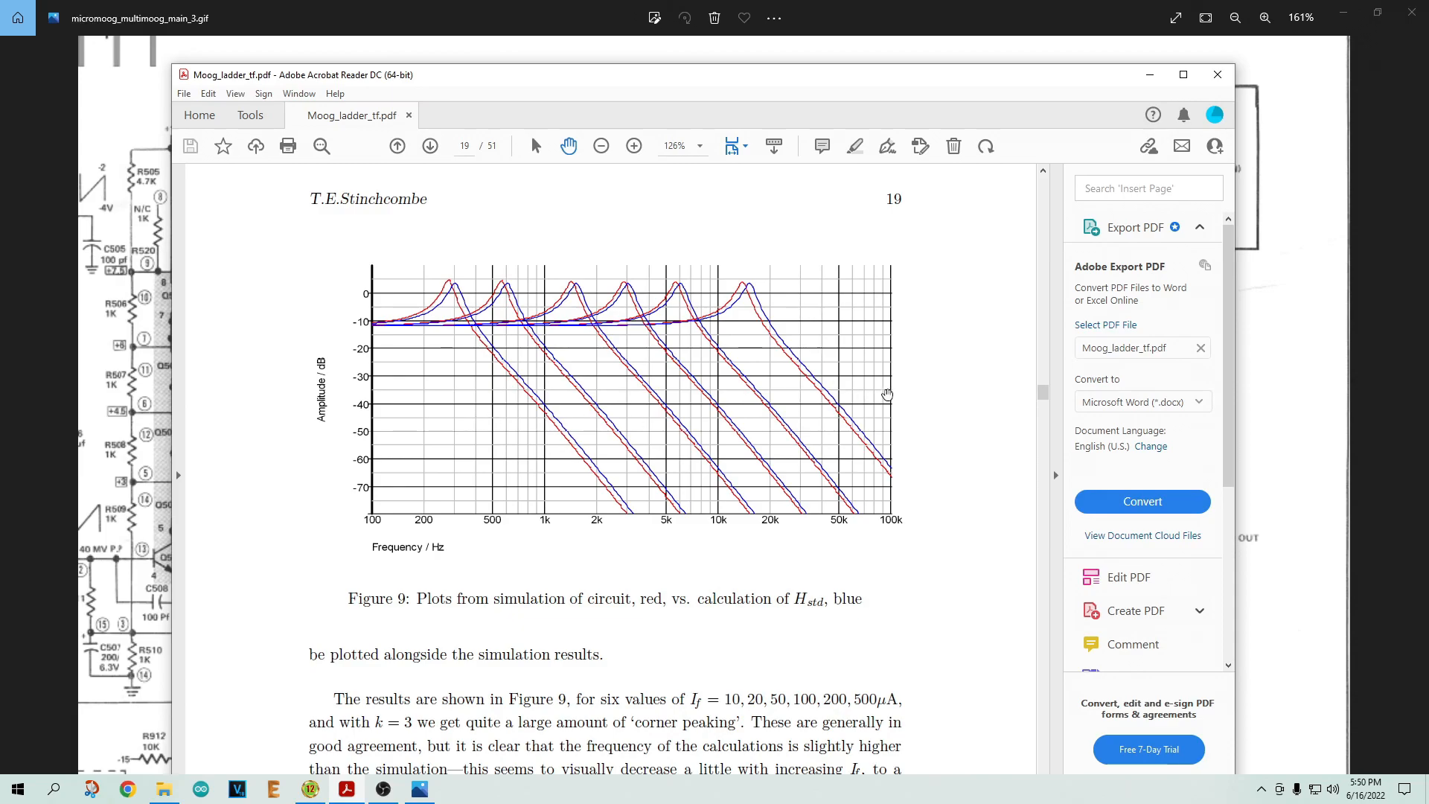
mouse_move(430, 394)
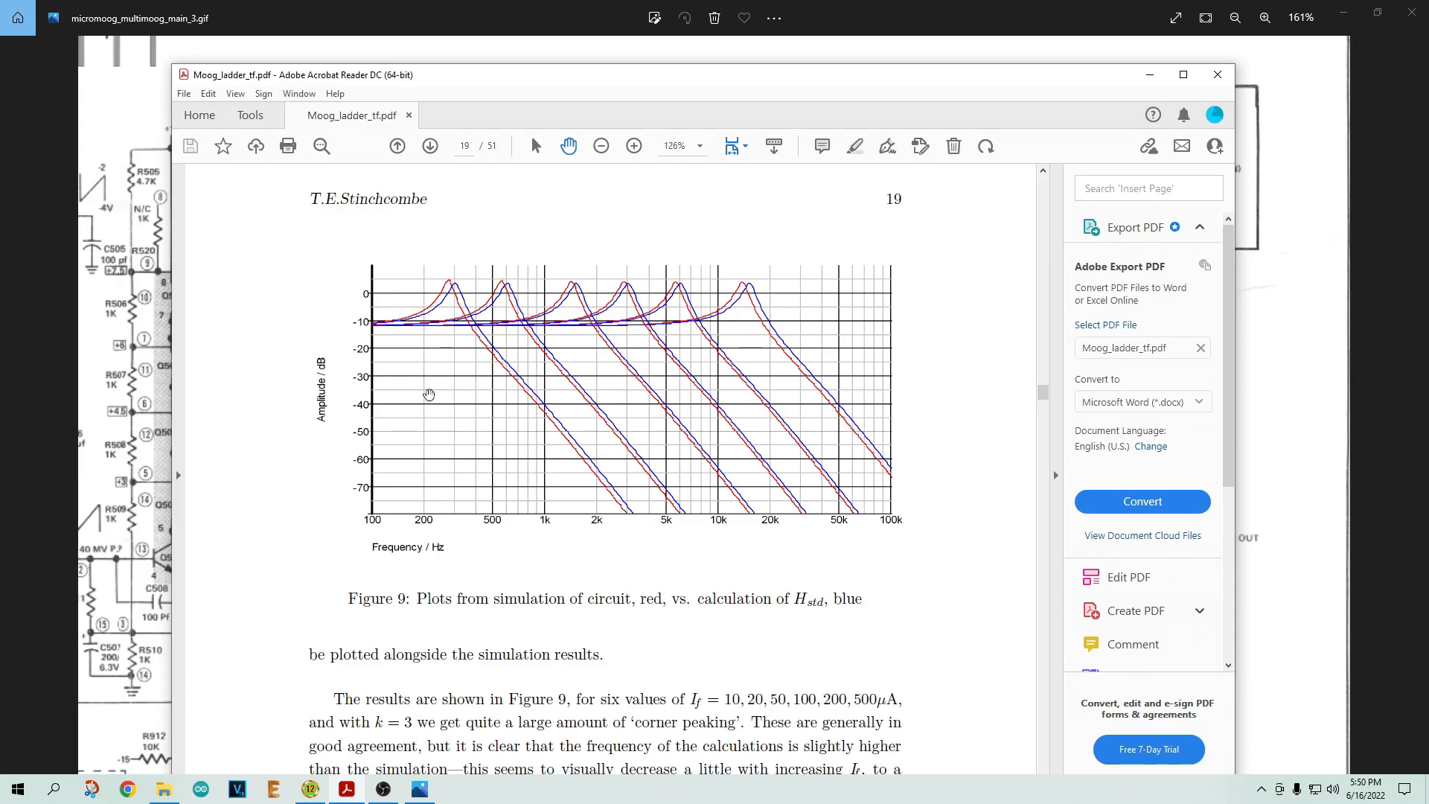
mouse_move(561, 482)
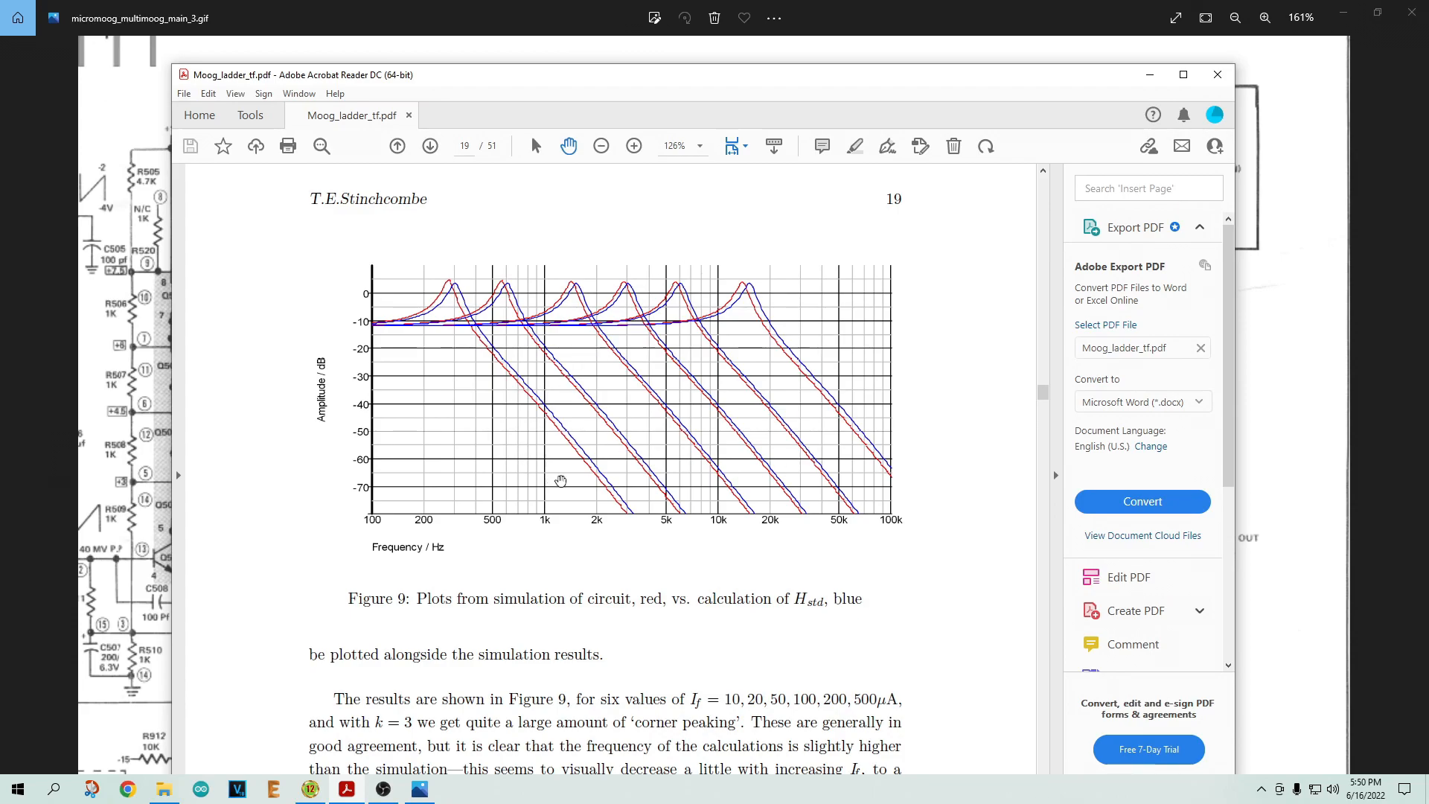
mouse_move(472, 343)
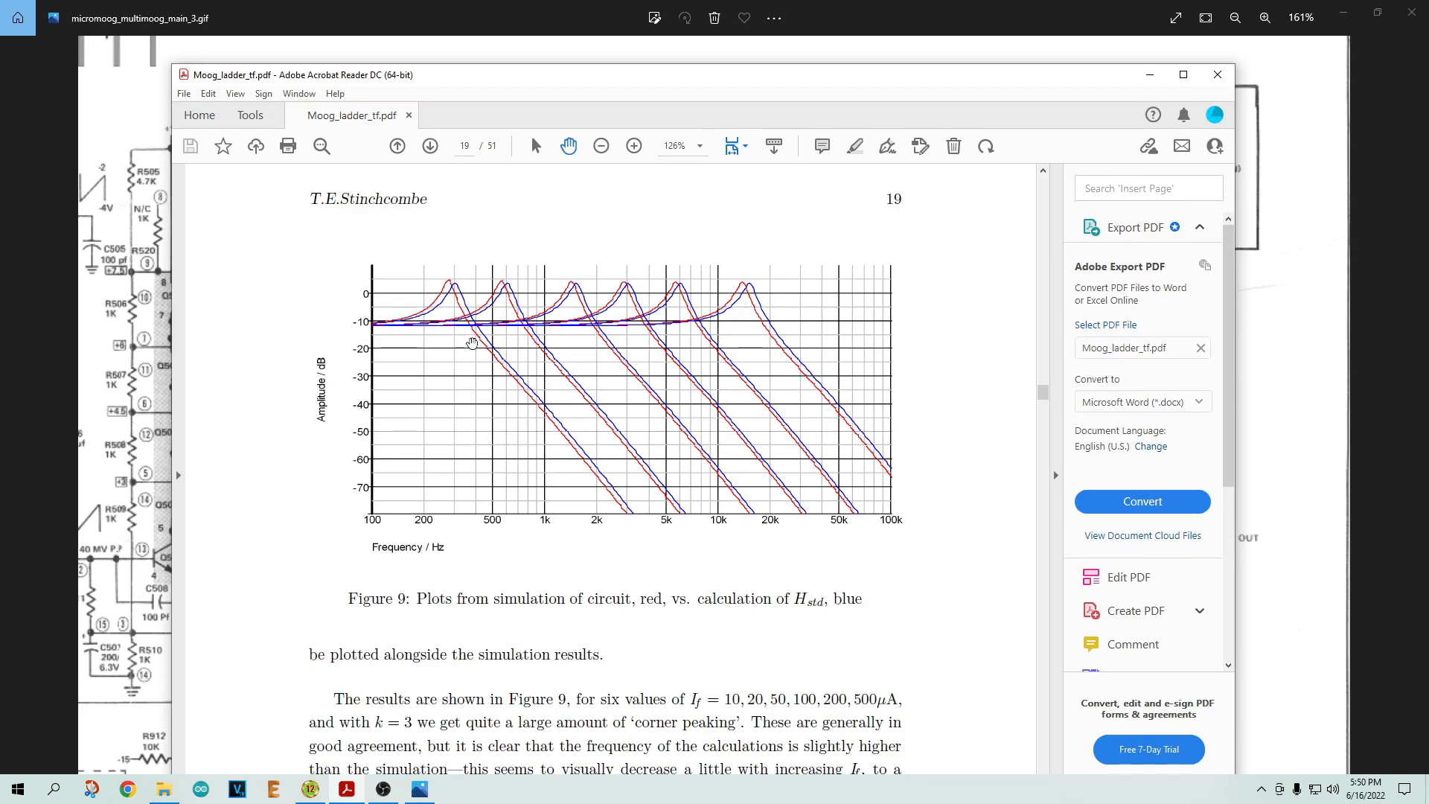
mouse_move(694, 554)
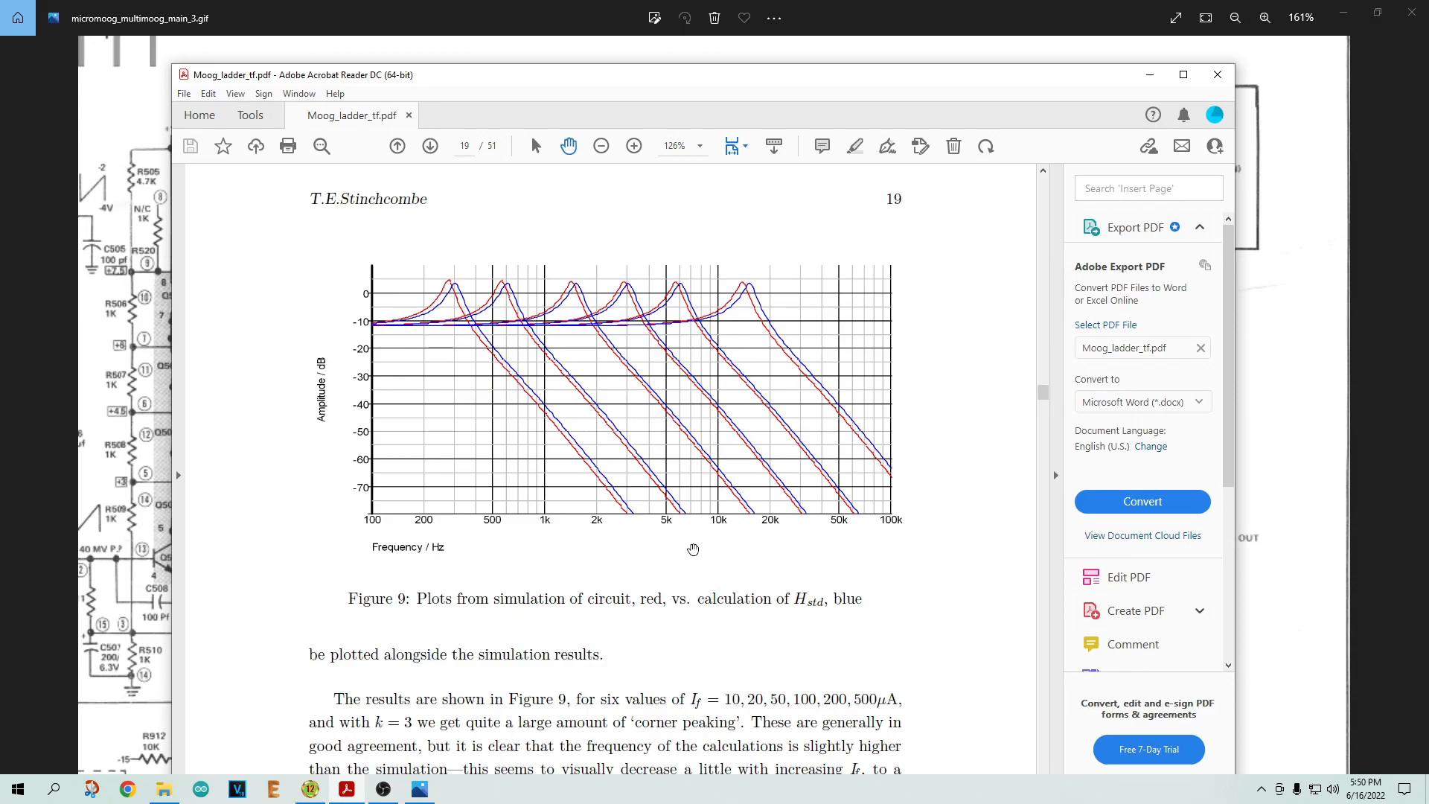
Scroll past section 3 to page 26's TB-303 and Doepfer A-102 diode ladder circuits
scroll("down", 3)
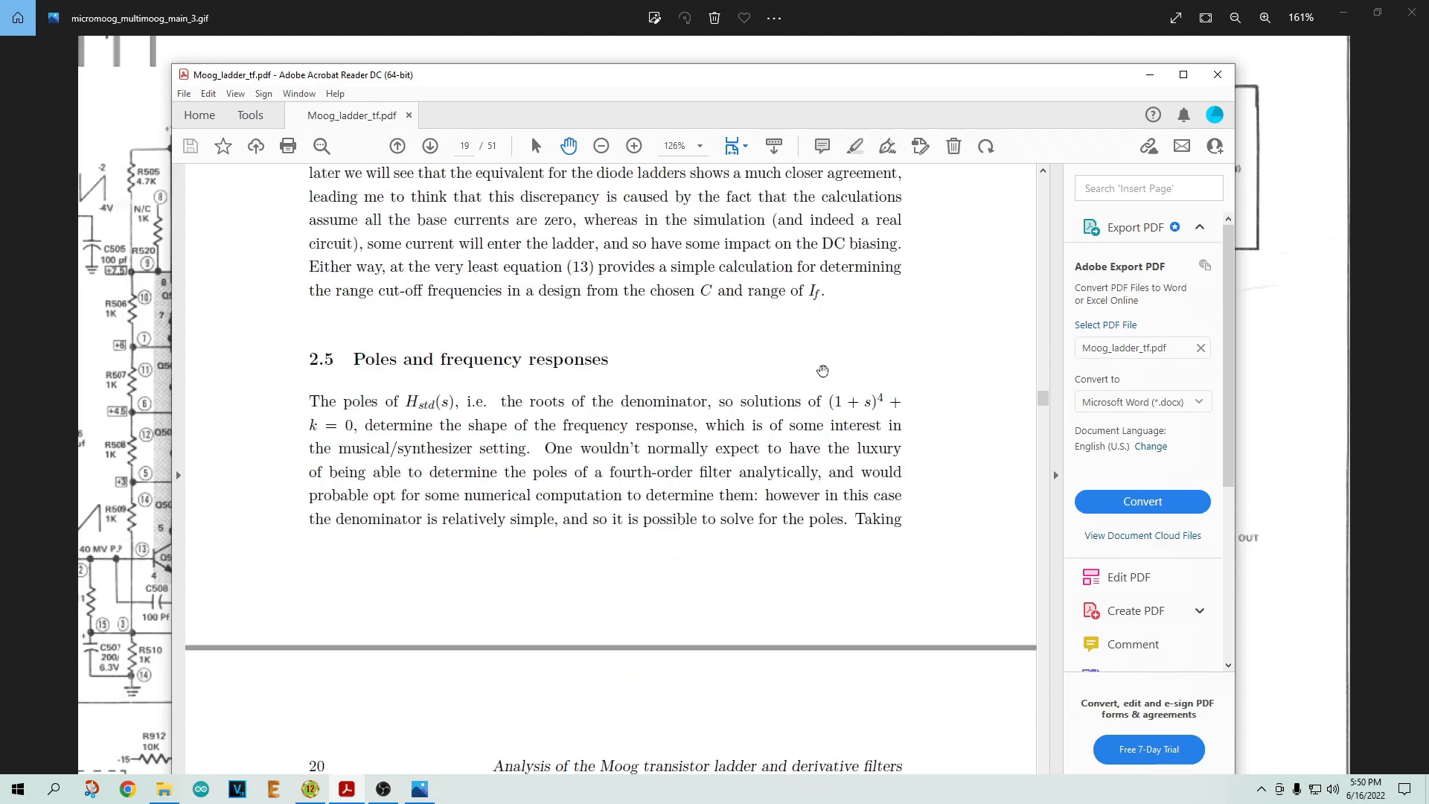
scroll("down", 3)
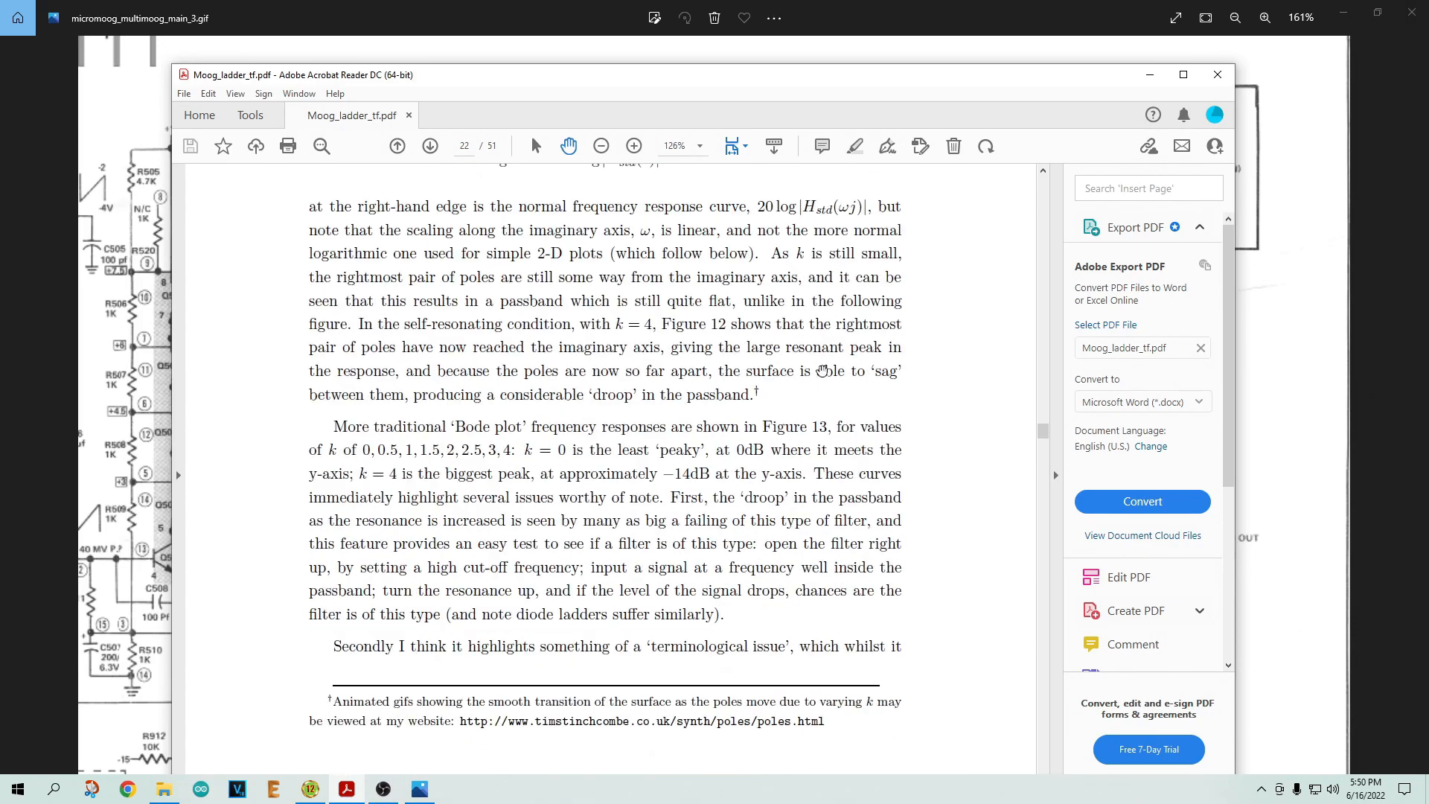
left_click(430, 145)
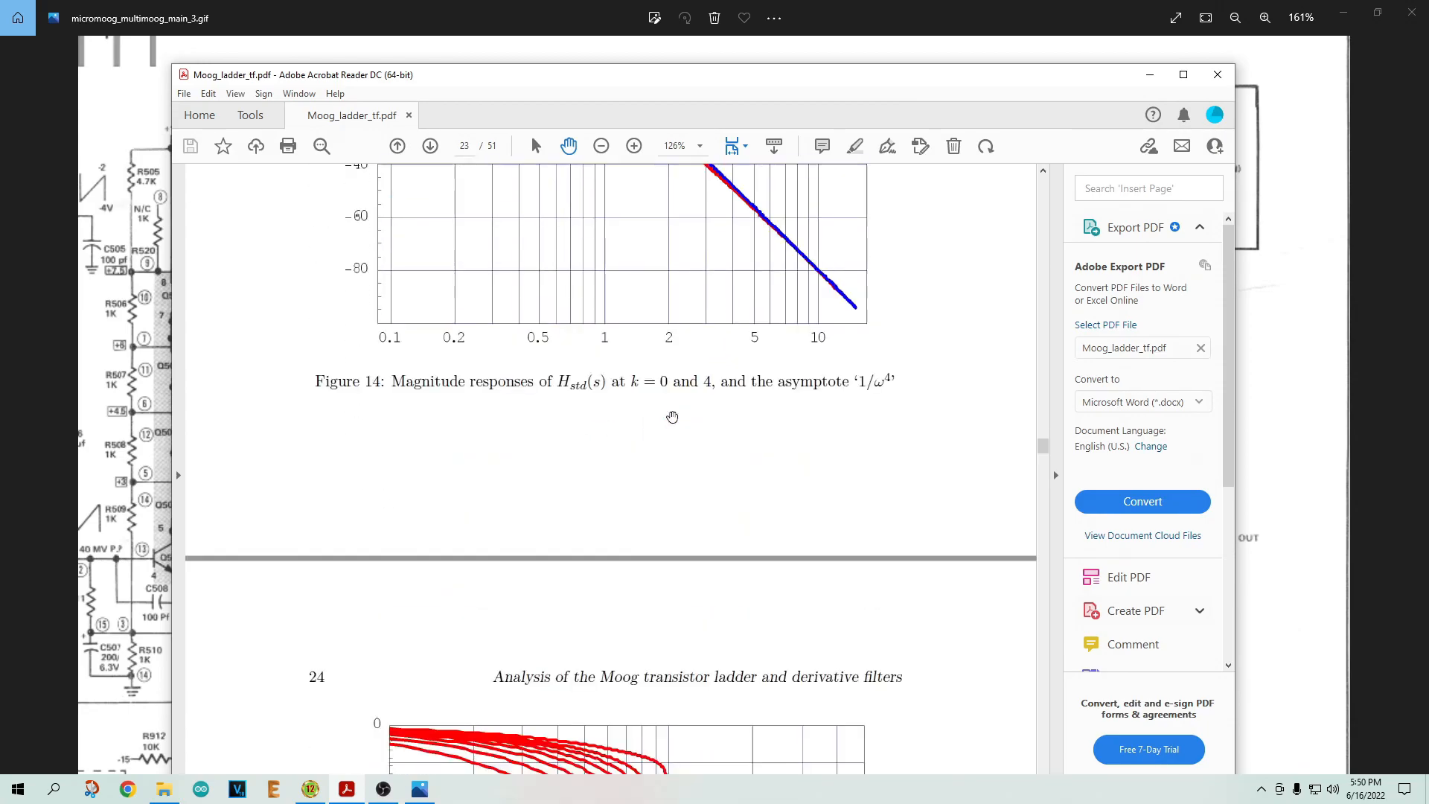
scroll("down", 3)
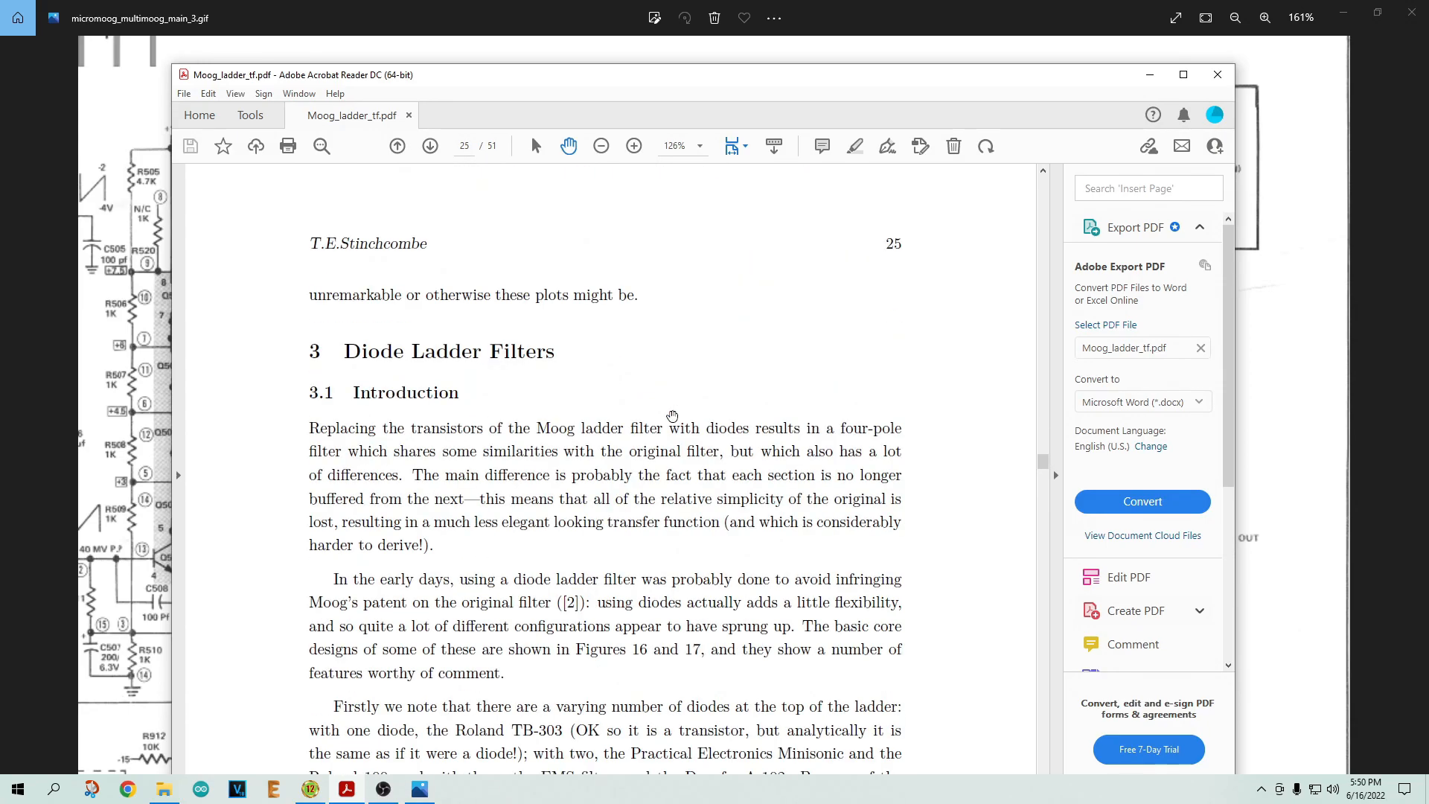
left_click(429, 146)
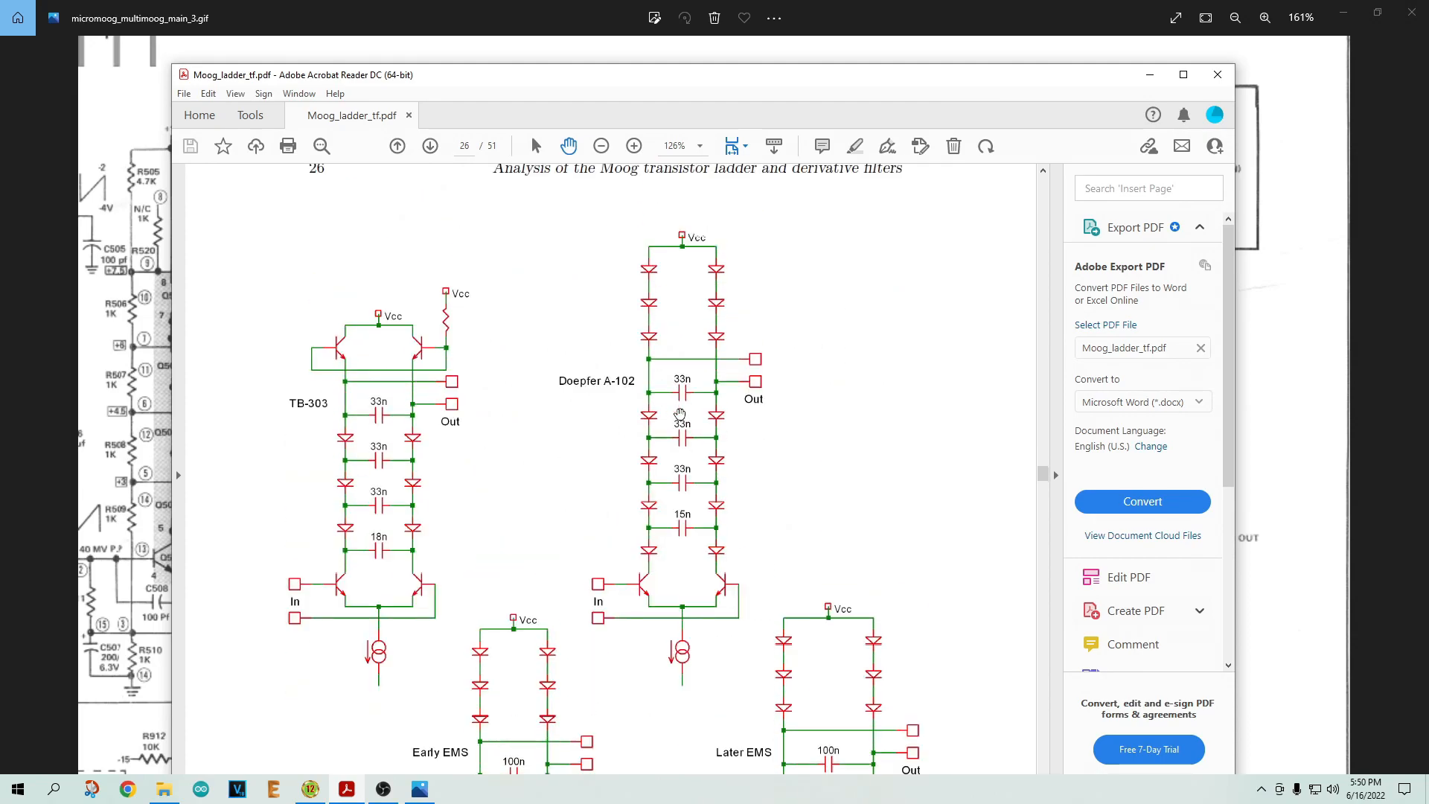
scroll("down", 3)
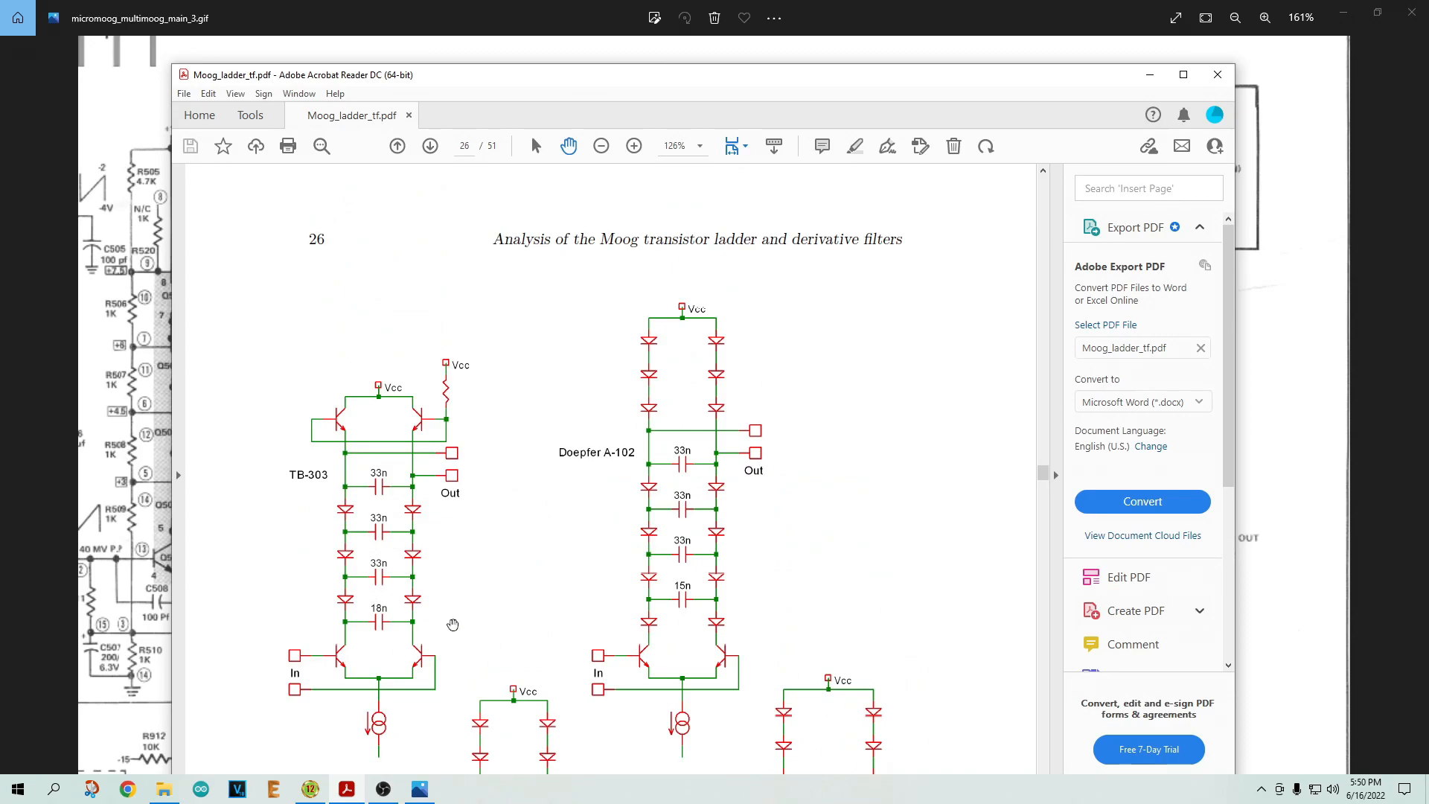
scroll("down", 3)
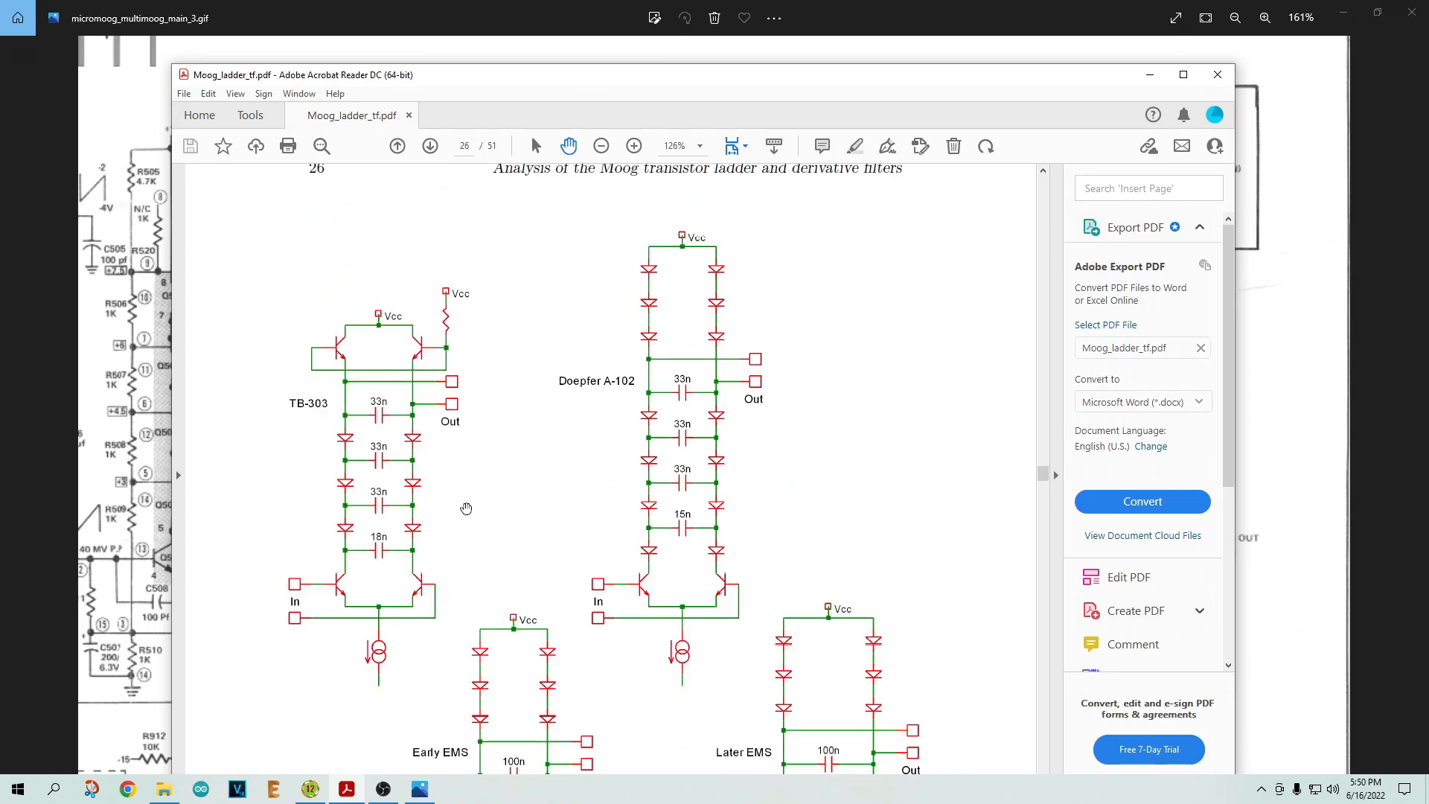
mouse_move(519, 532)
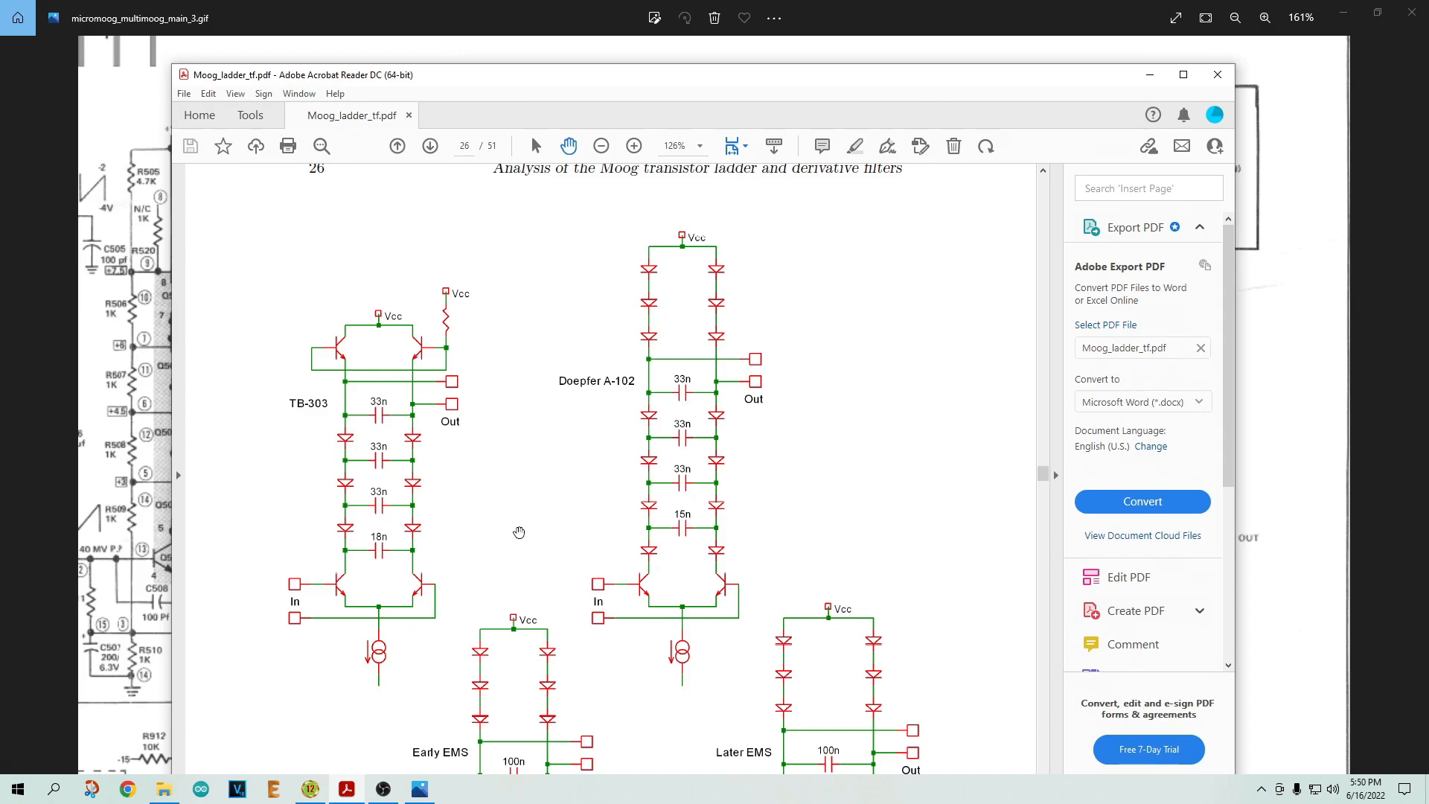
mouse_move(328, 430)
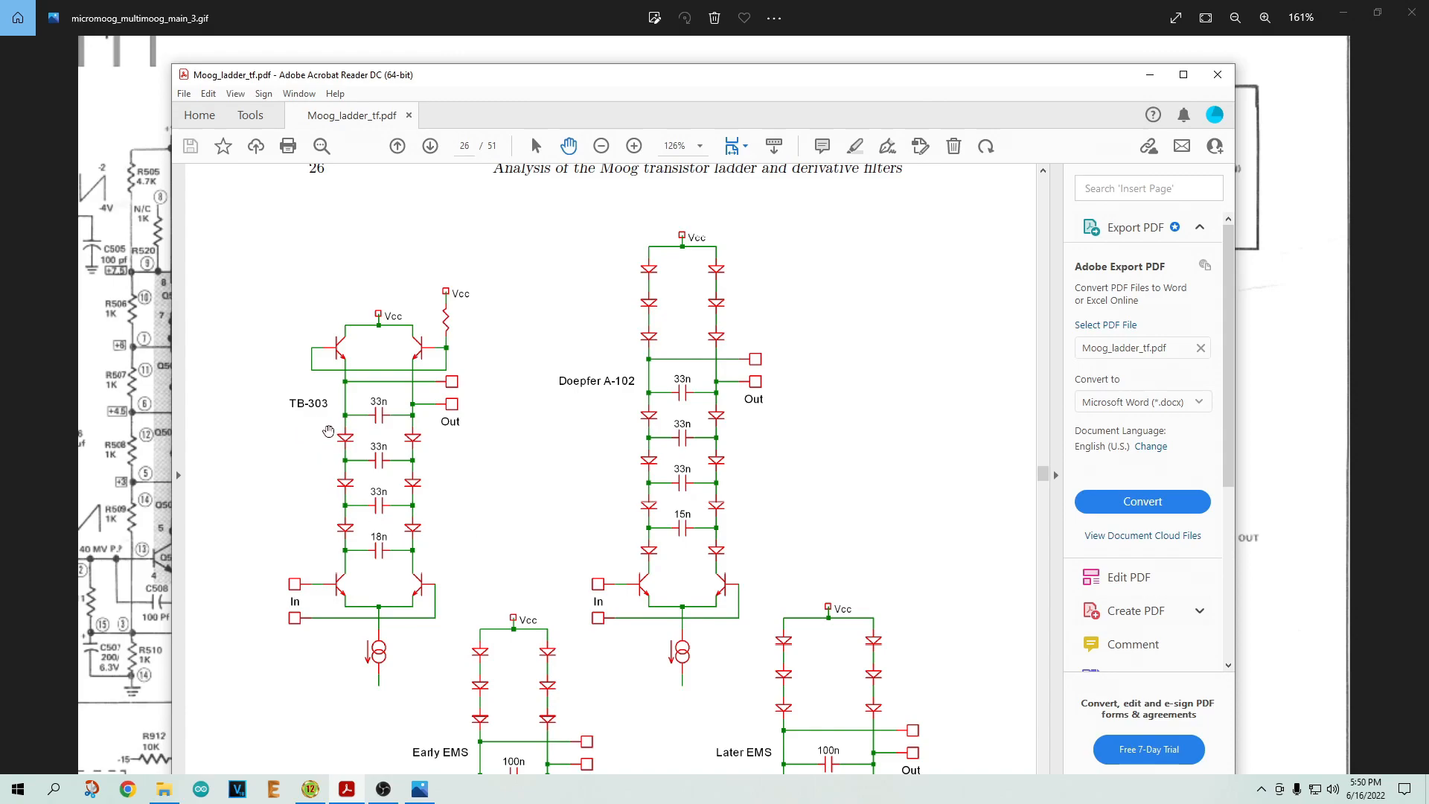
mouse_move(441, 557)
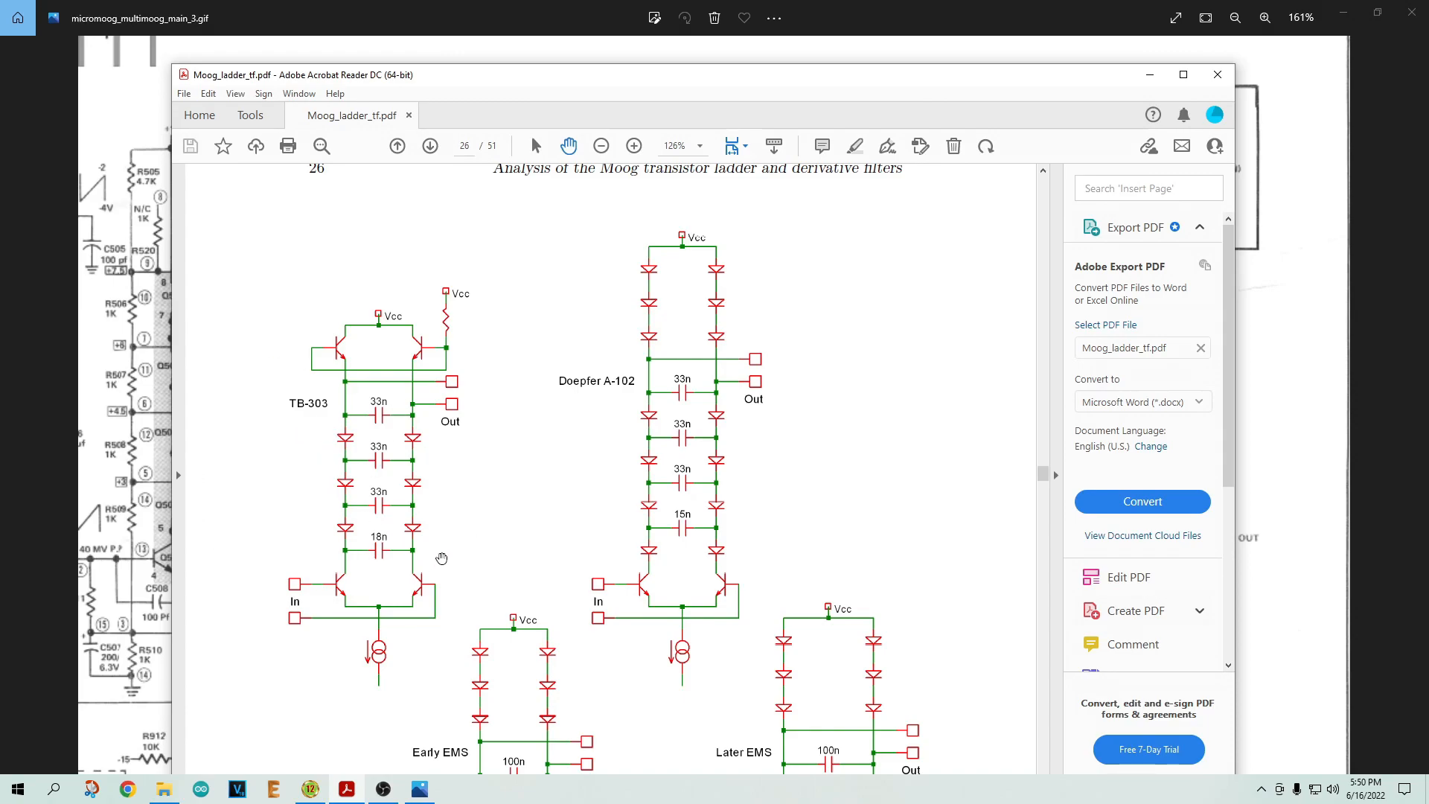
mouse_move(462, 555)
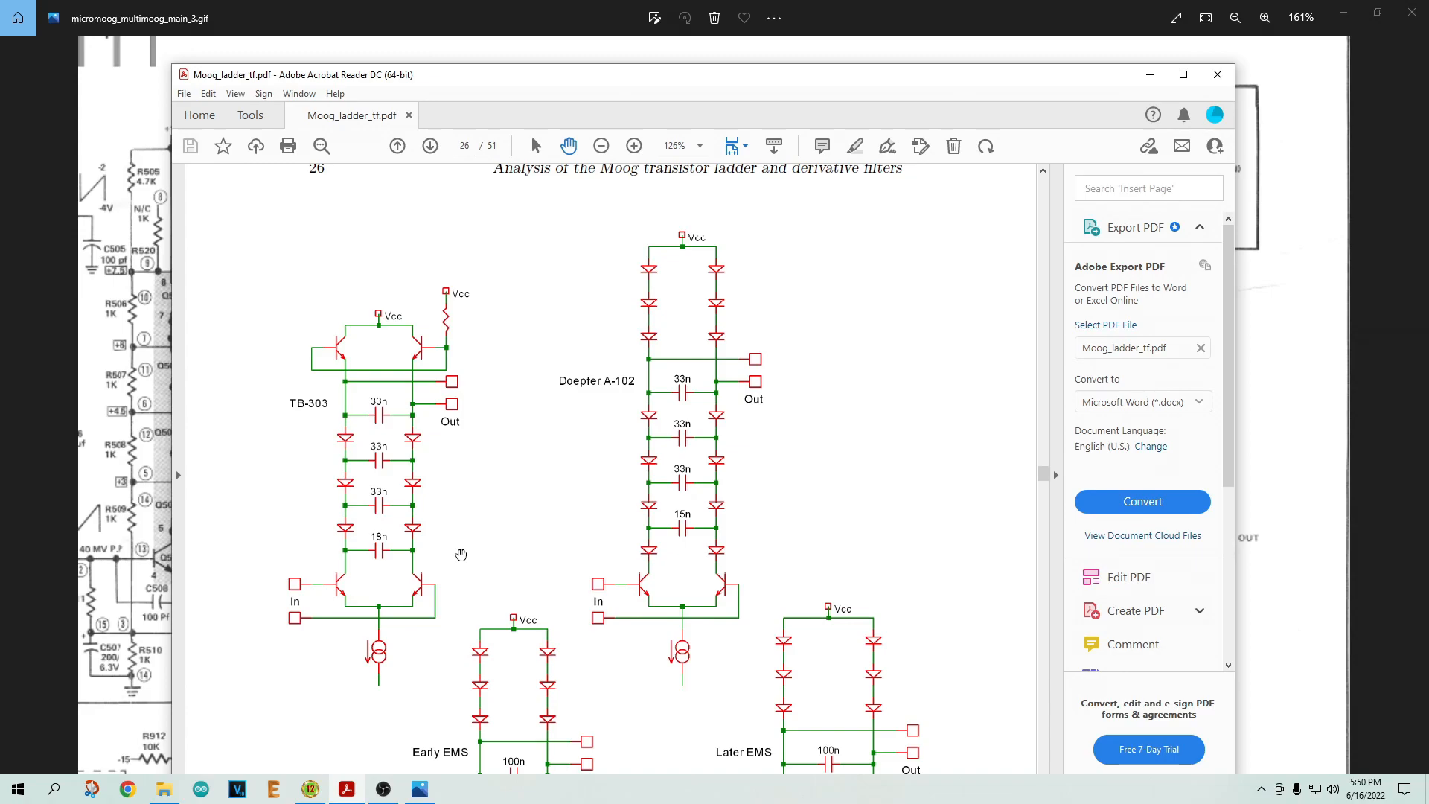
mouse_move(385, 607)
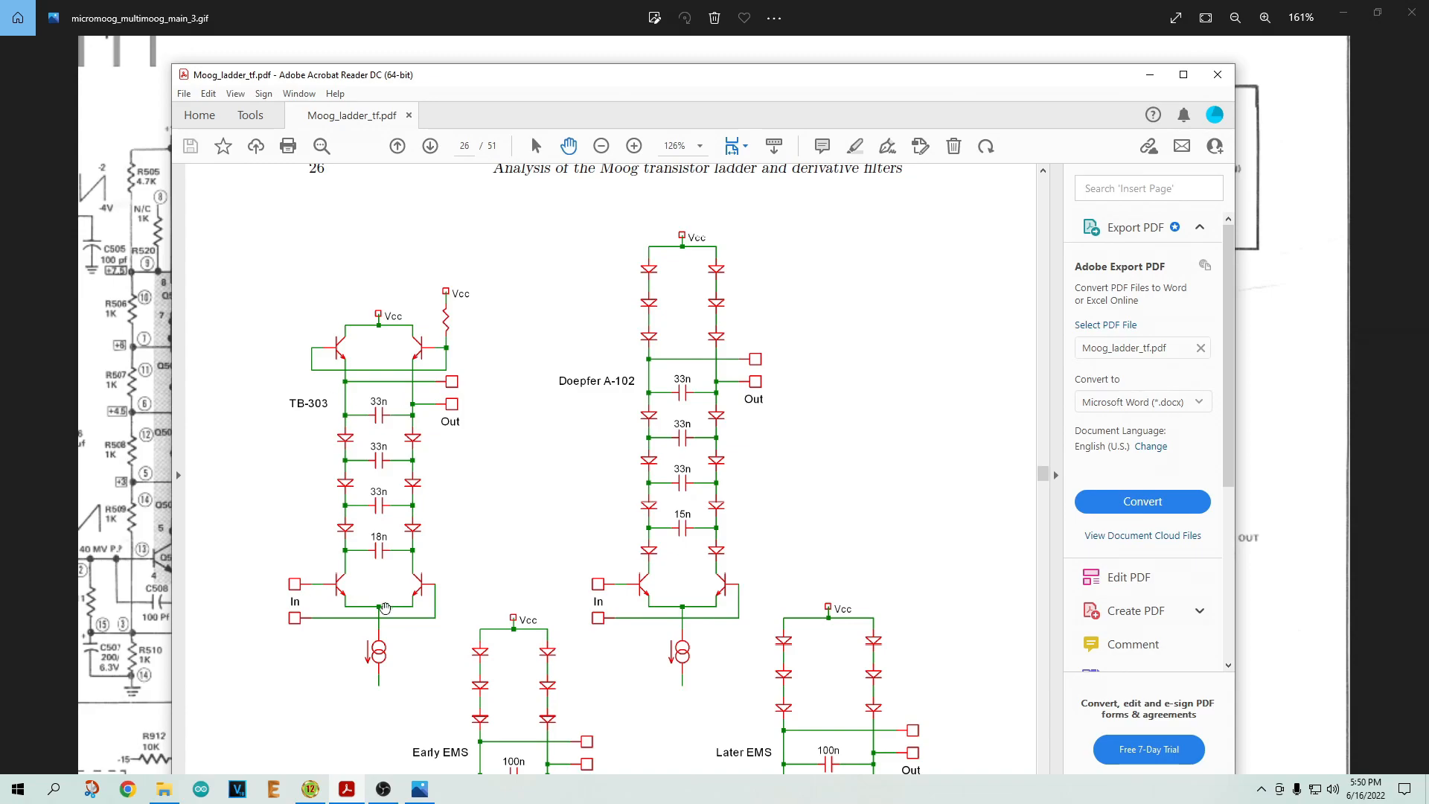
mouse_move(312, 582)
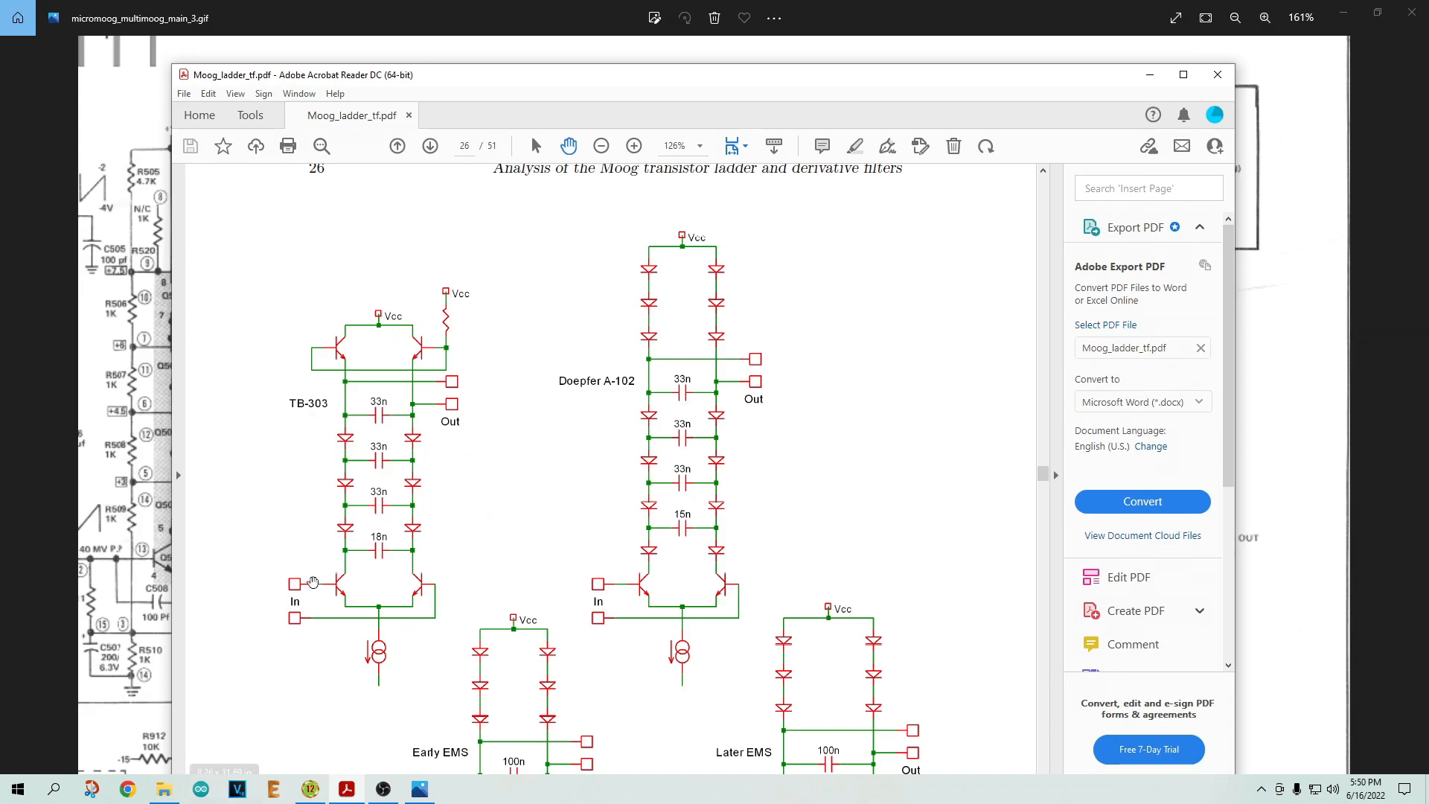
mouse_move(367, 366)
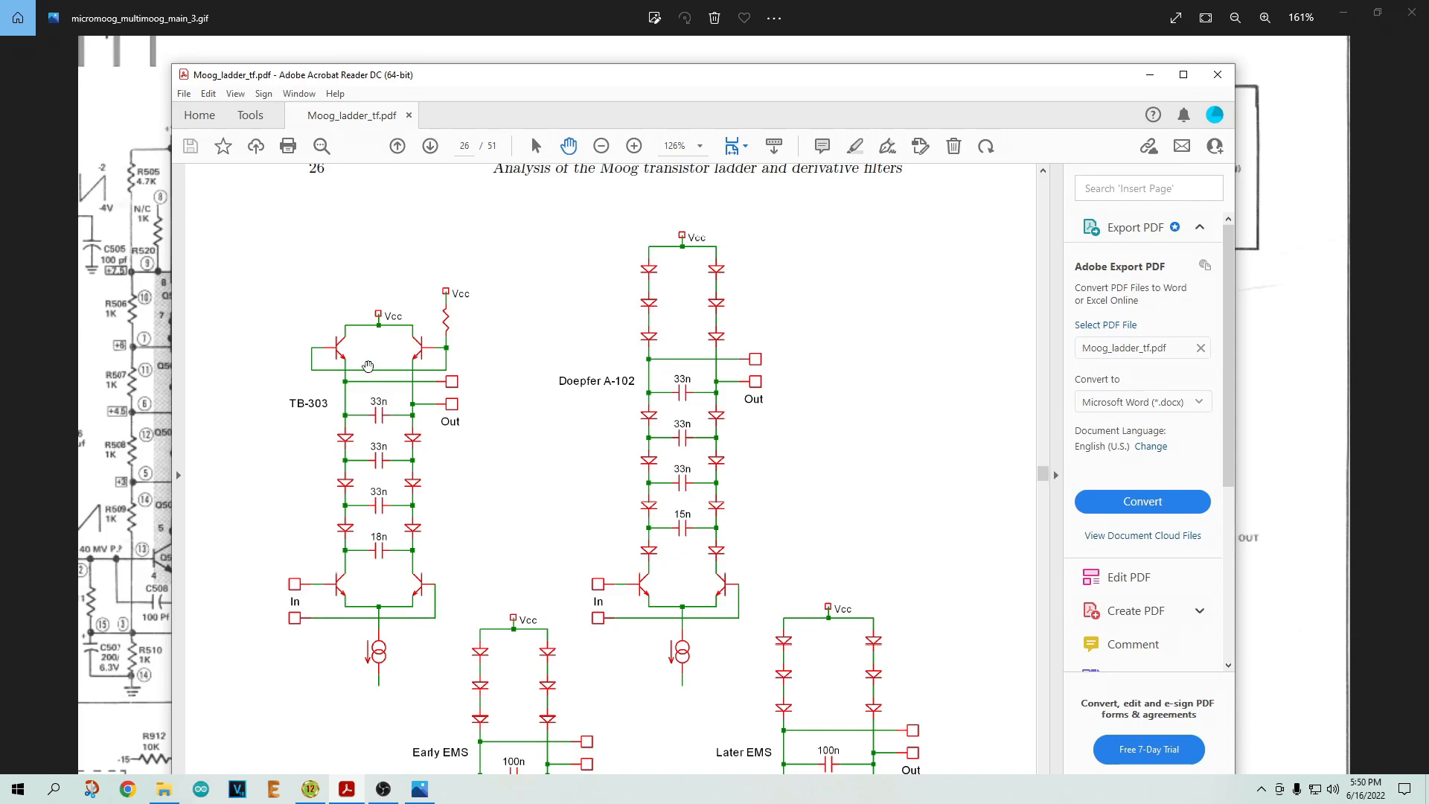
mouse_move(529, 429)
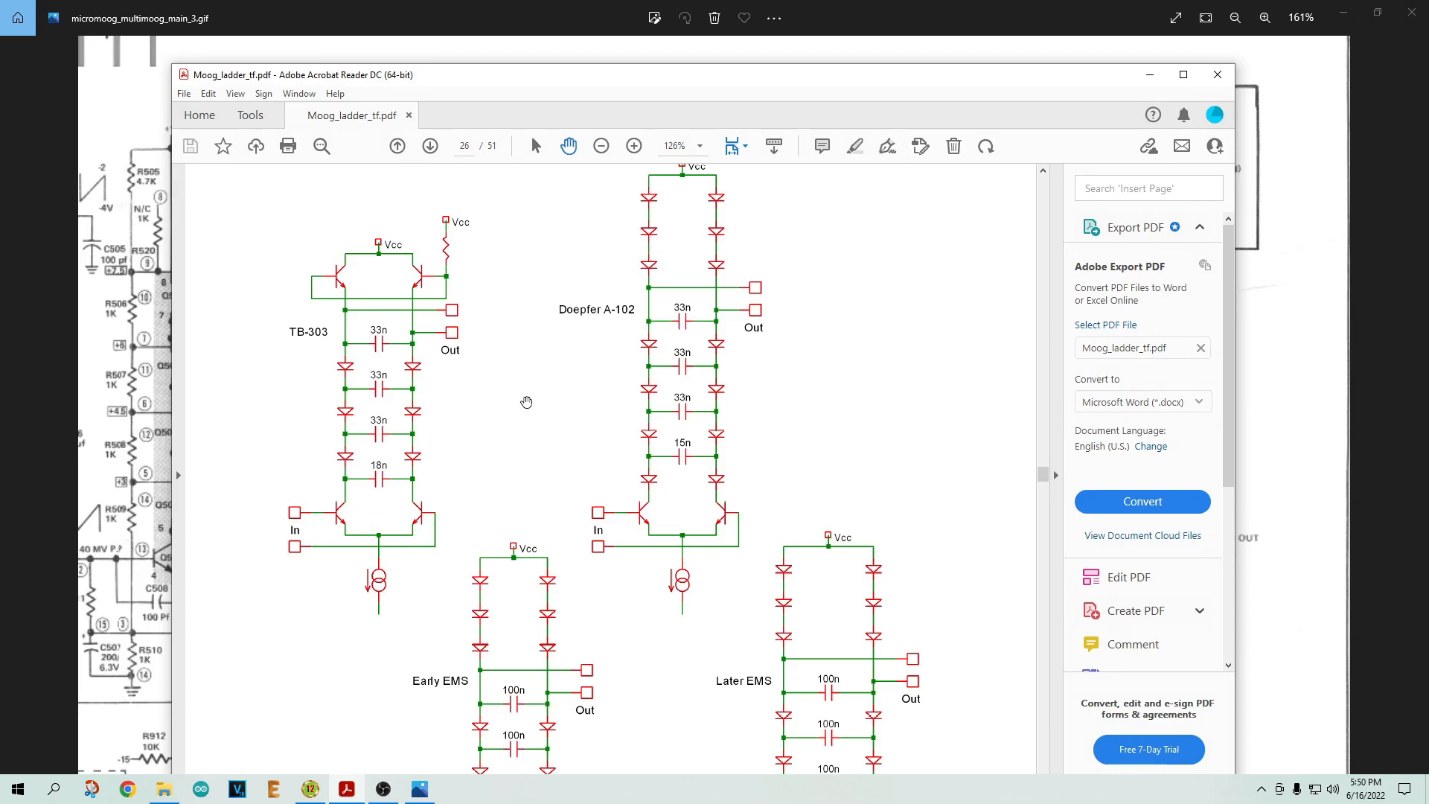
mouse_move(541, 389)
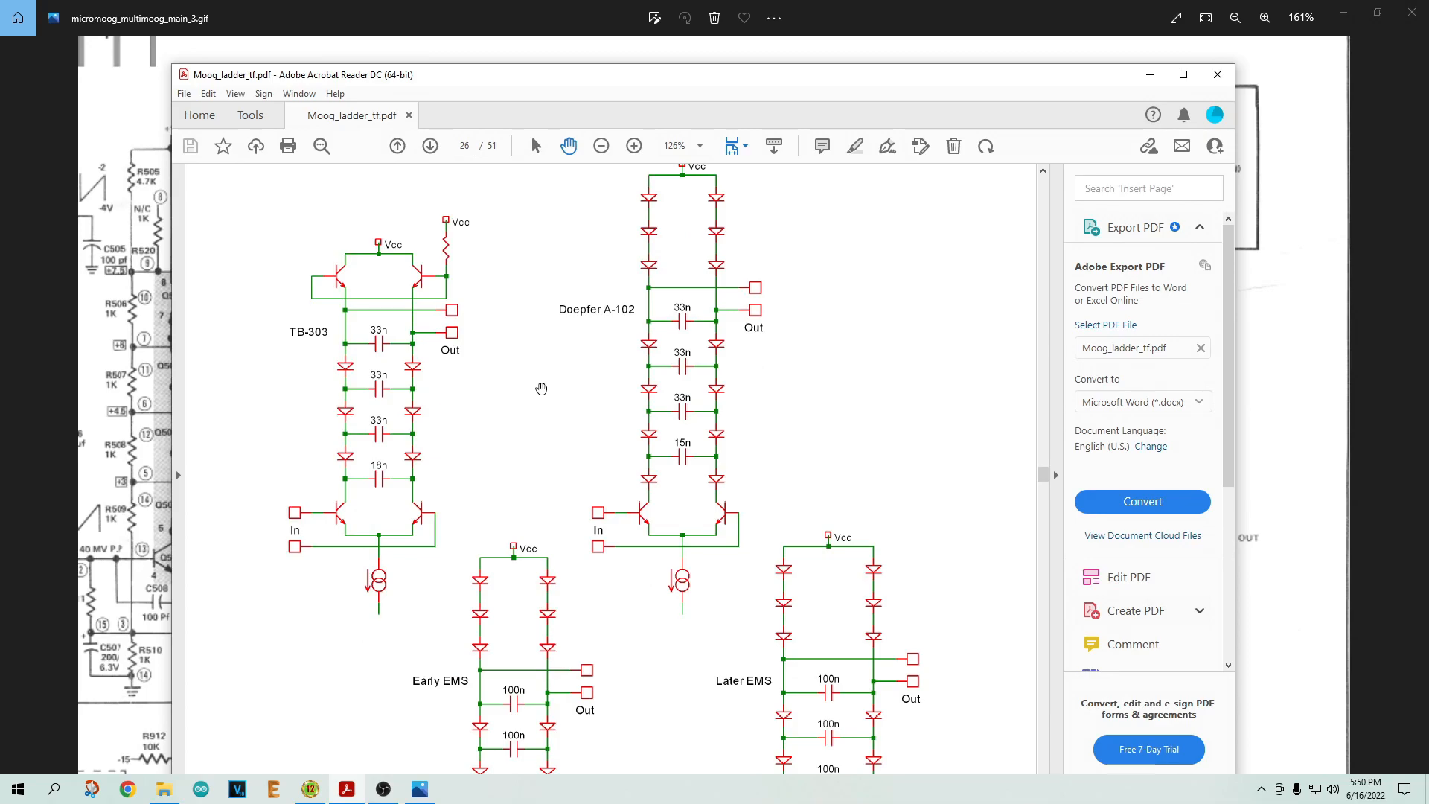
scroll("down", 3)
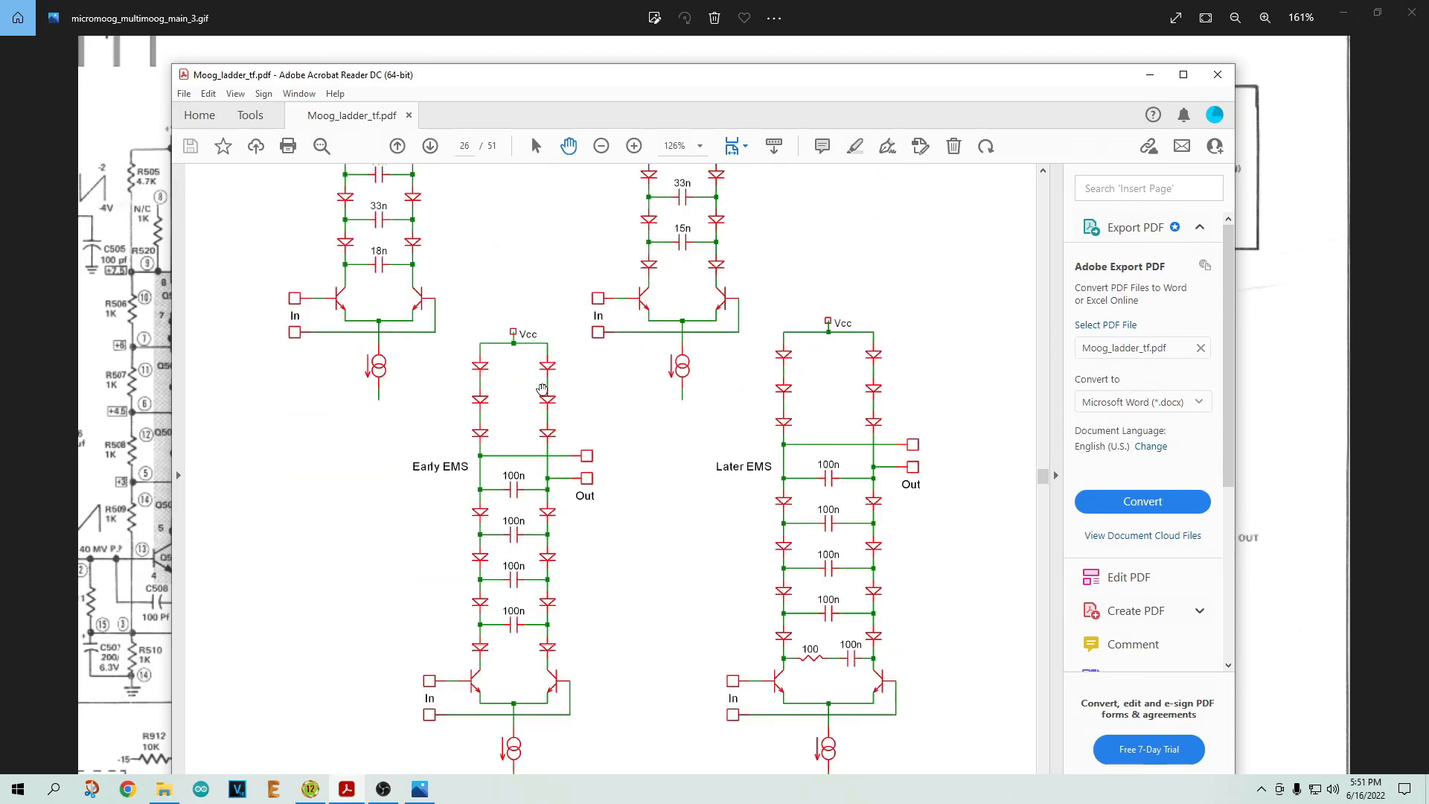
scroll("up", 3)
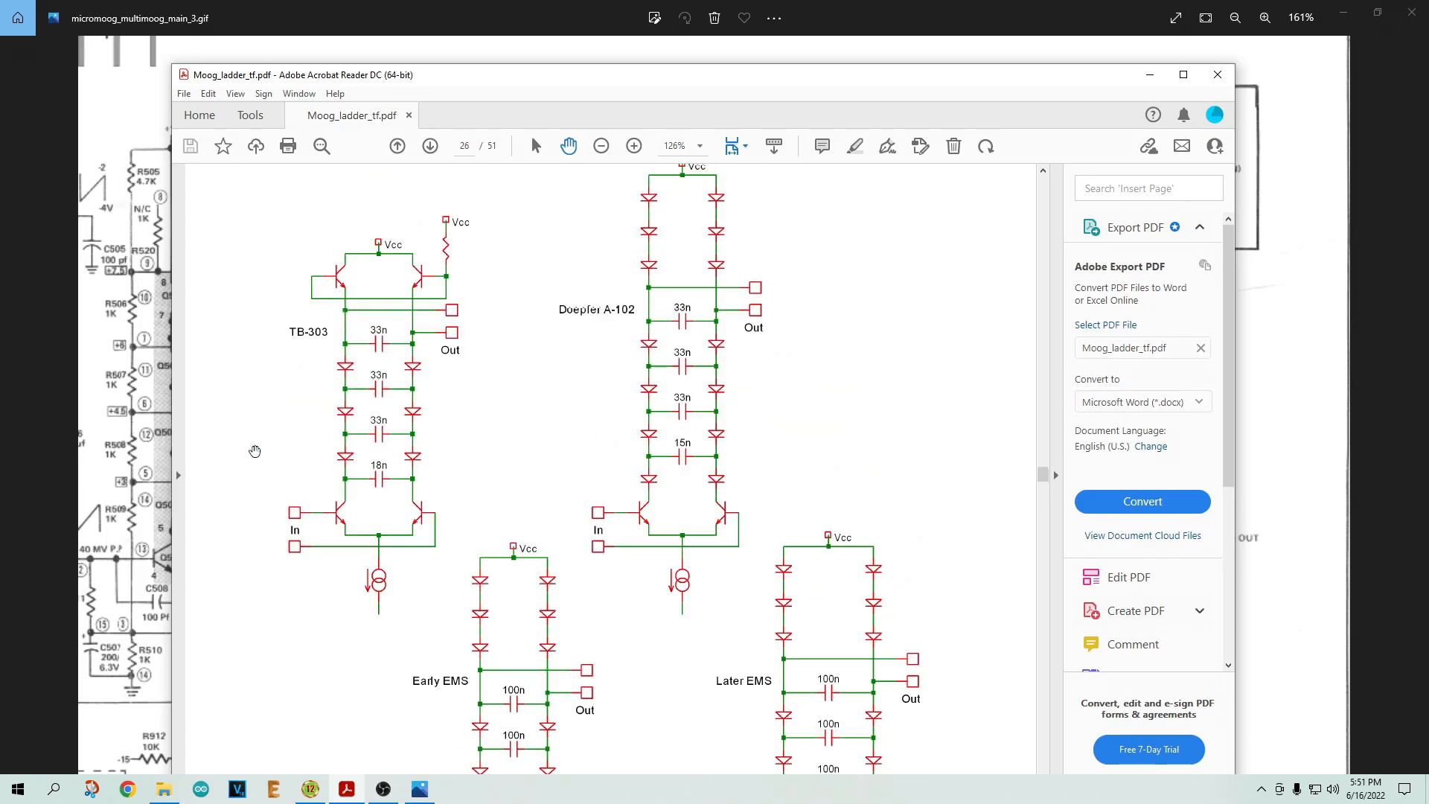
mouse_move(495, 471)
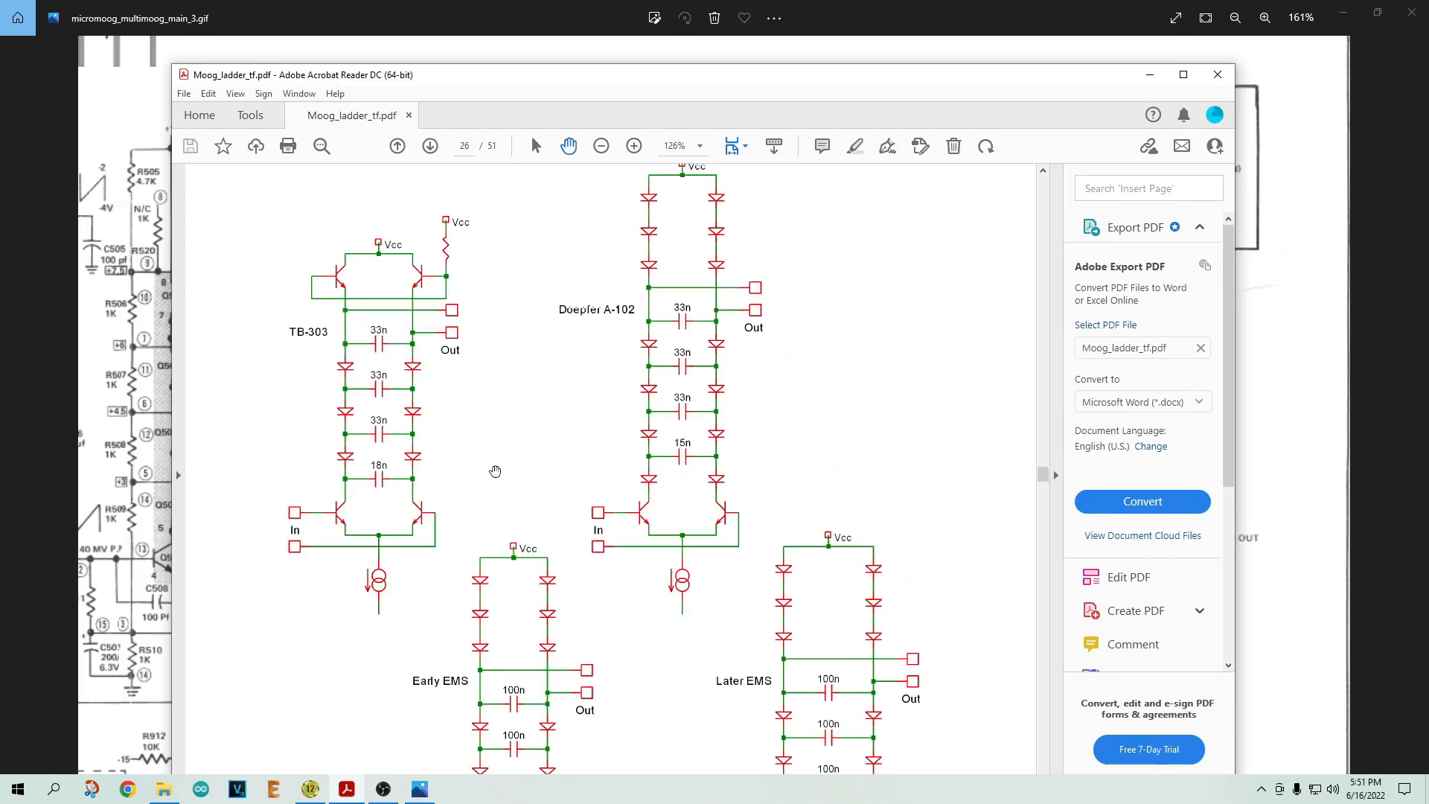
Scroll past the 20 log H_ems equation to page 38's Figure 22 TB-303 plots
left_click(430, 146)
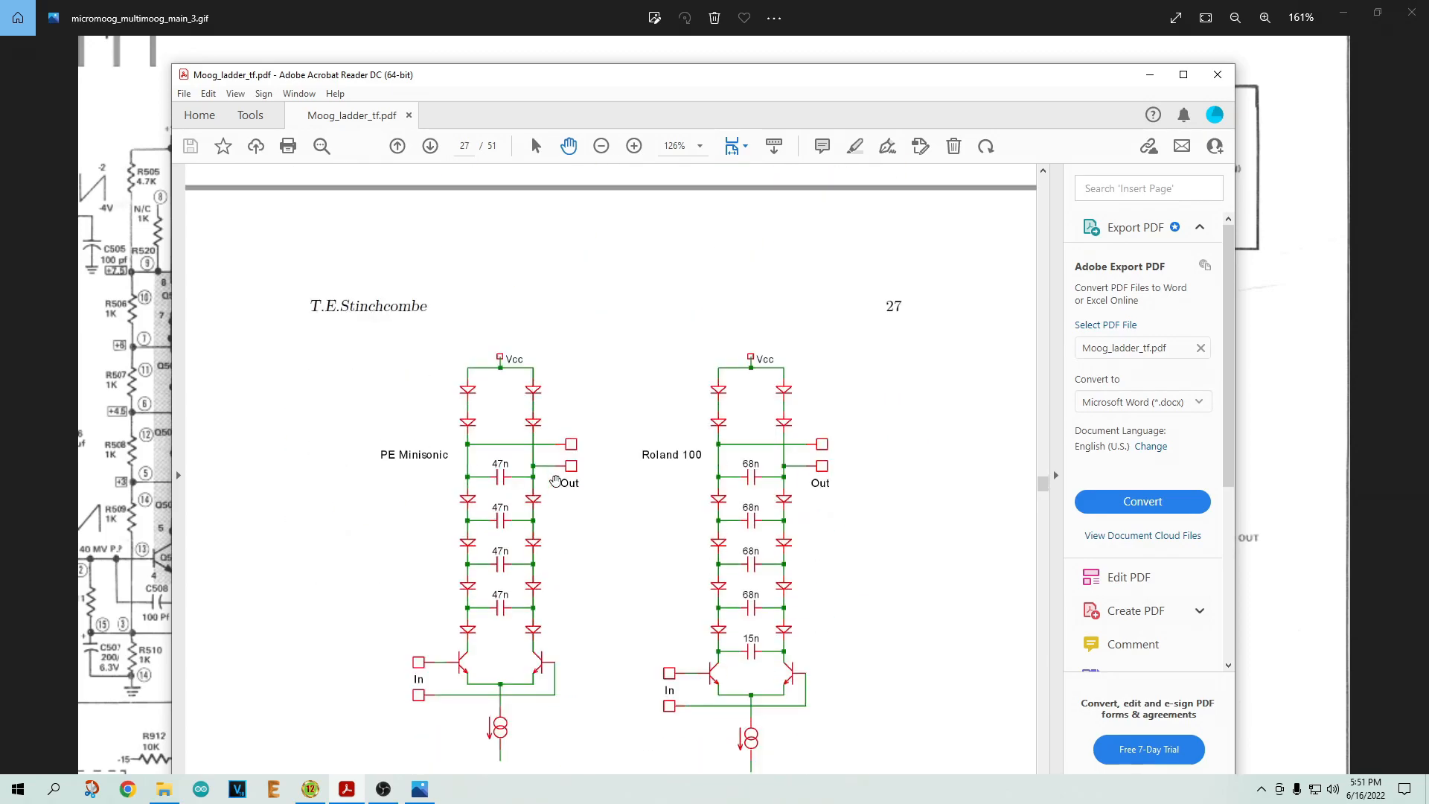
scroll("down", 3)
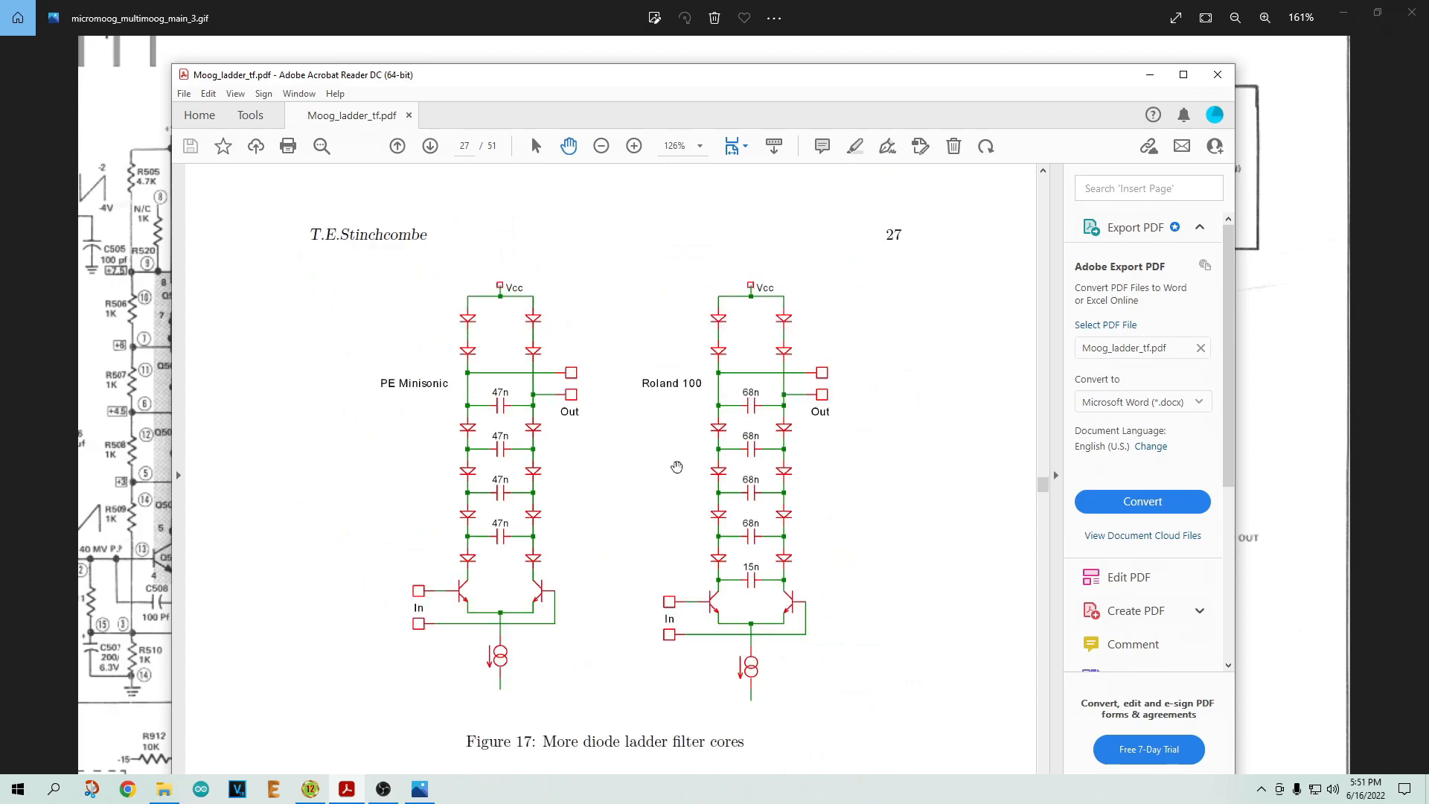
mouse_move(852, 598)
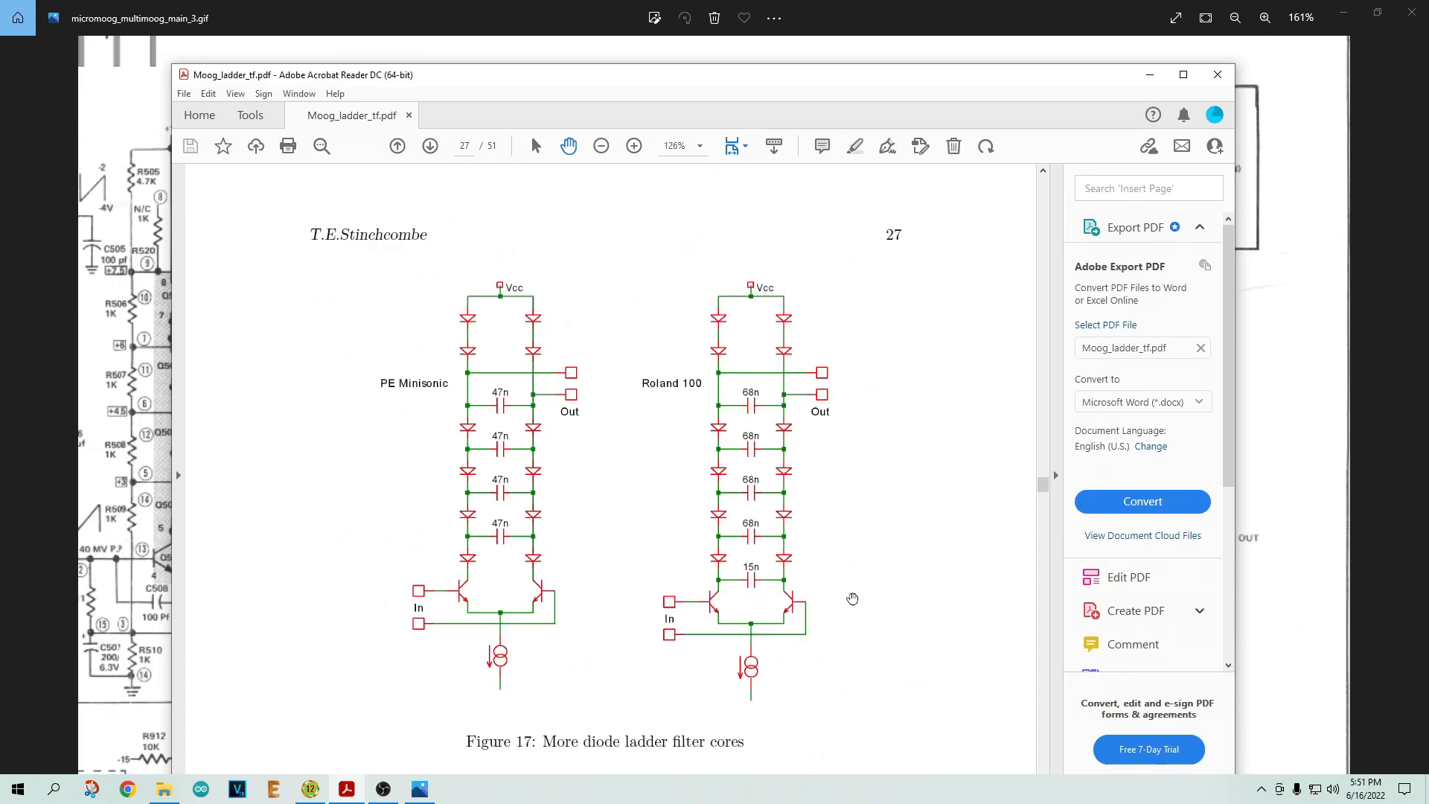
scroll("down", 3)
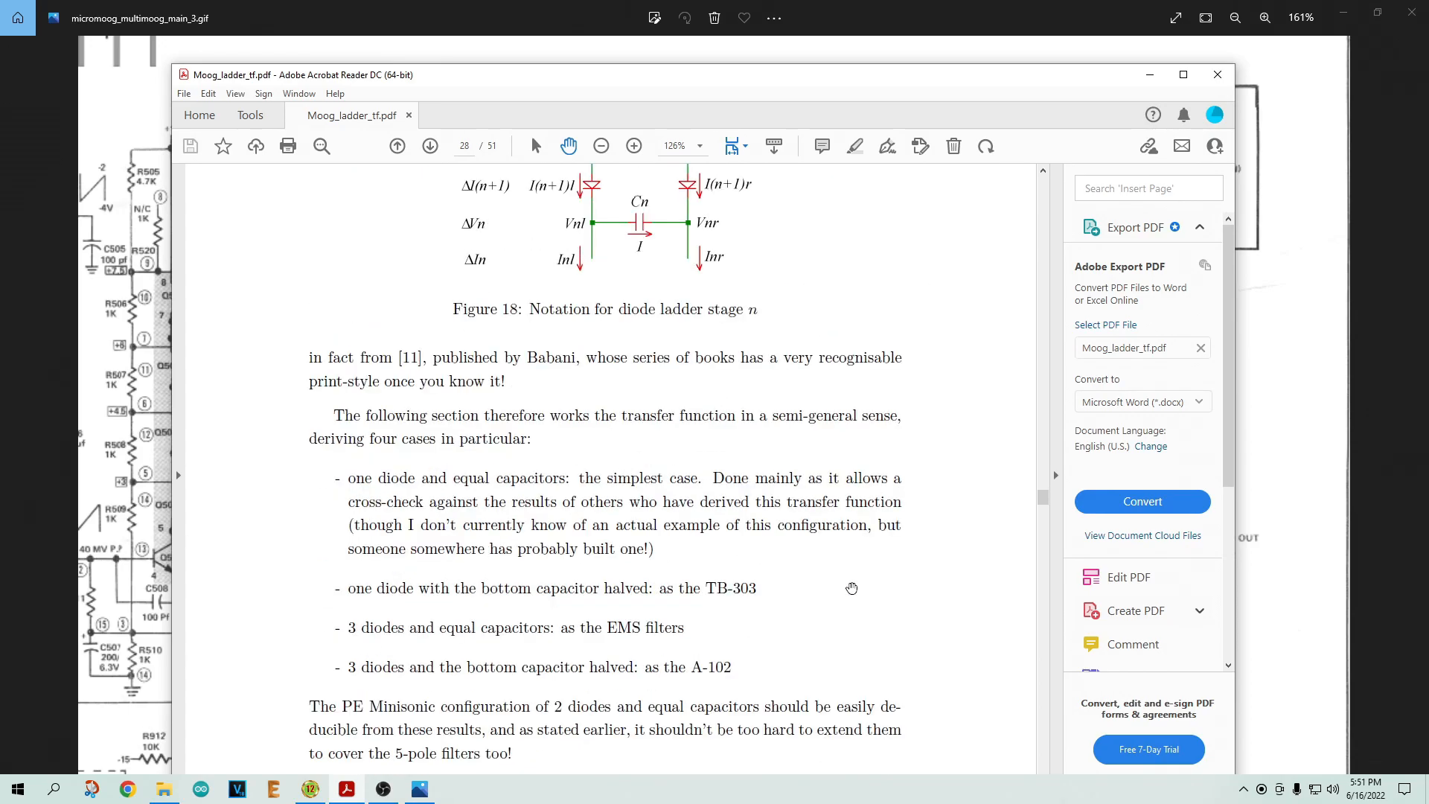
left_click(430, 146)
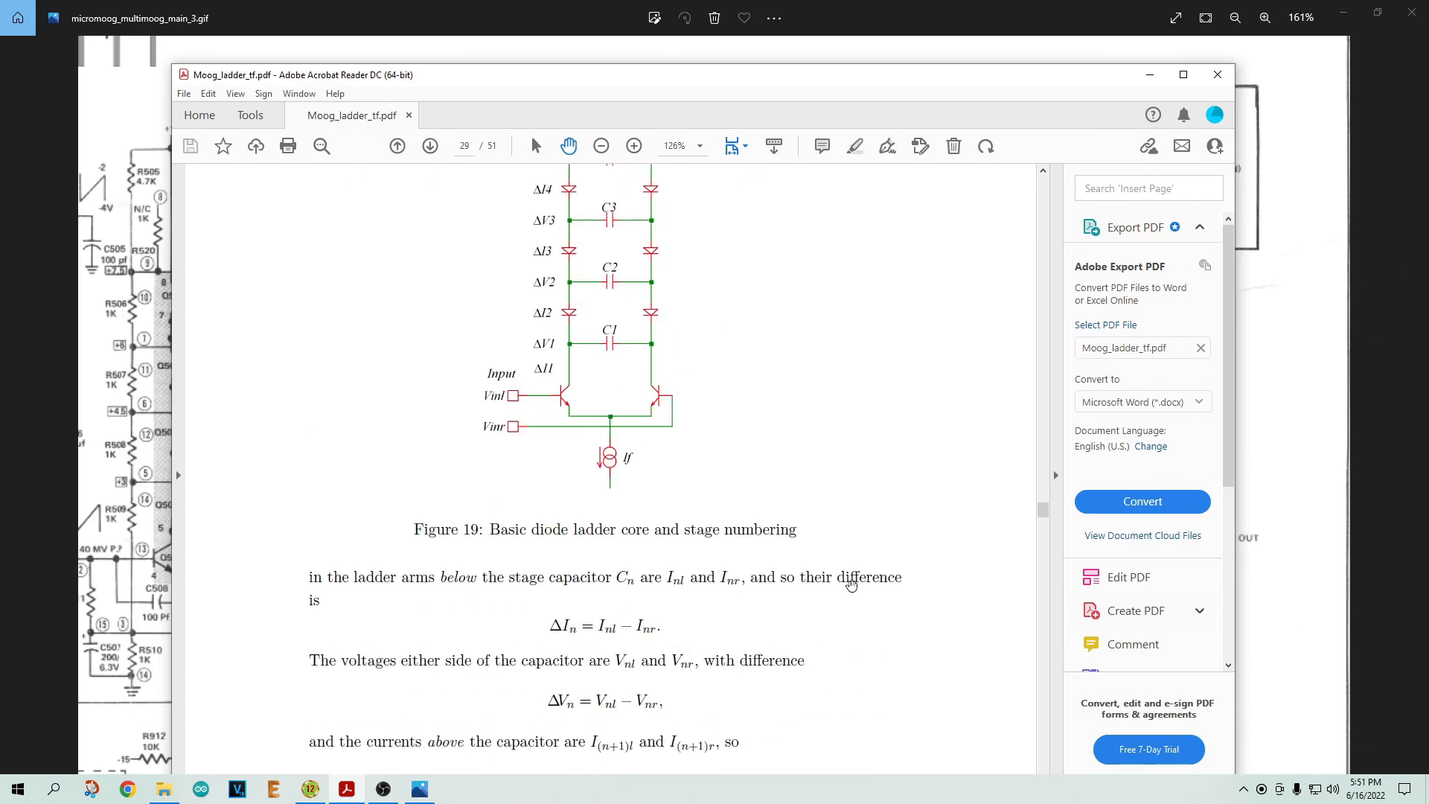
scroll("up", 3)
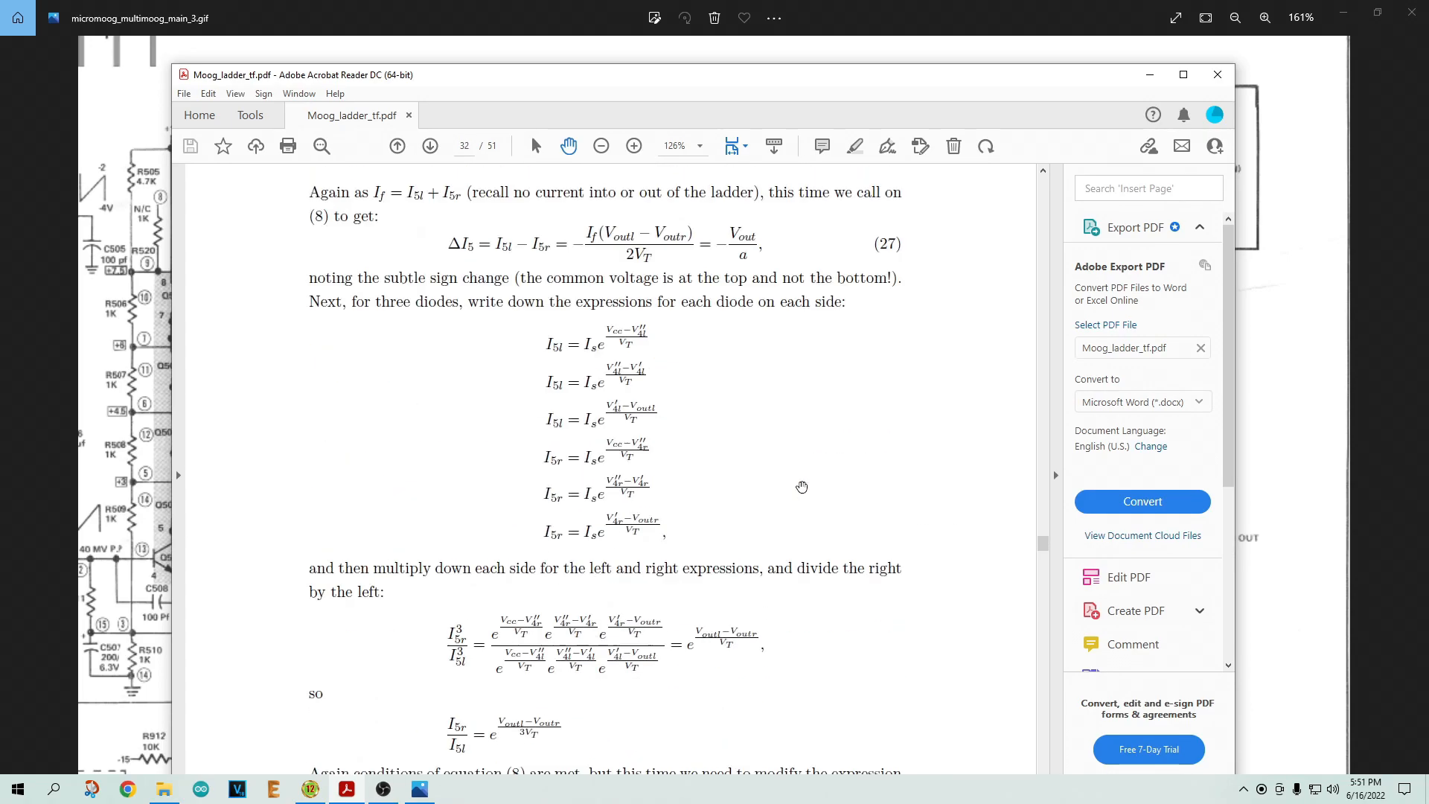
left_click(430, 146)
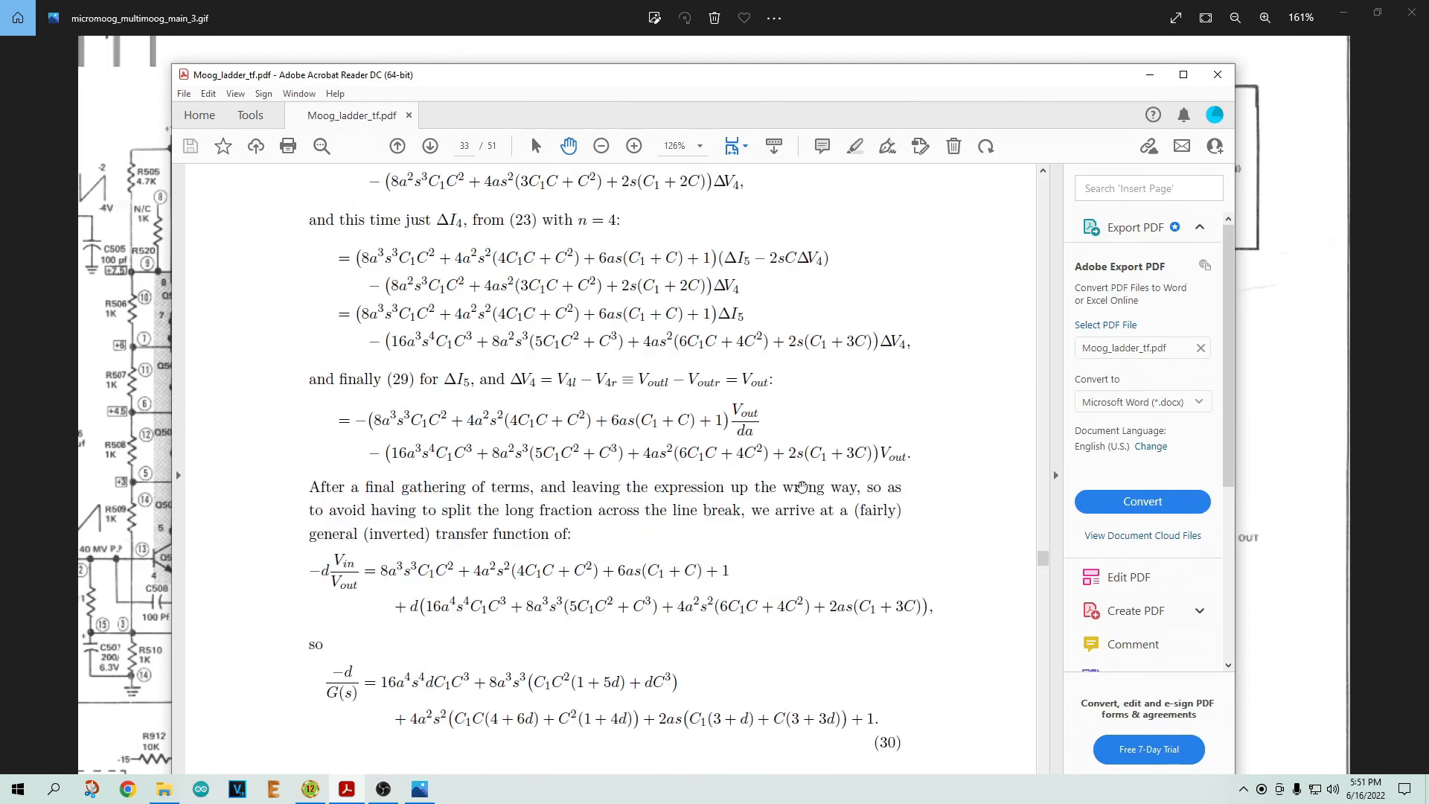
scroll("down", 3)
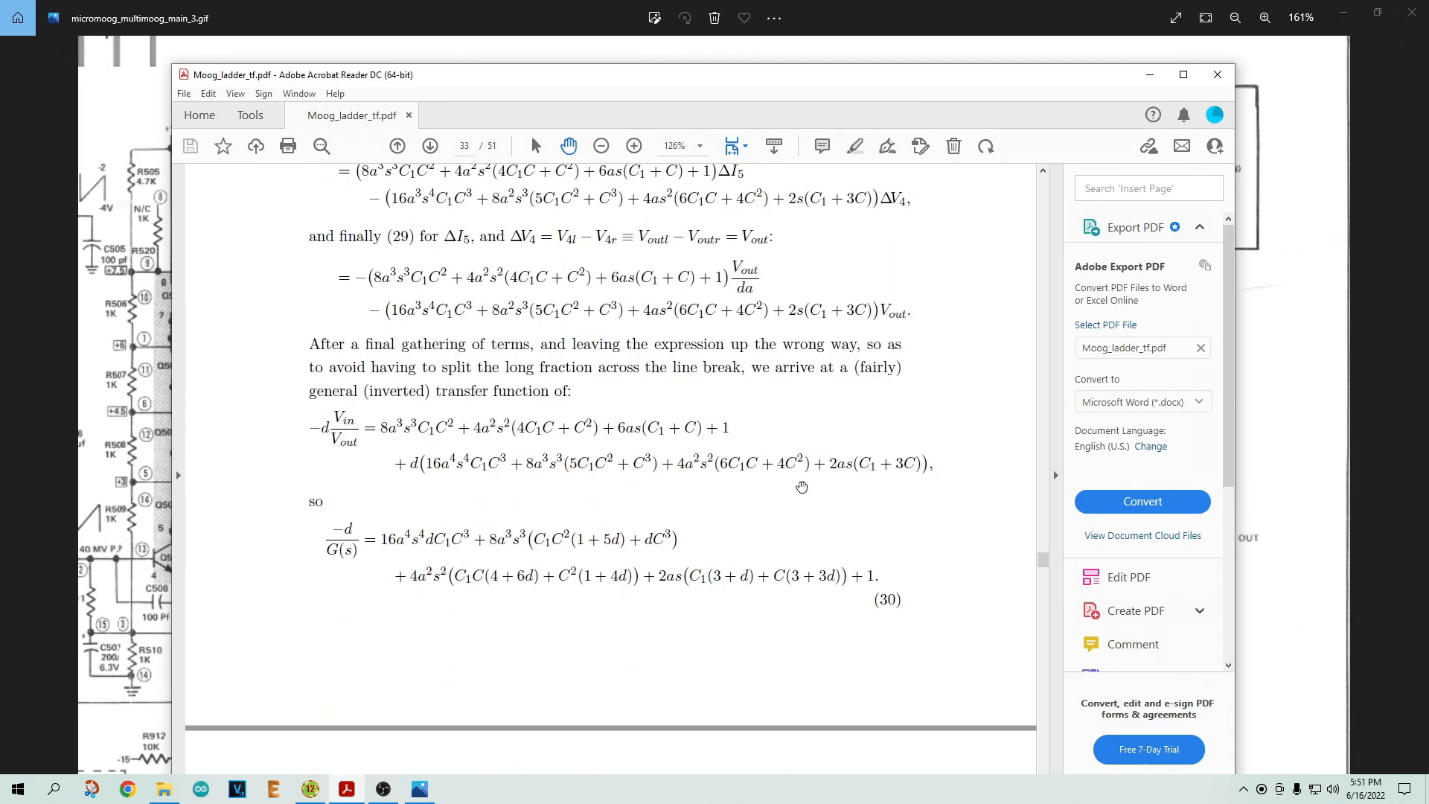
scroll("down", 3)
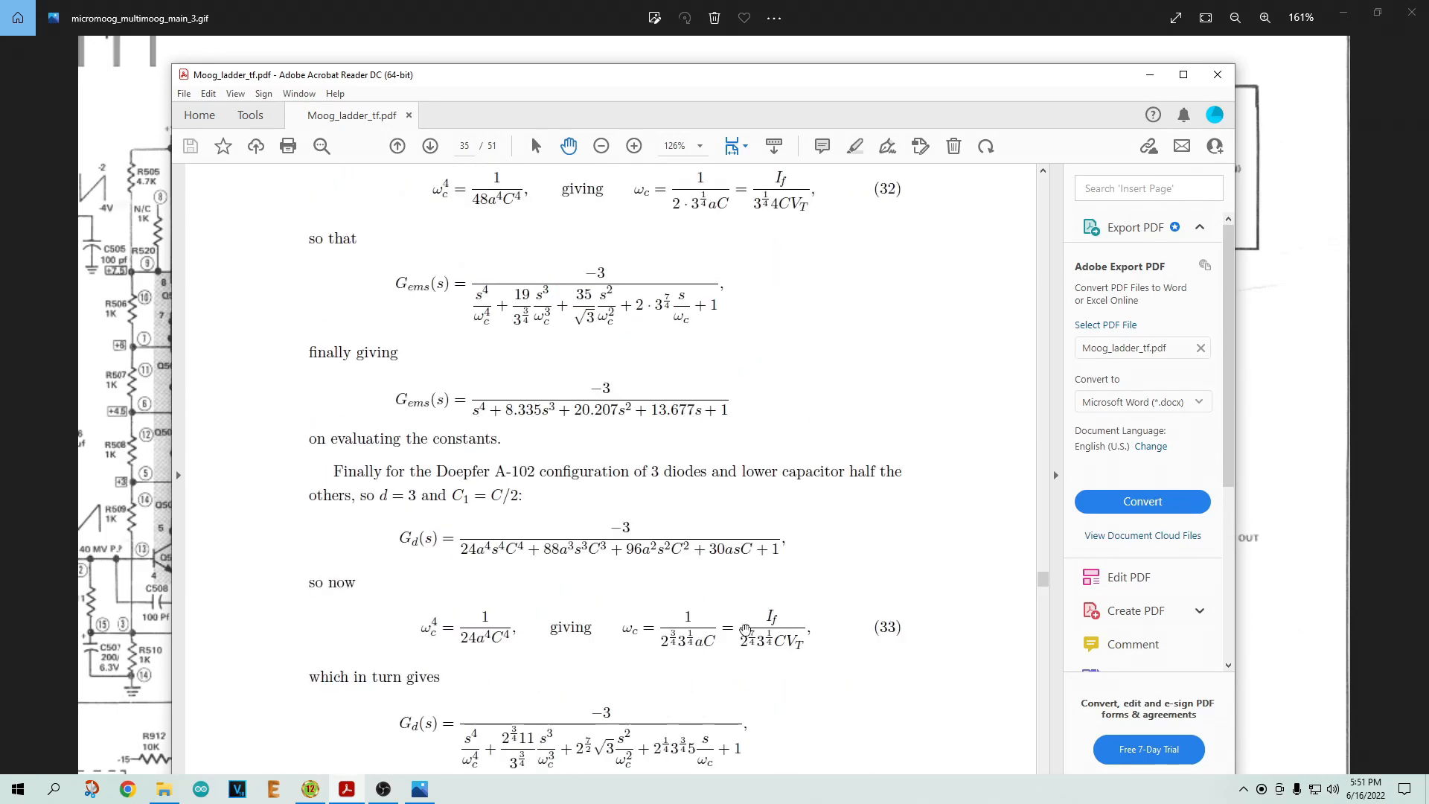
scroll("down", 3)
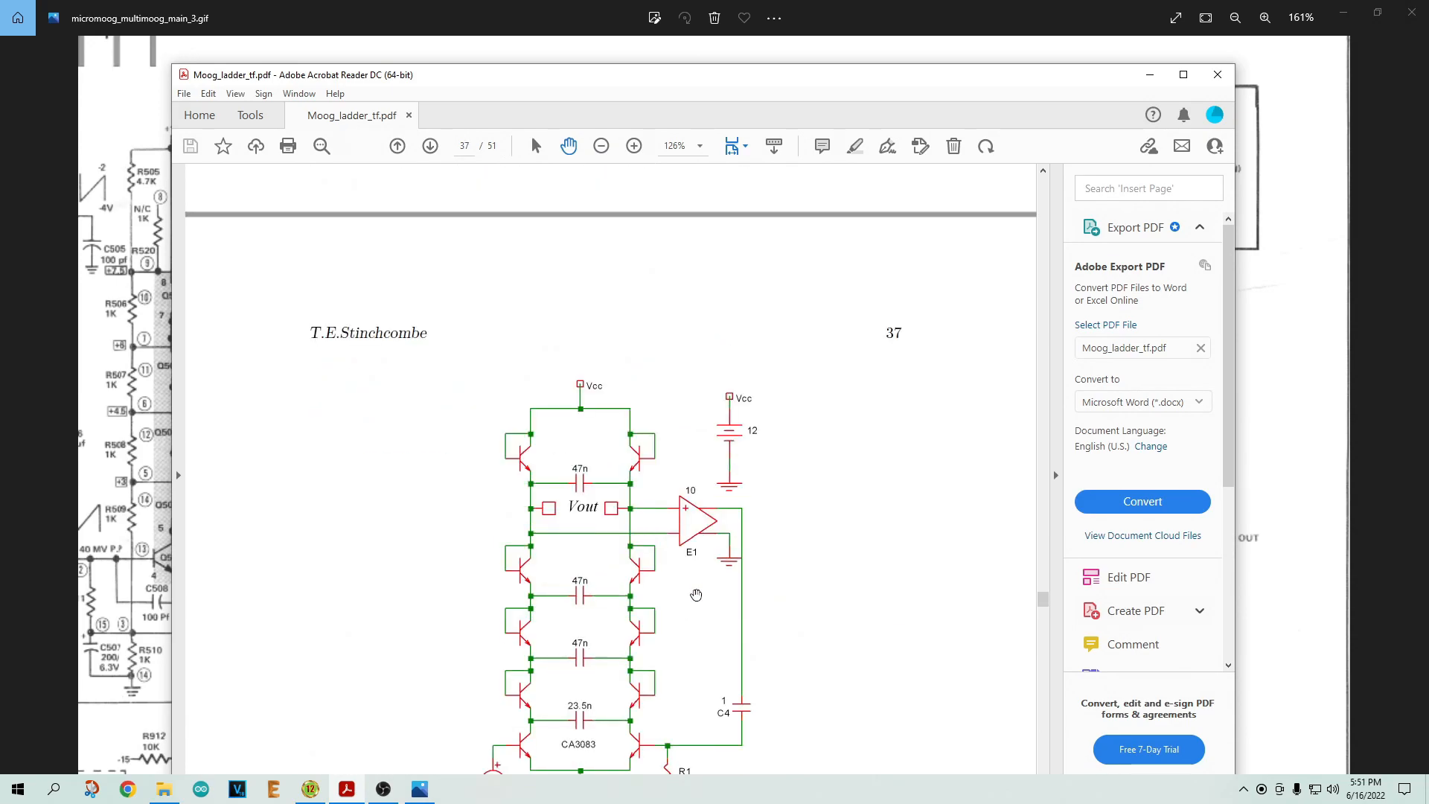
scroll("down", 3)
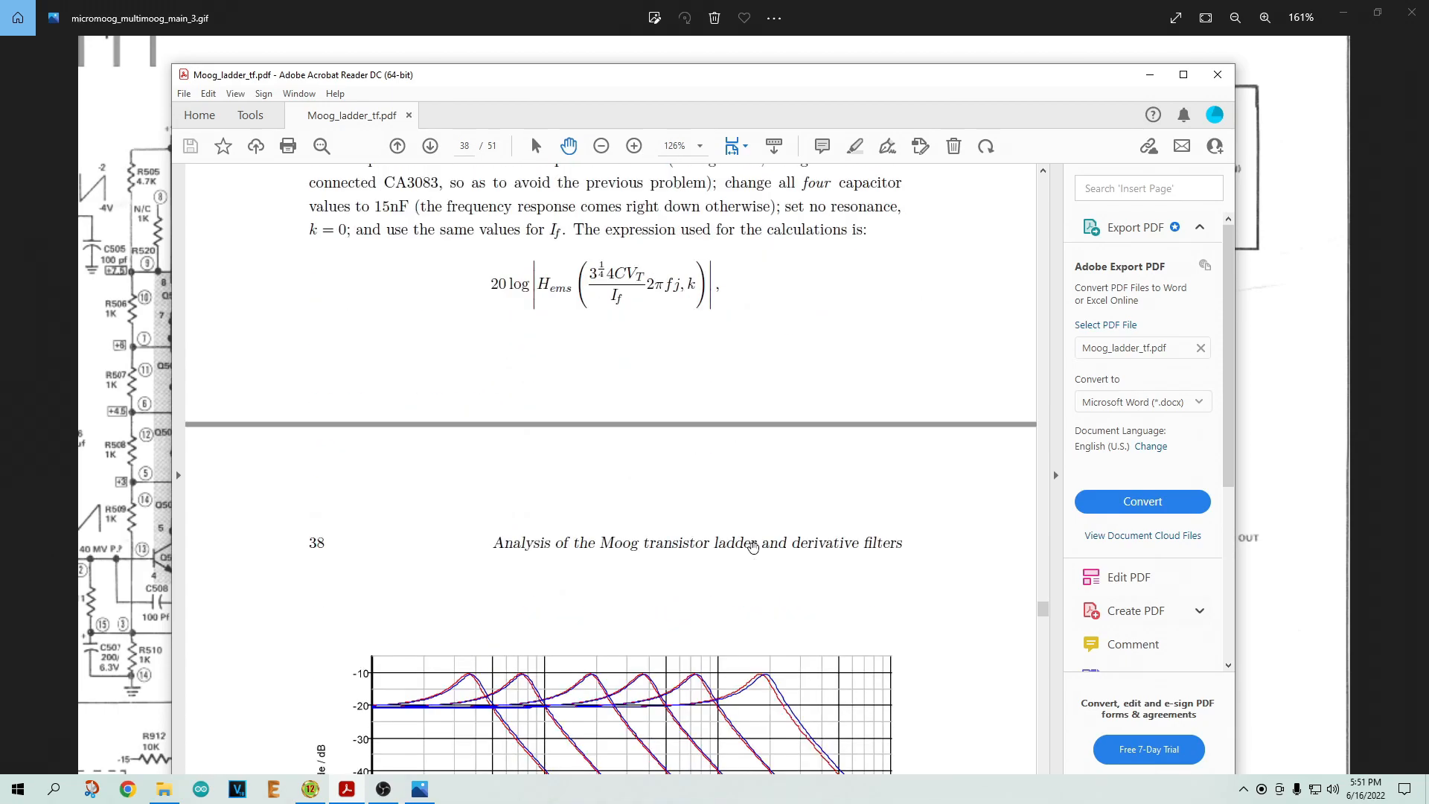
scroll("down", 3)
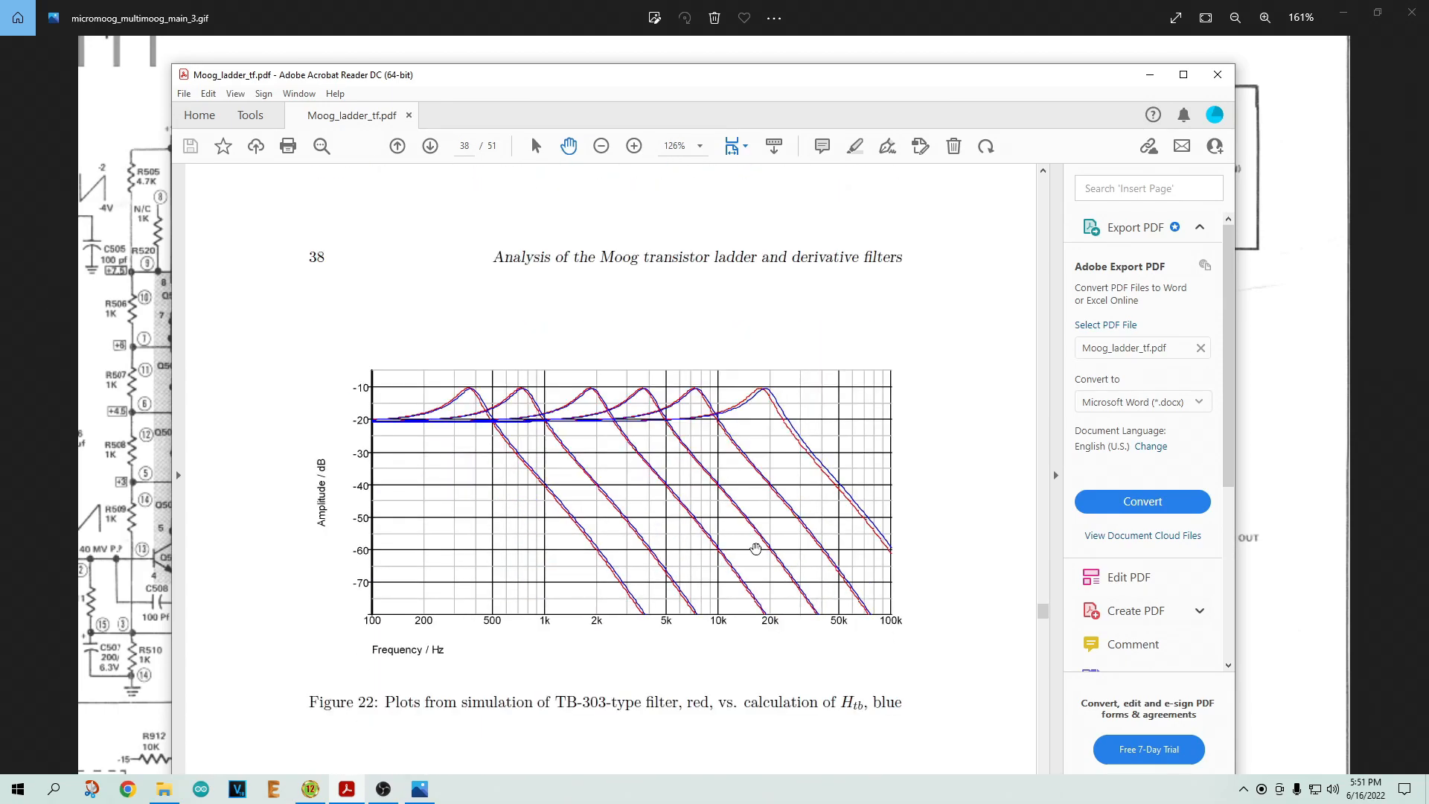
mouse_move(563, 579)
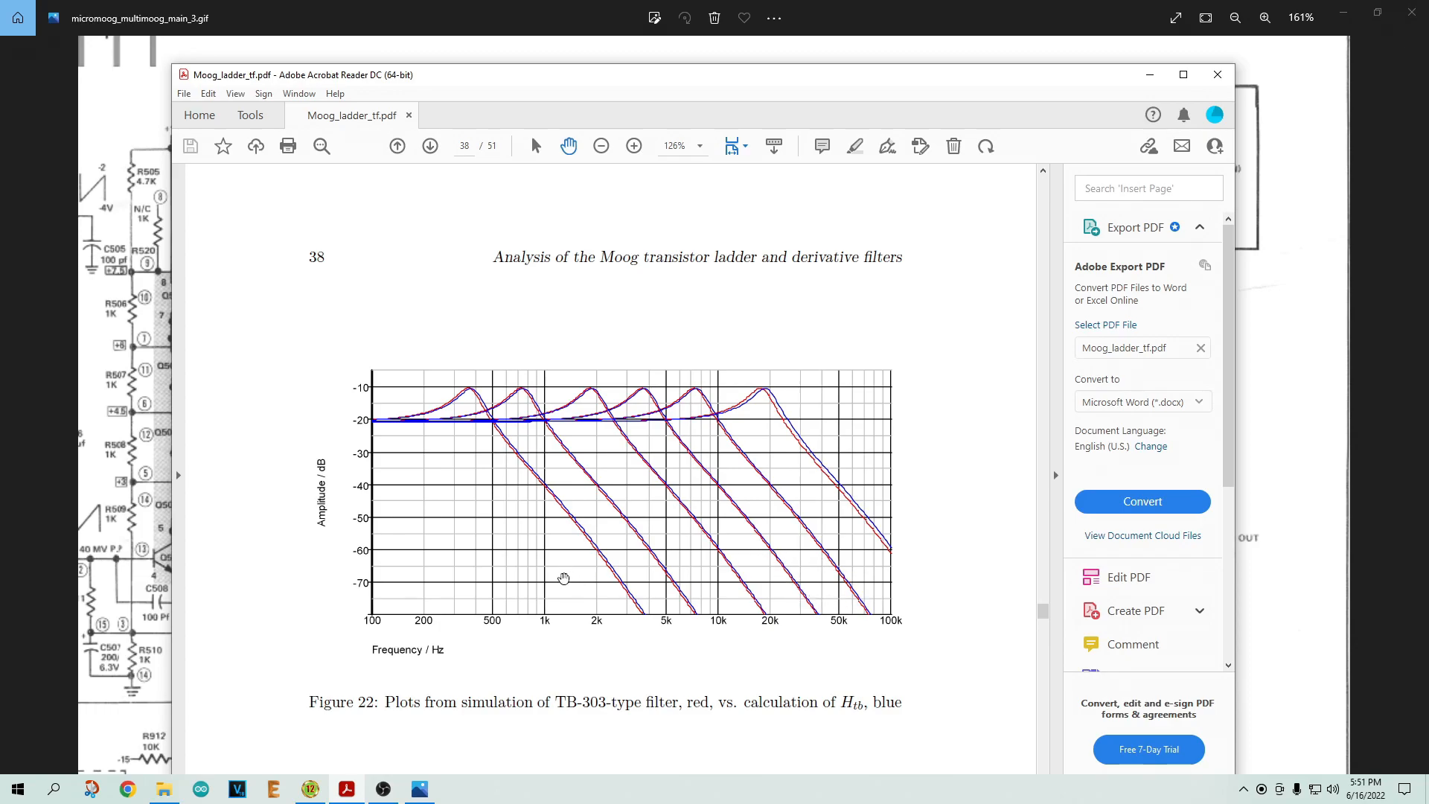
mouse_move(745, 508)
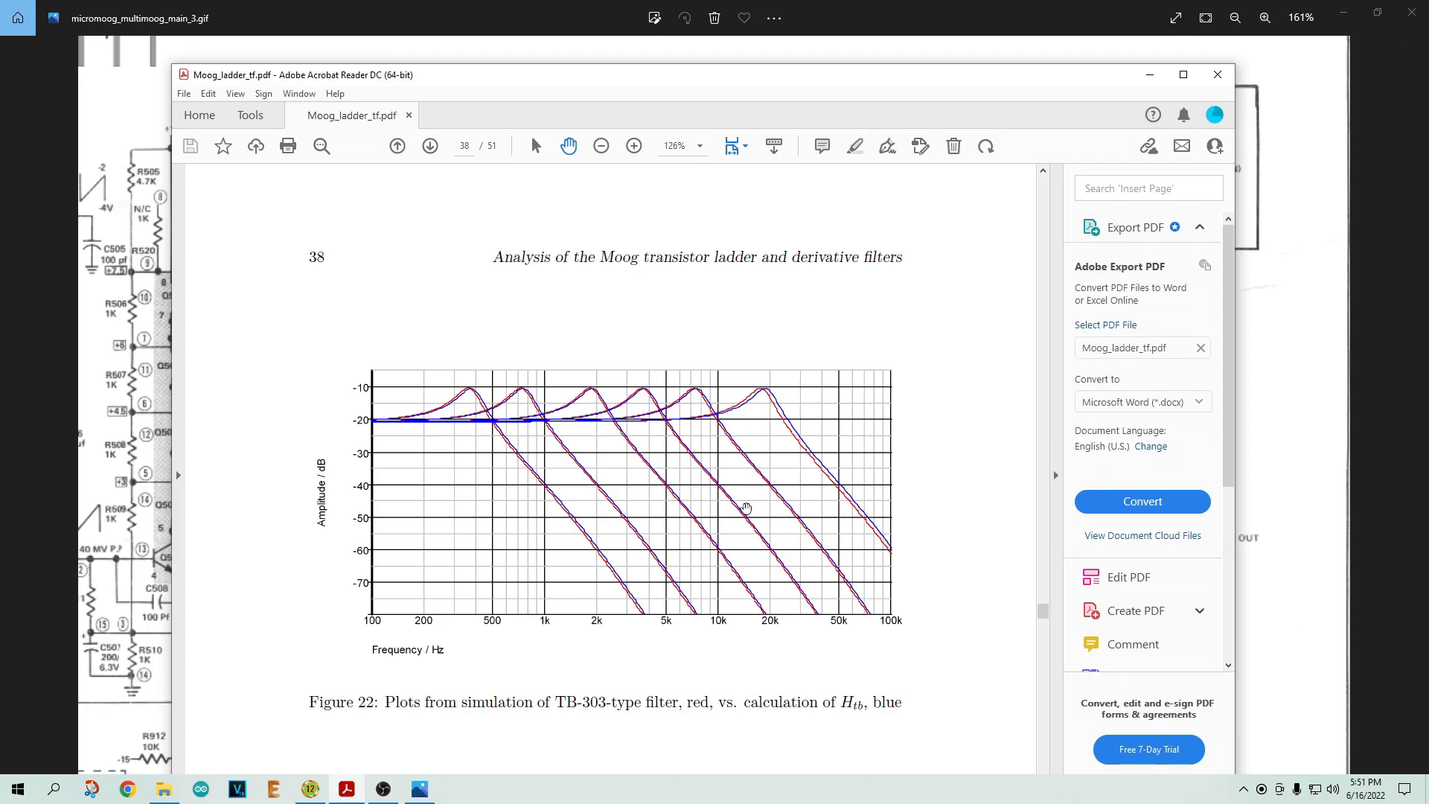
mouse_move(629, 527)
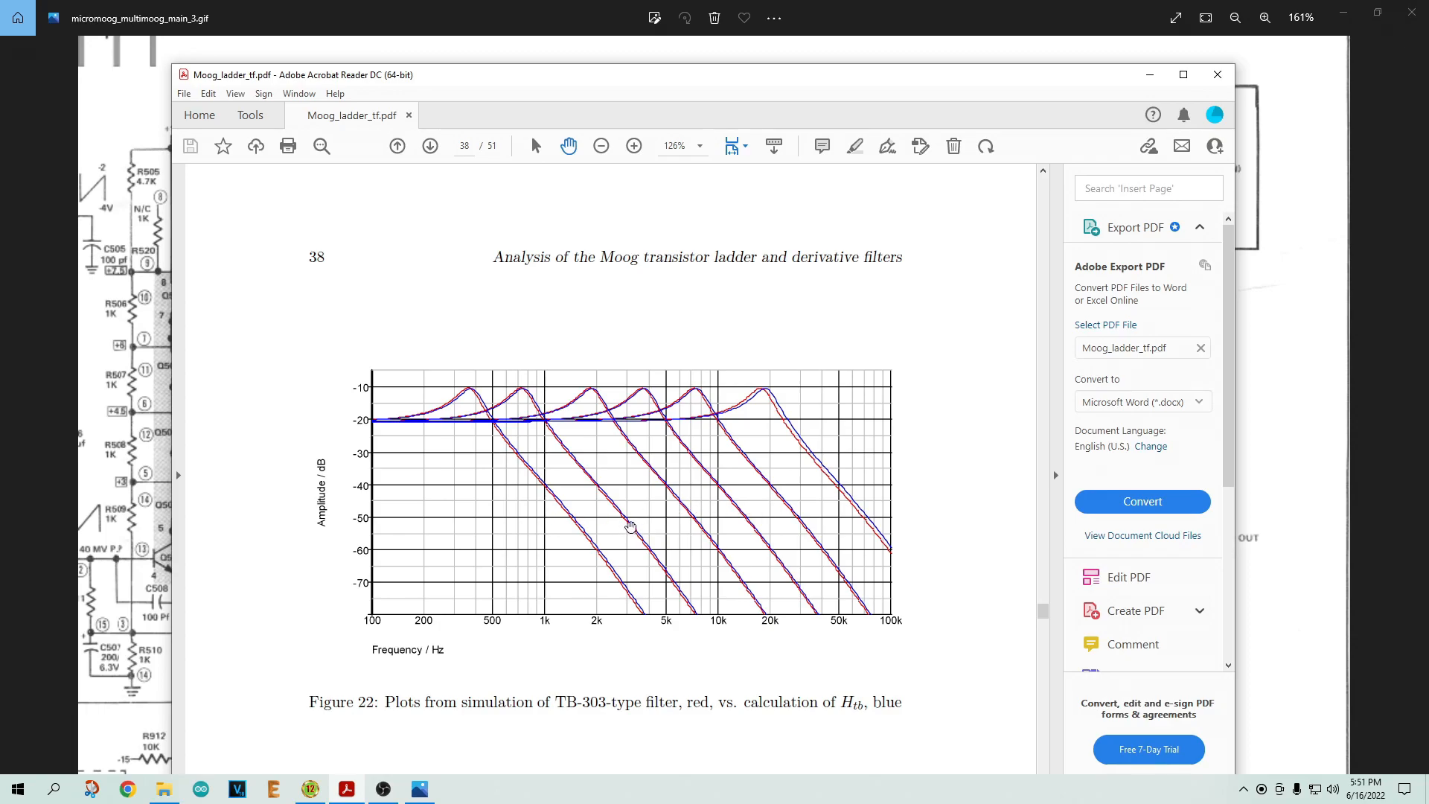
Scroll to Figure 23 comparing a 1N4148 diode with a diode-connected CA3083
scroll("down", 3)
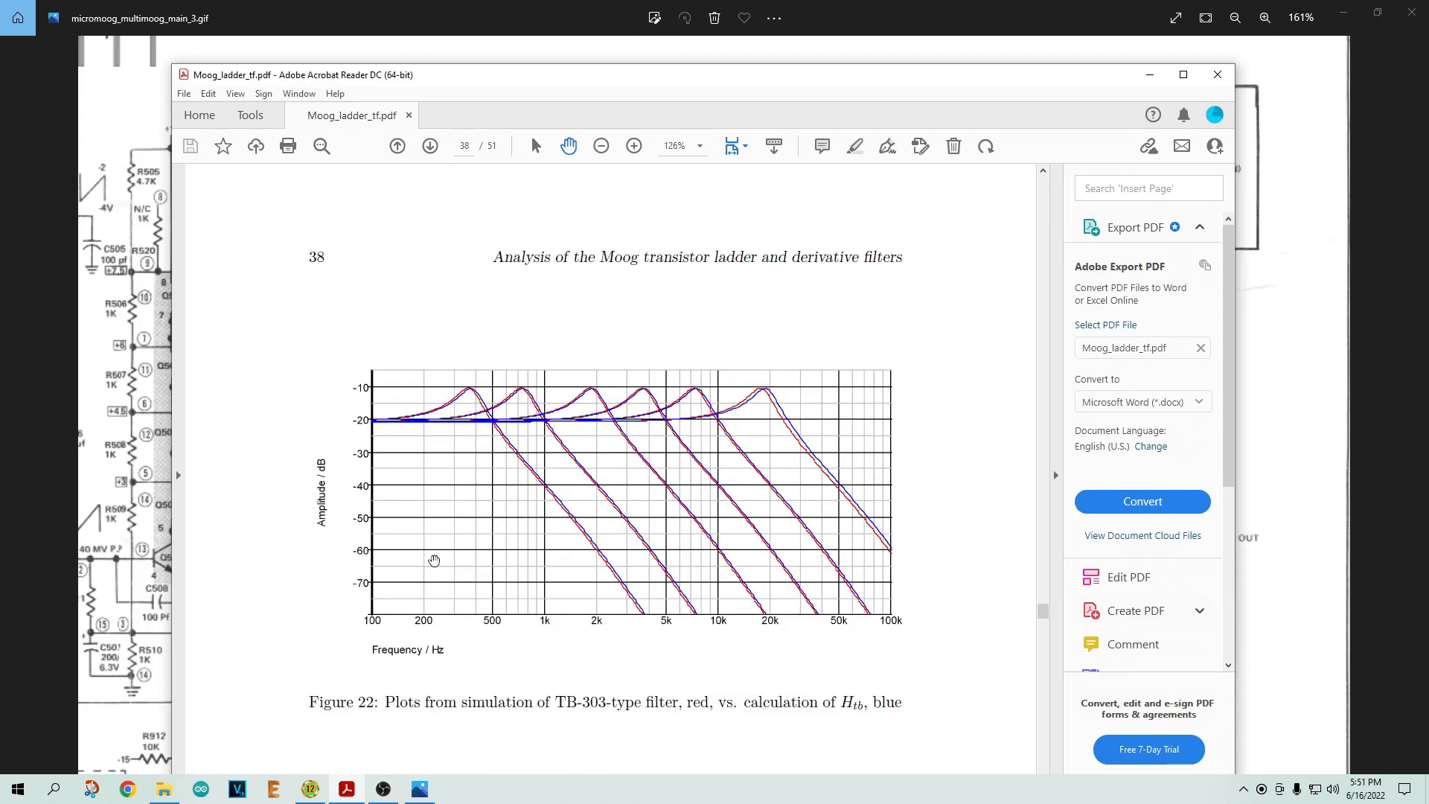
mouse_move(659, 511)
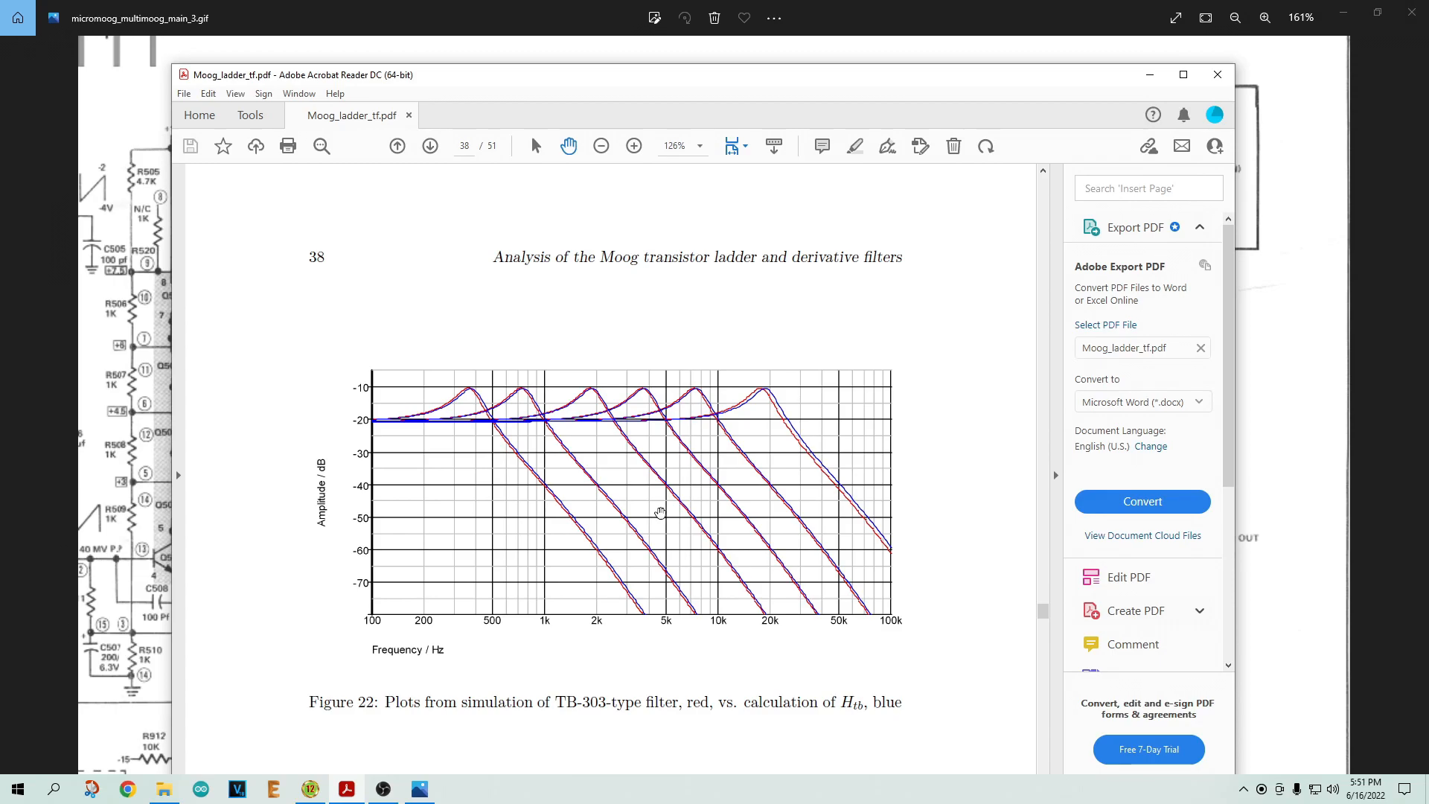
scroll("down", 3)
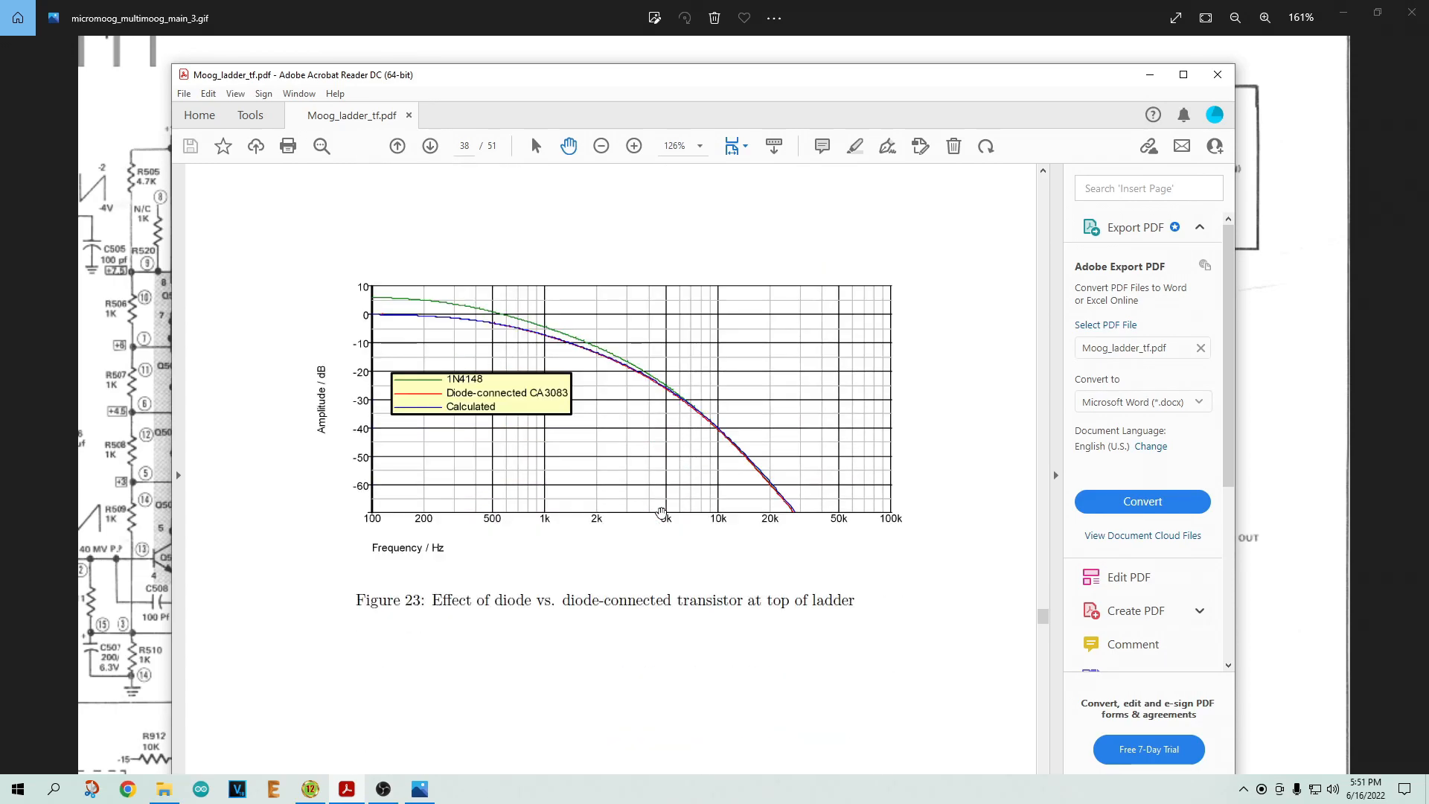
mouse_move(581, 420)
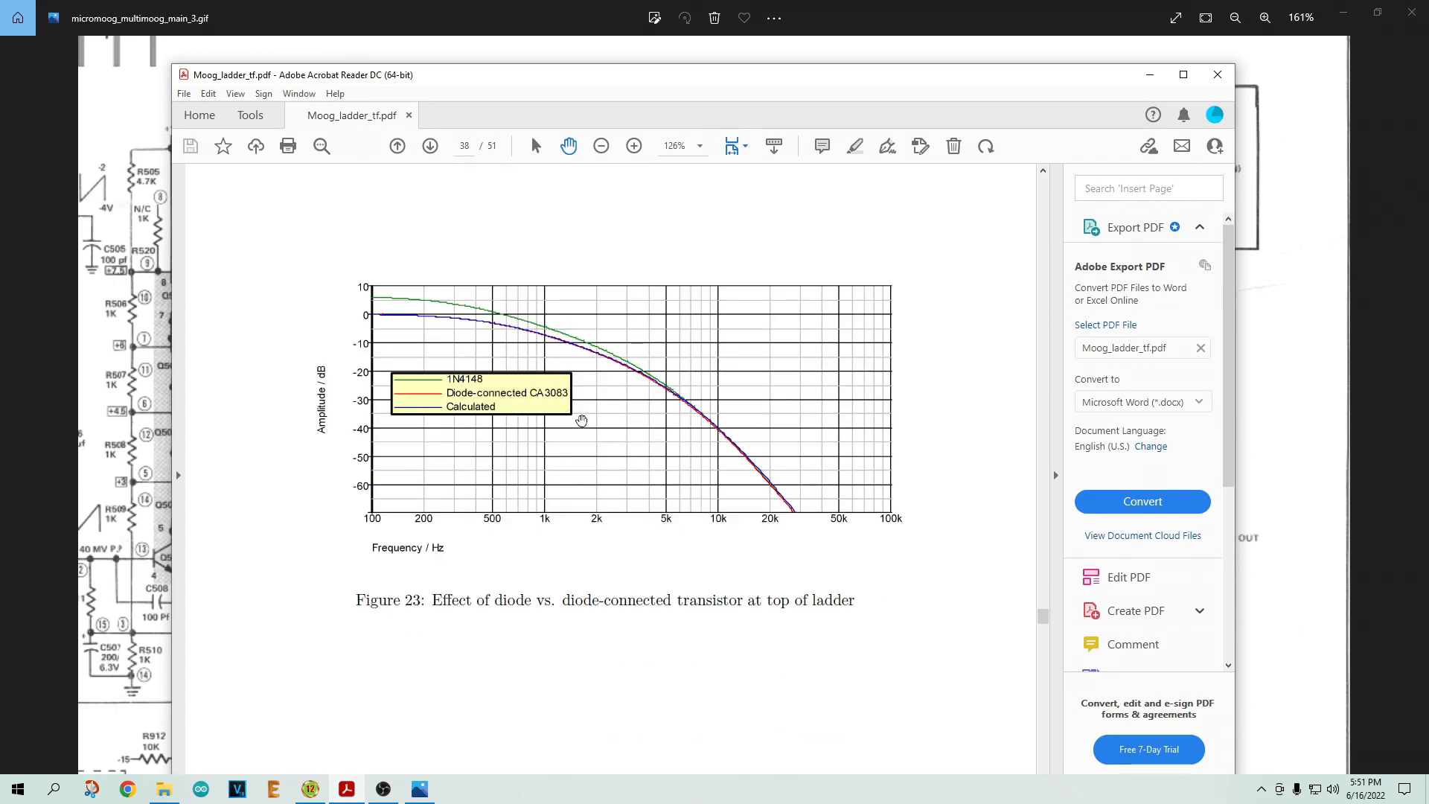
mouse_move(529, 393)
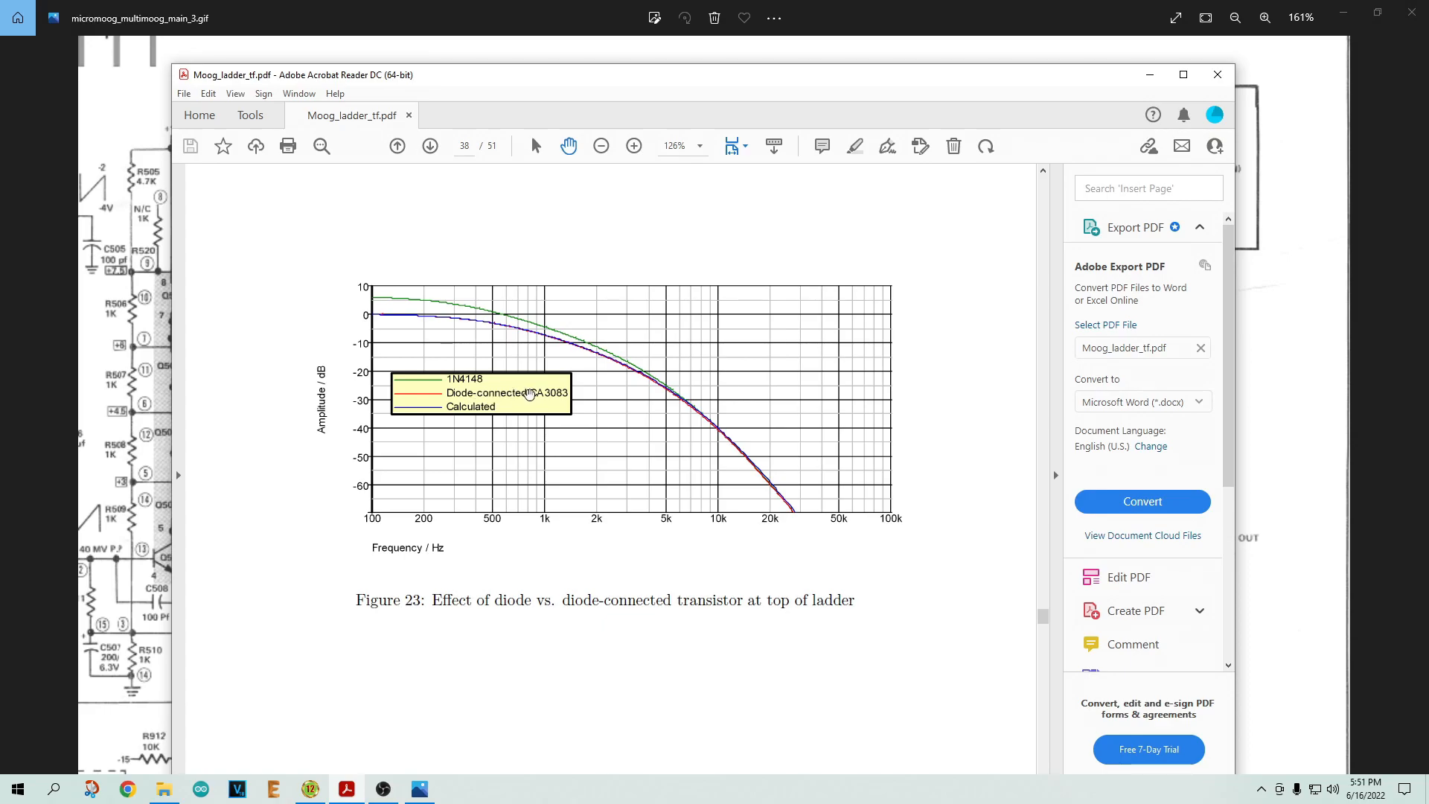
scroll("up", 3)
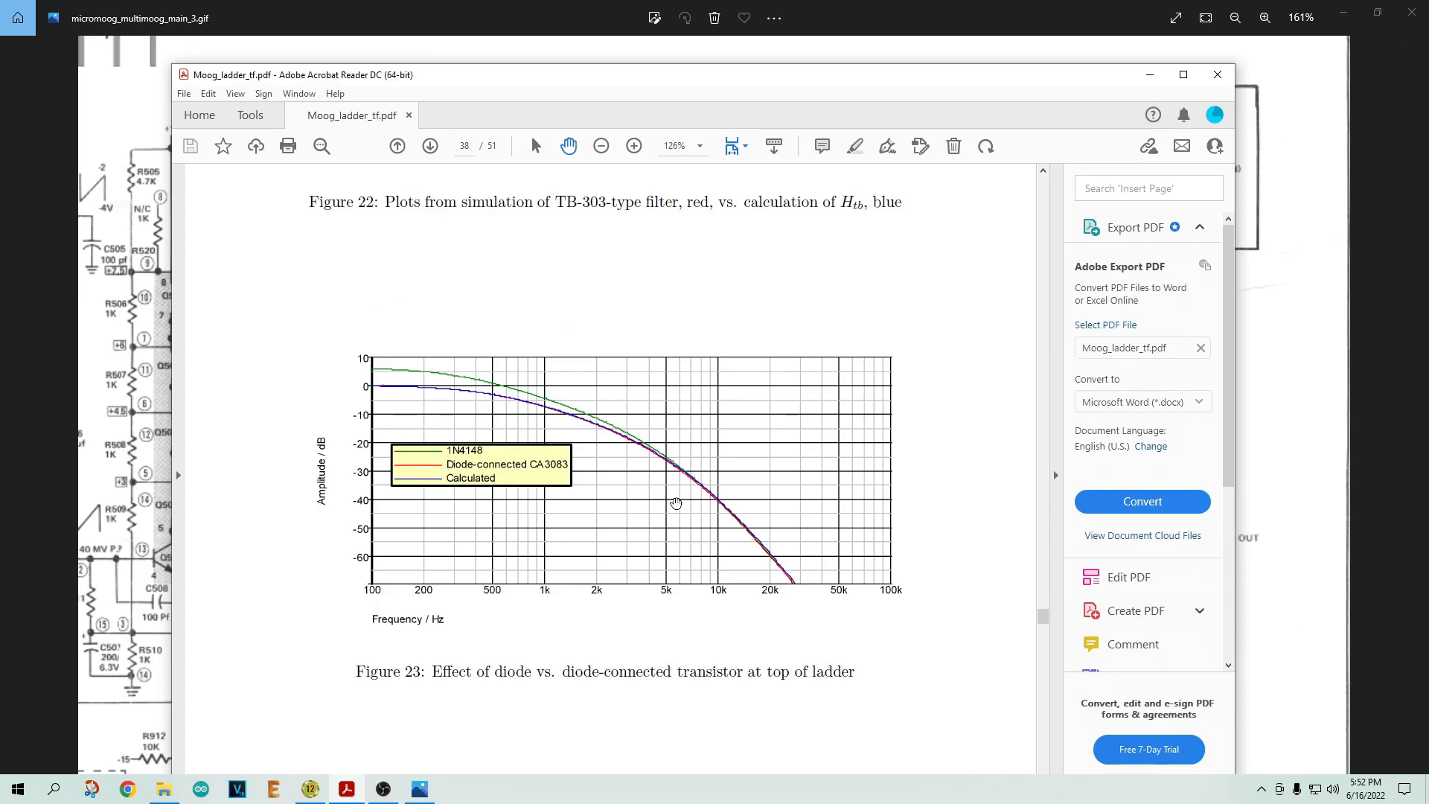
mouse_move(506, 510)
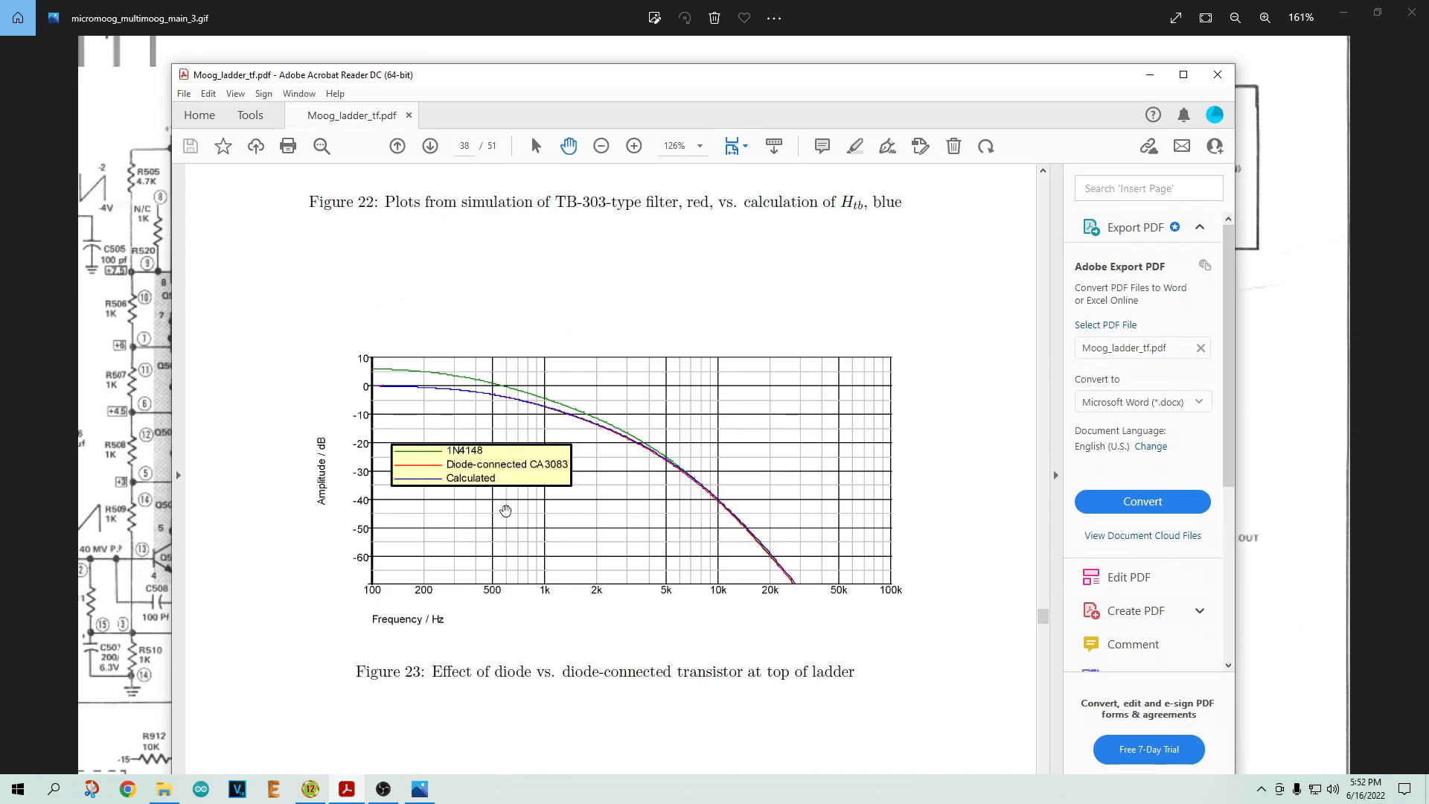
mouse_move(573, 524)
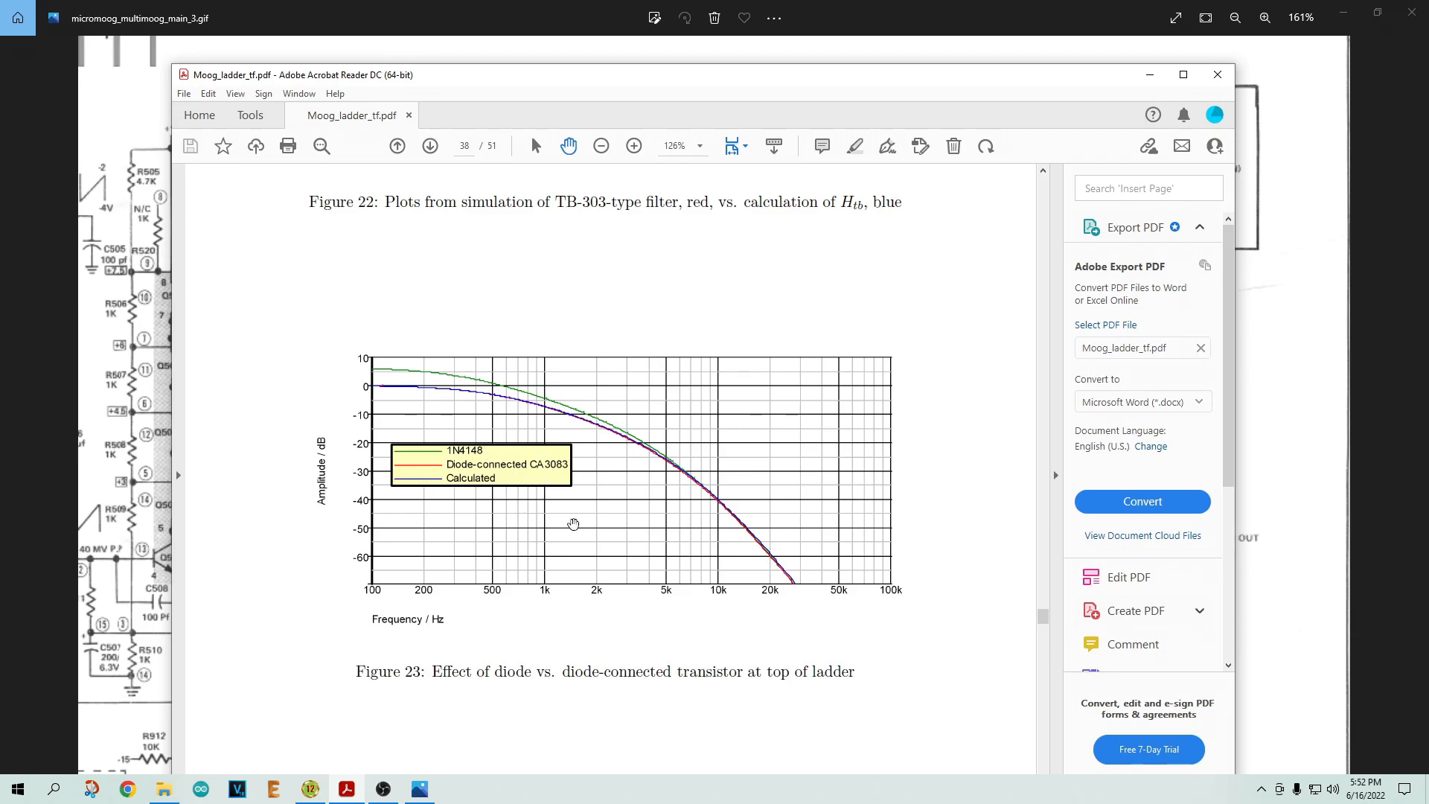
Scroll to page 39's Figure 24 EMS-type filter plots and passband gain discussion
scroll("down", 3)
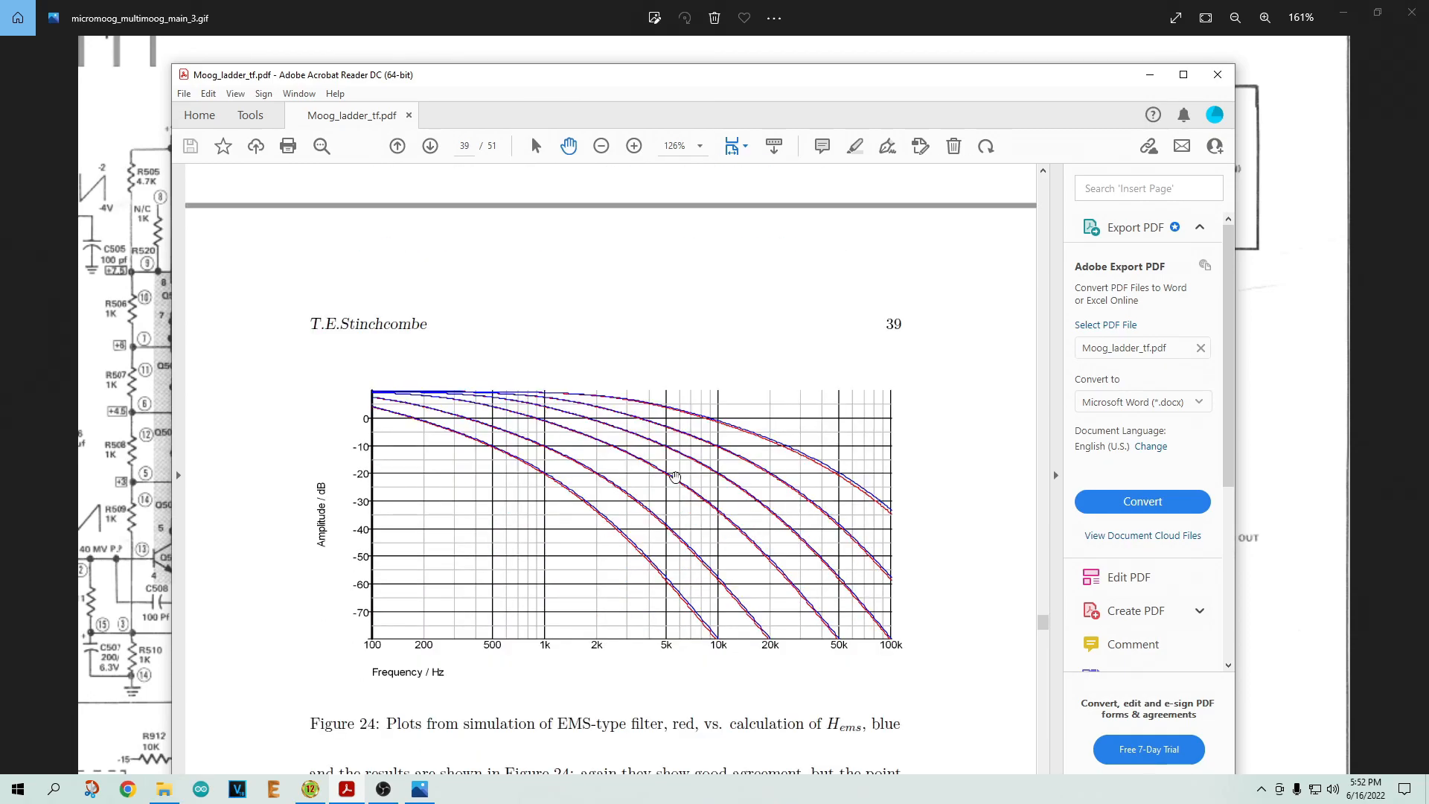
scroll("down", 3)
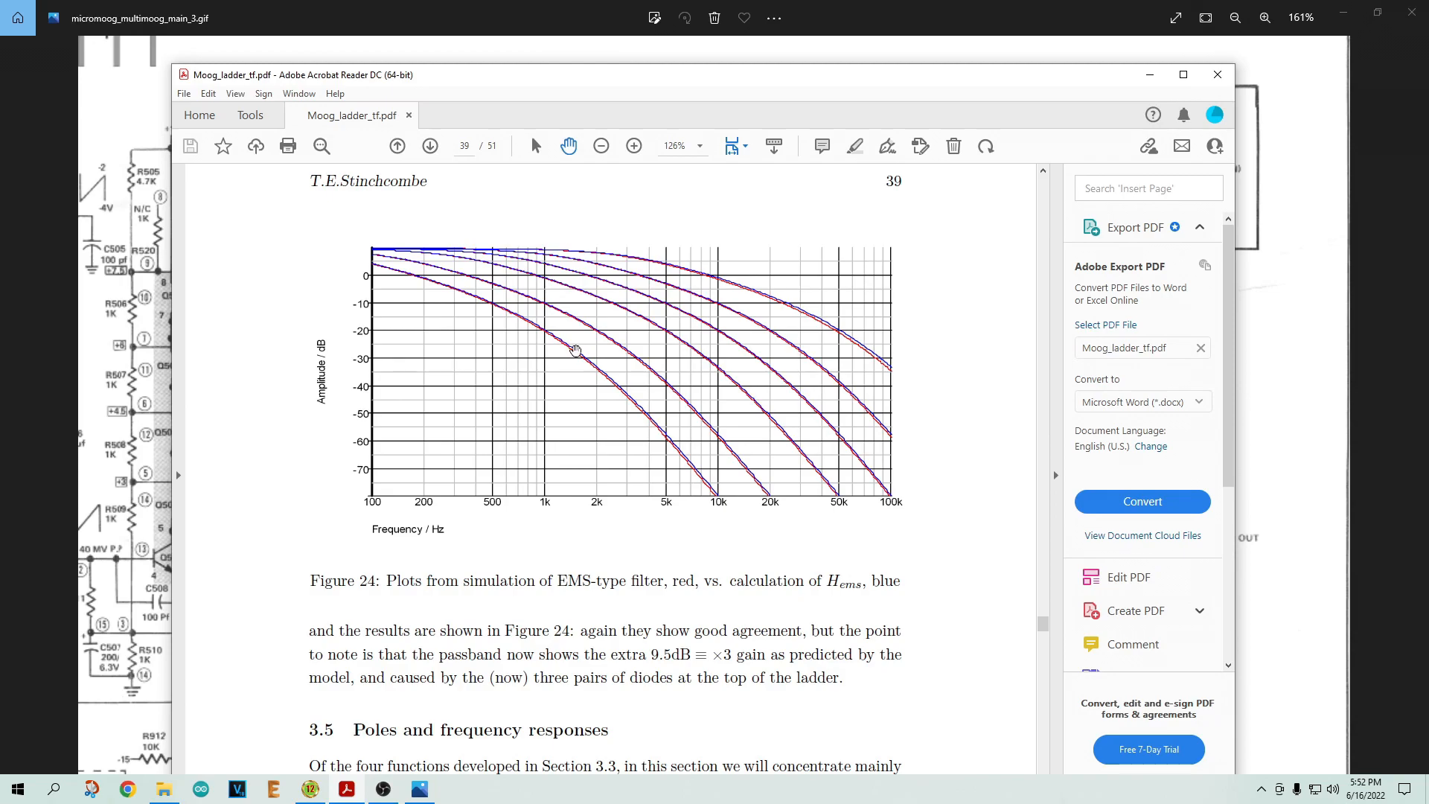
mouse_move(566, 423)
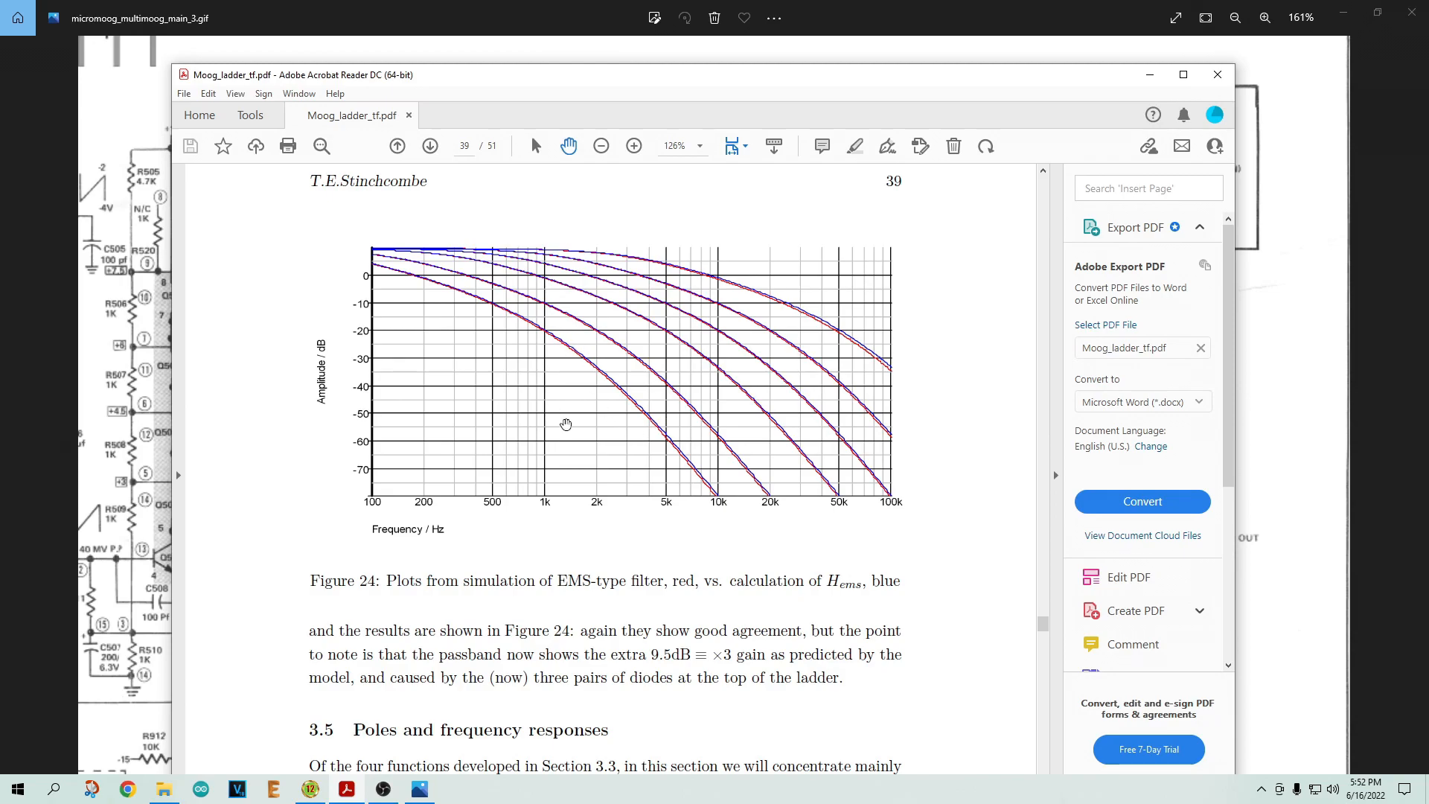
mouse_move(809, 577)
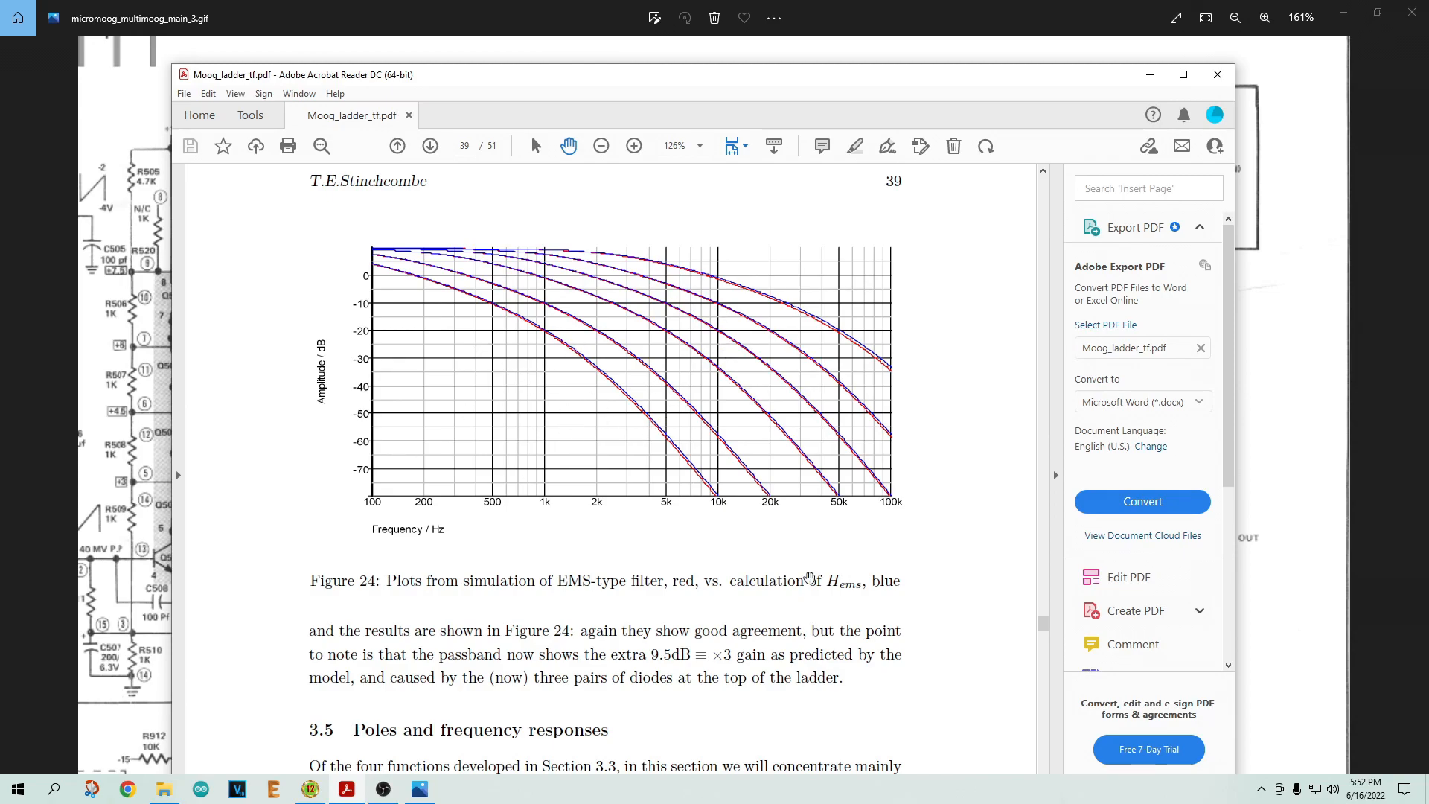
mouse_move(588, 151)
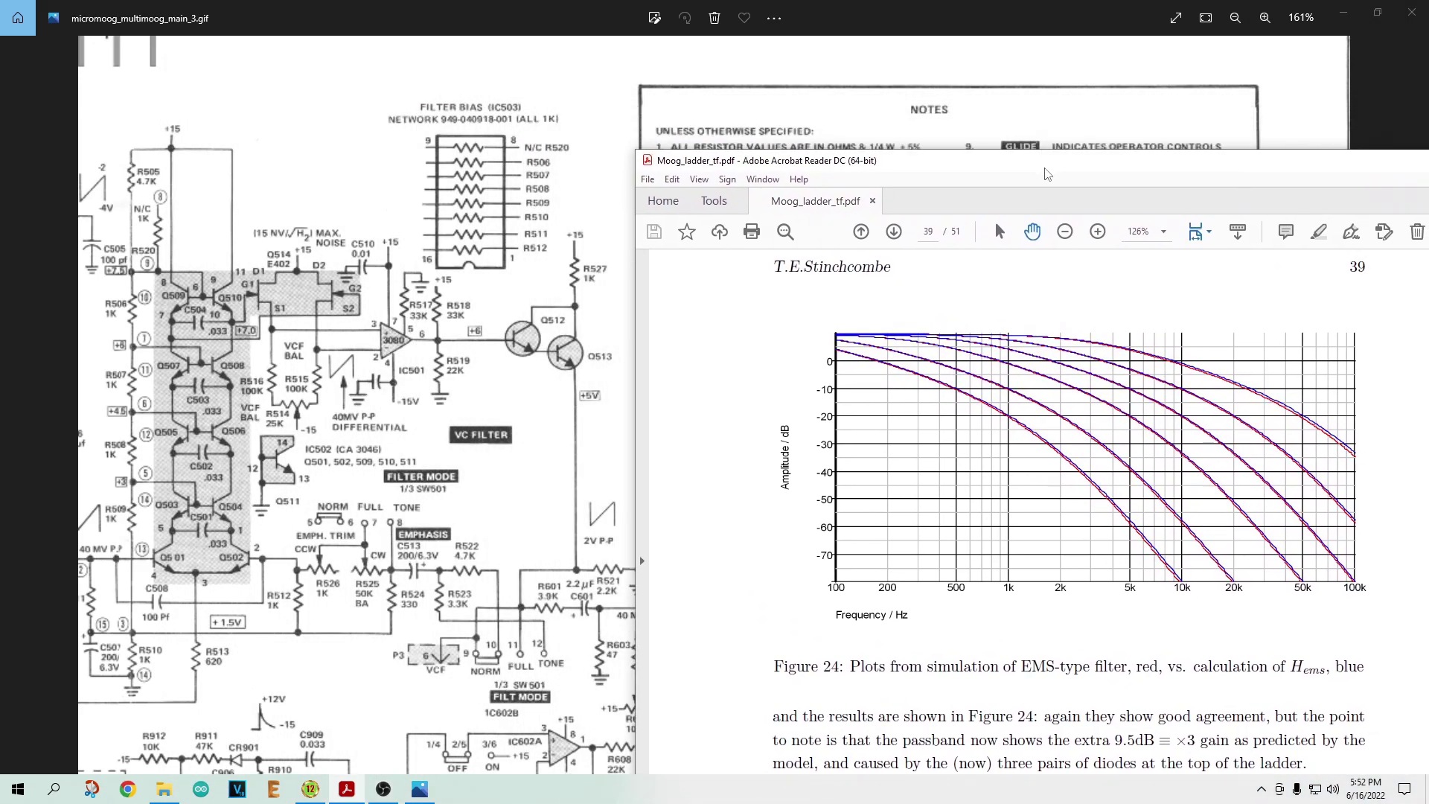
mouse_move(909, 165)
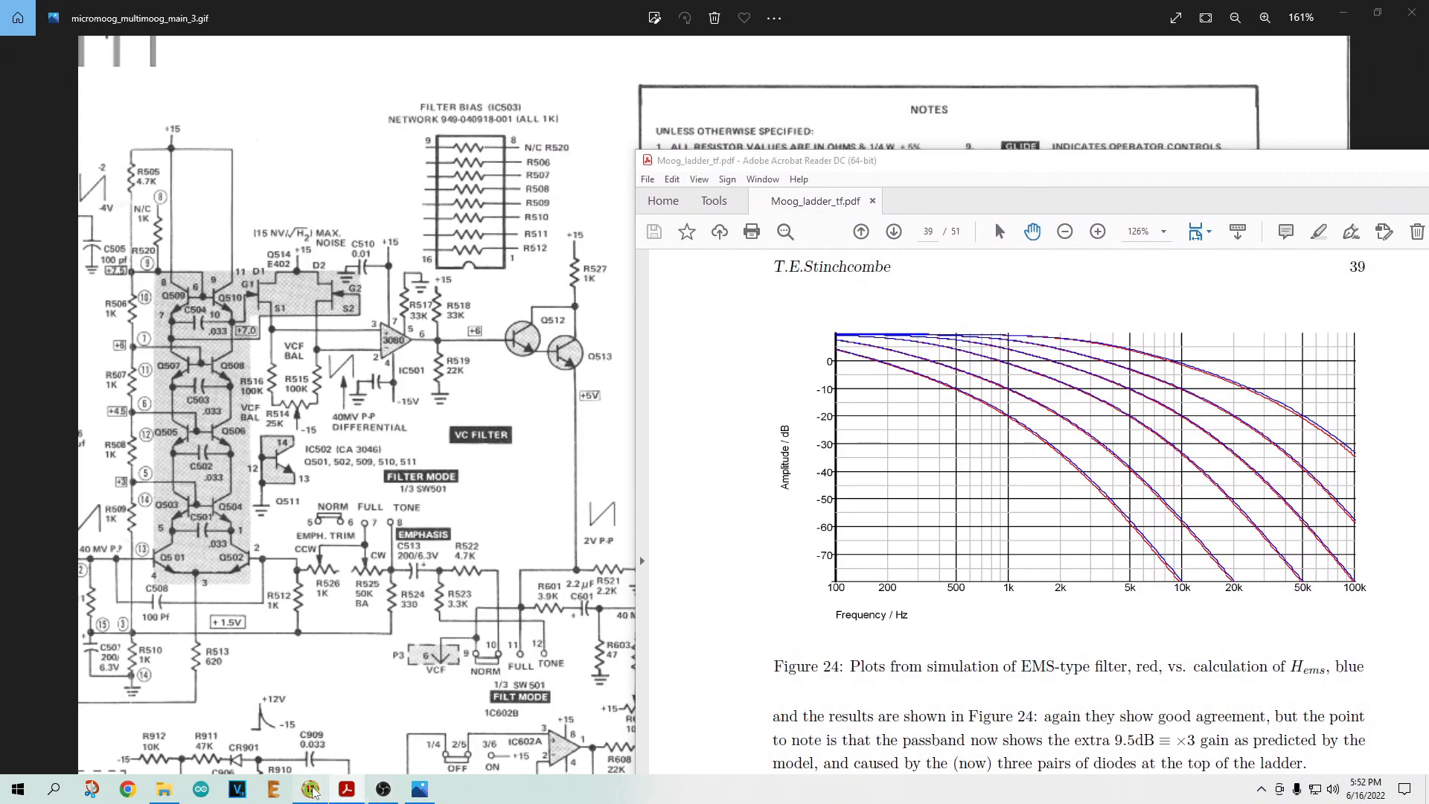
Switch to Micro-Cap 12 from the taskbar to view the diode filter schematic and AC curves
left_click(309, 789)
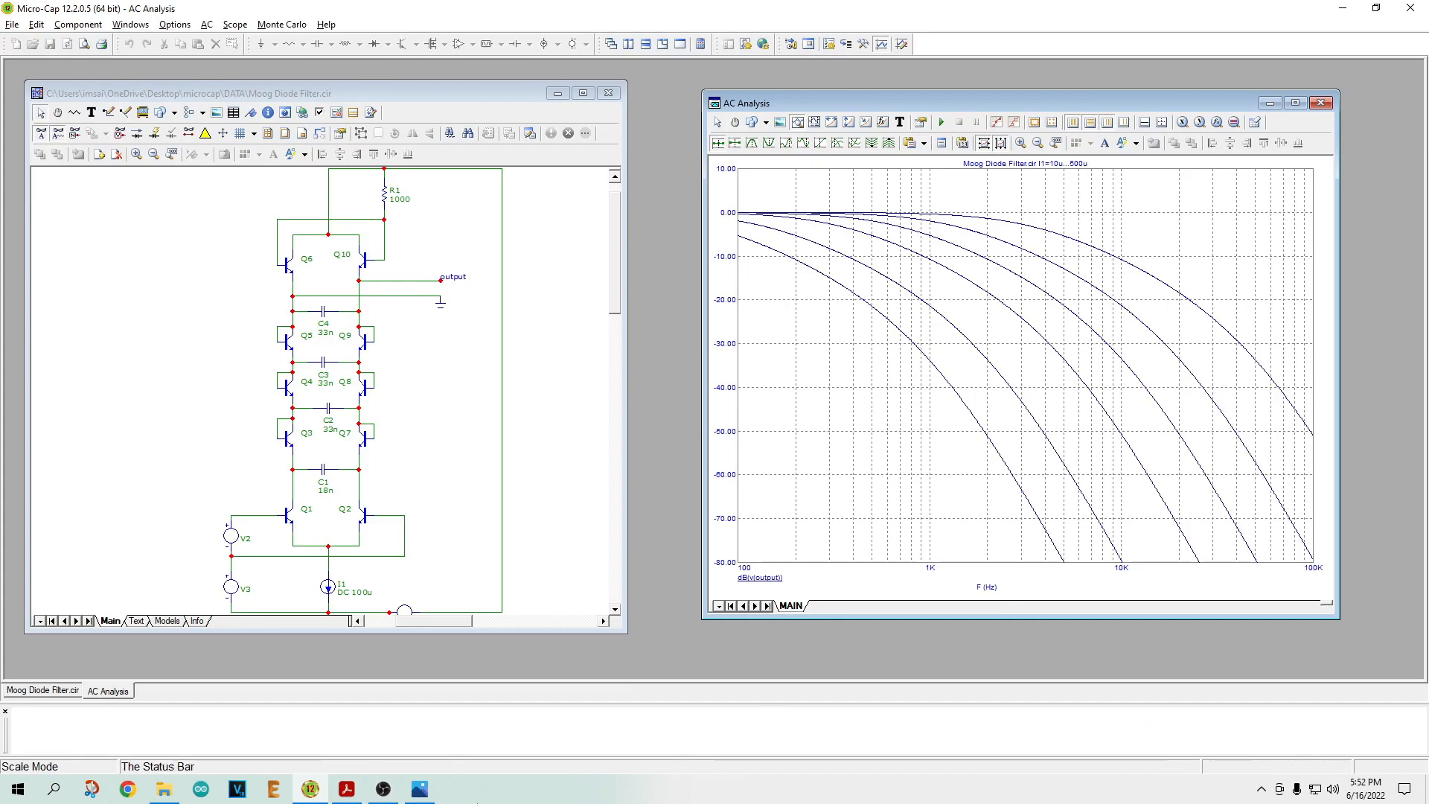
mouse_move(346, 788)
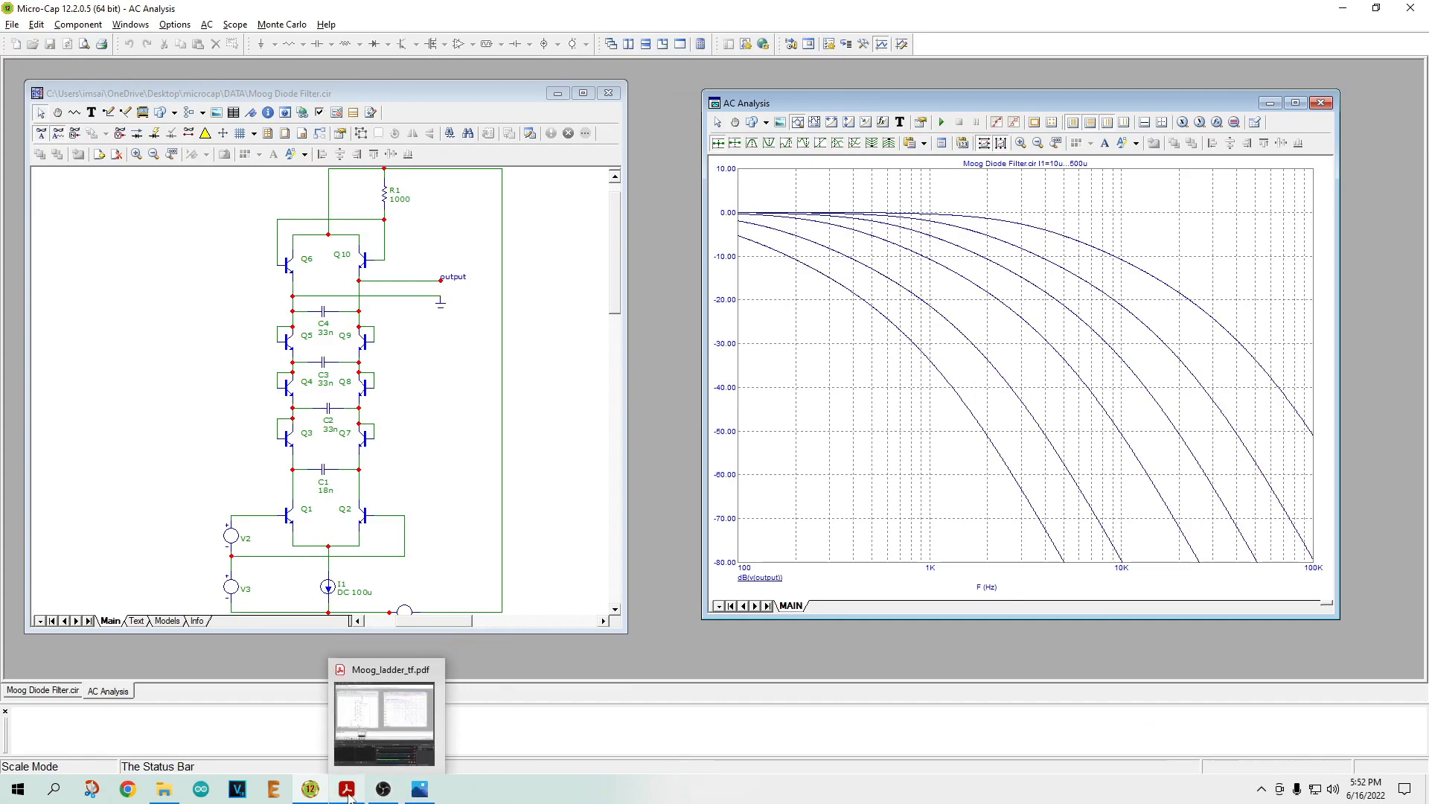
left_click(345, 788)
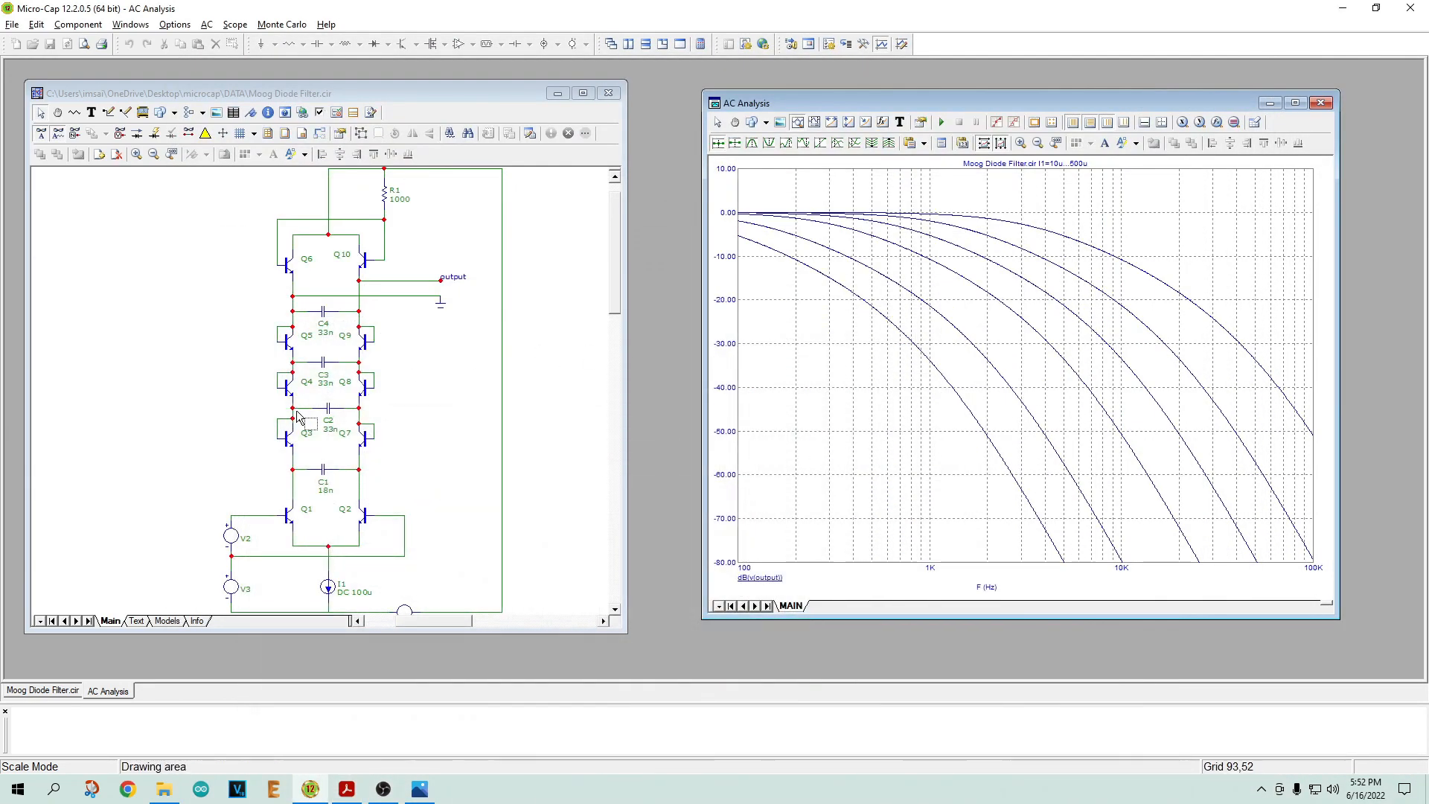
mouse_move(399, 374)
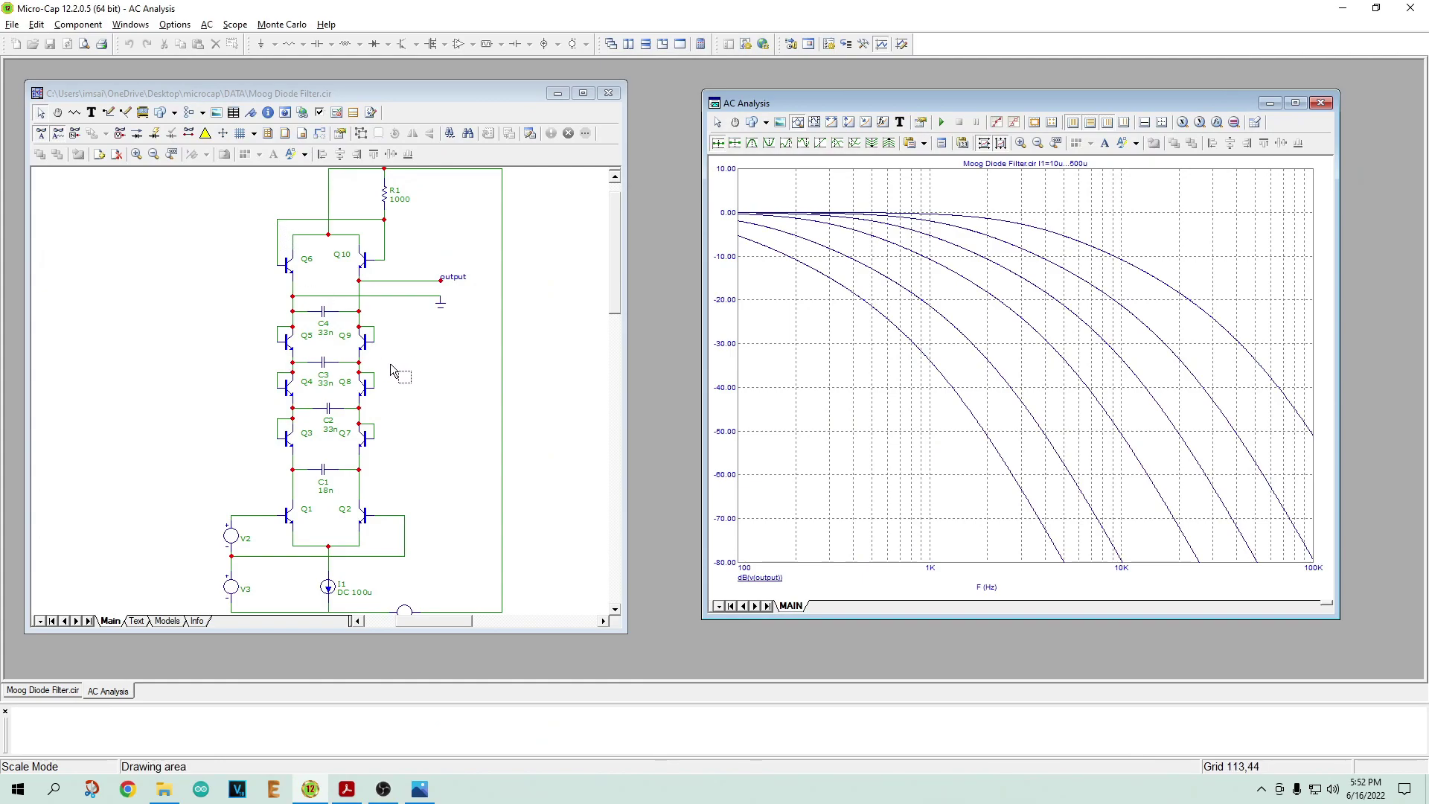
mouse_move(389, 345)
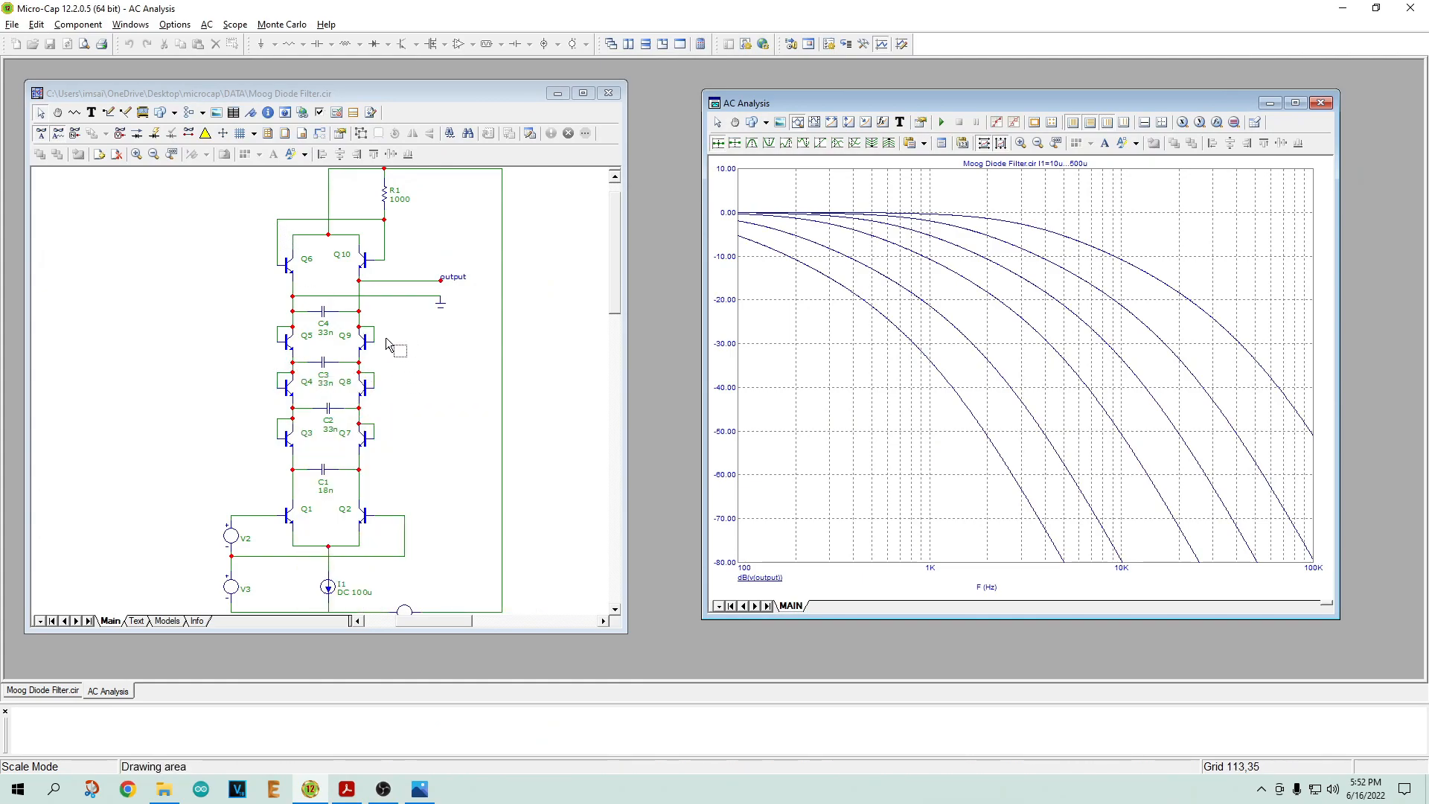
mouse_move(347, 533)
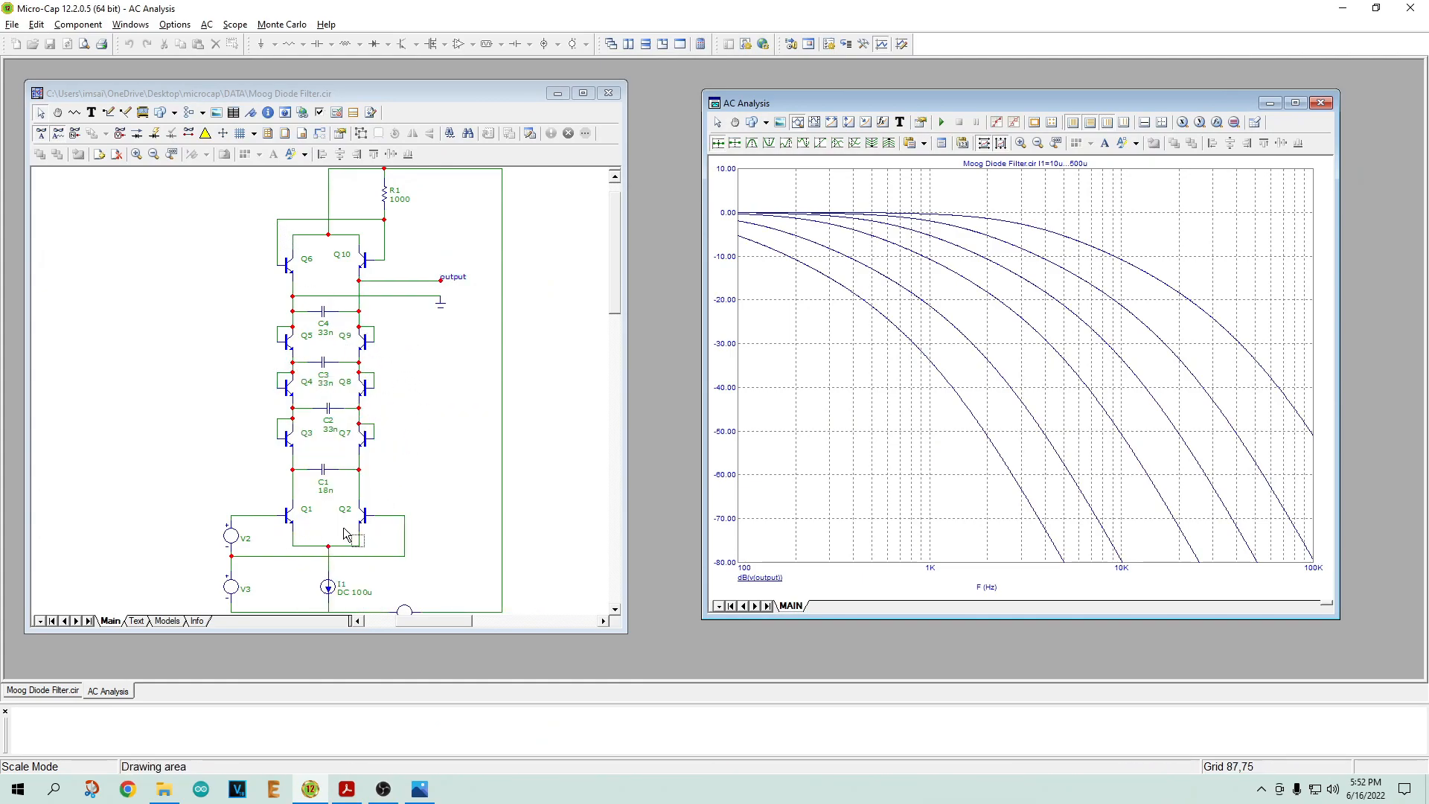
mouse_move(379, 545)
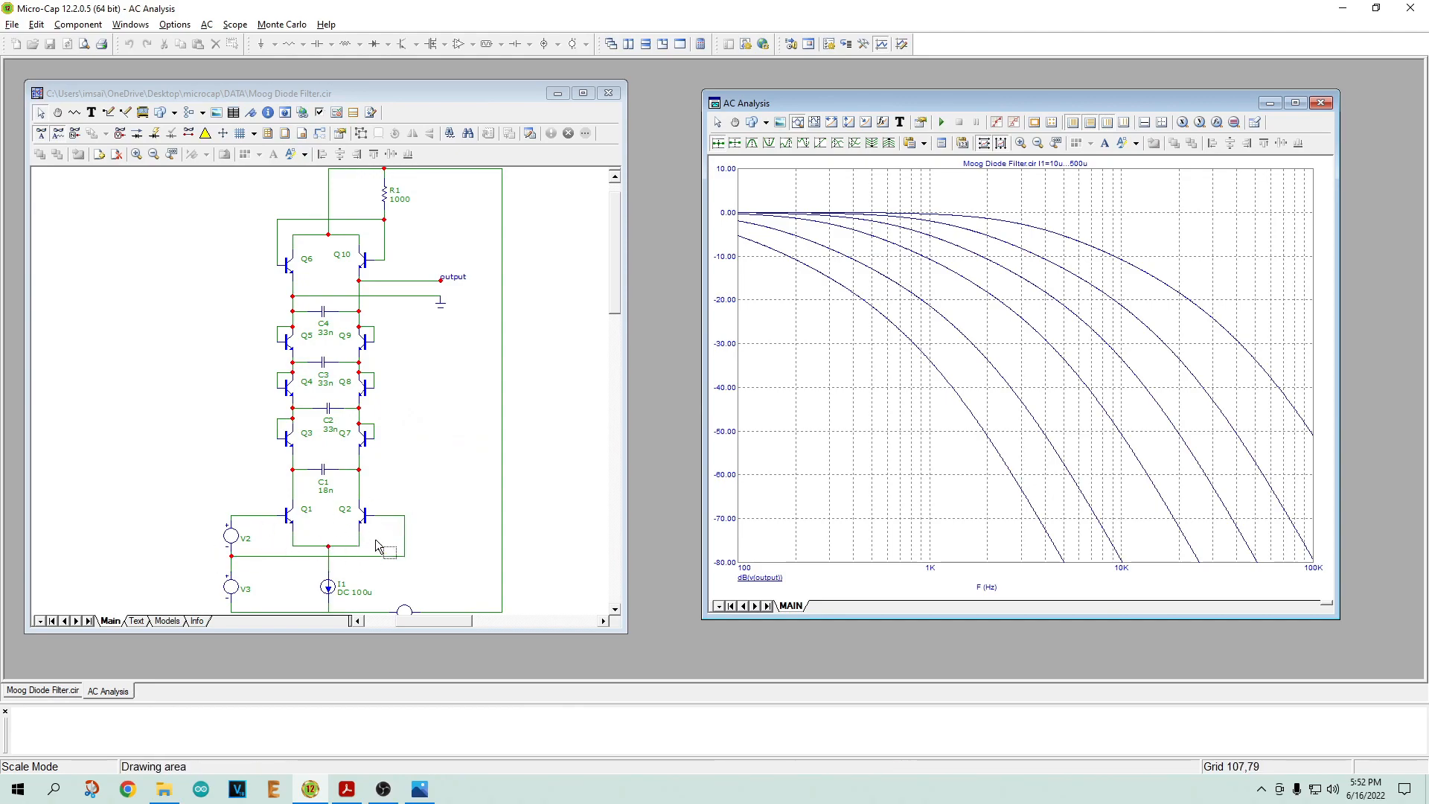
mouse_move(354, 250)
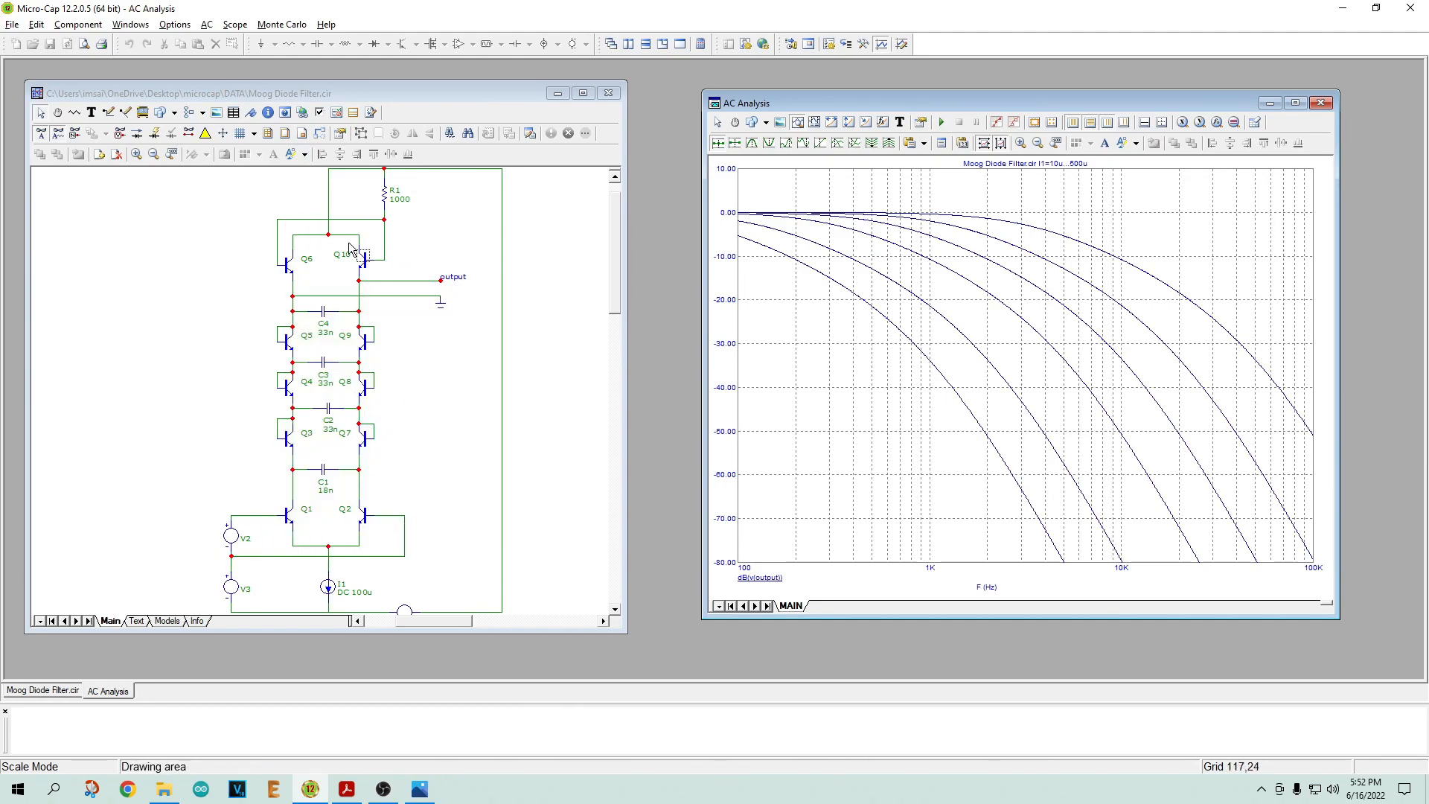
scroll("down", 3)
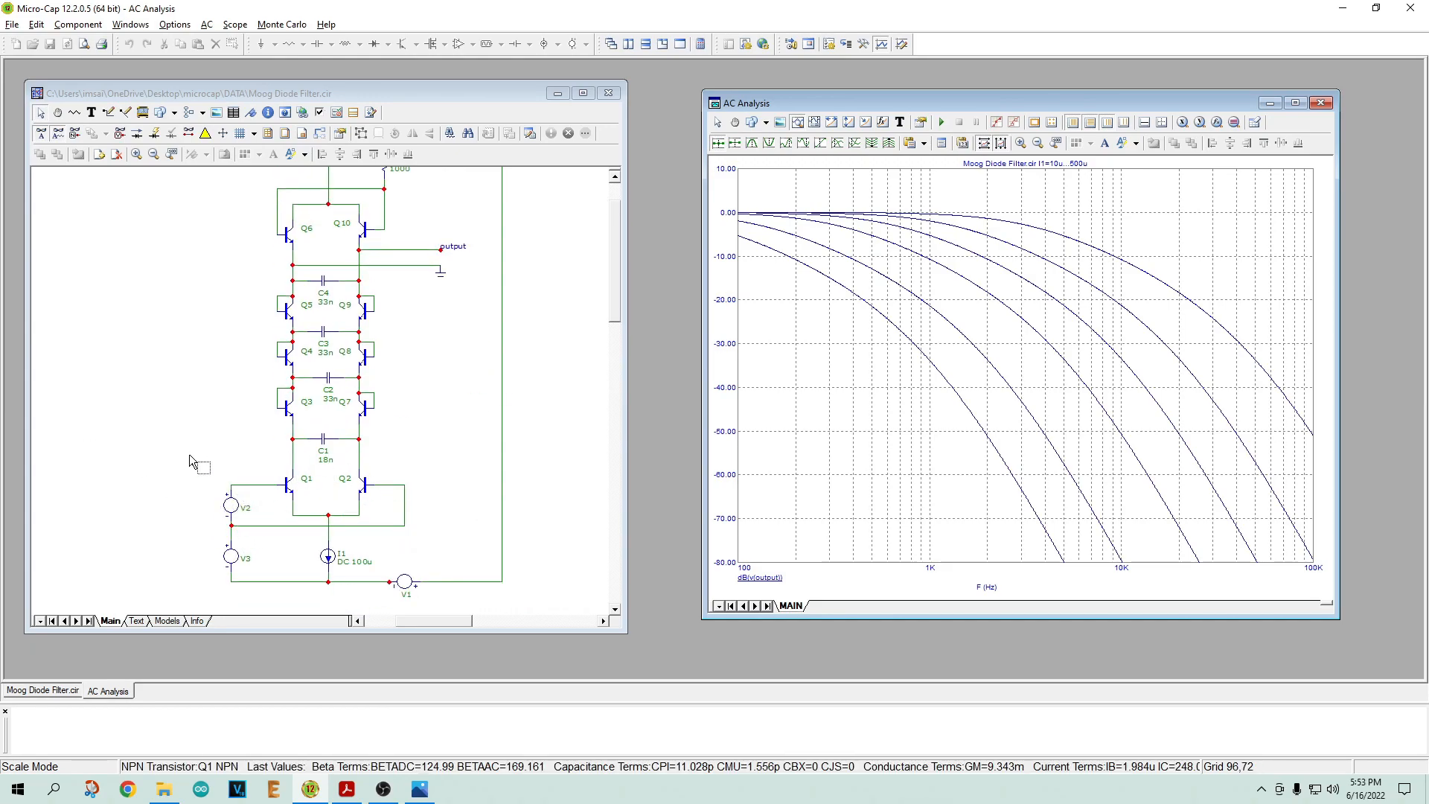
mouse_move(244, 588)
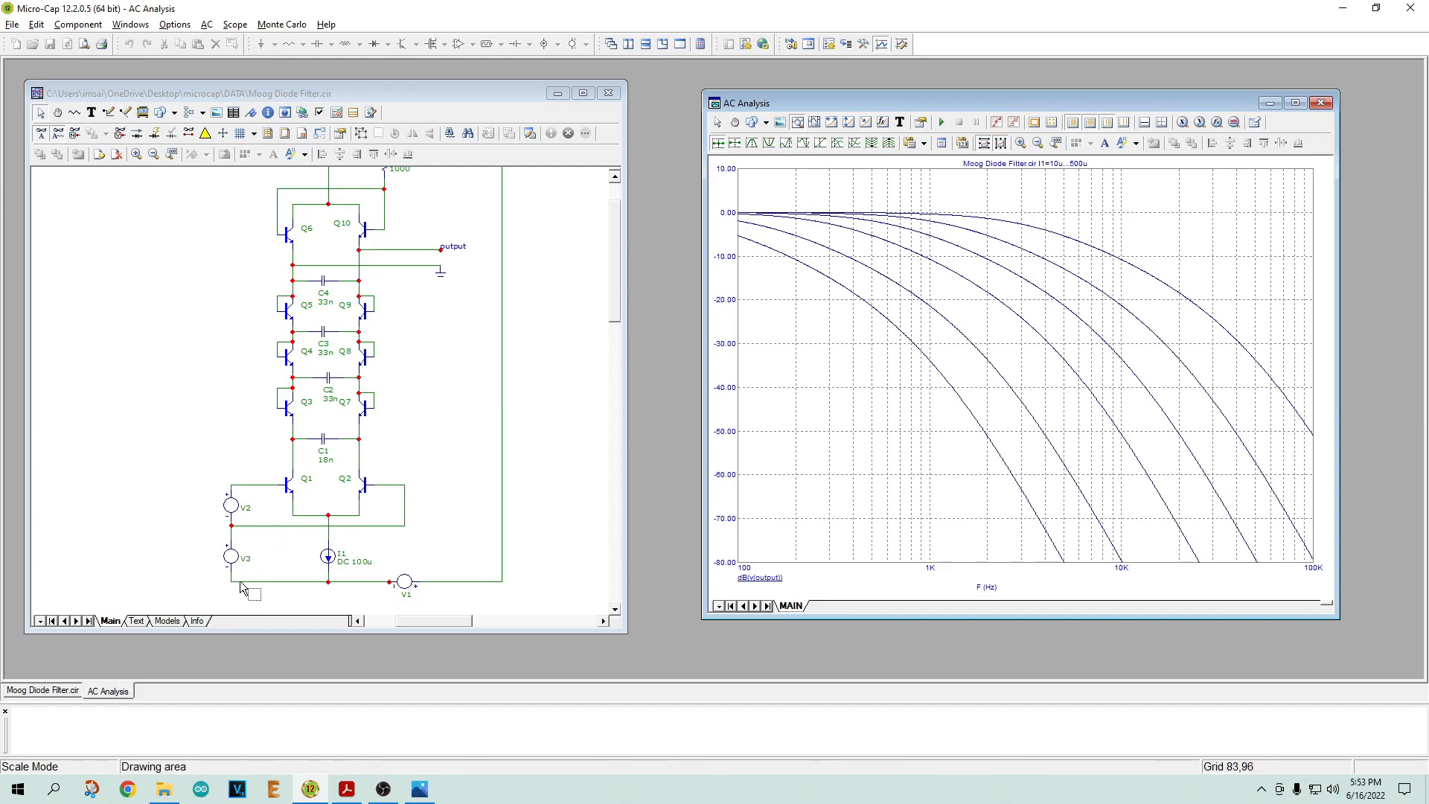
mouse_move(280, 551)
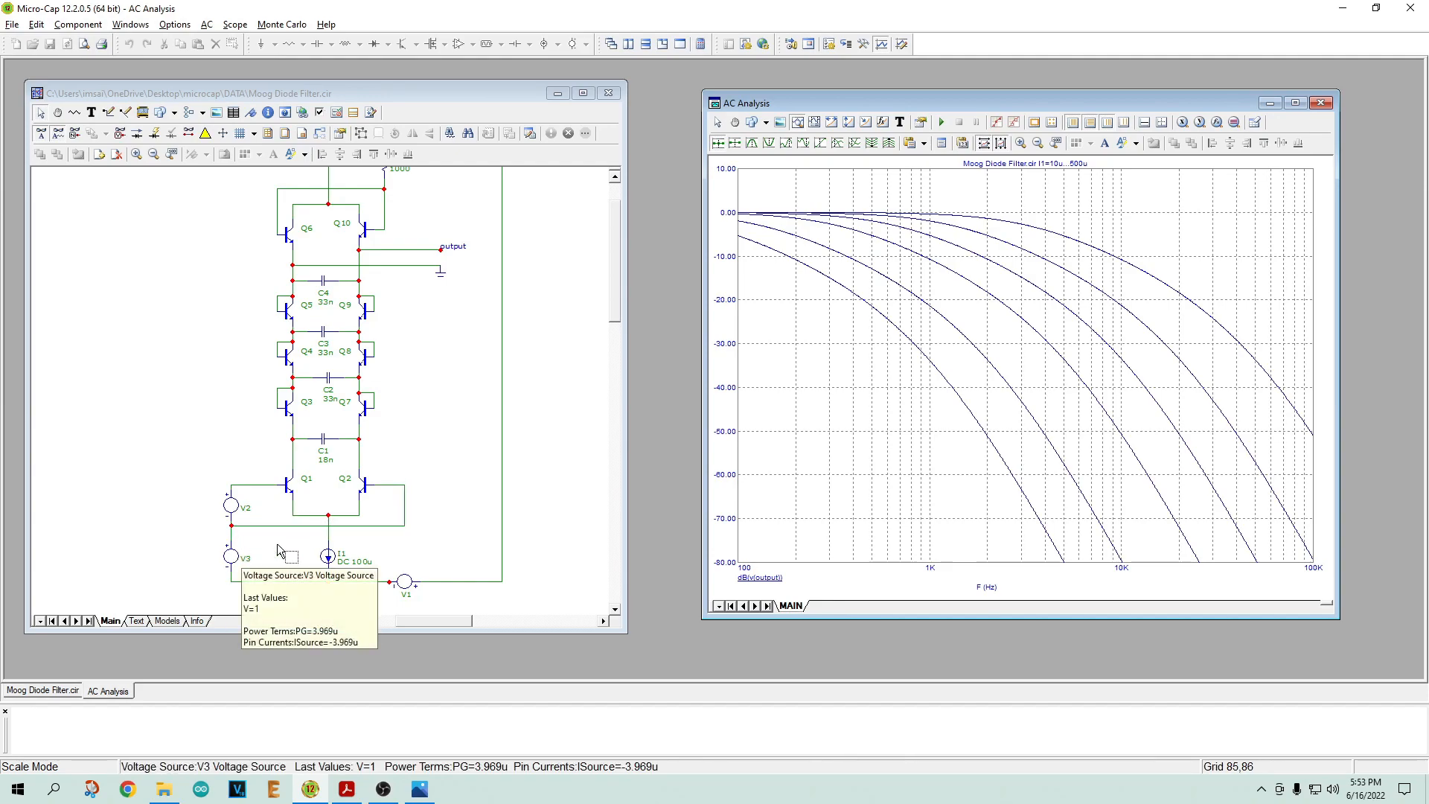
mouse_move(340, 535)
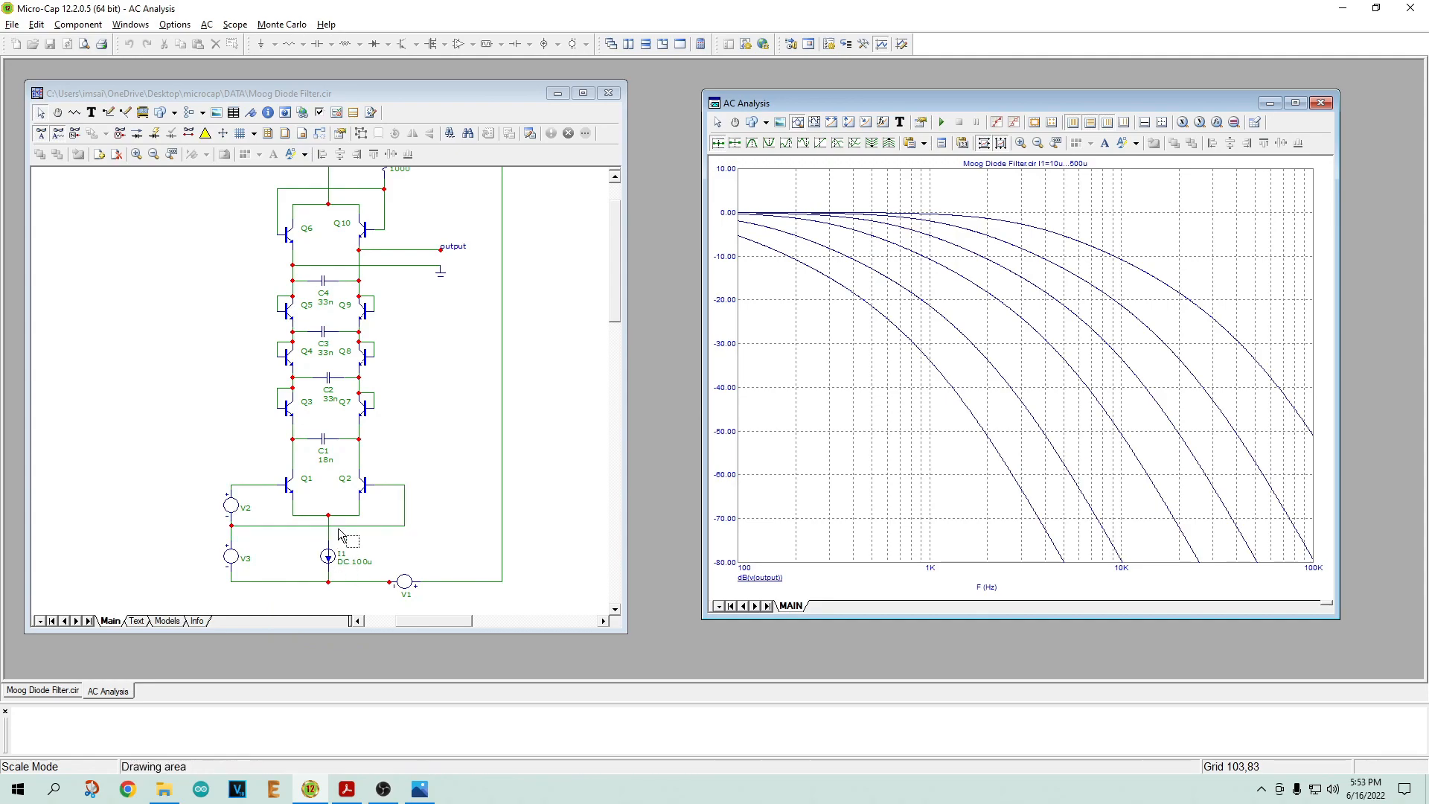
mouse_move(908, 430)
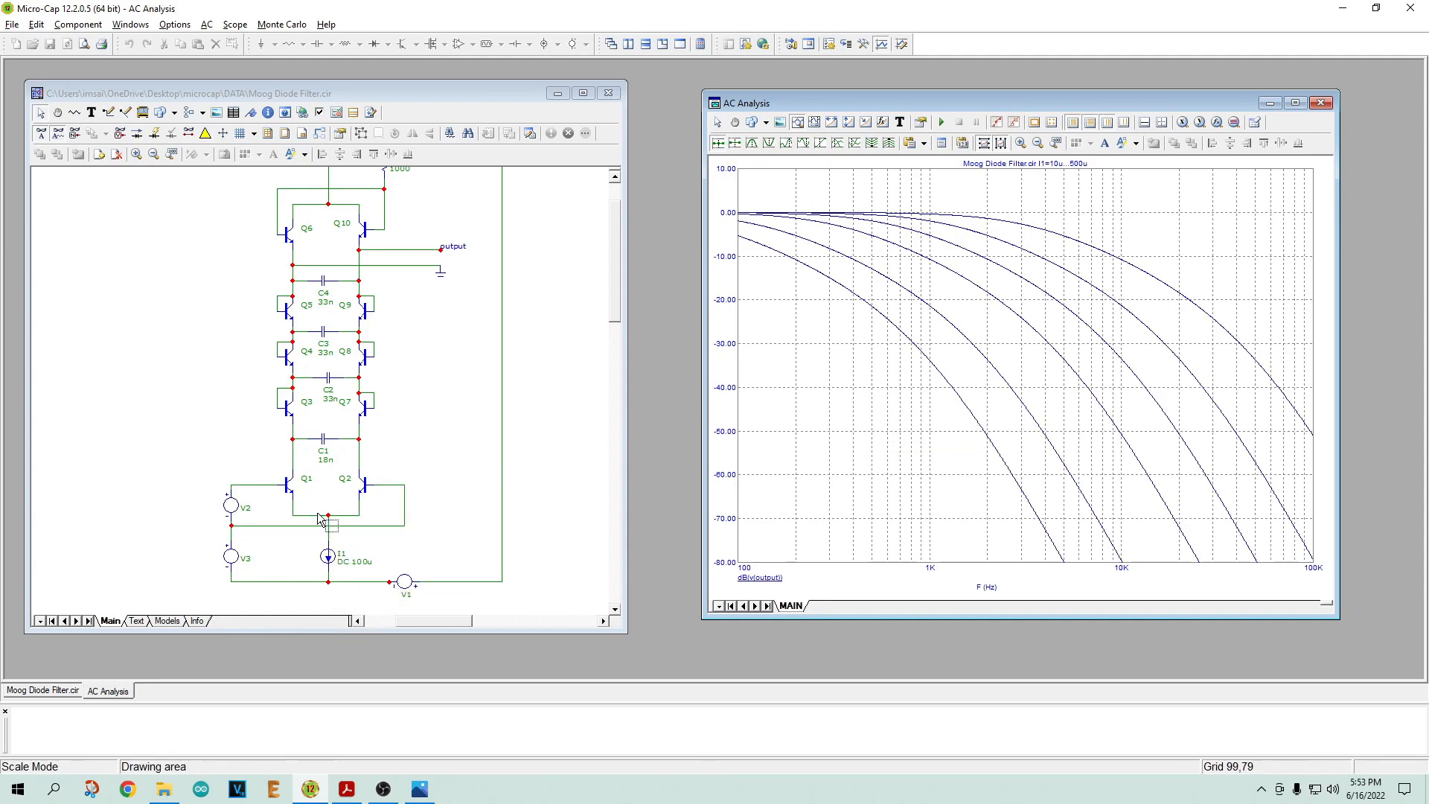
mouse_move(459, 518)
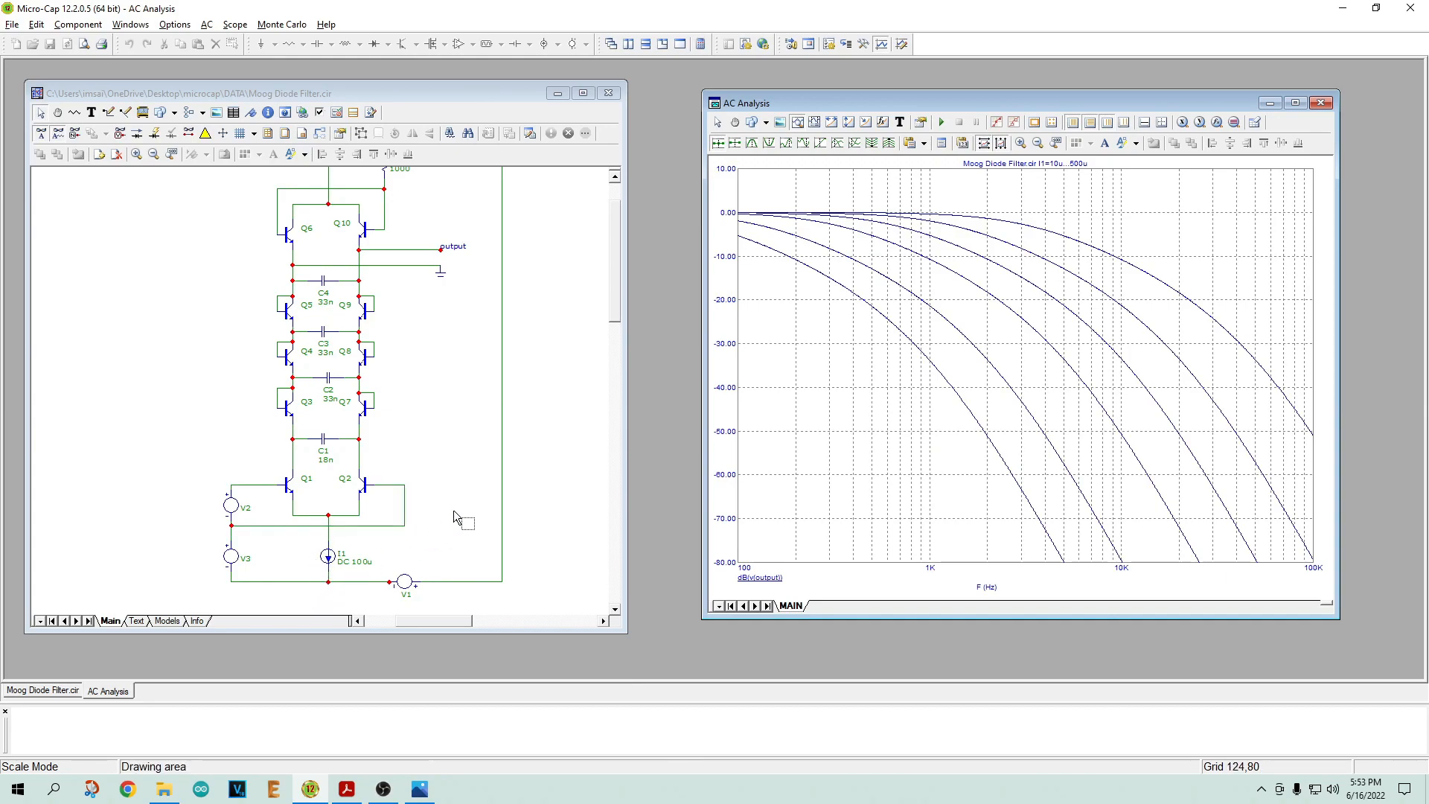
mouse_move(405, 581)
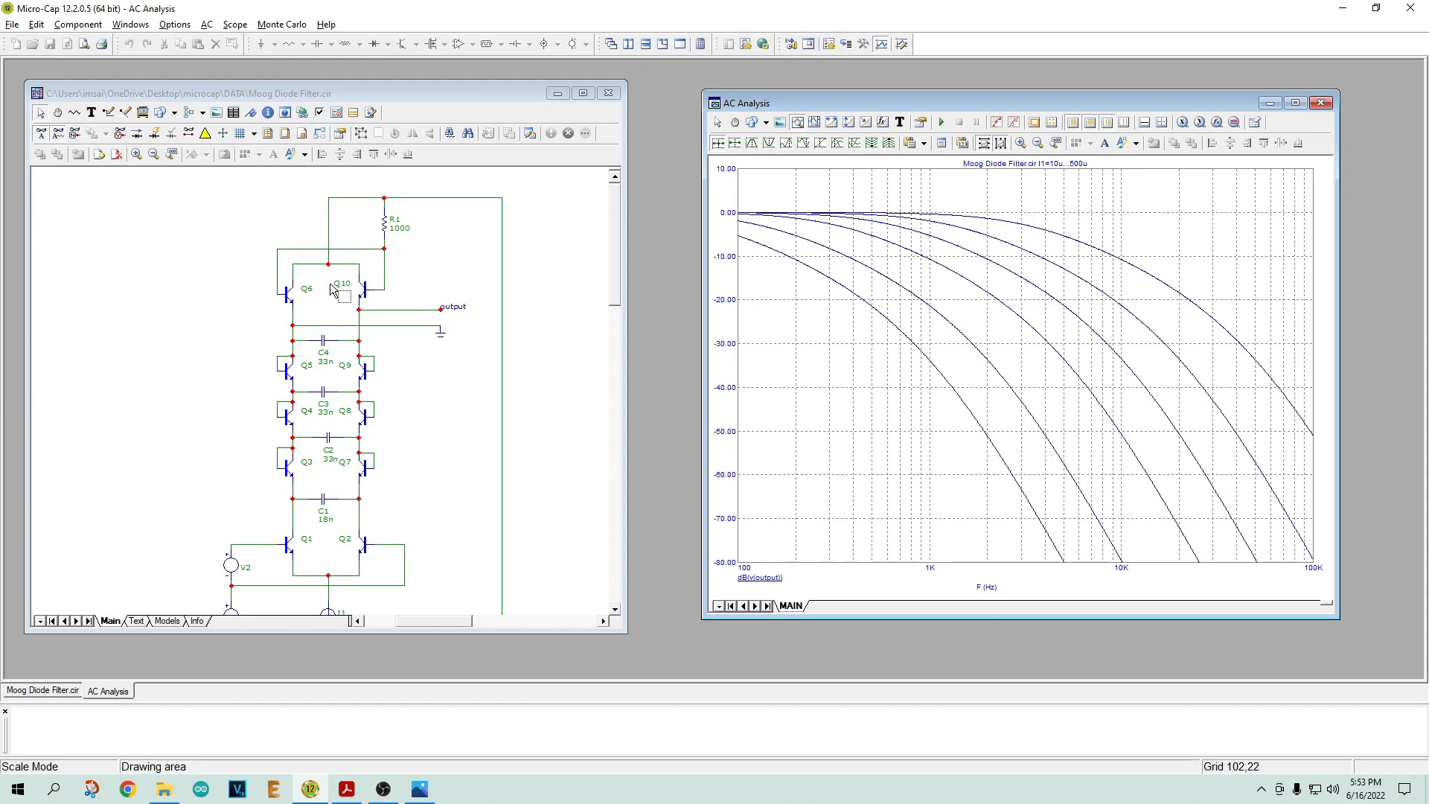
mouse_move(455, 223)
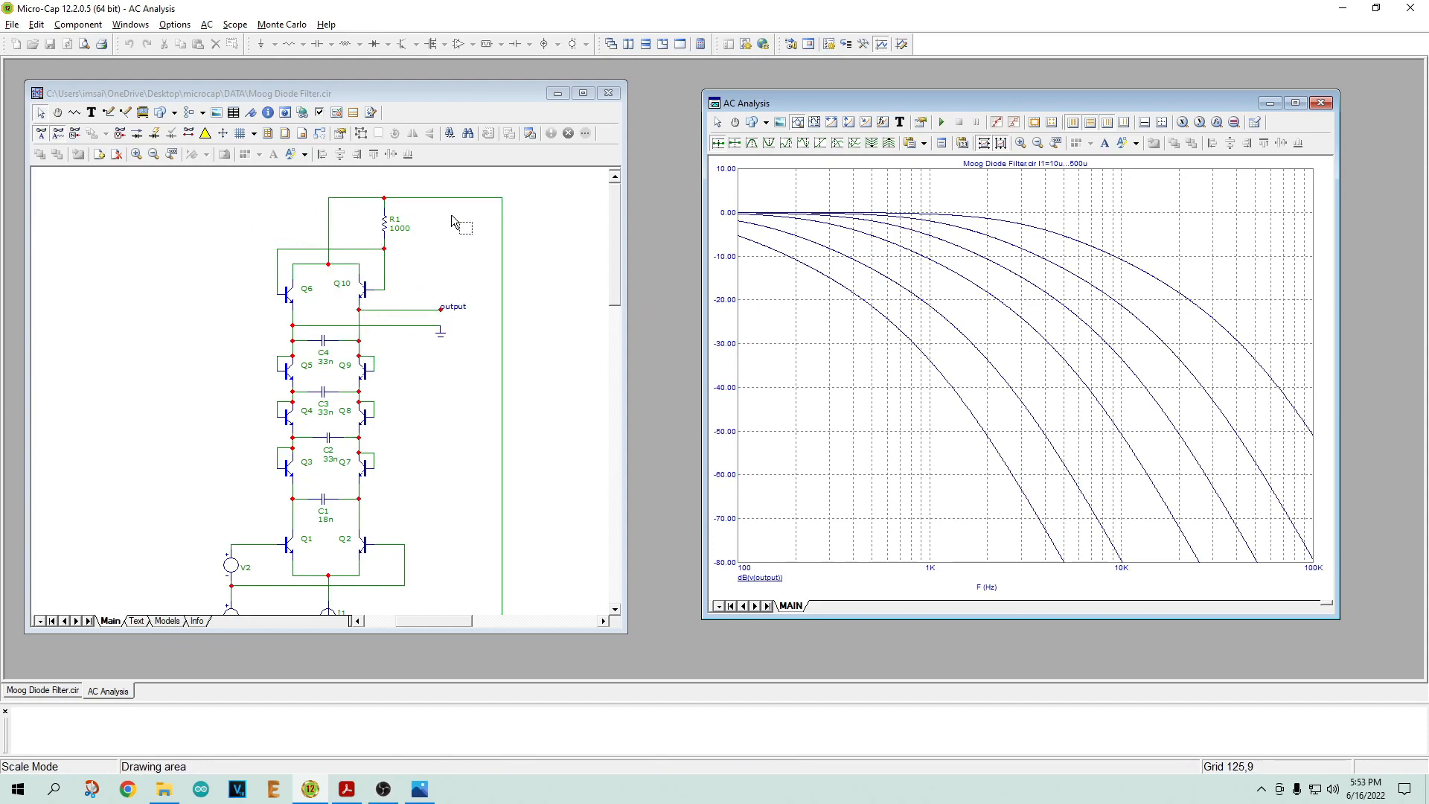
mouse_move(284, 314)
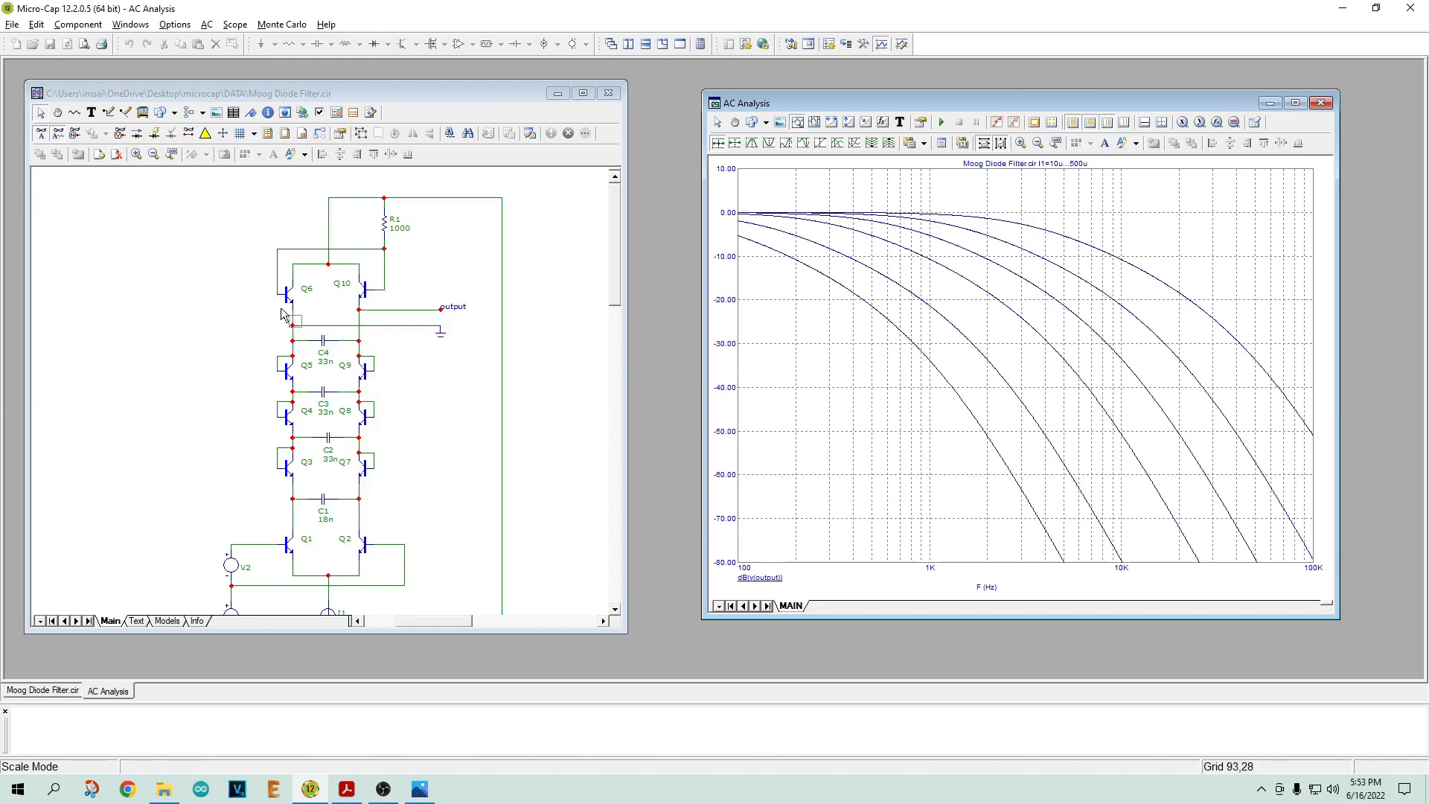
mouse_move(451, 345)
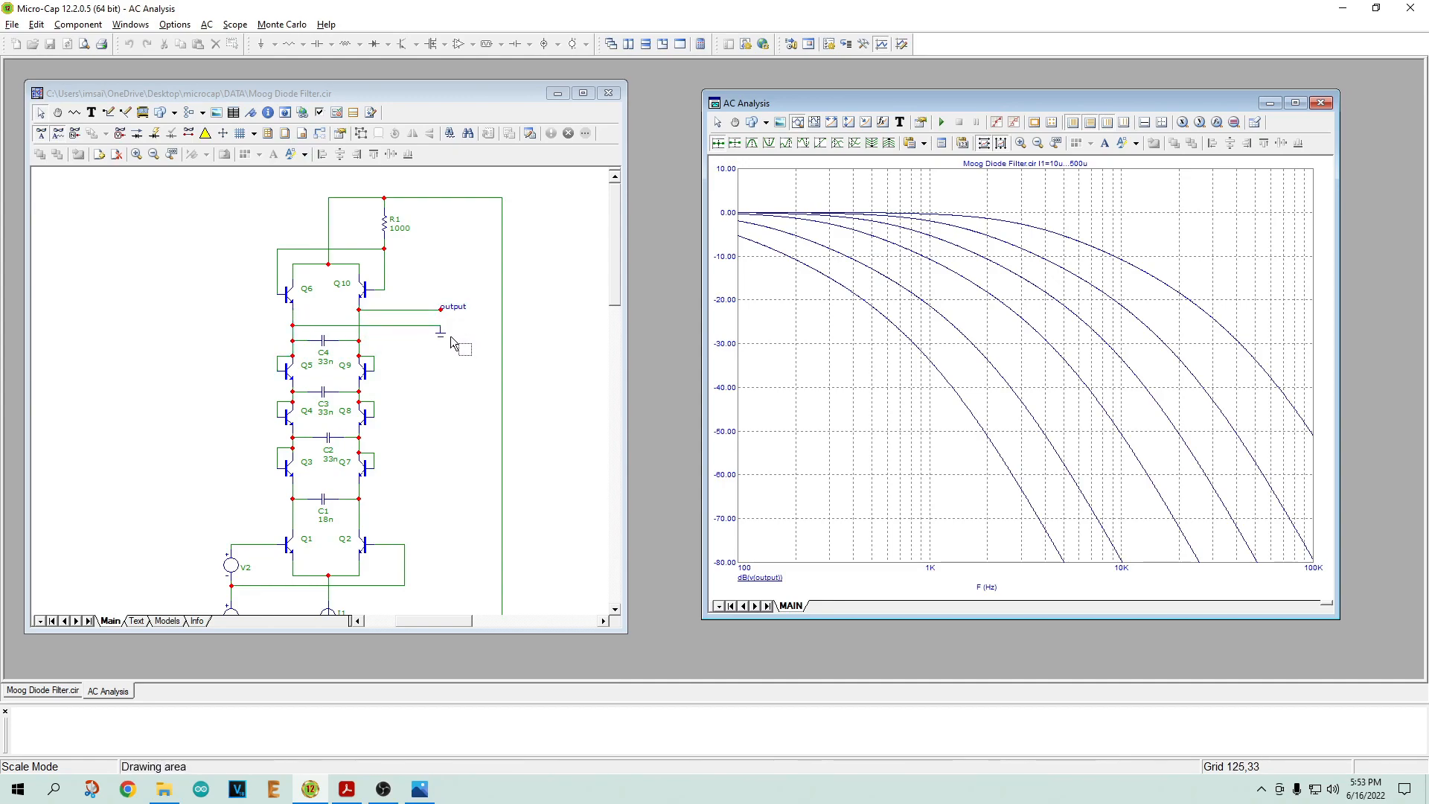
mouse_move(454, 324)
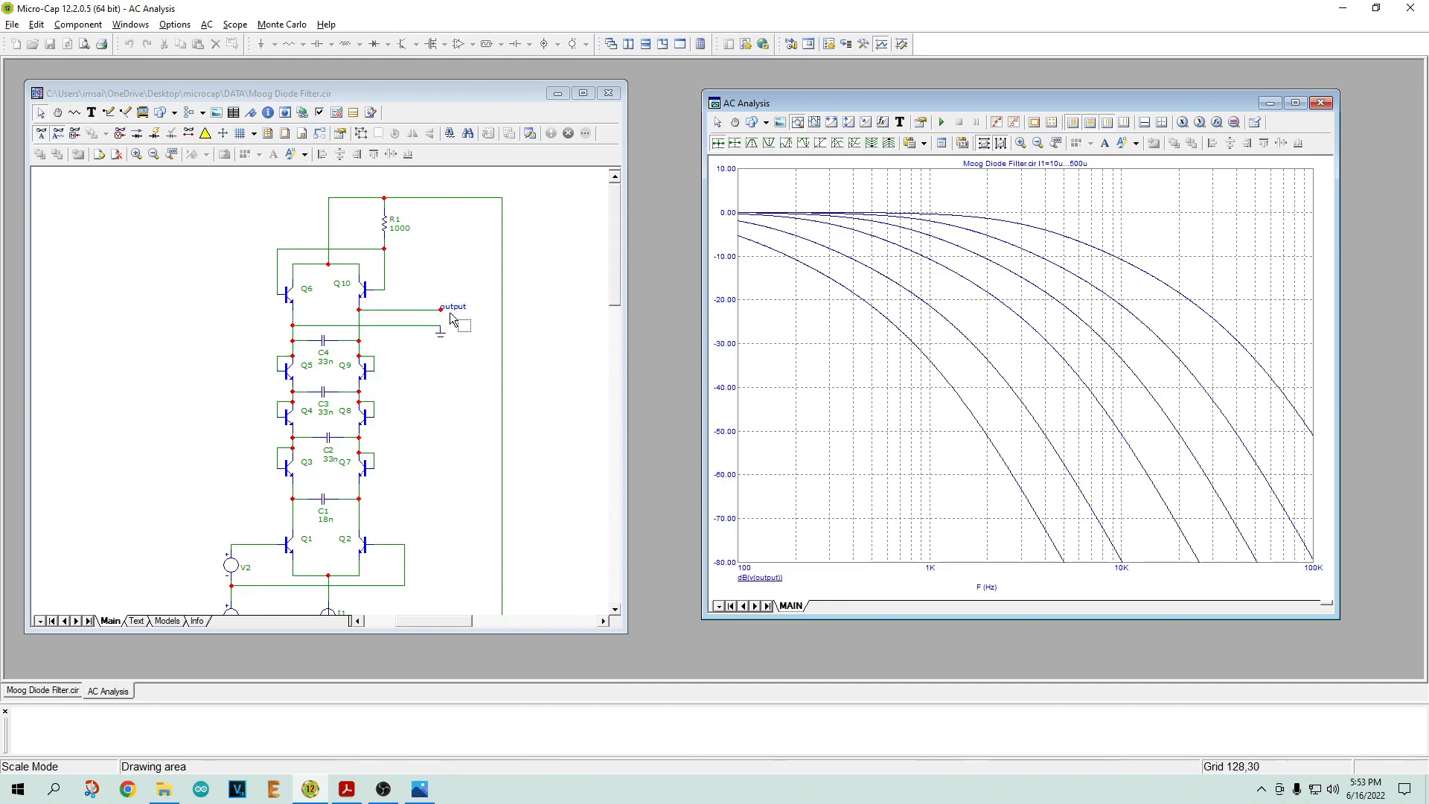
mouse_move(990, 373)
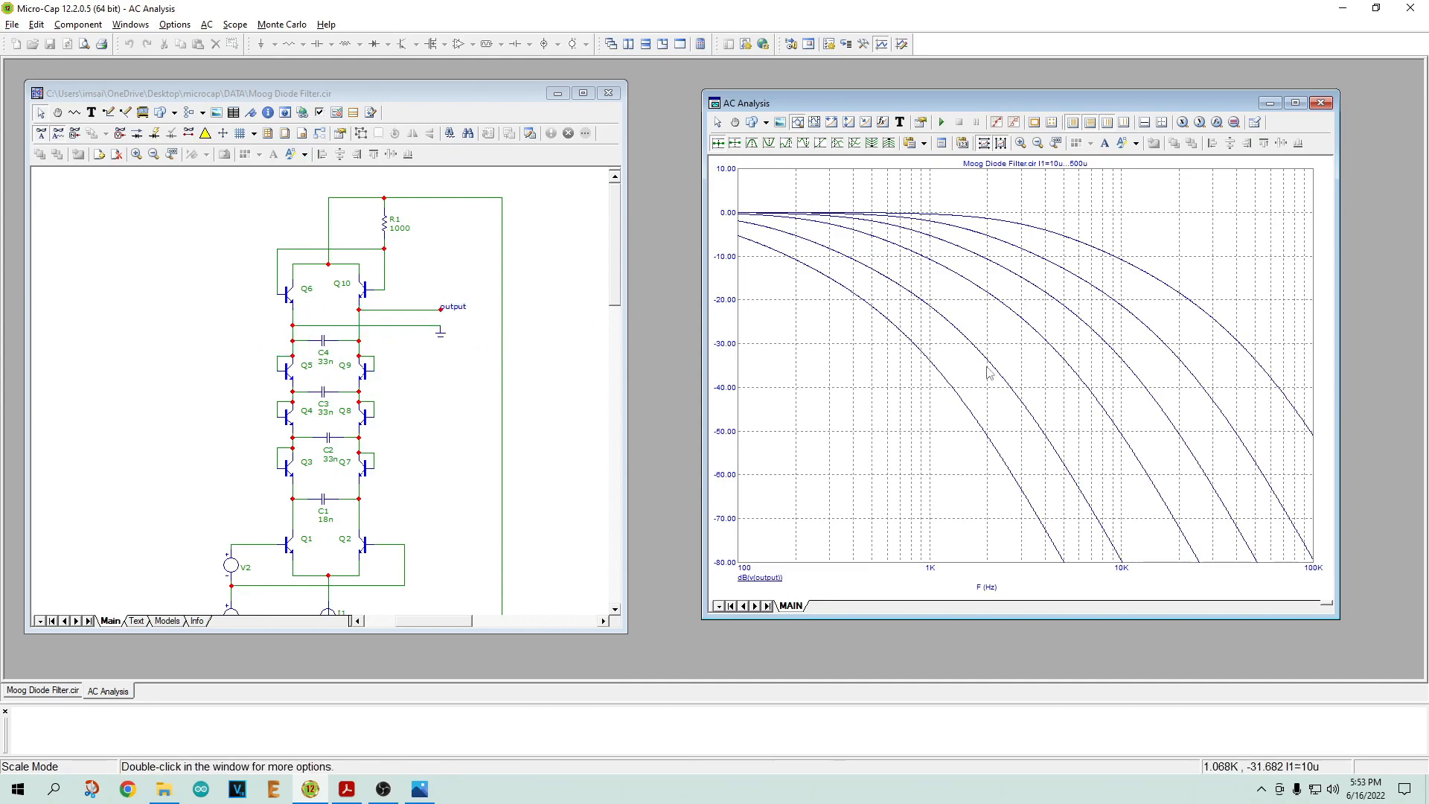
mouse_move(989, 378)
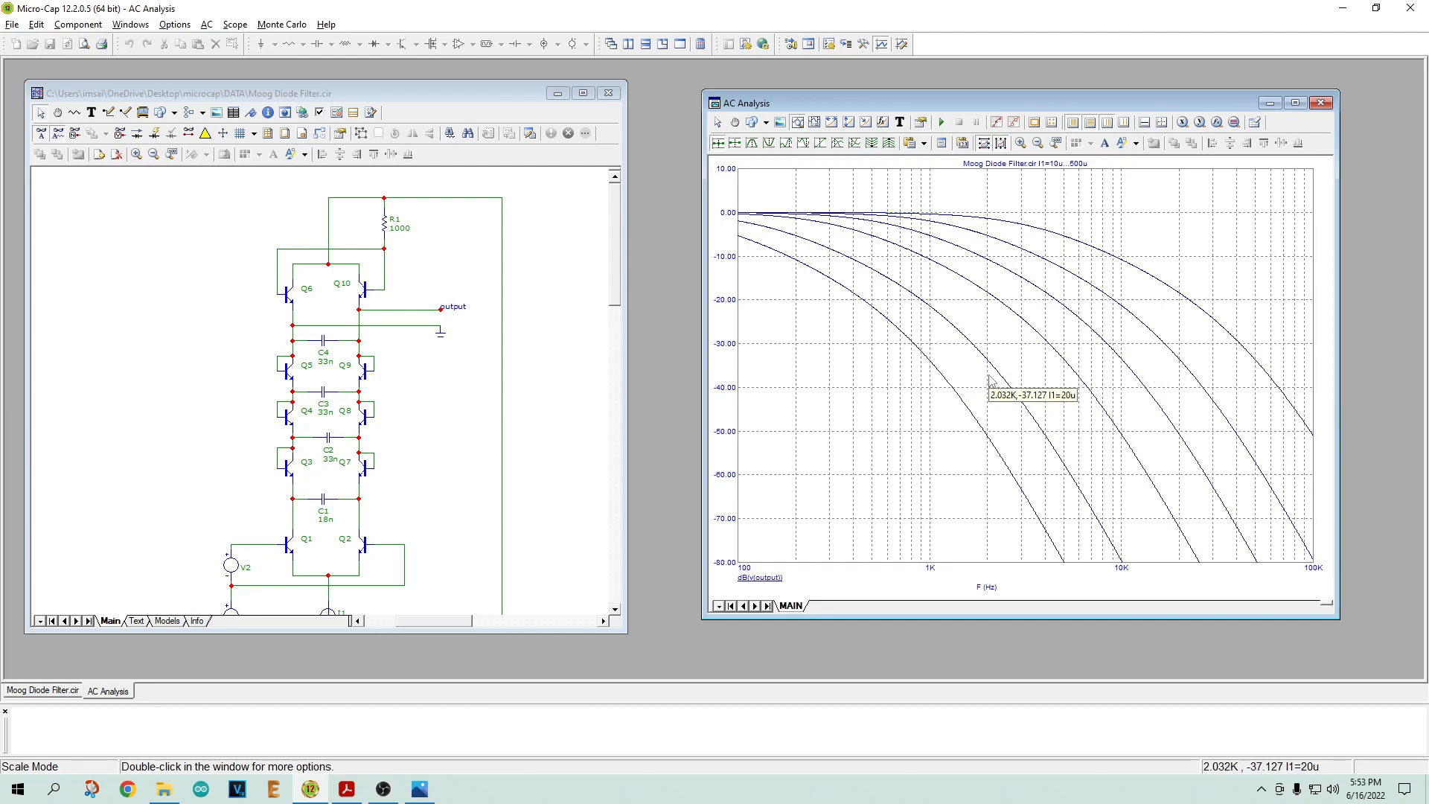
left_click(207, 24)
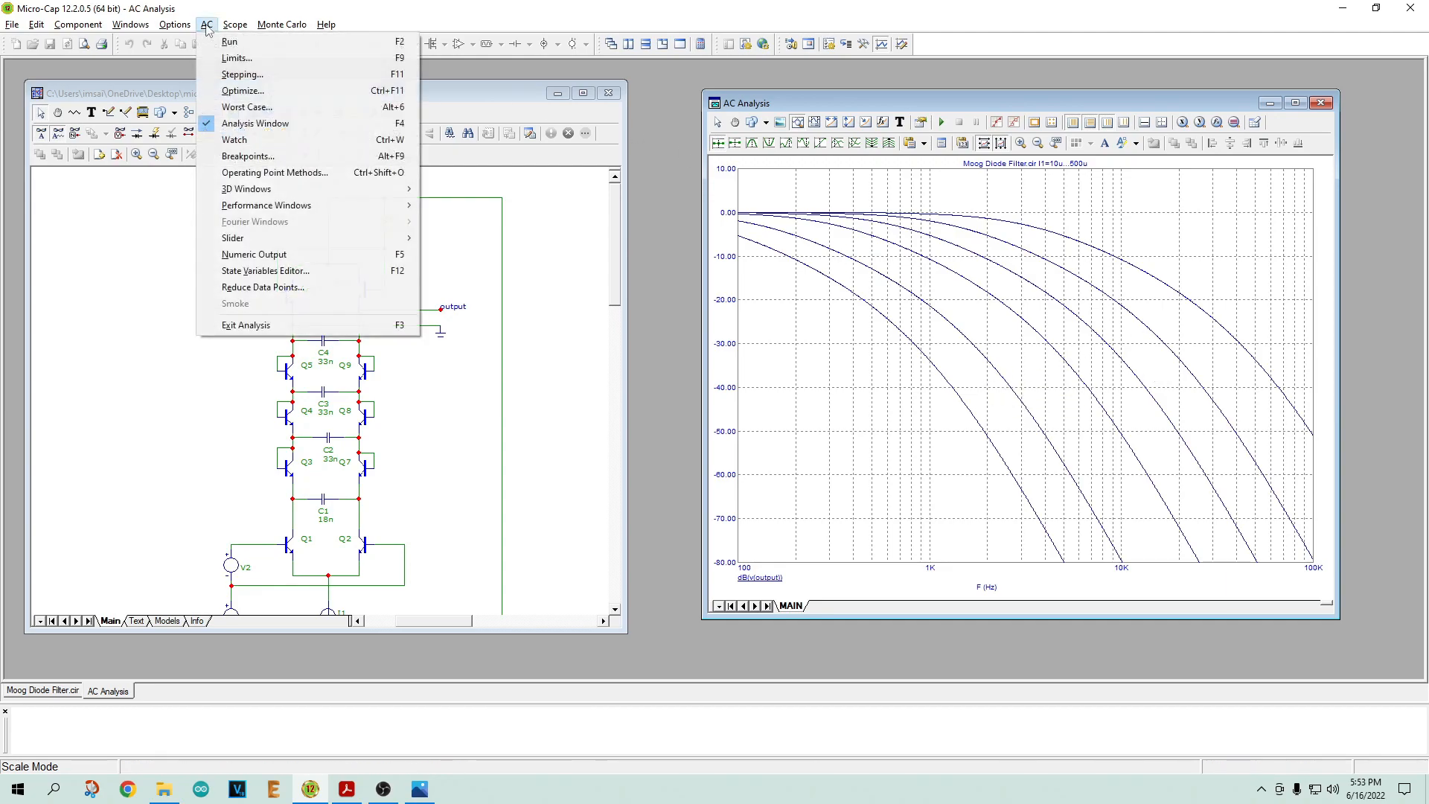
left_click(241, 74)
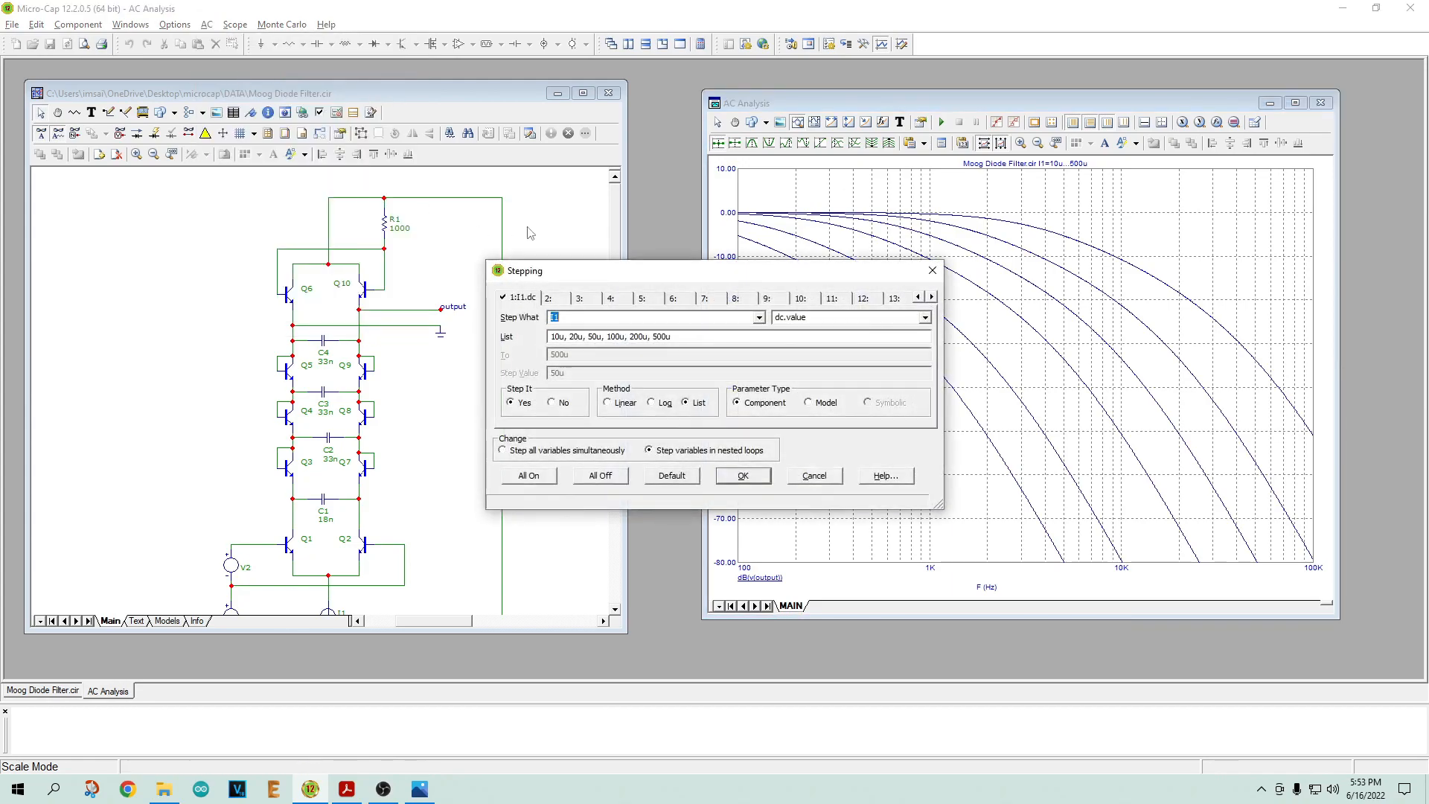
mouse_move(711, 477)
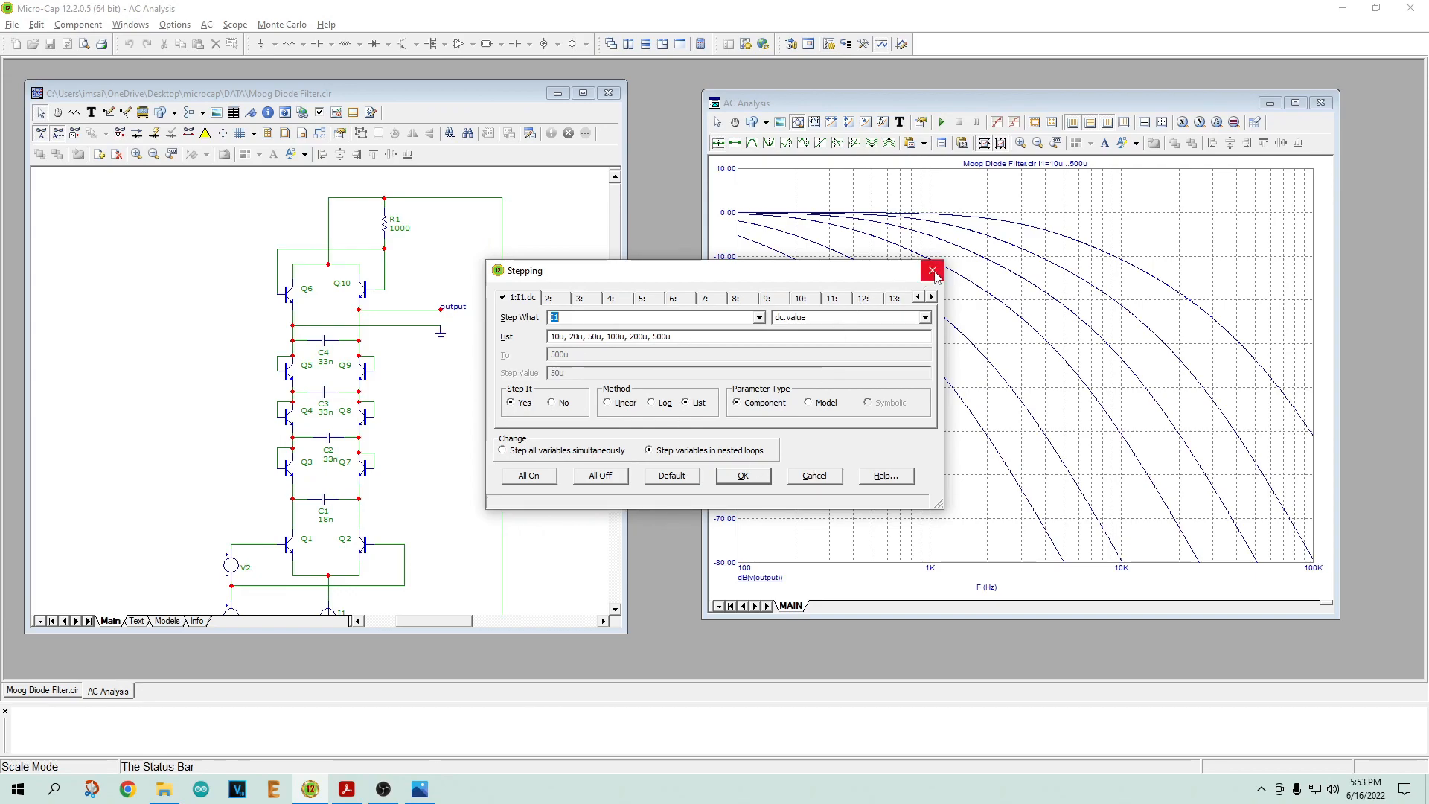
left_click(930, 272)
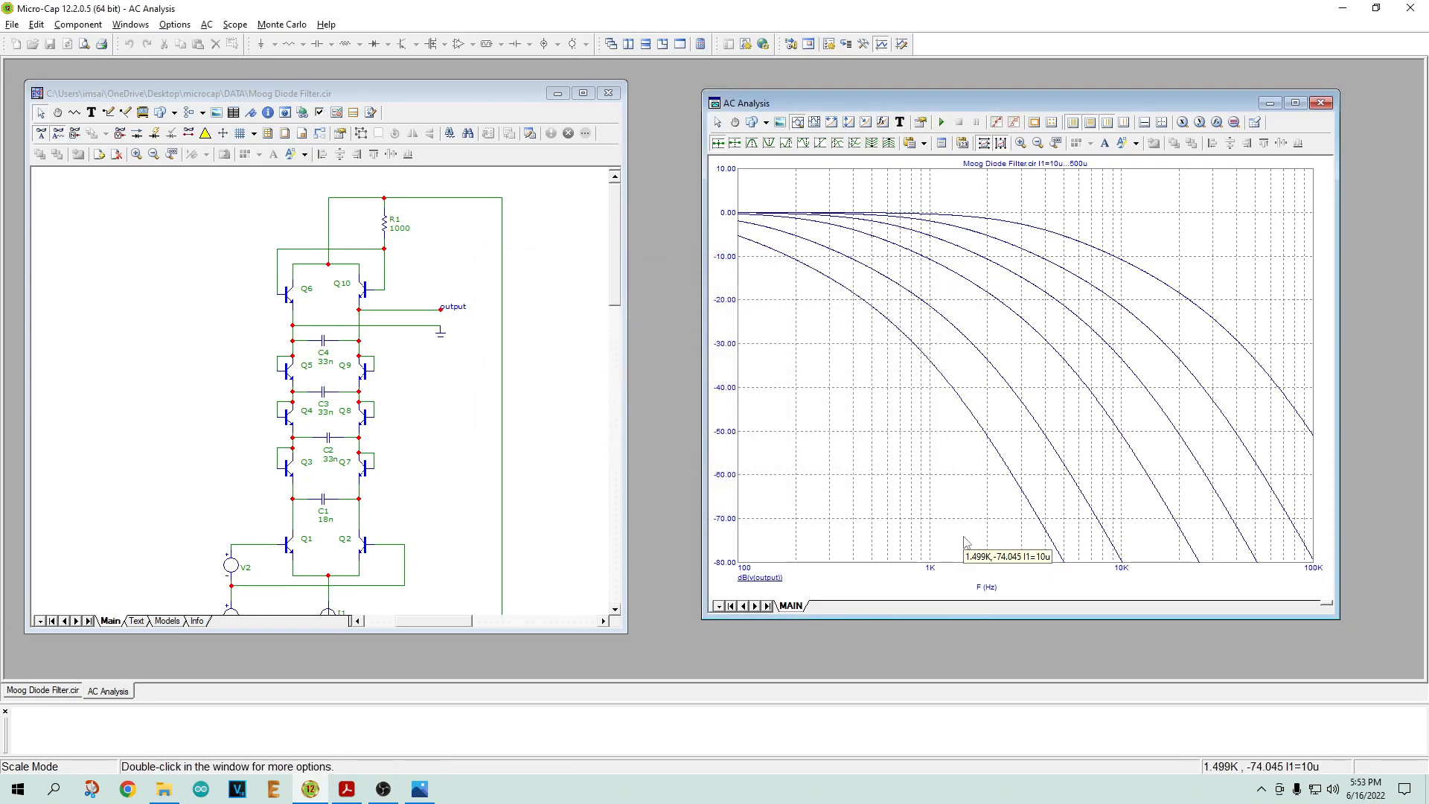
mouse_move(966, 529)
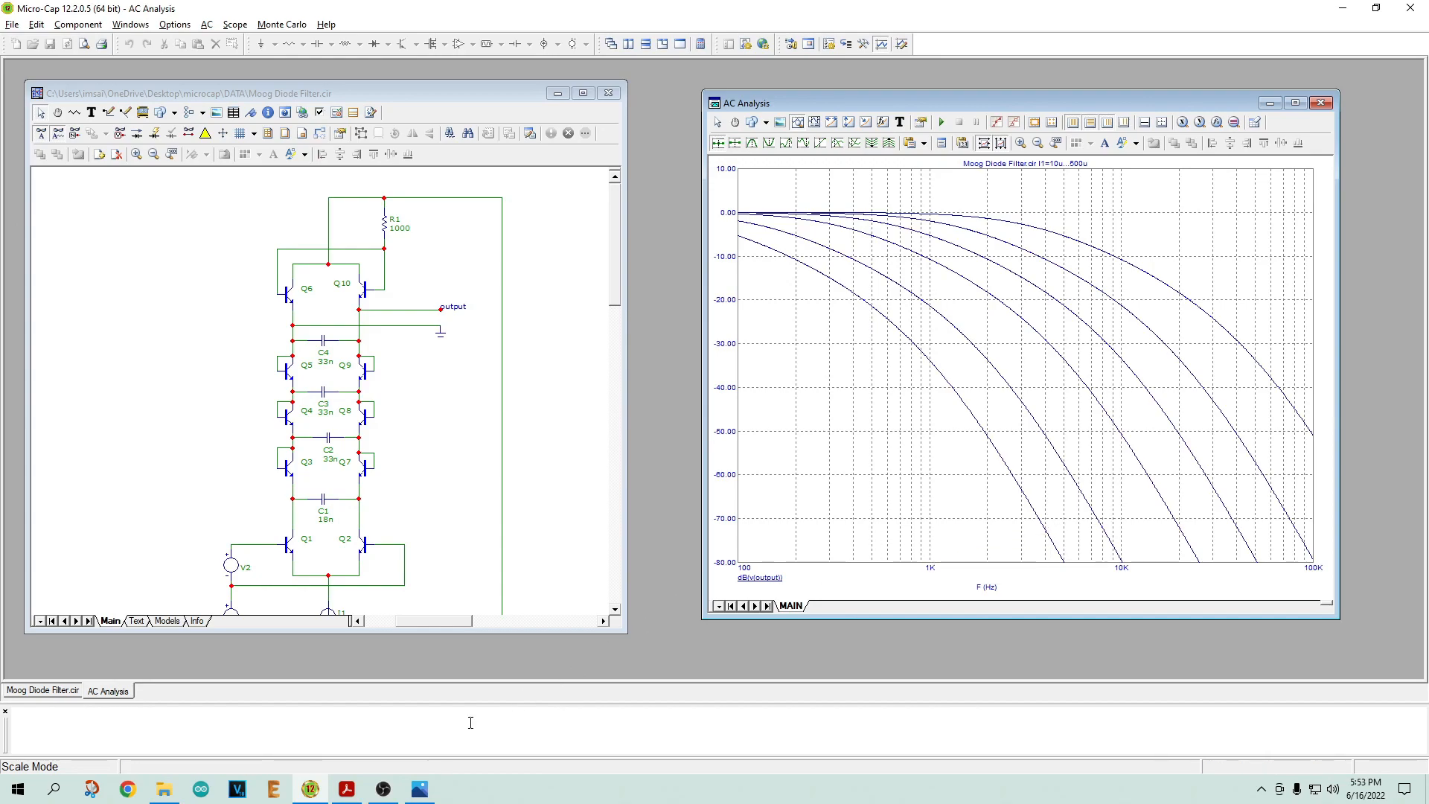
mouse_move(418, 788)
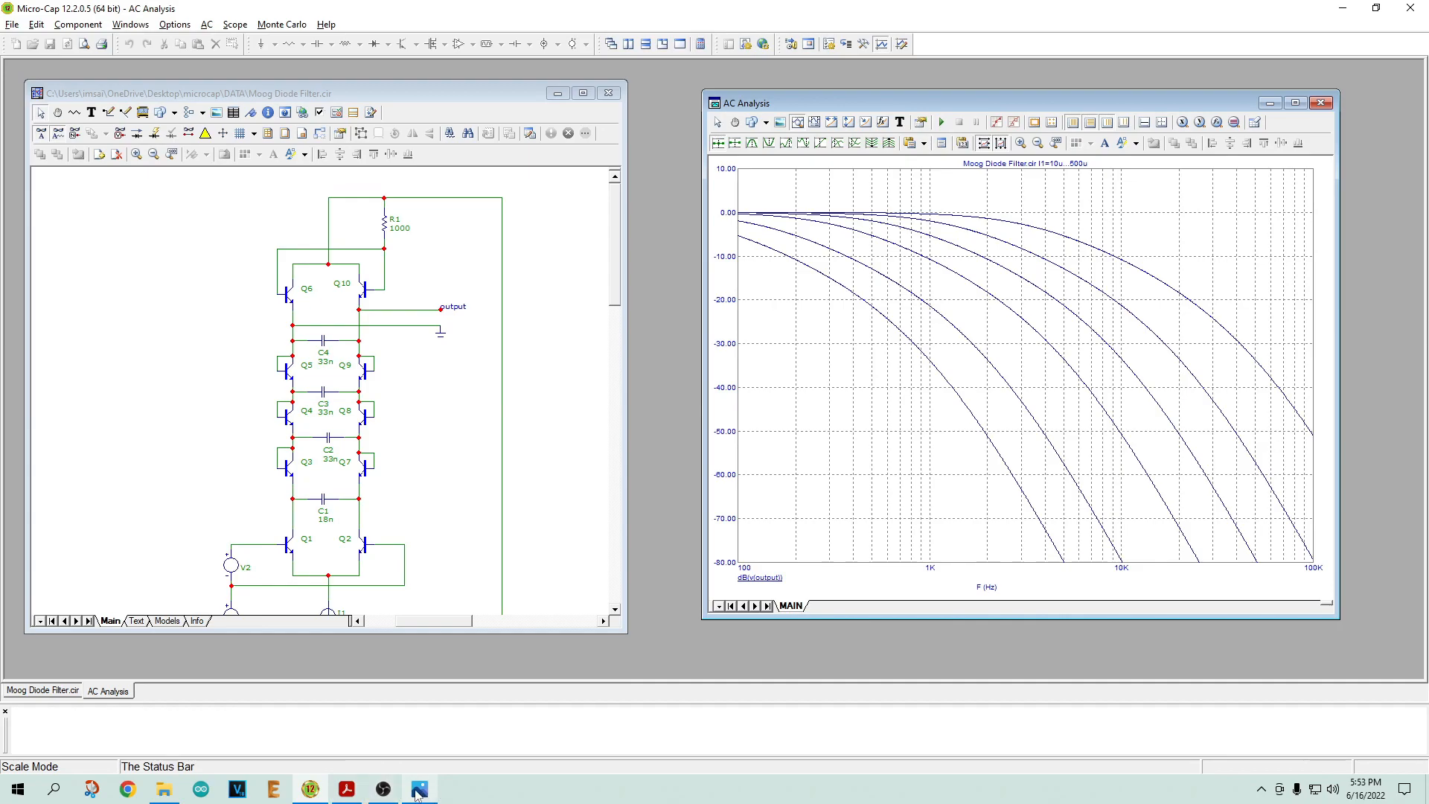
Return to Acrobat and scroll from page 39 to page 45's Figure 32 phase responses
left_click(345, 788)
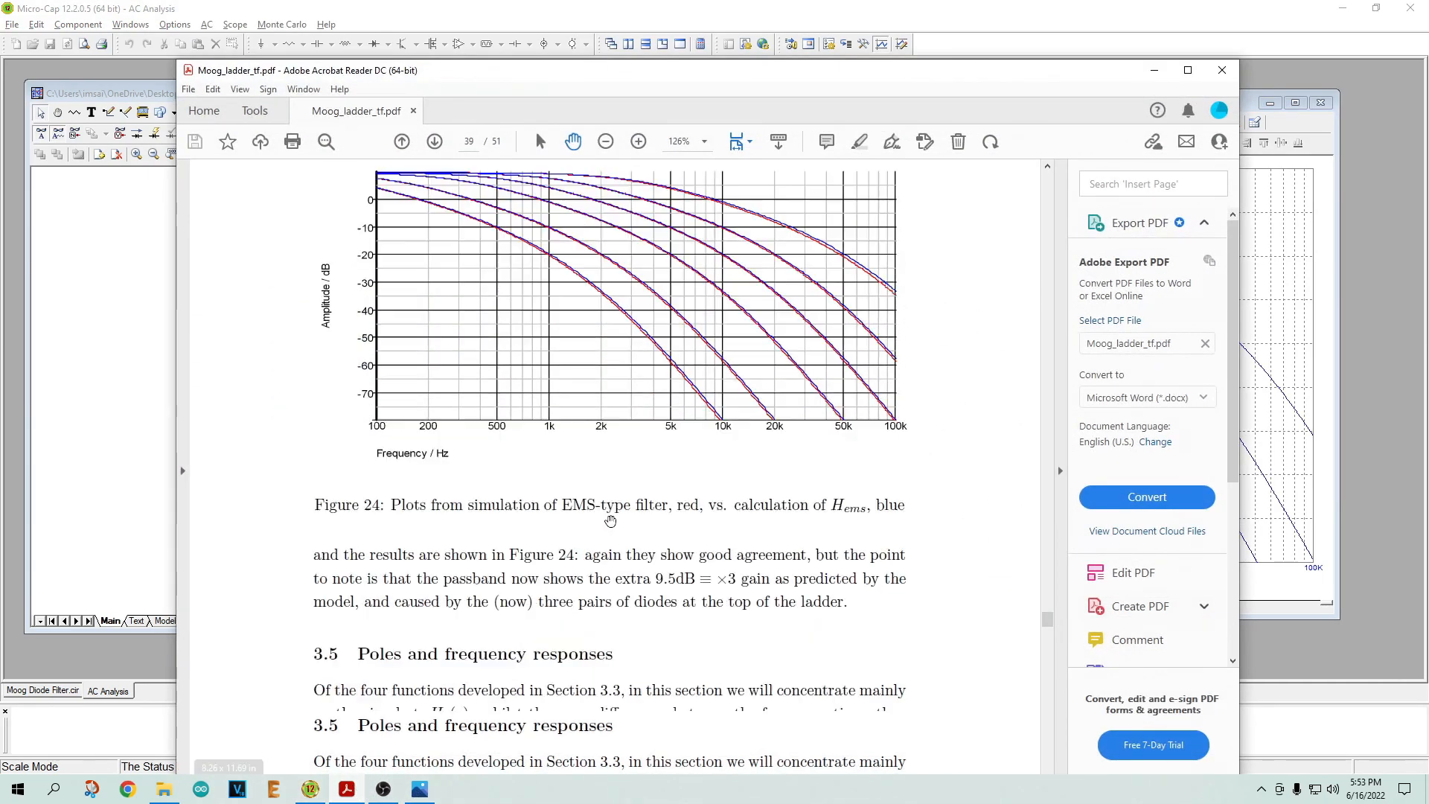
scroll("down", 3)
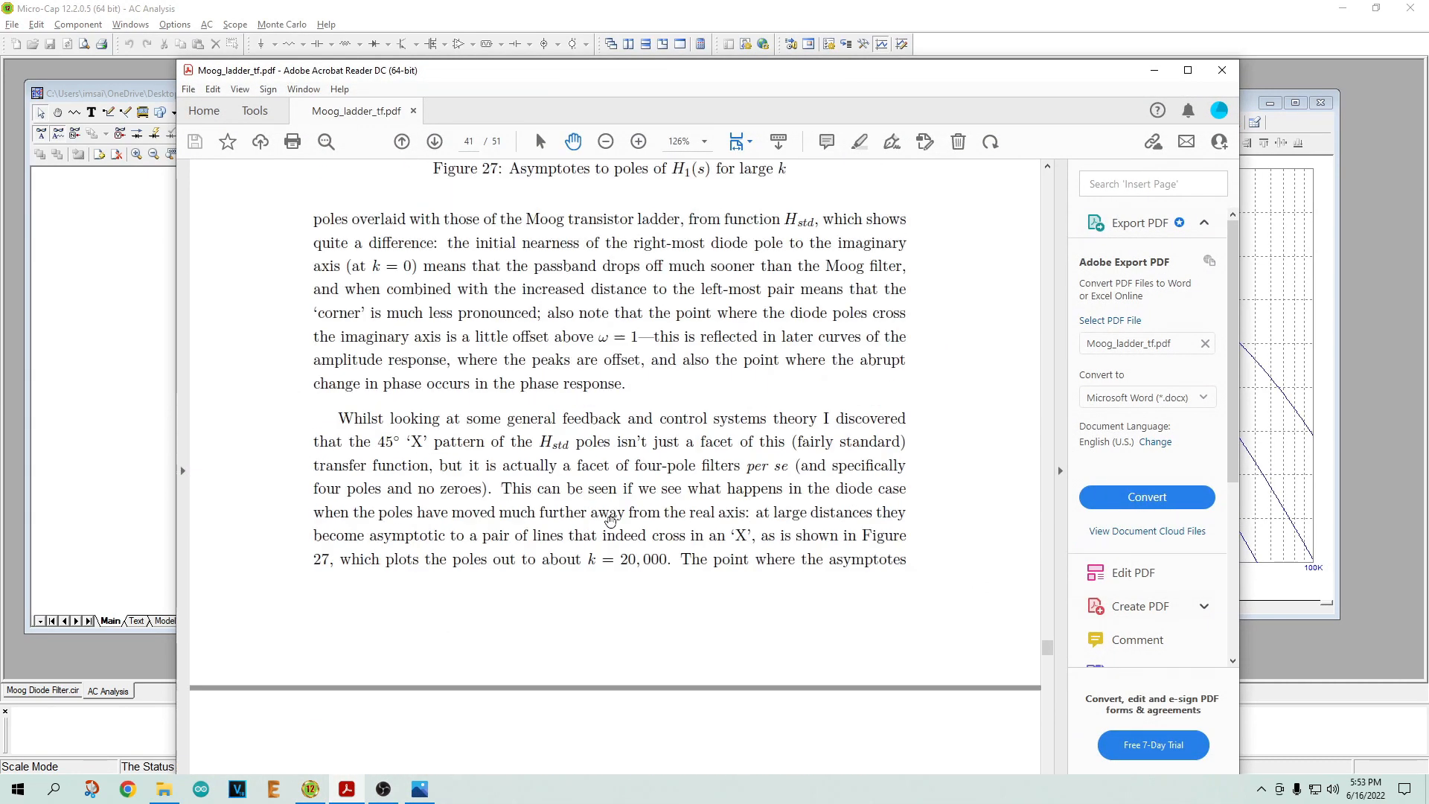
scroll("down", 3)
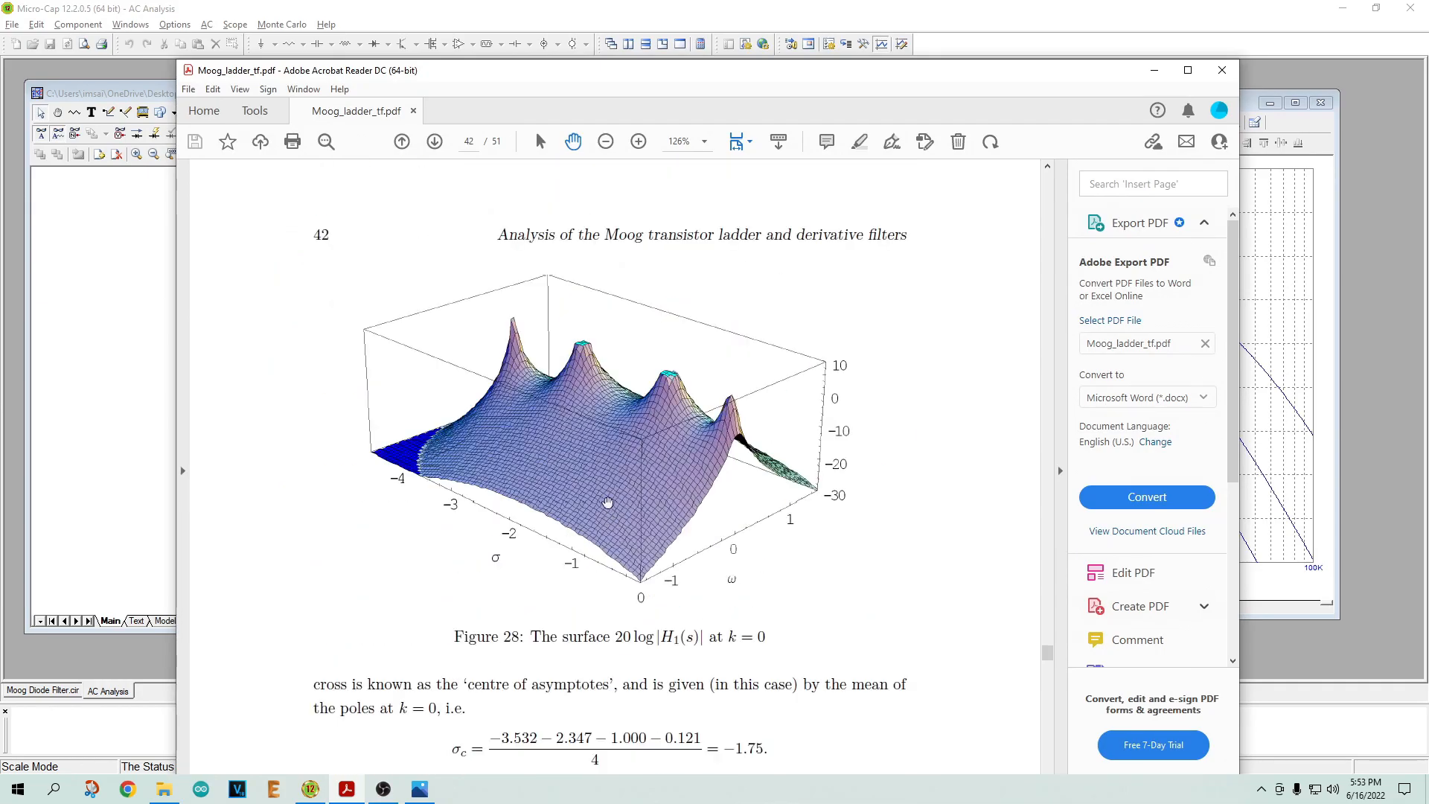
mouse_move(647, 596)
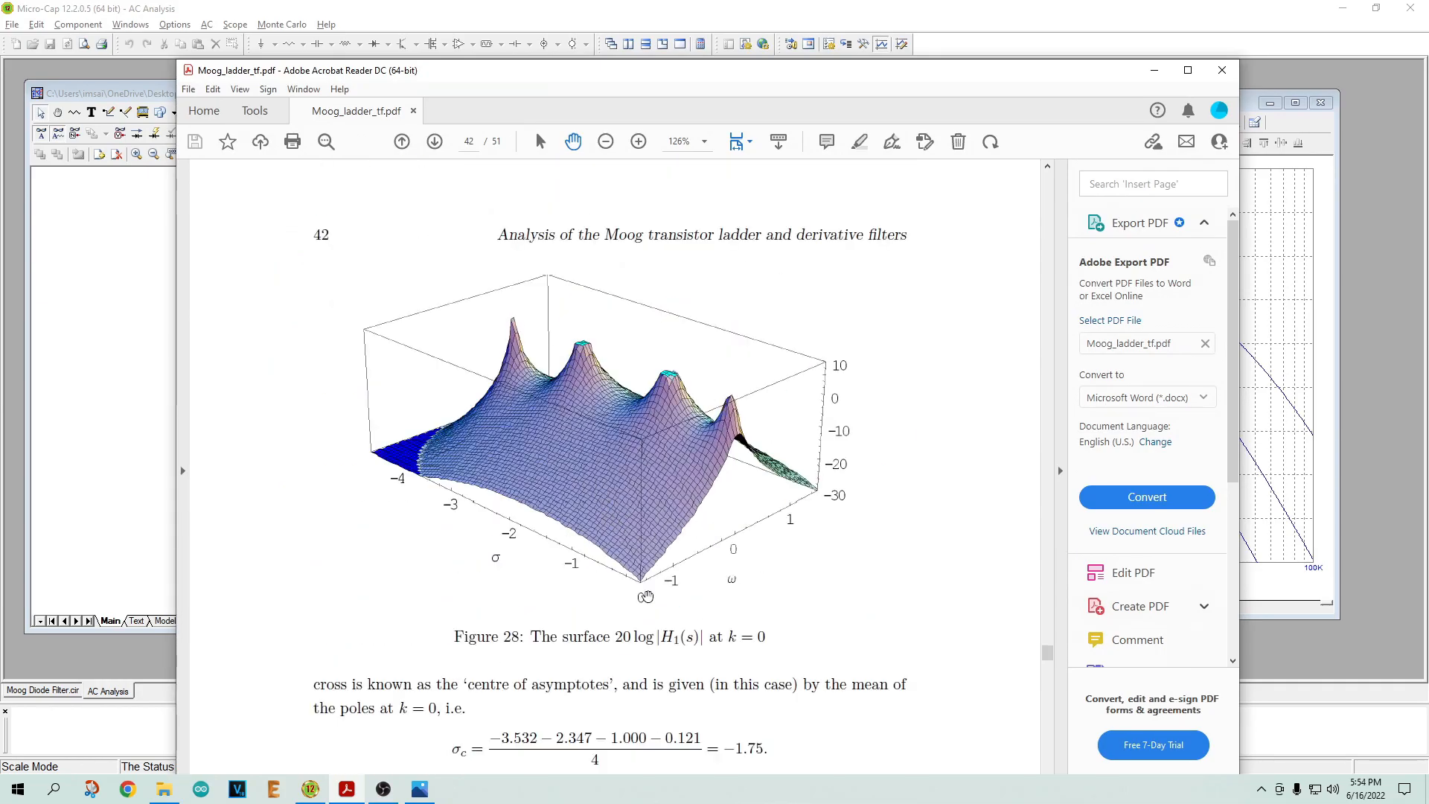
scroll("down", 3)
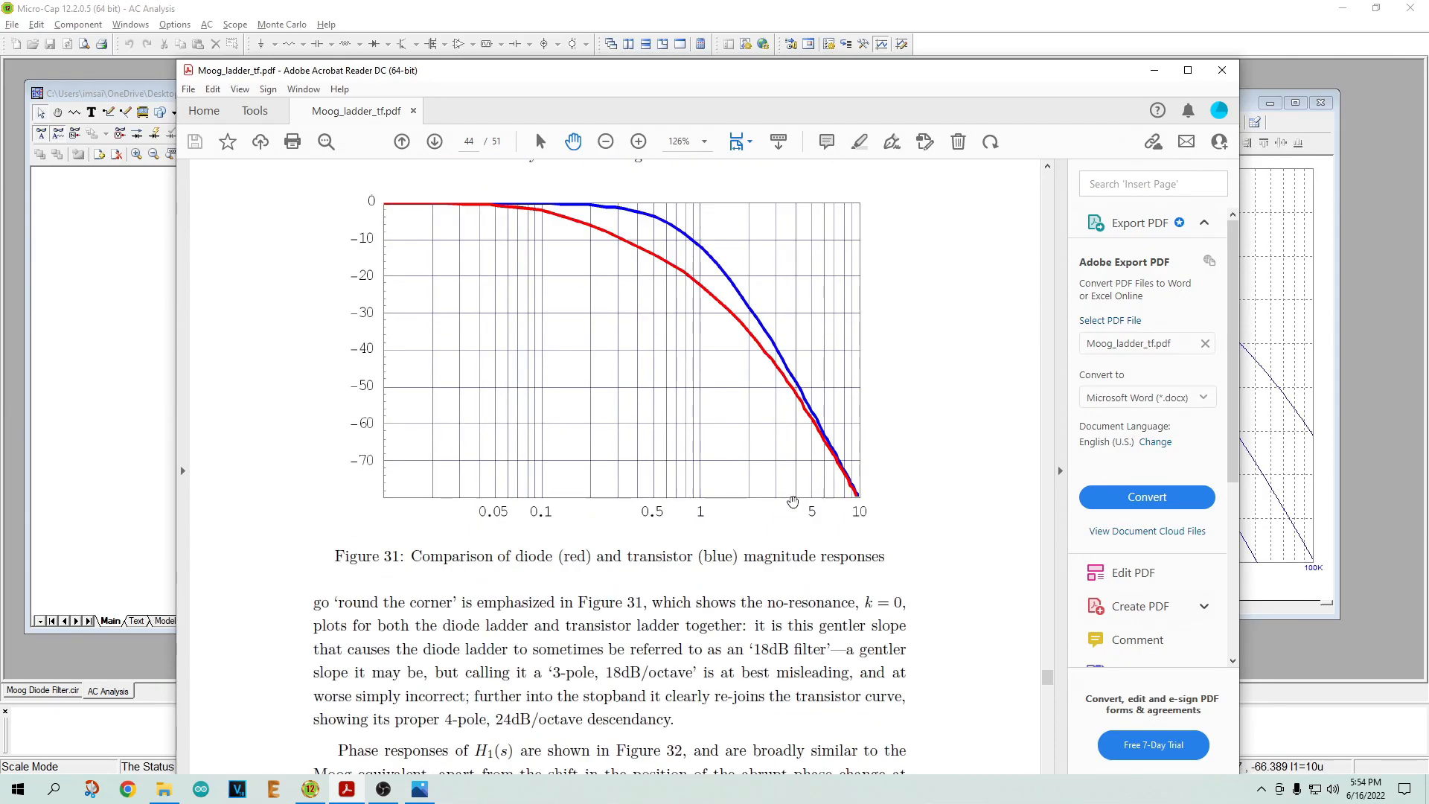
scroll("down", 3)
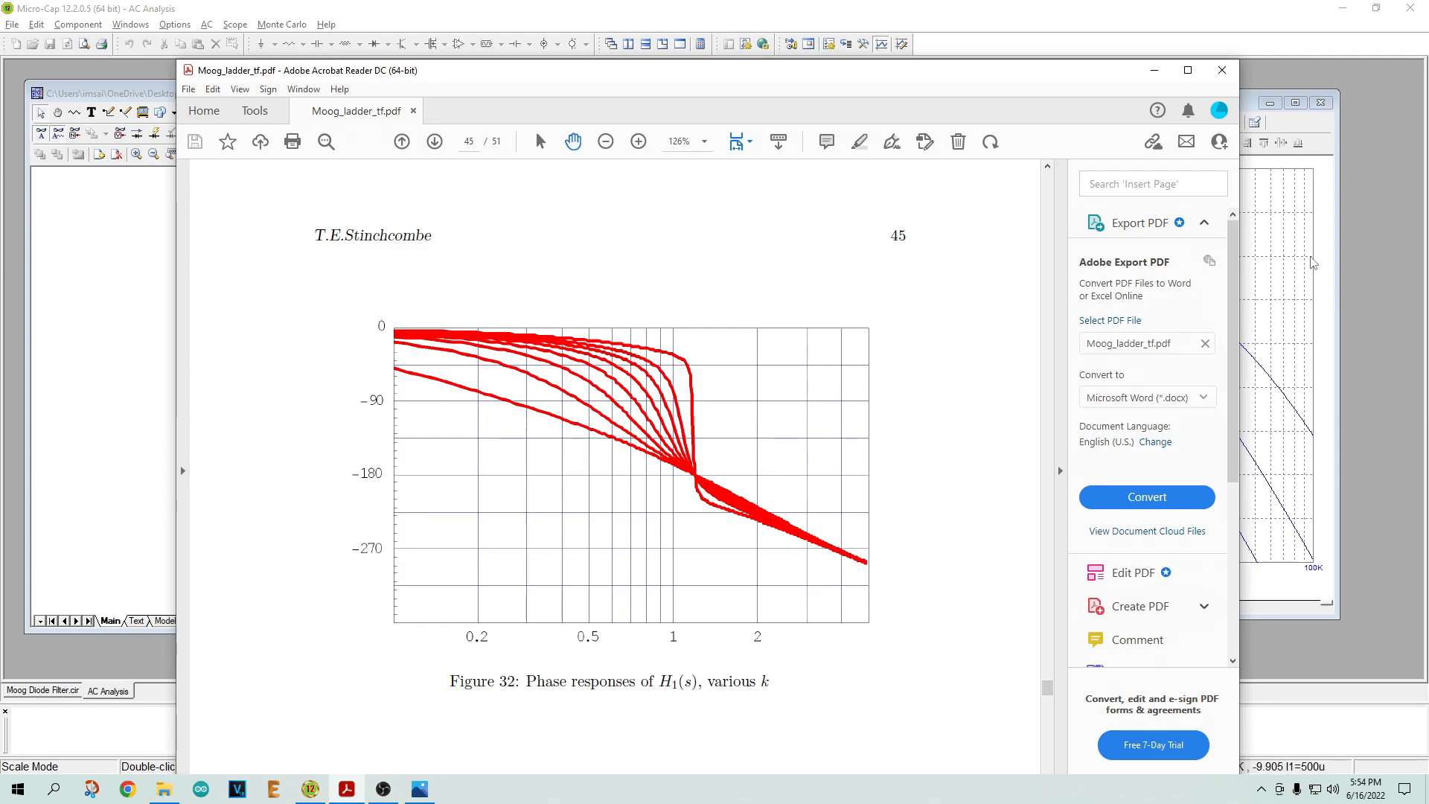
Add ph(v(output)) on plot 2 (range 200,100,20) in AC Limits and rerun
left_click(1221, 70)
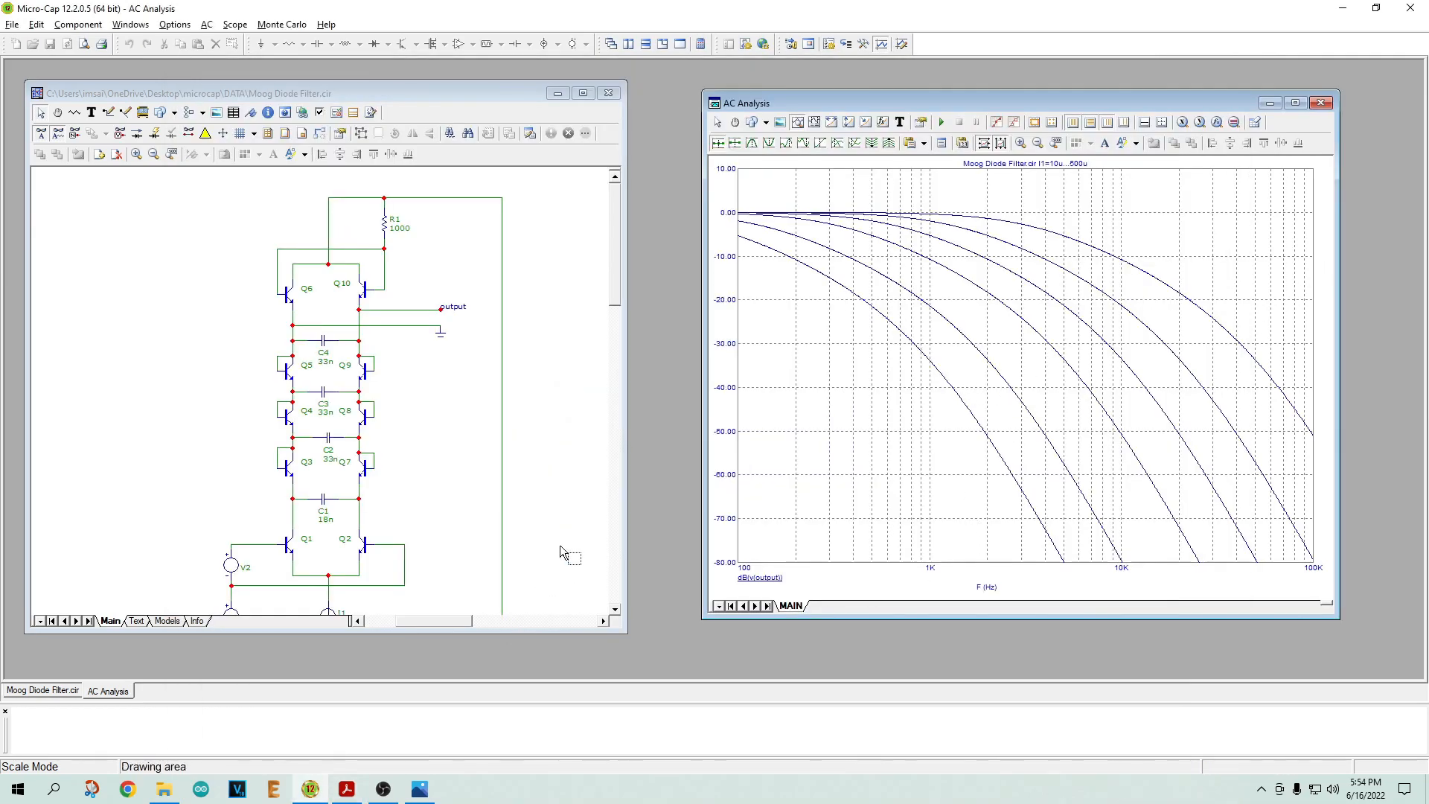
left_click(207, 24)
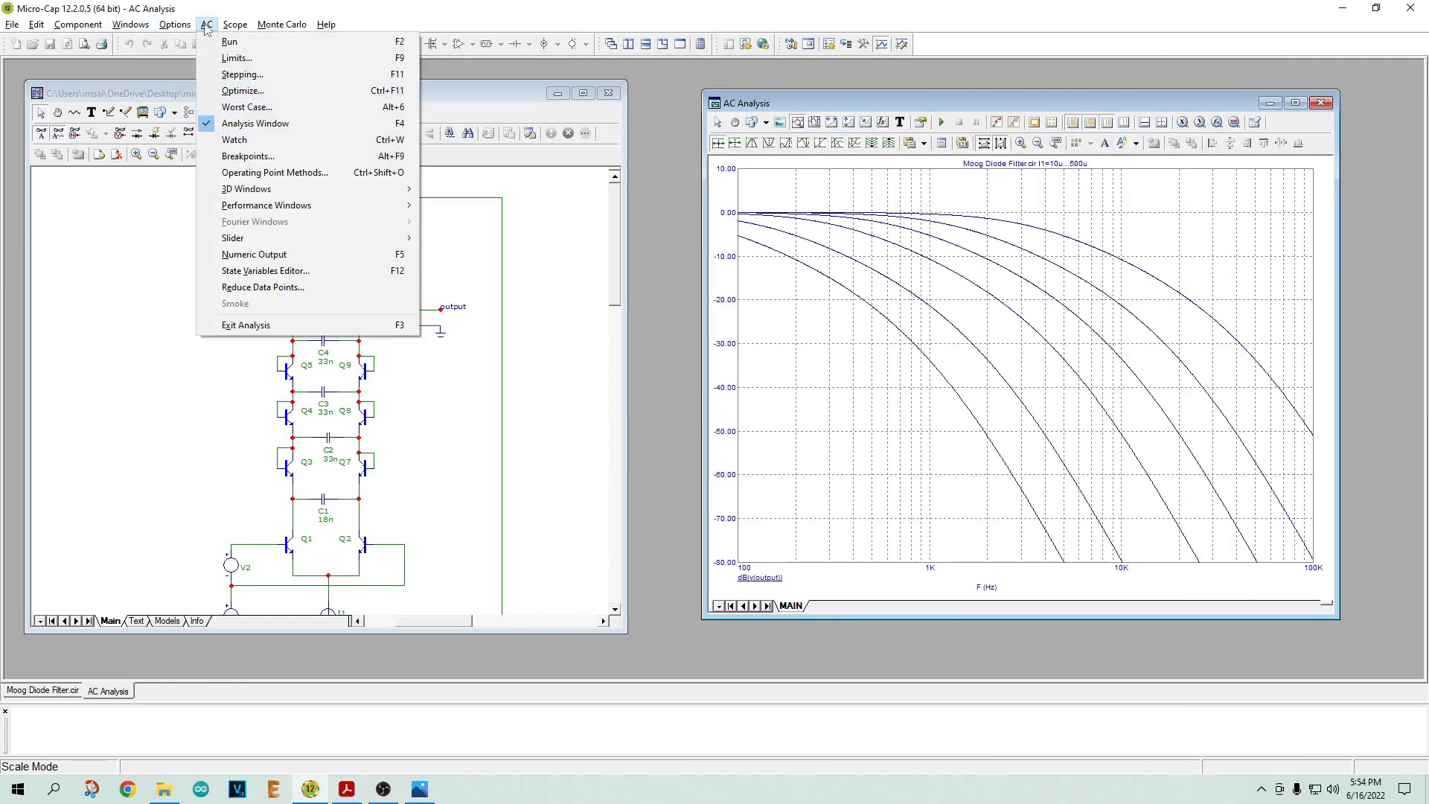
left_click(237, 57)
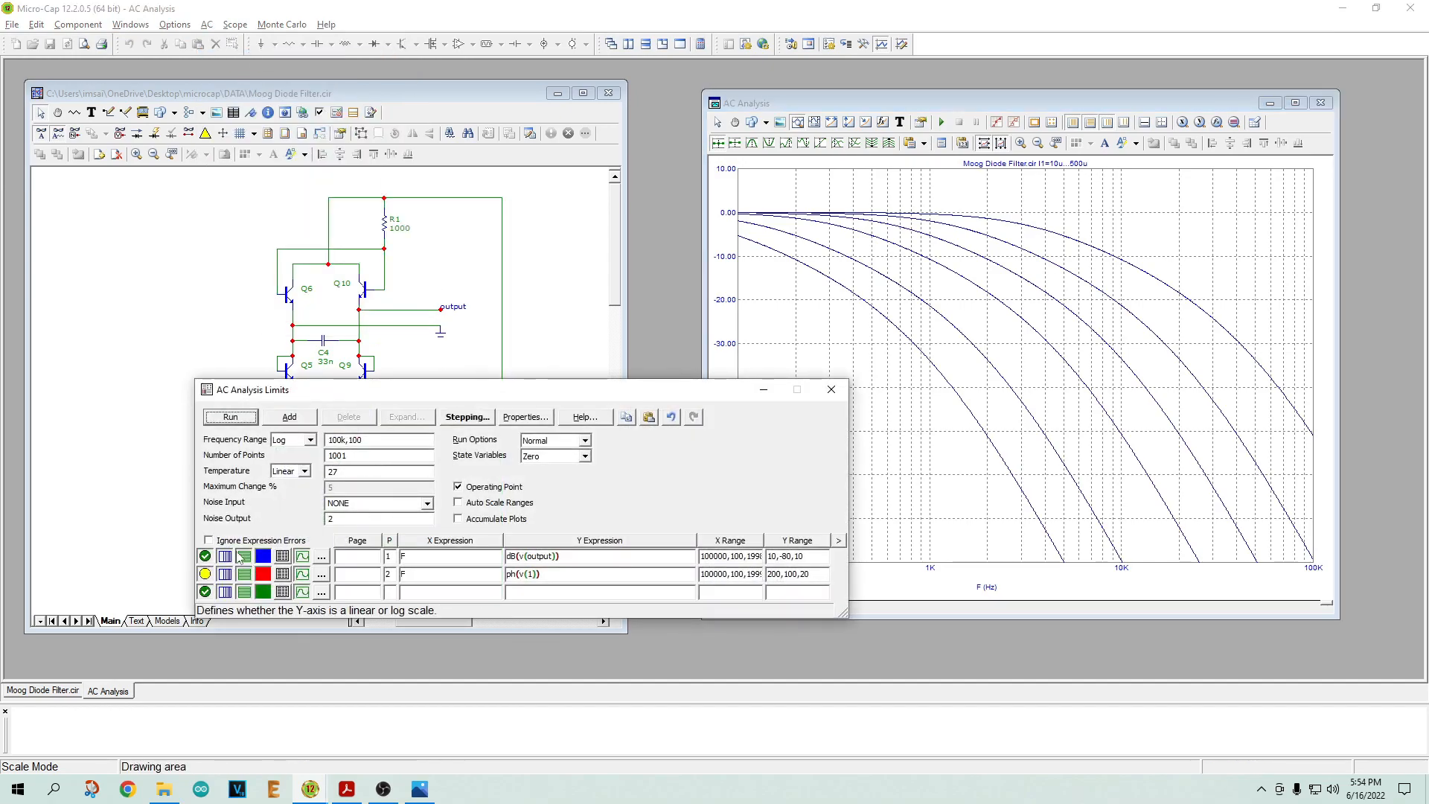
left_click(206, 573)
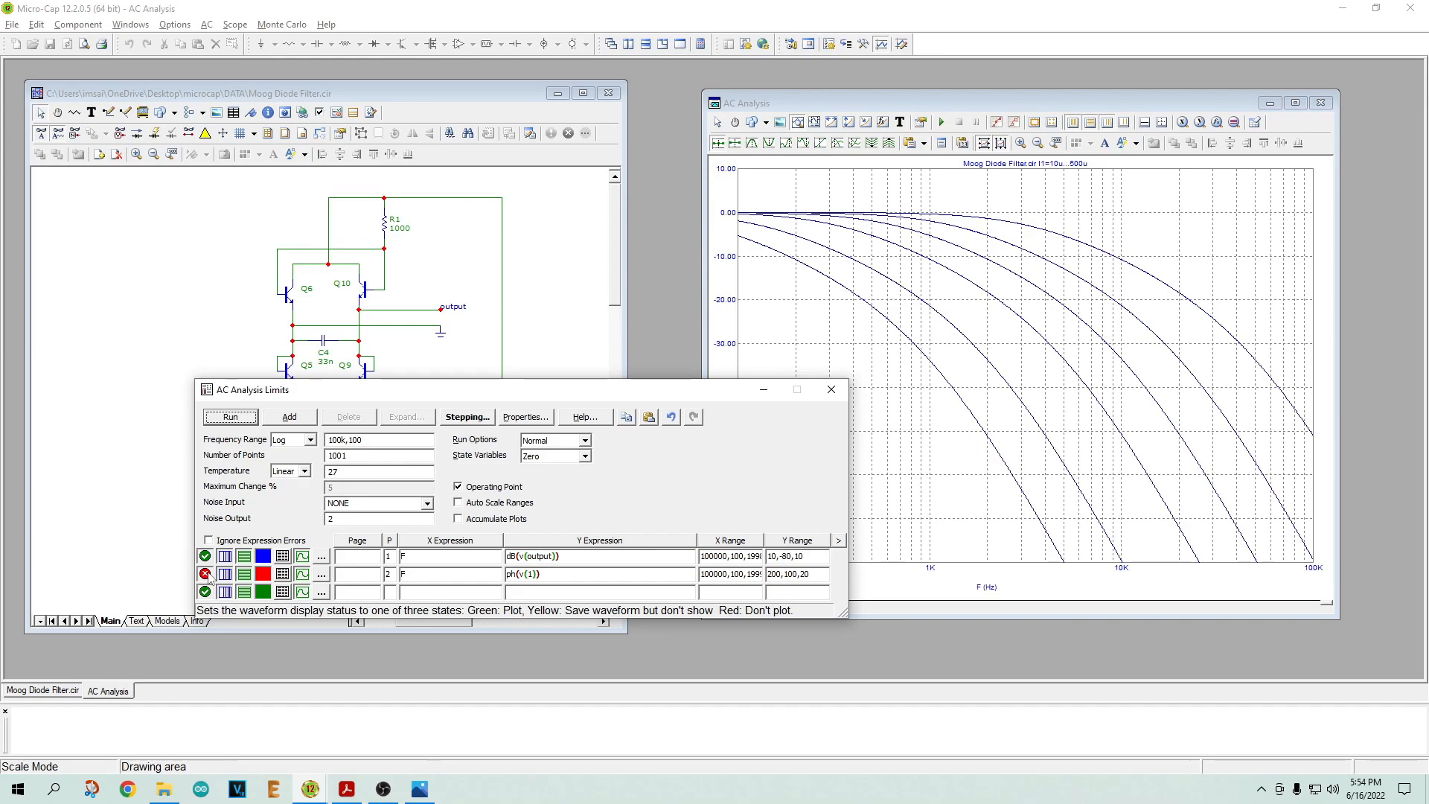
left_click(205, 573)
type("output")
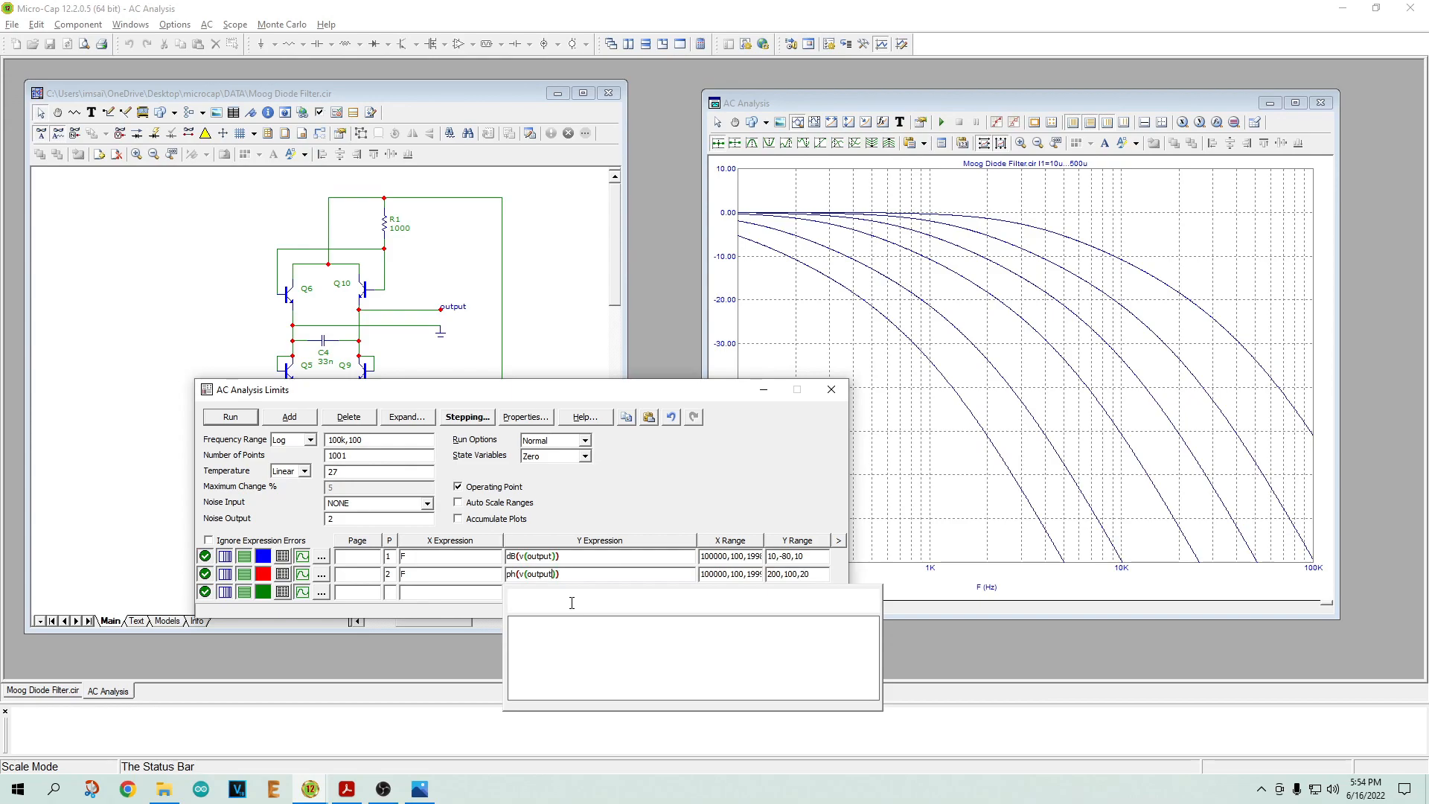
left_click(230, 417)
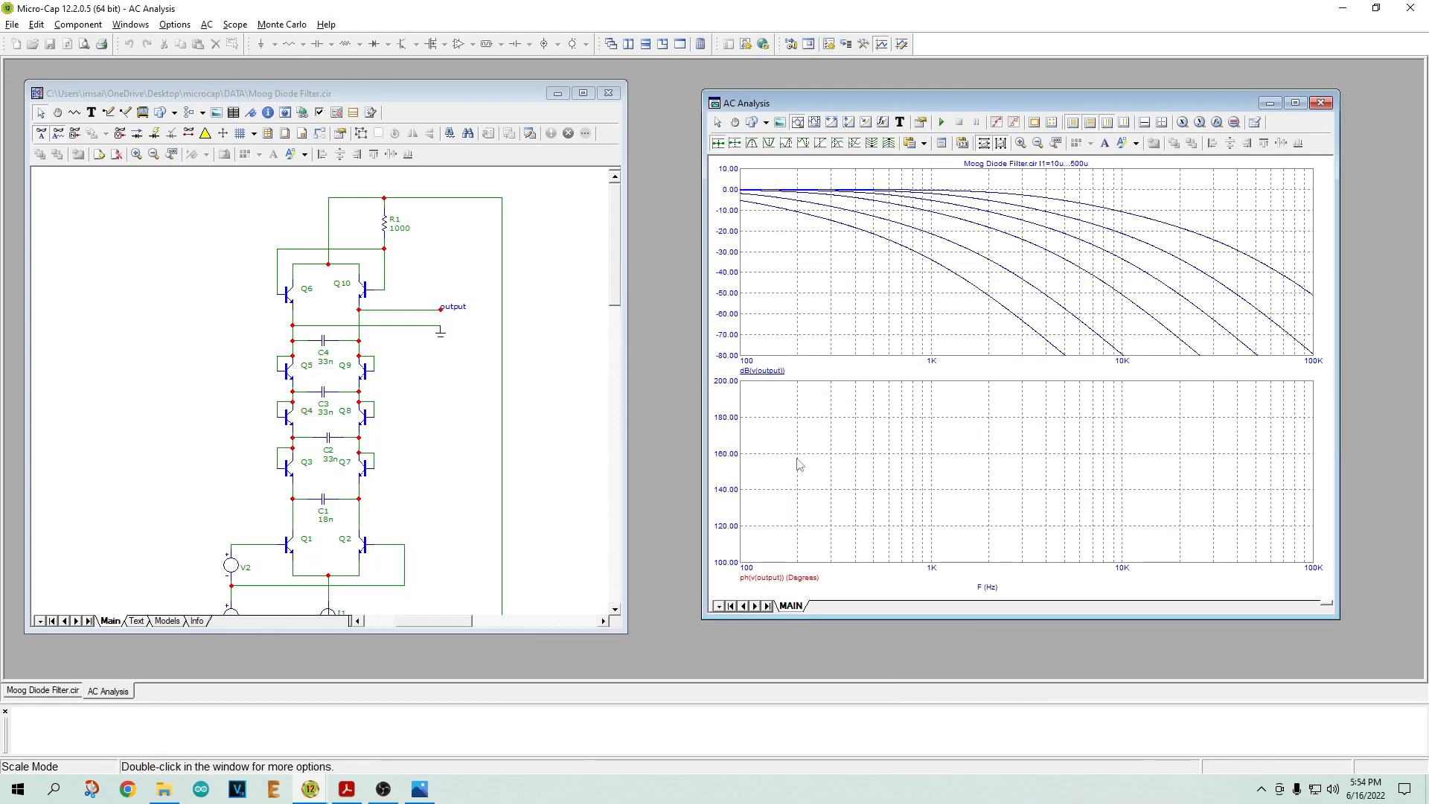
mouse_move(735, 556)
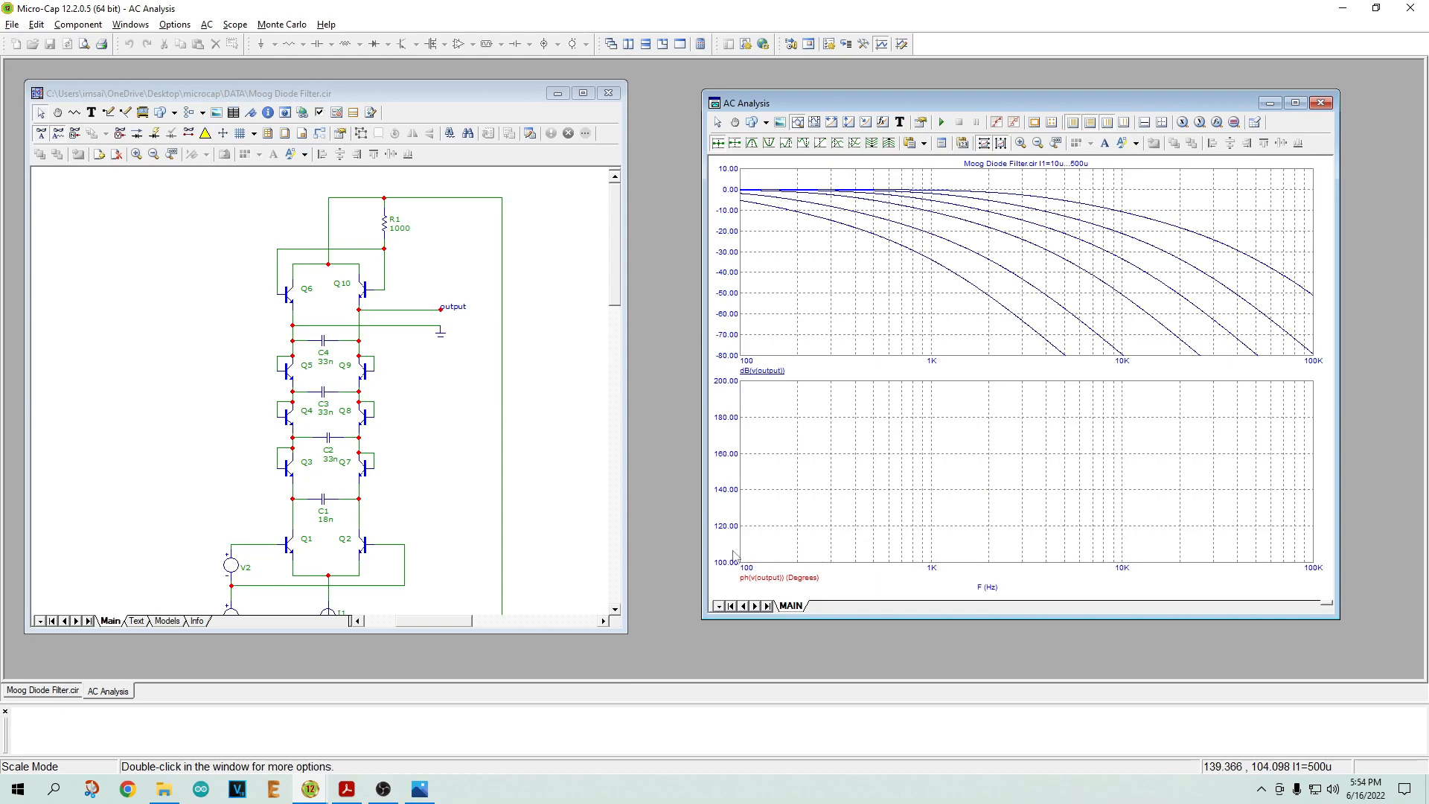
mouse_move(222, 45)
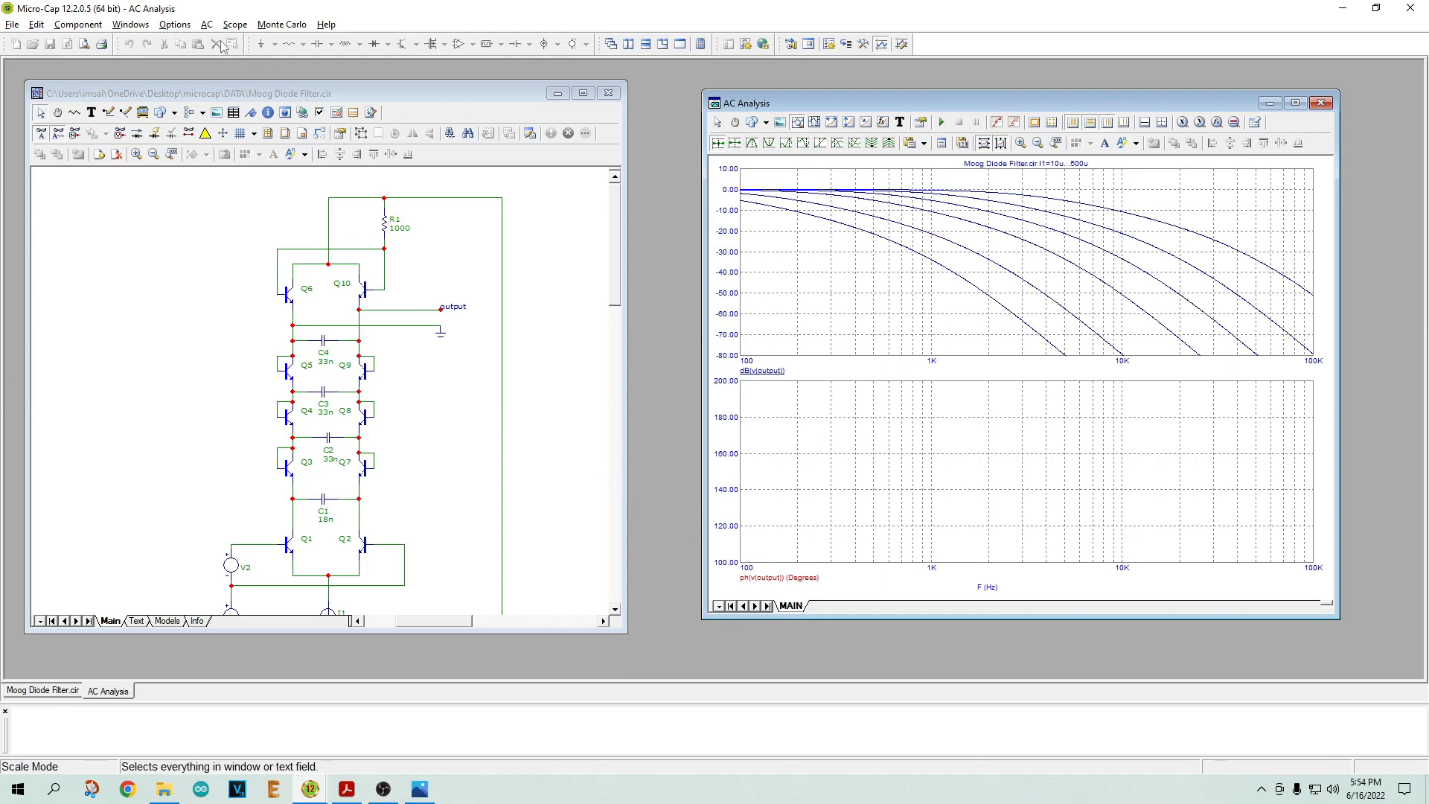
Enable Auto Scale Ranges in AC Analysis Limits and rerun the stepped analysis
left_click(206, 24)
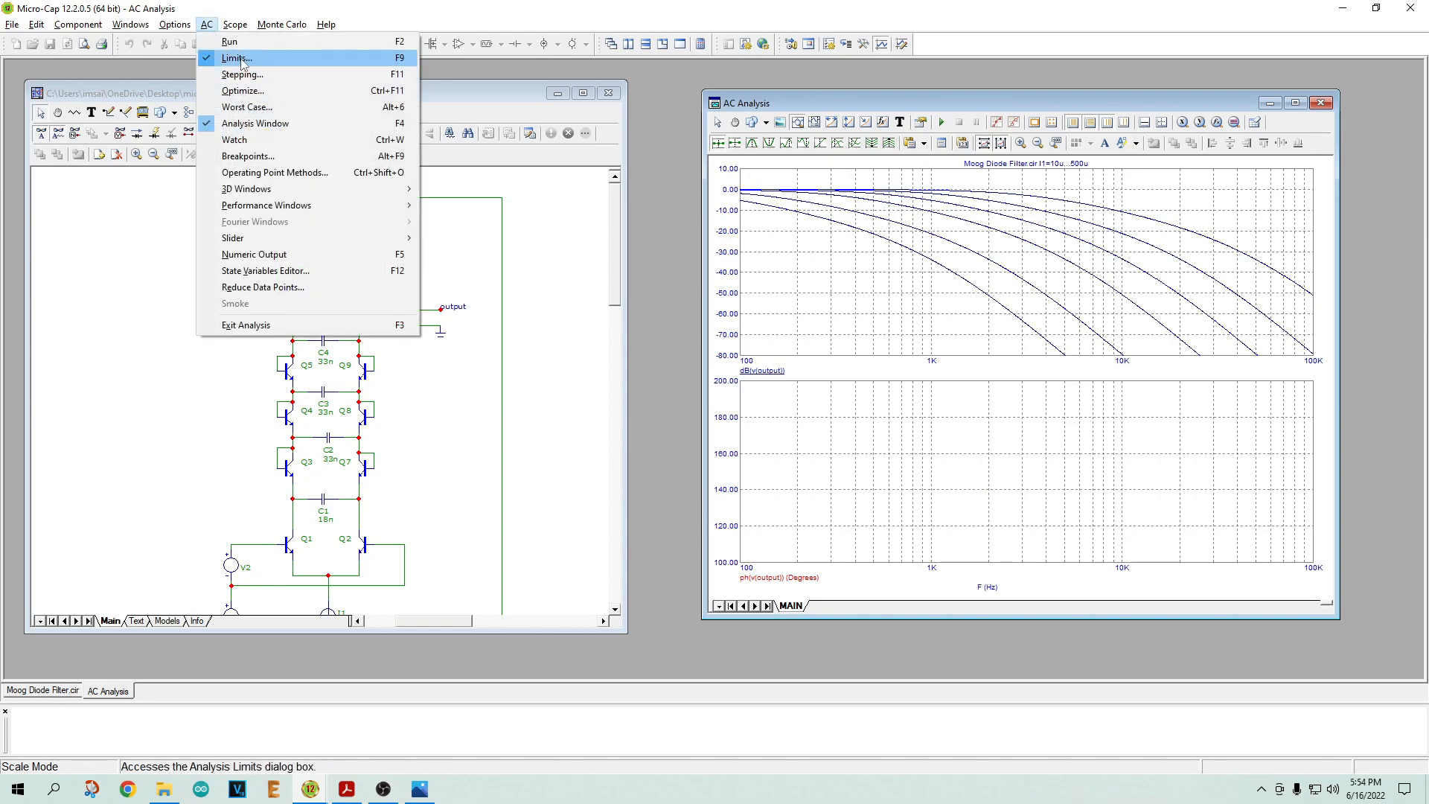
left_click(235, 57)
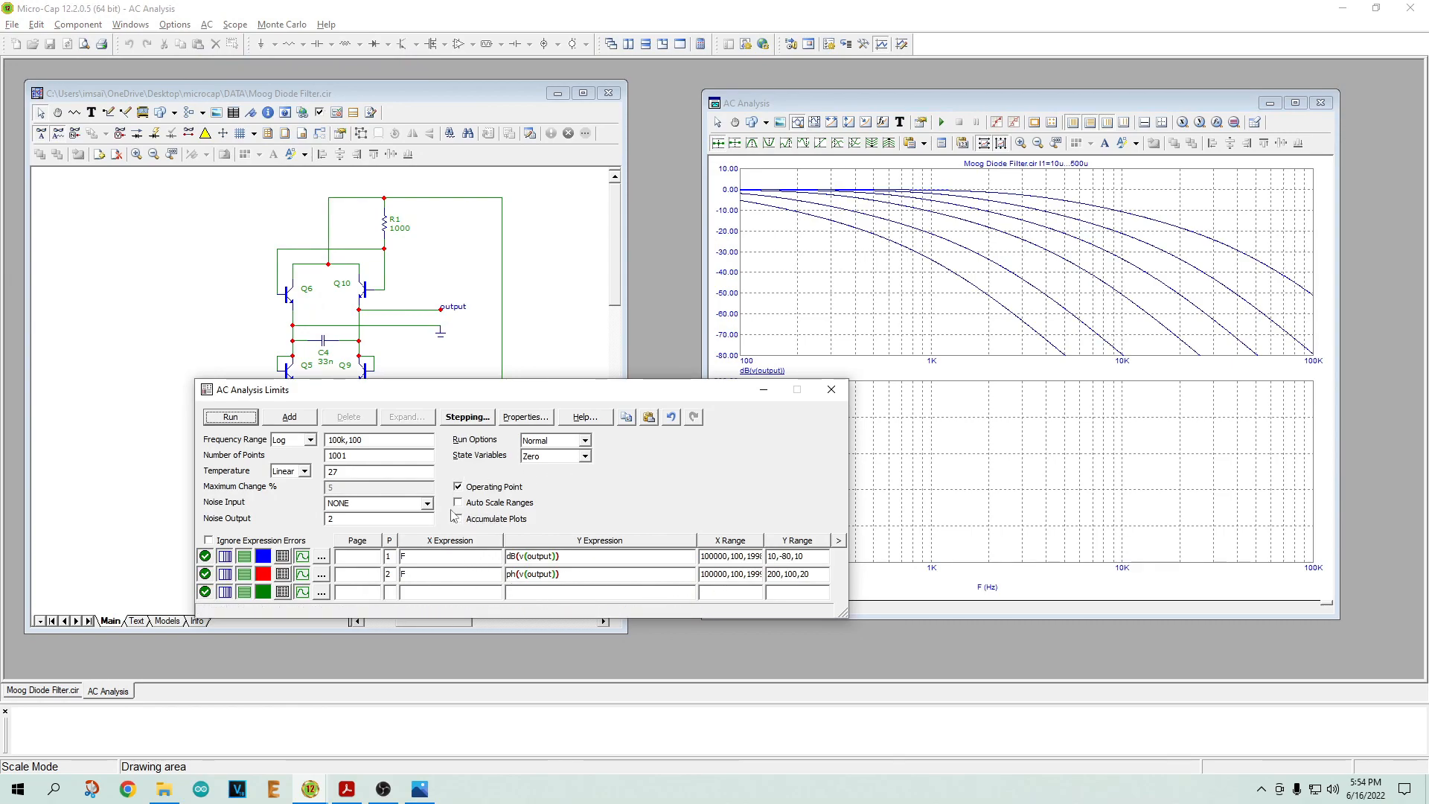
left_click(458, 503)
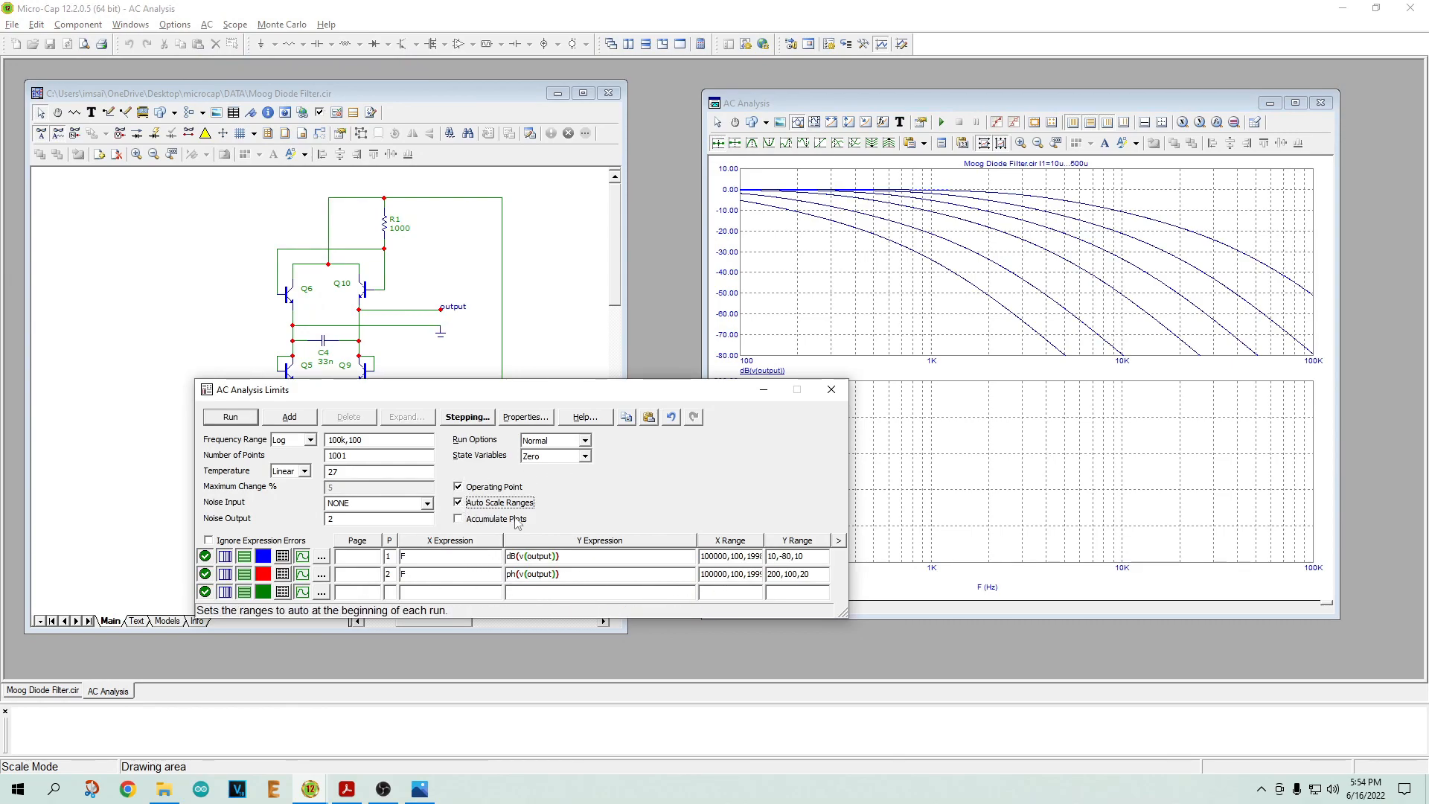
left_click(230, 417)
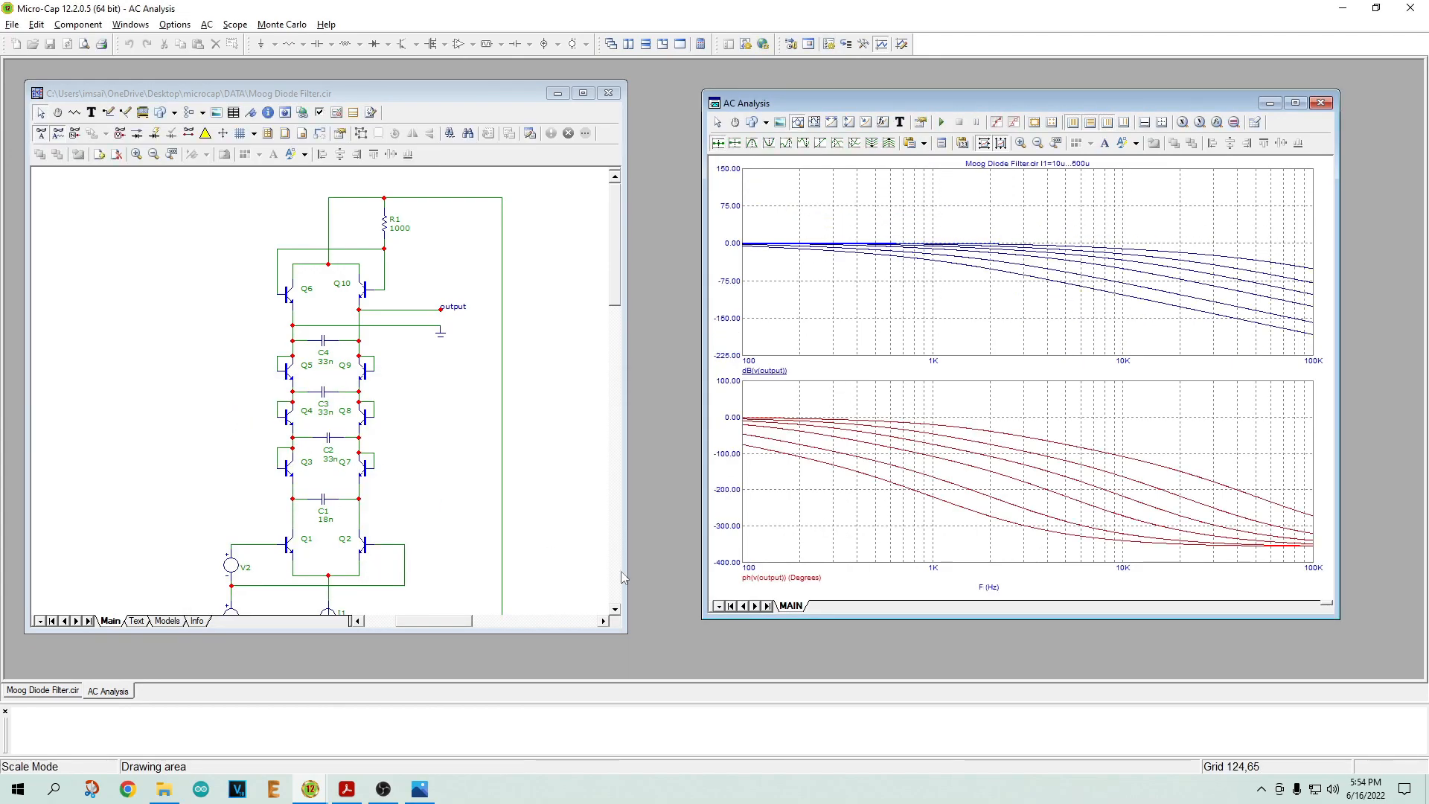
mouse_move(1212, 491)
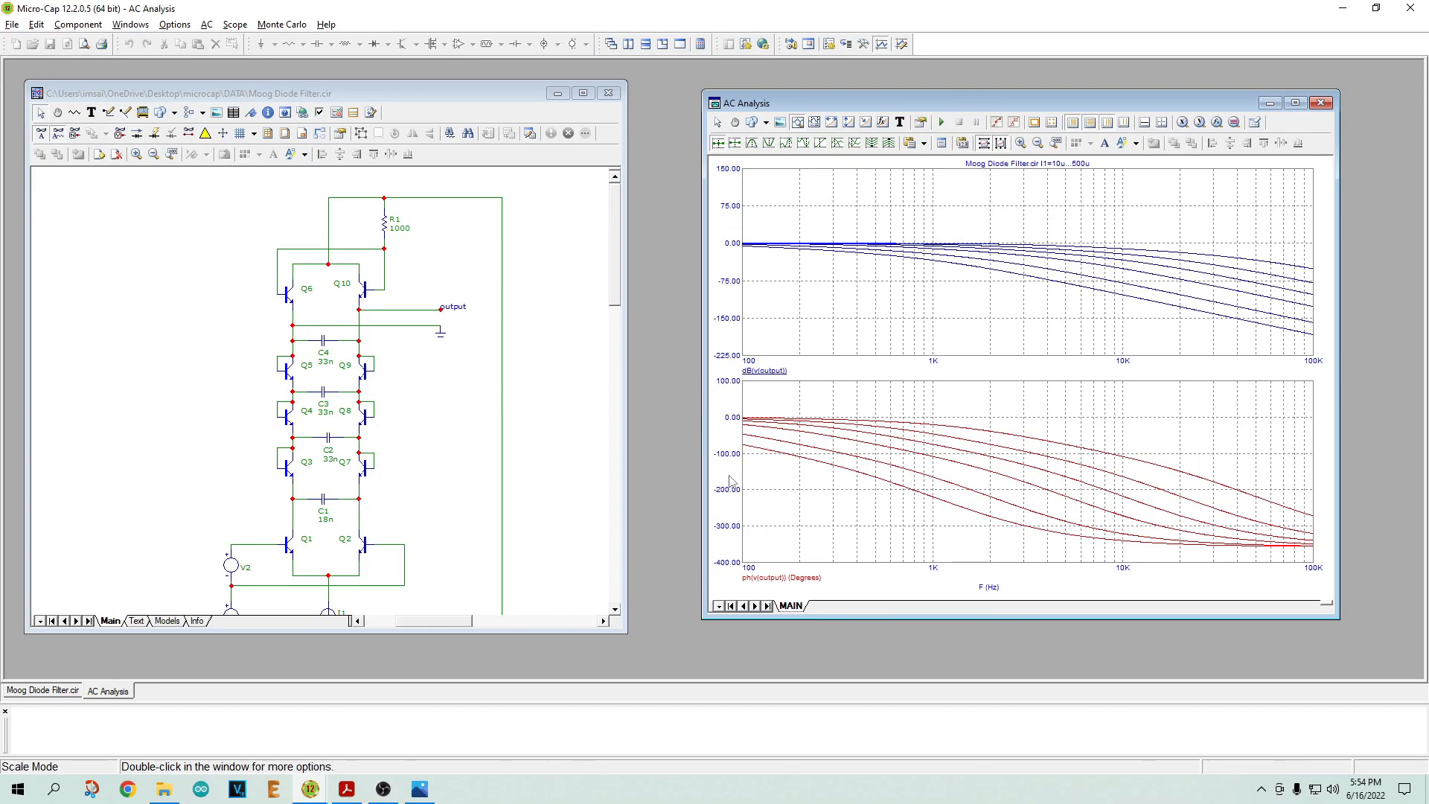
mouse_move(900, 586)
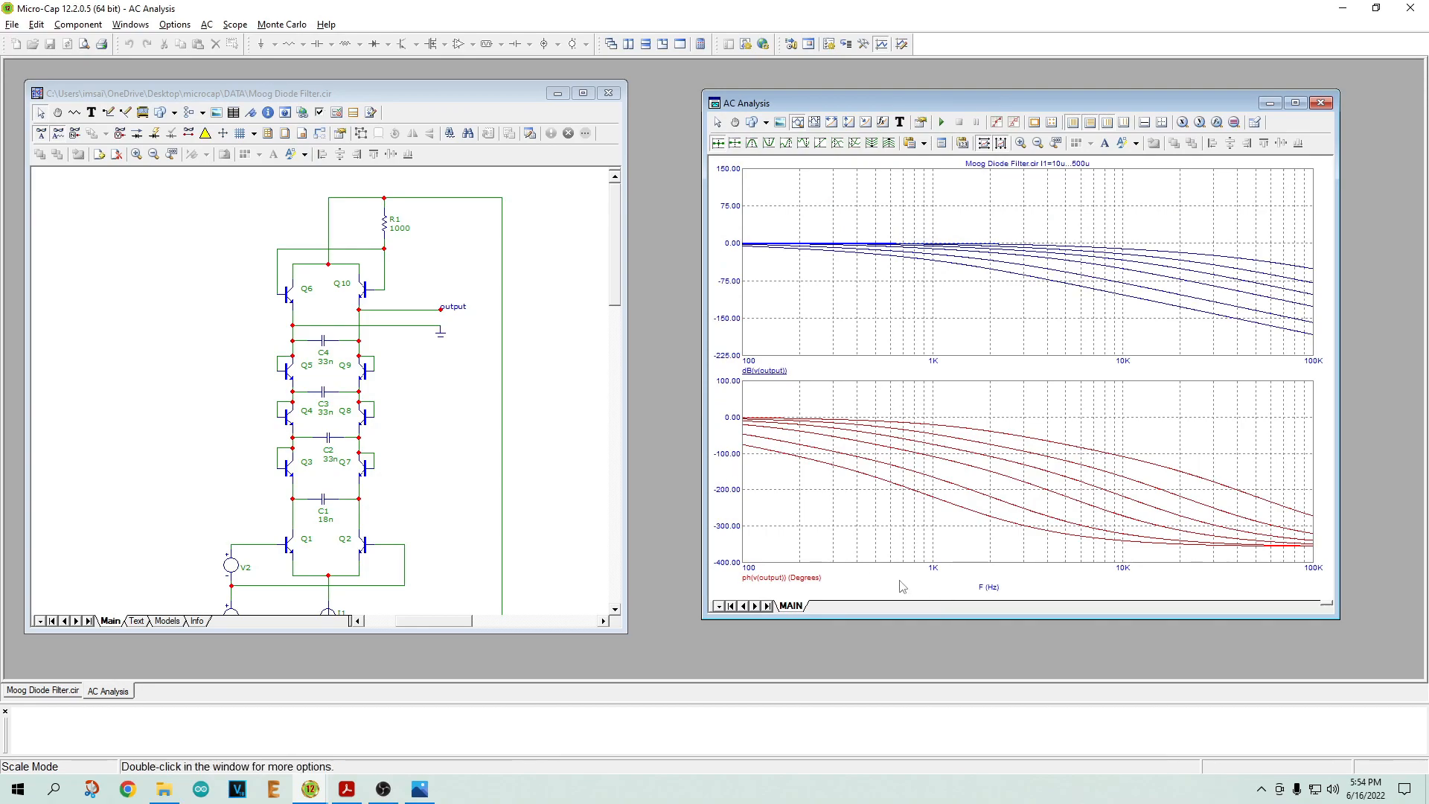
mouse_move(925, 207)
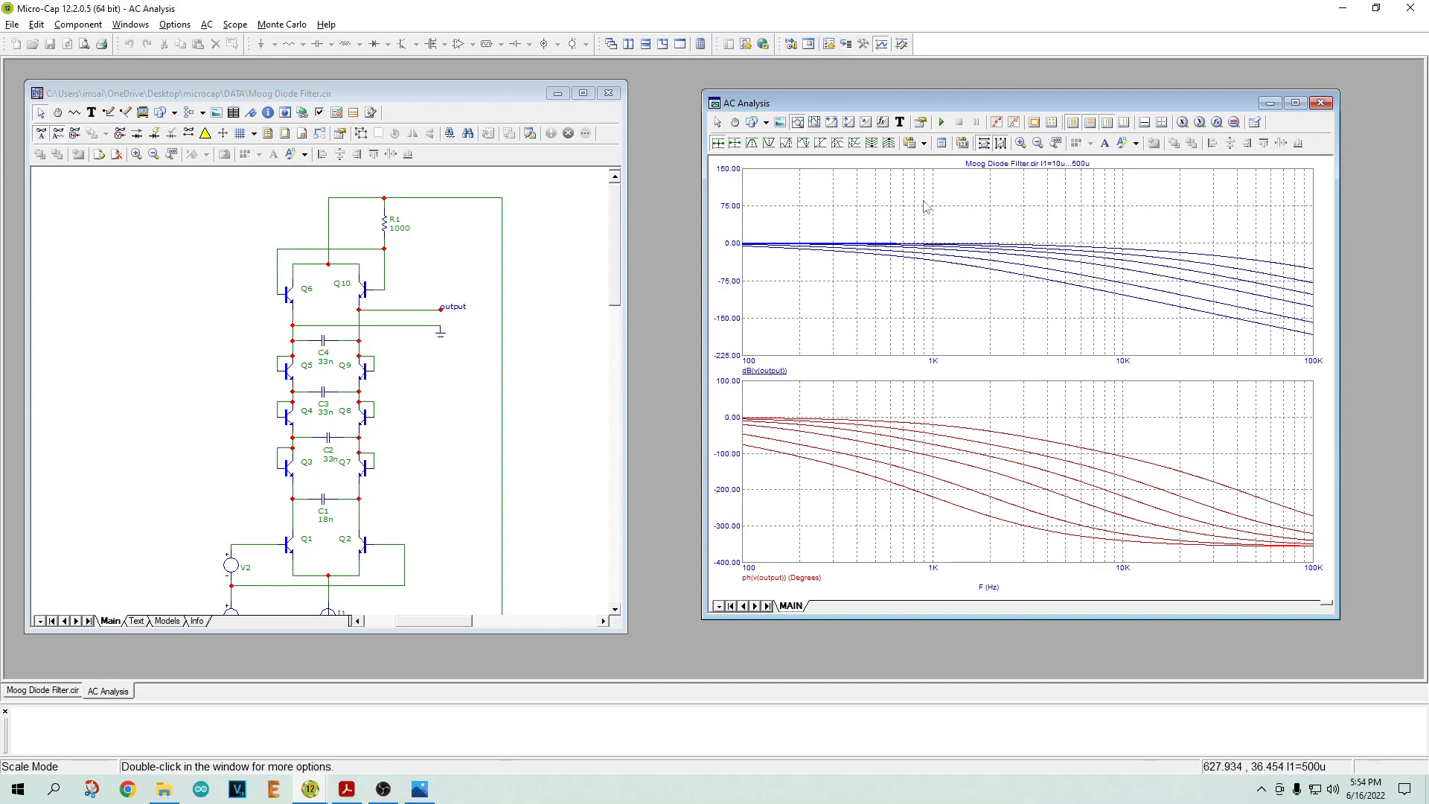
mouse_move(1221, 472)
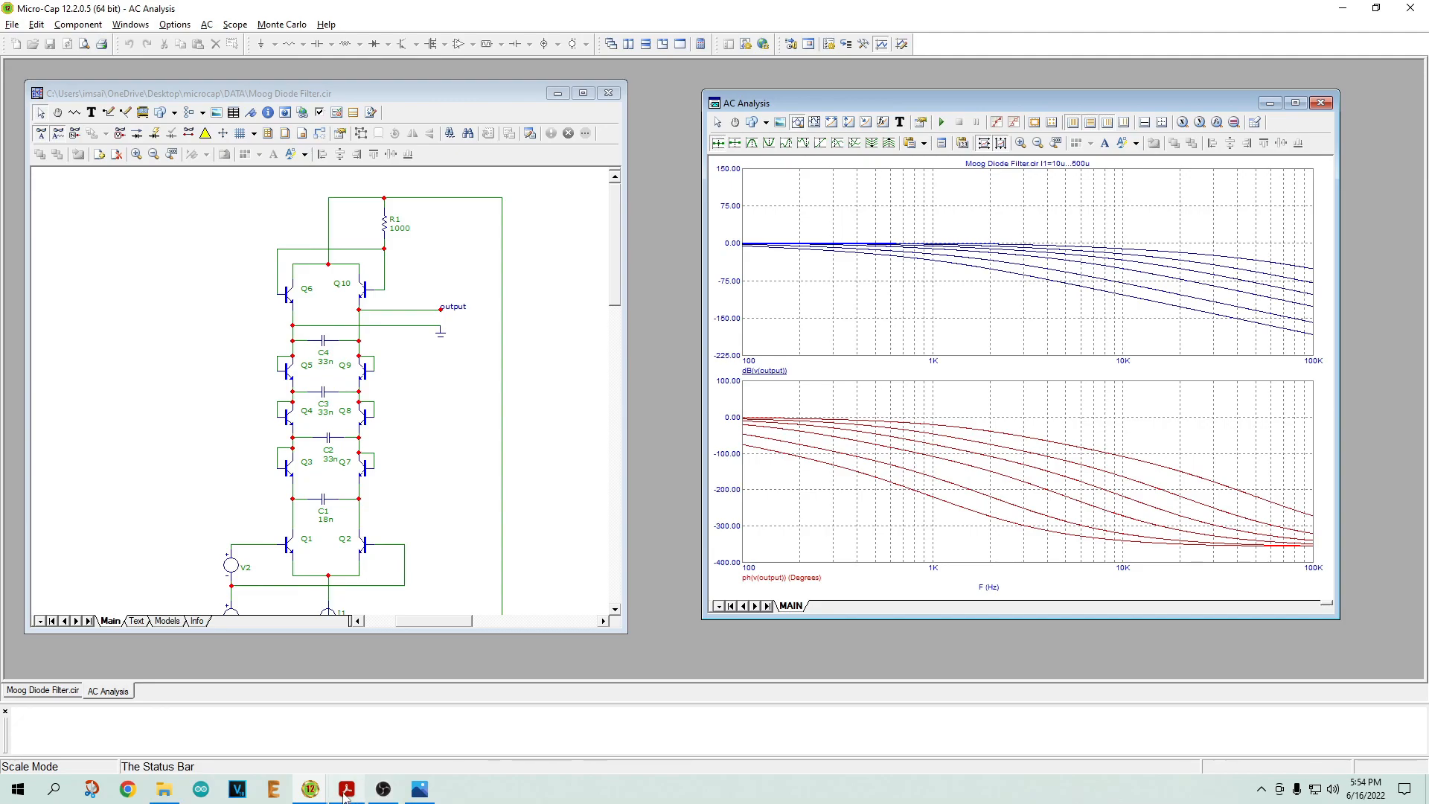
Bring the Moog ladder paper forward in Acrobat and scroll up to page 1
left_click(346, 789)
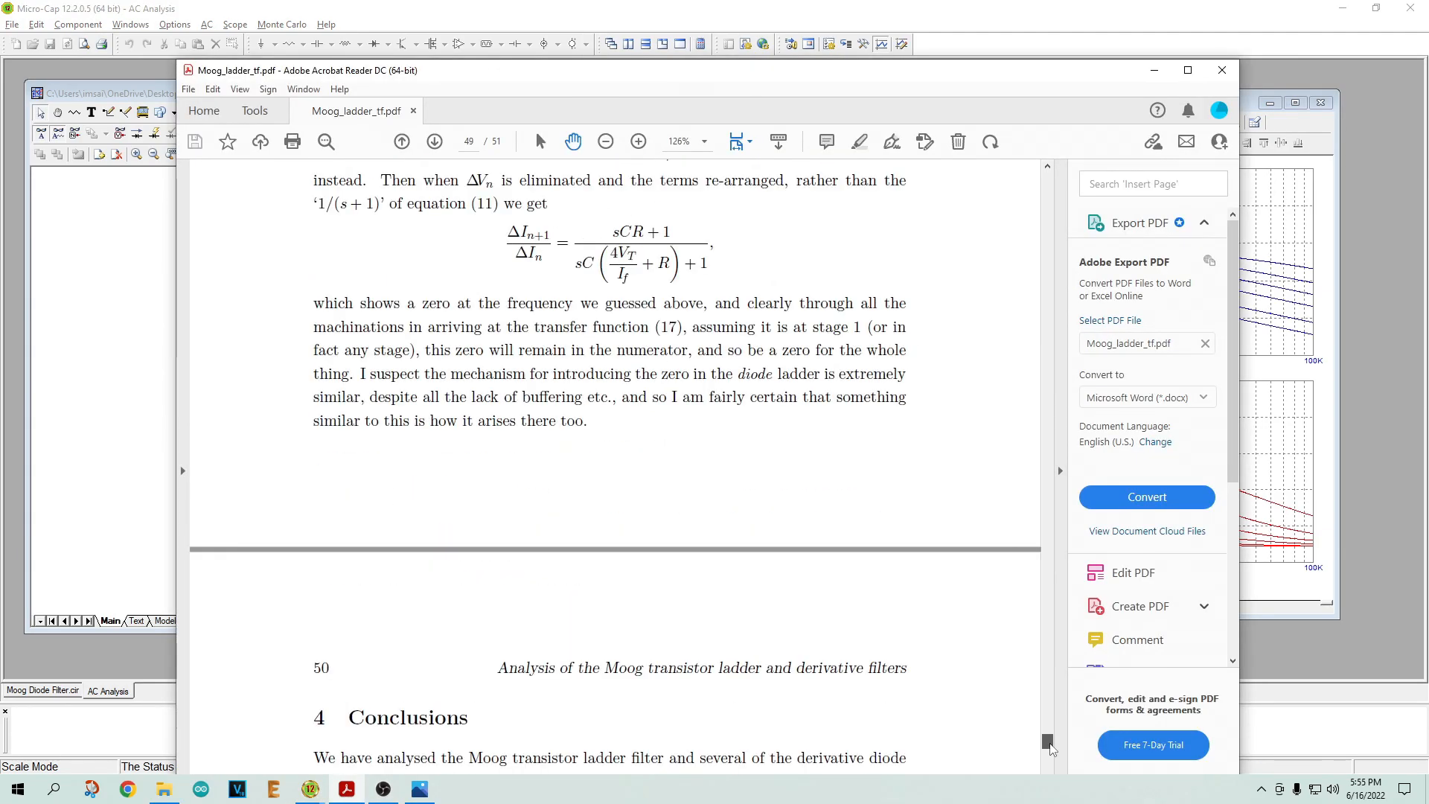
scroll("up", 3)
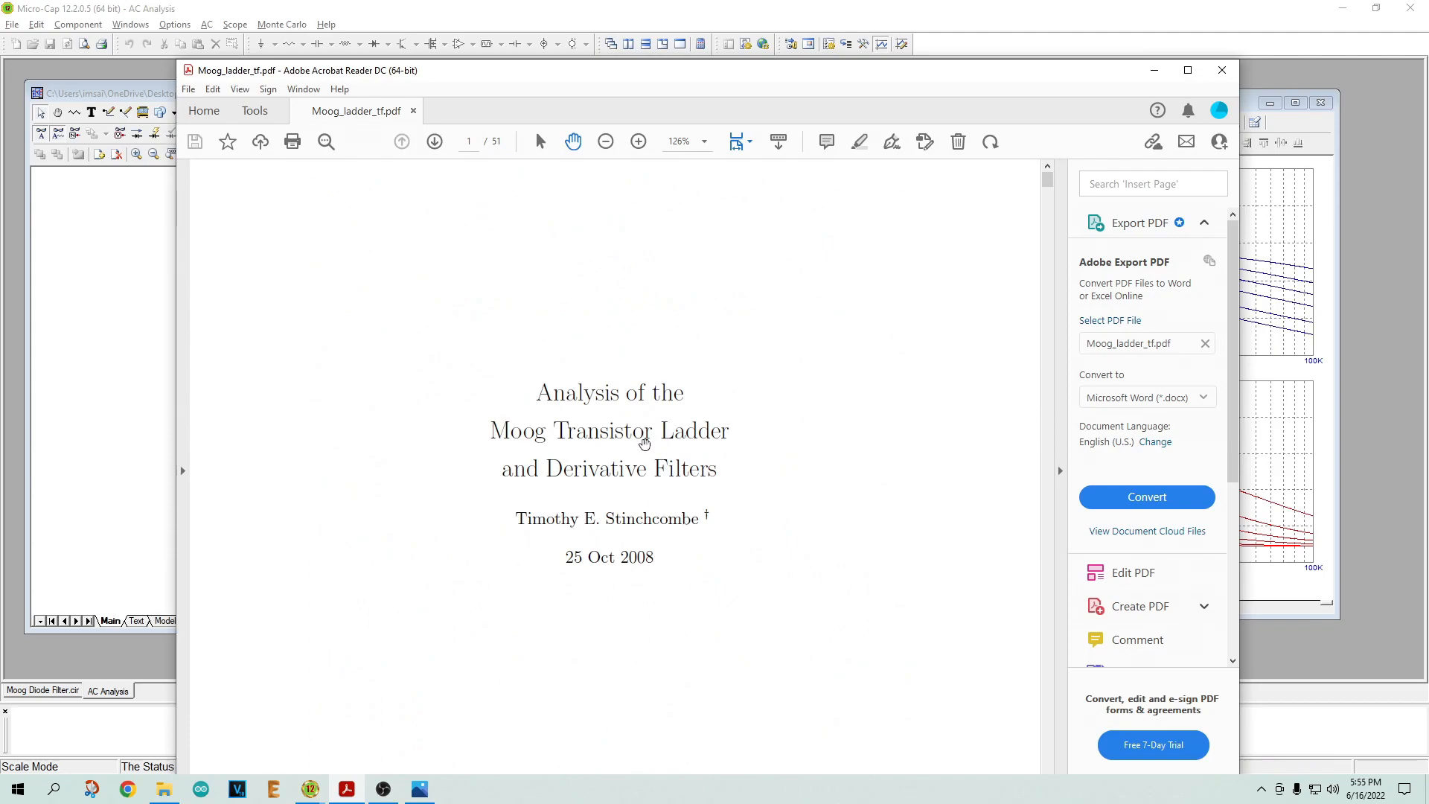
scroll("up", 3)
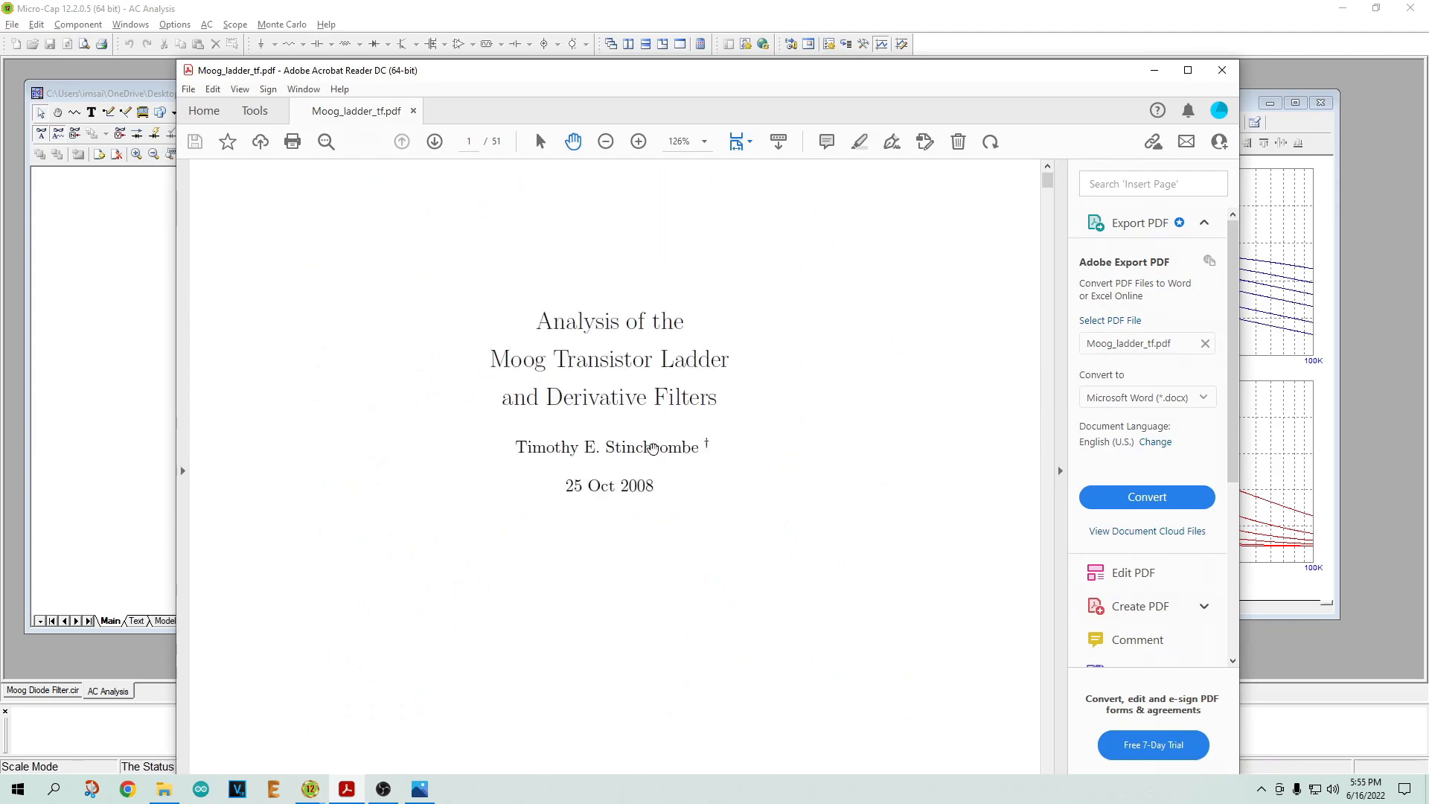
mouse_move(1046, 179)
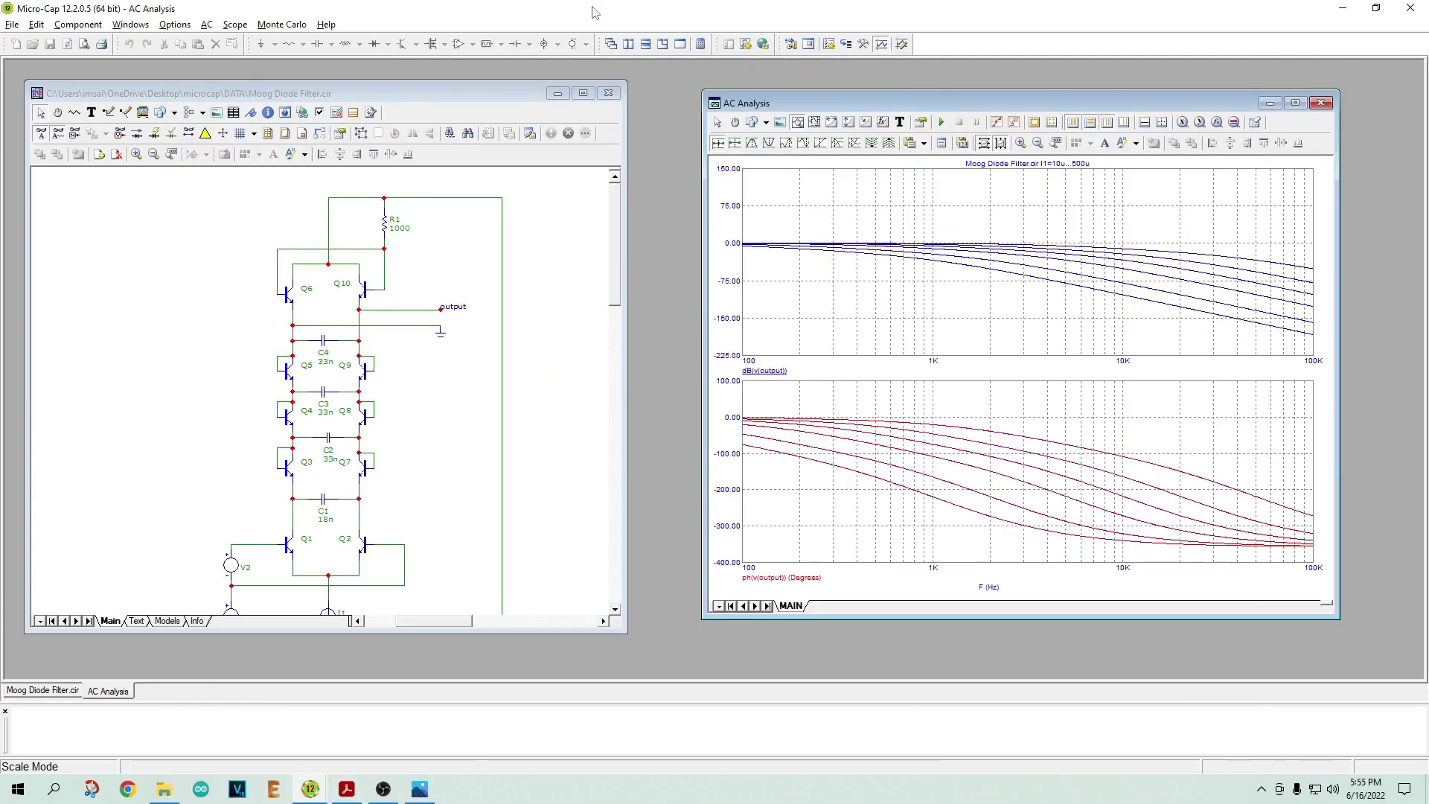
mouse_move(1027, 406)
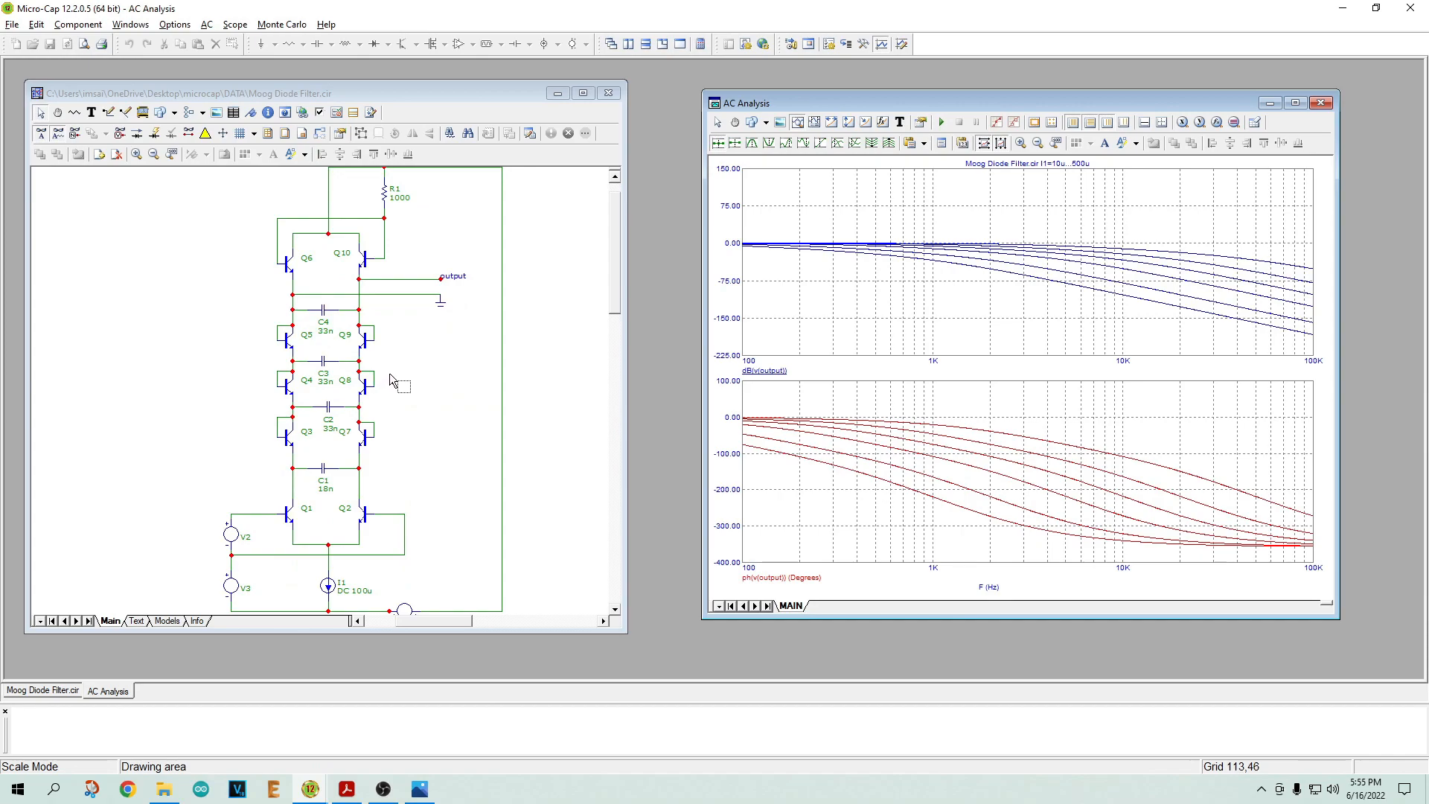
scroll("down", 3)
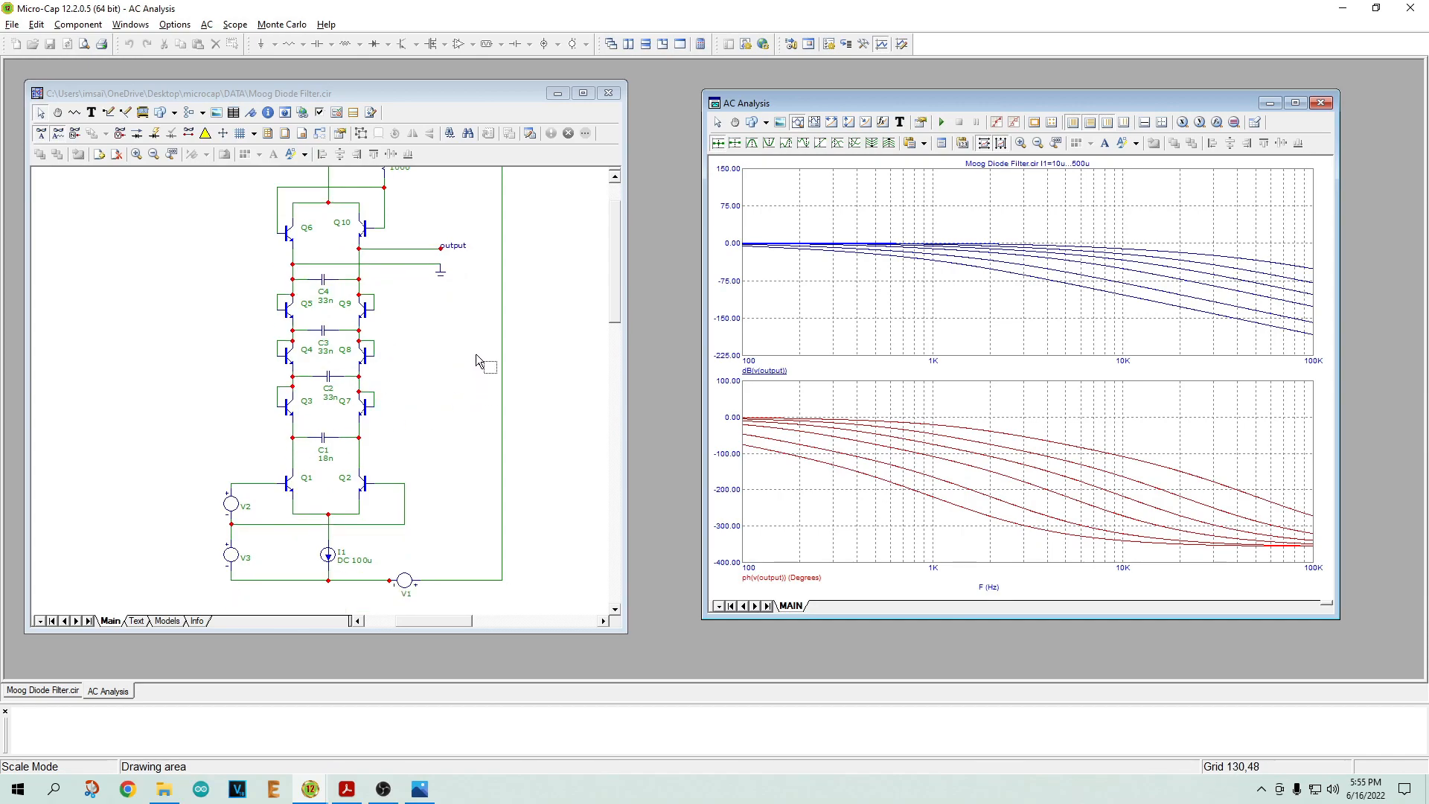
mouse_move(205, 405)
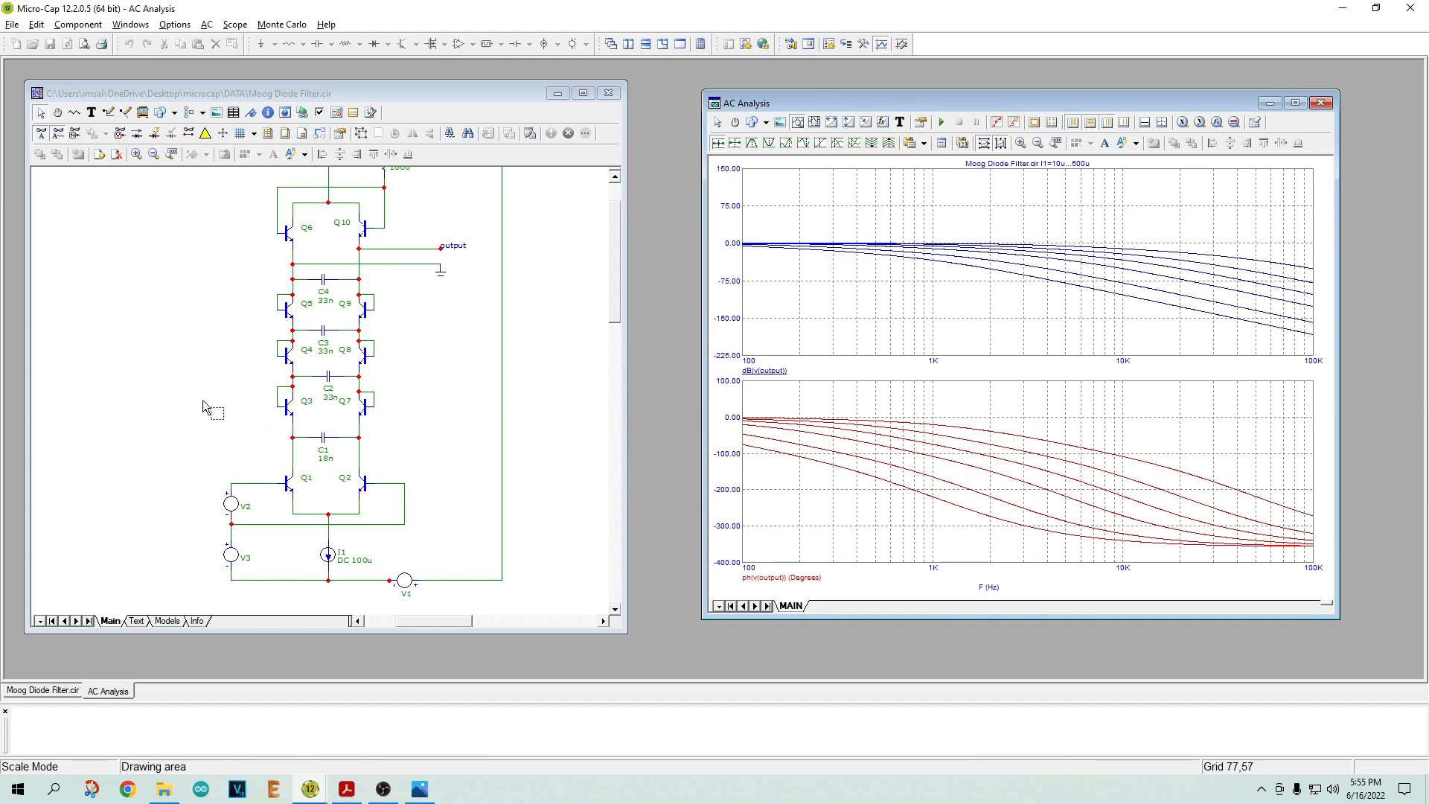
mouse_move(169, 358)
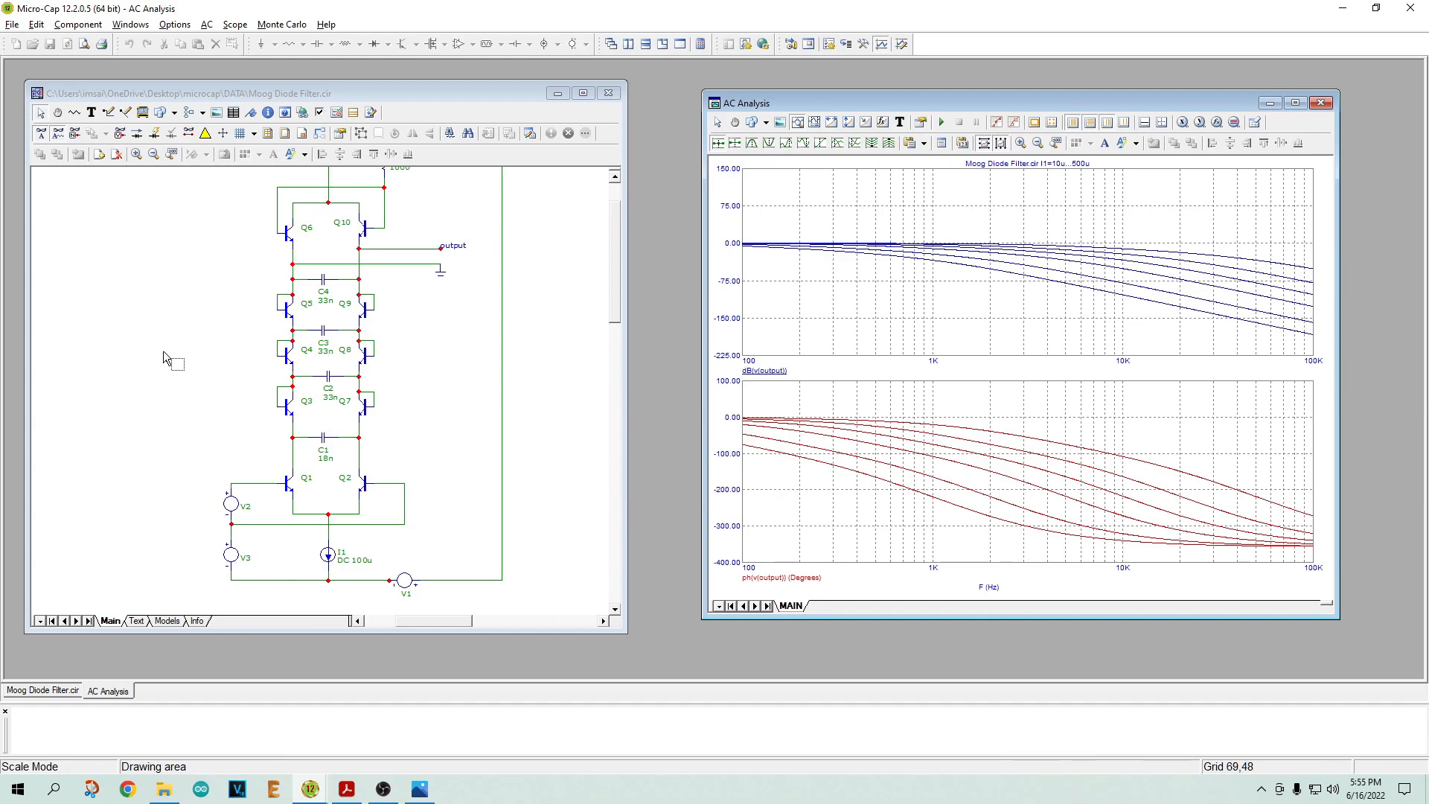
mouse_move(379, 426)
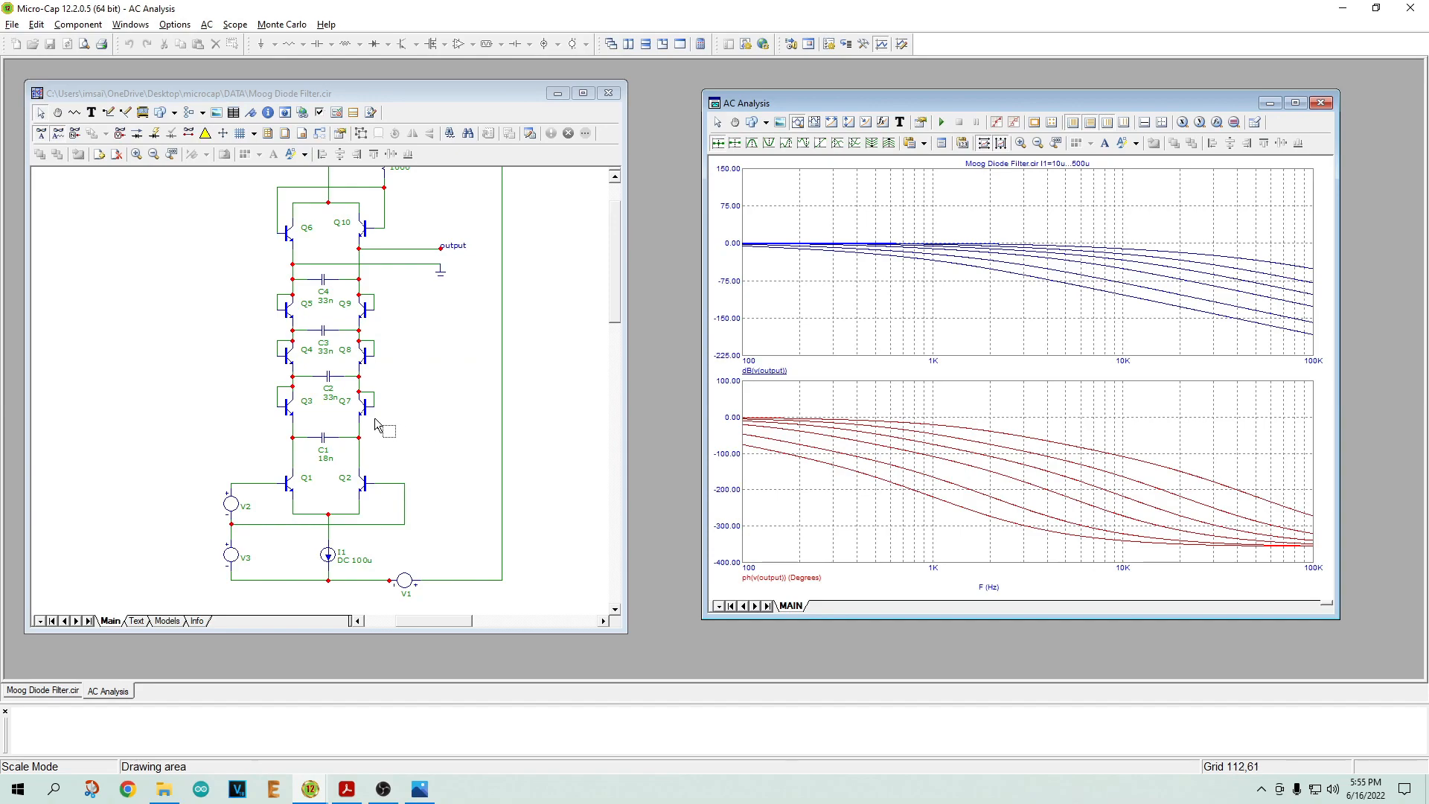
mouse_move(515, 442)
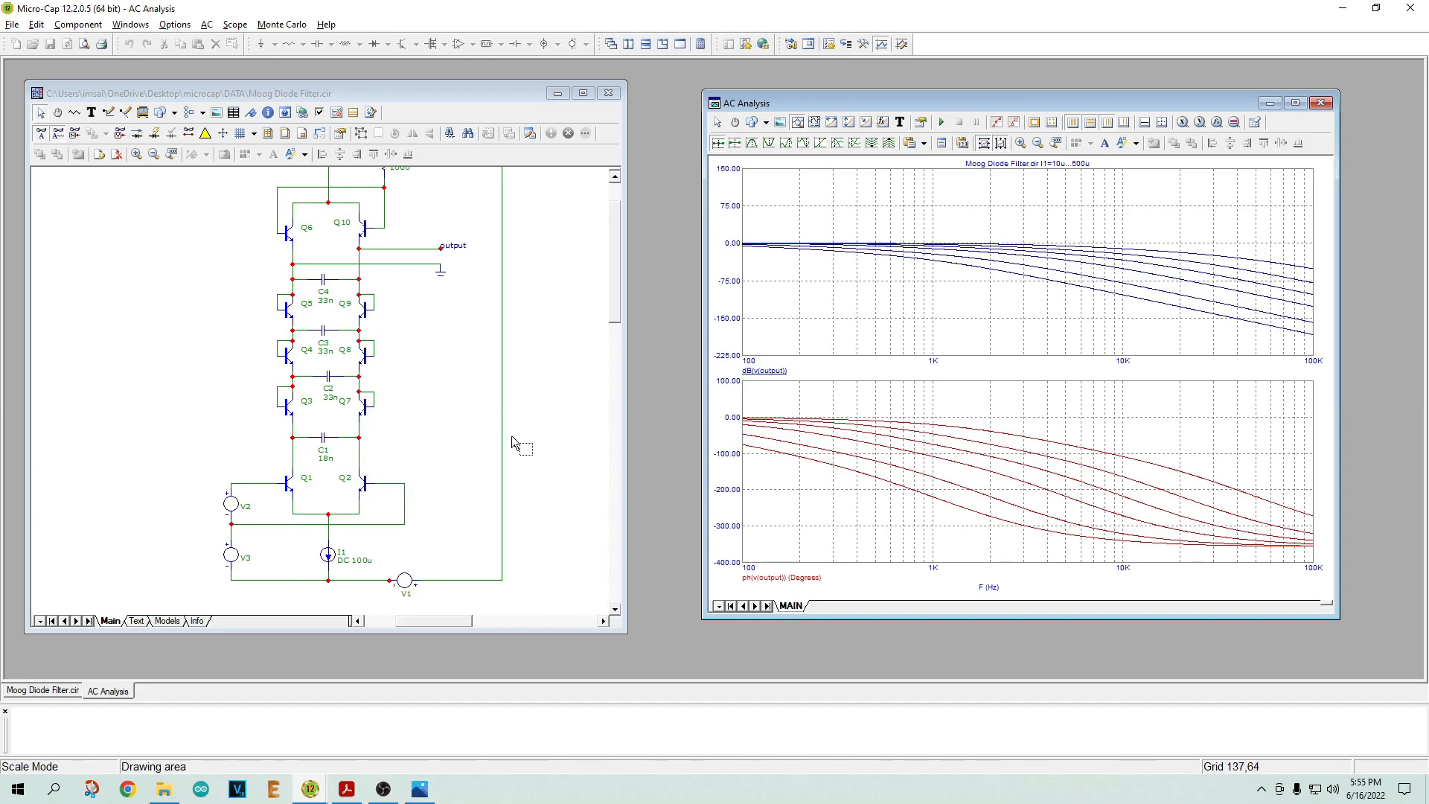
mouse_move(482, 607)
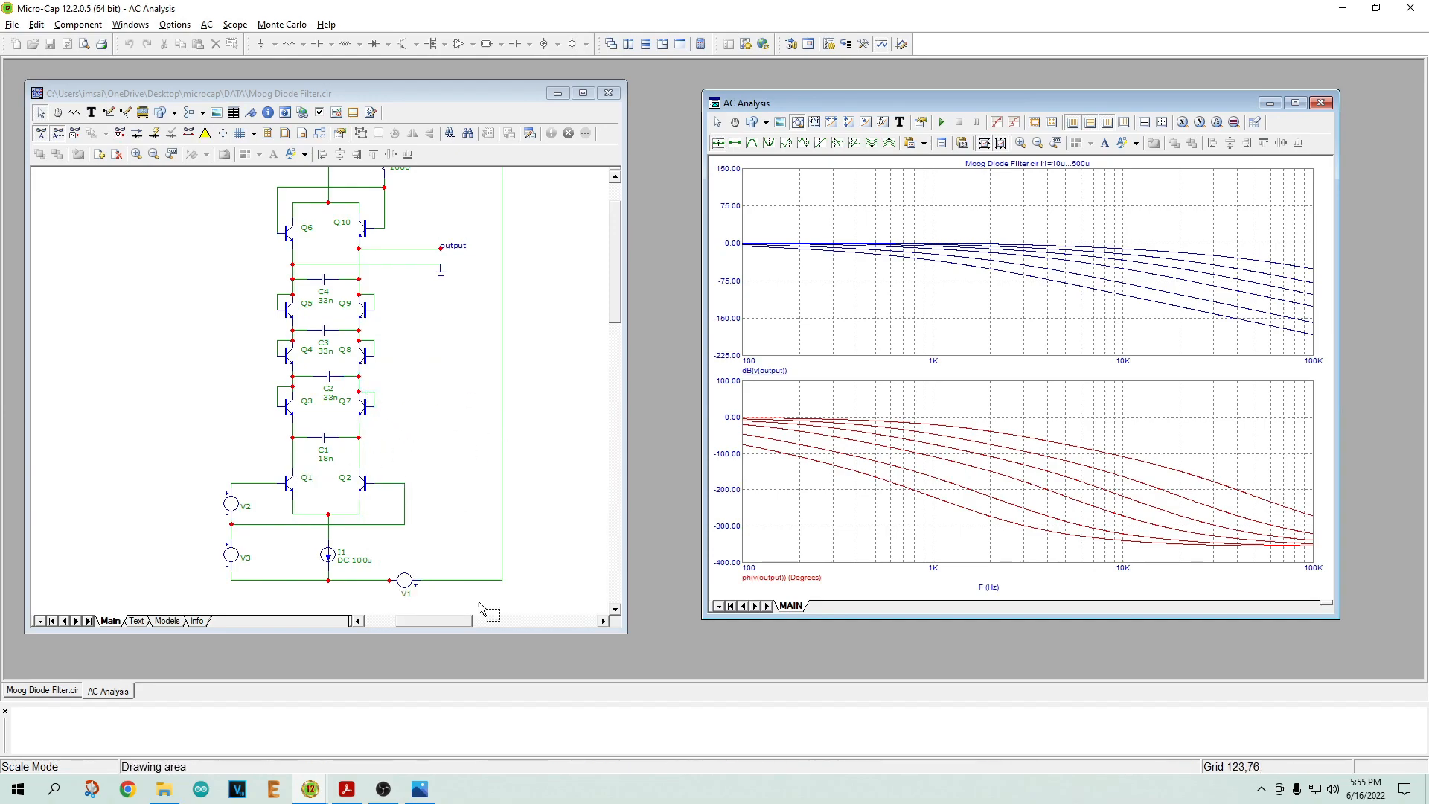
mouse_move(384, 788)
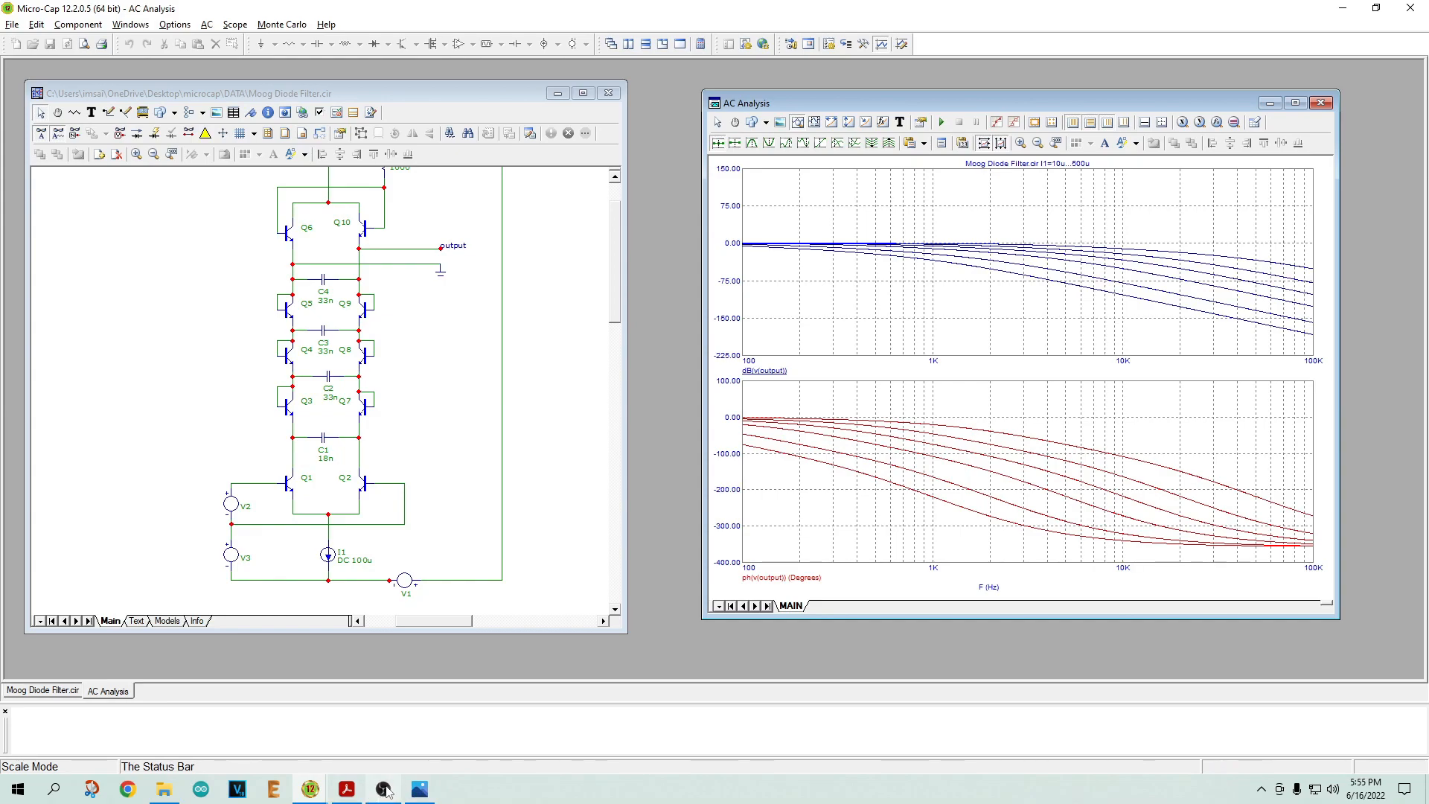
mouse_move(418, 787)
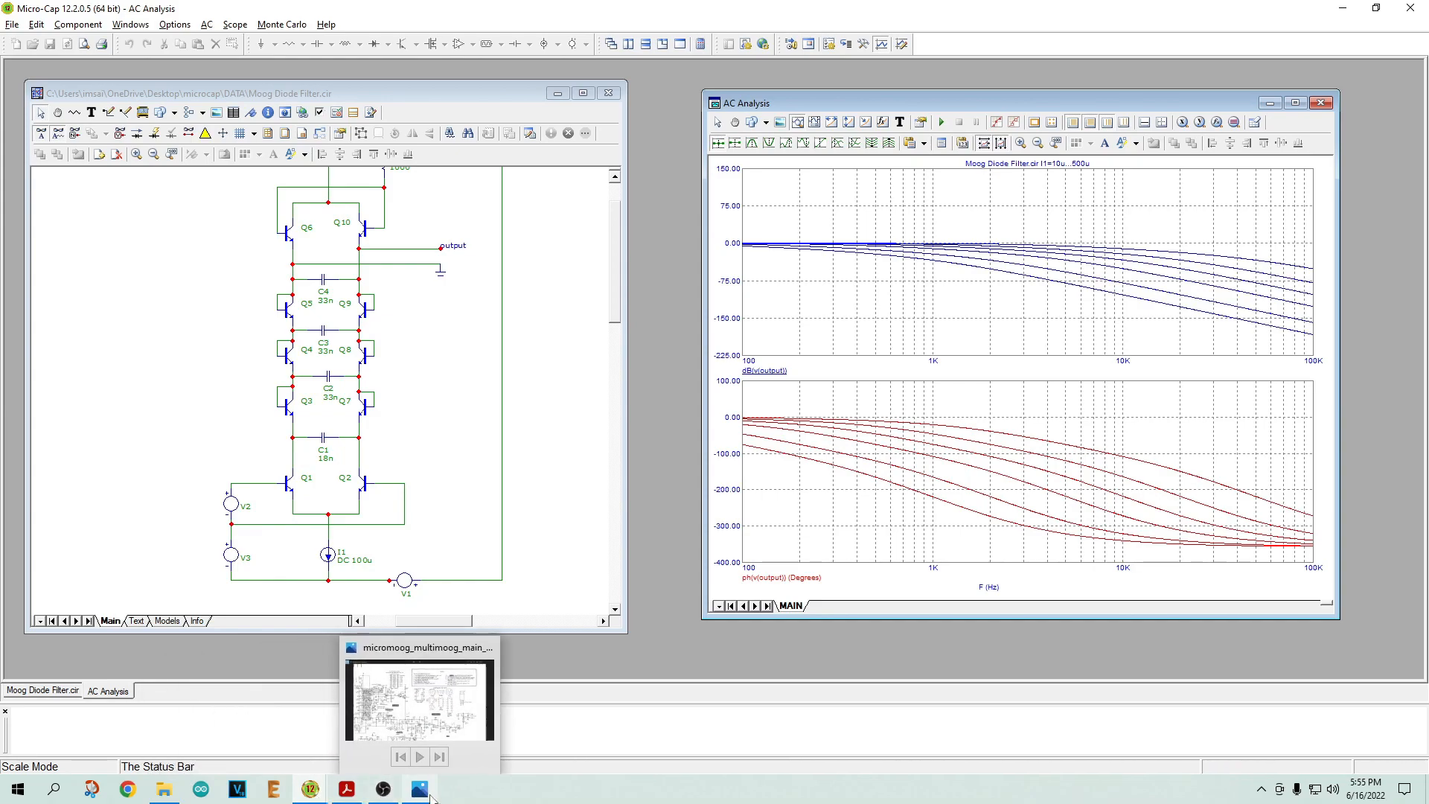
Switch to micromoog_multimoog_main_3.gif in Photos, showing the VC filter ladder
left_click(418, 699)
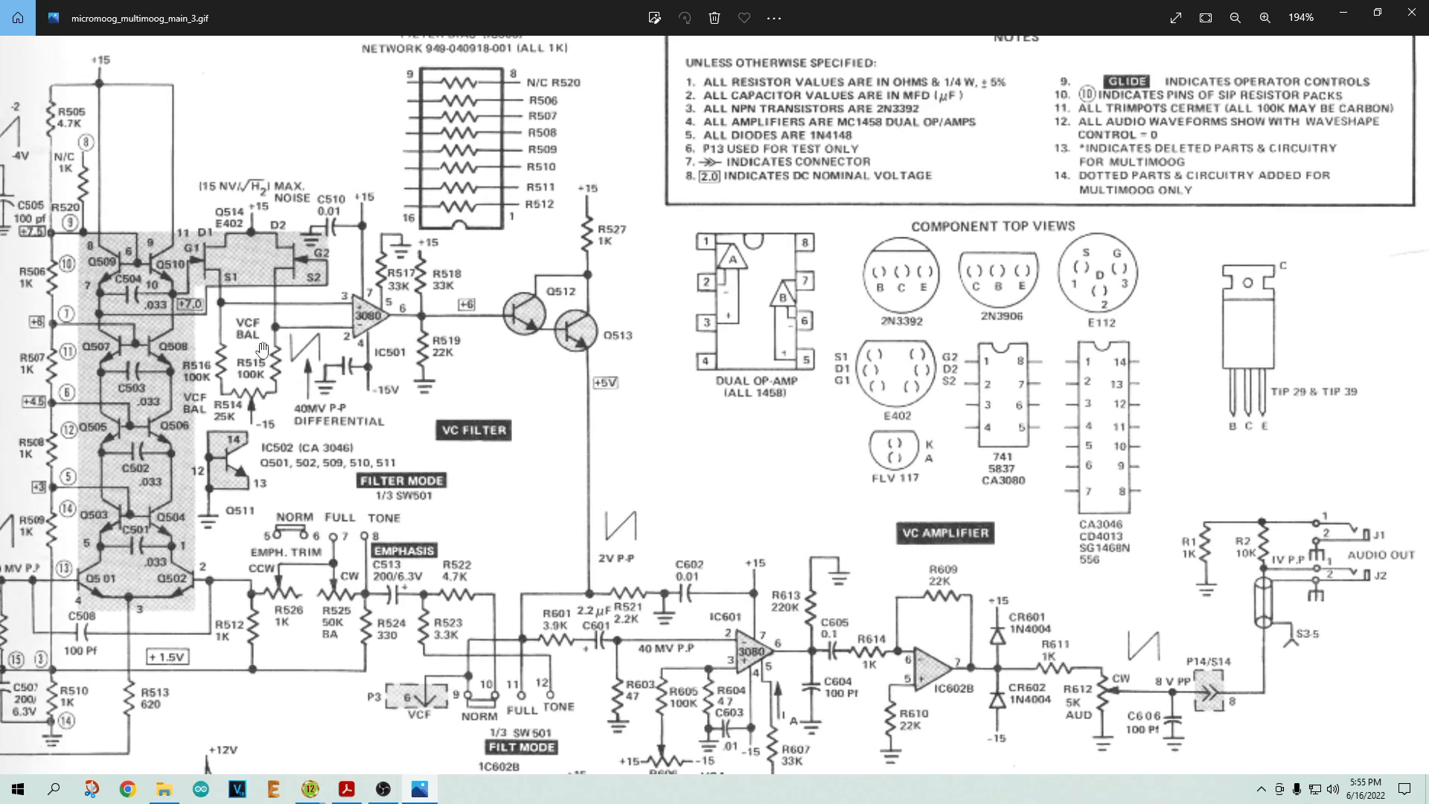
mouse_move(123, 306)
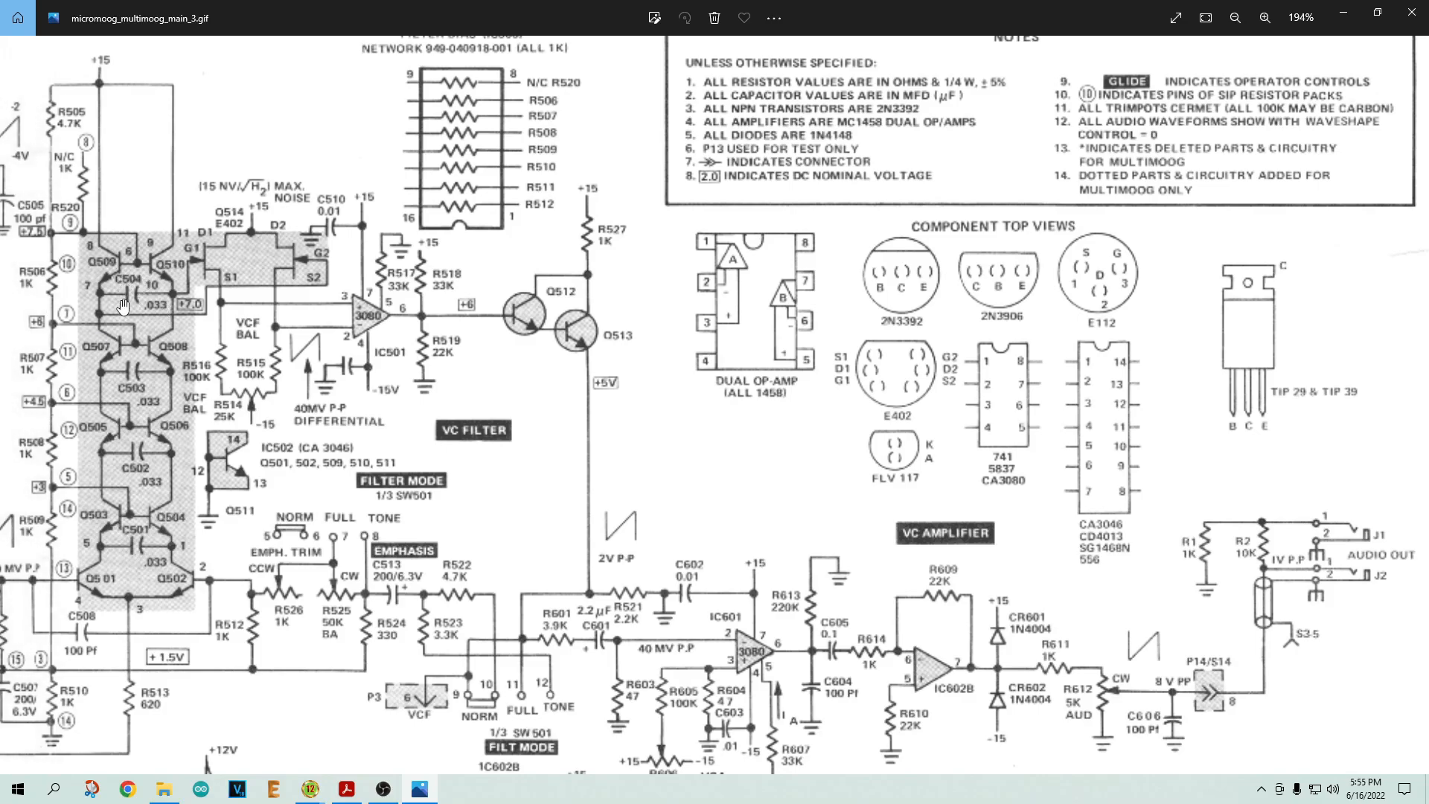
mouse_move(173, 246)
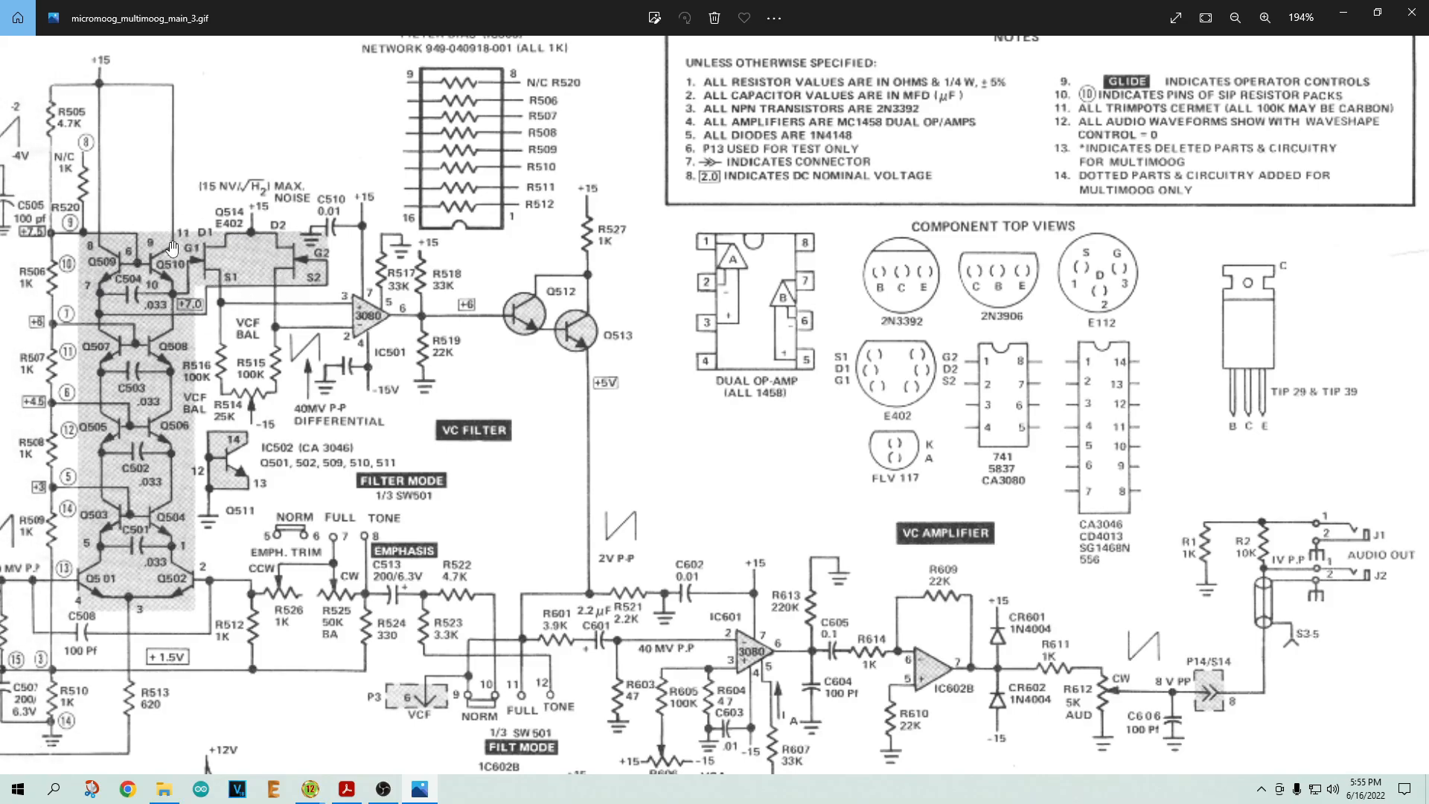
mouse_move(228, 301)
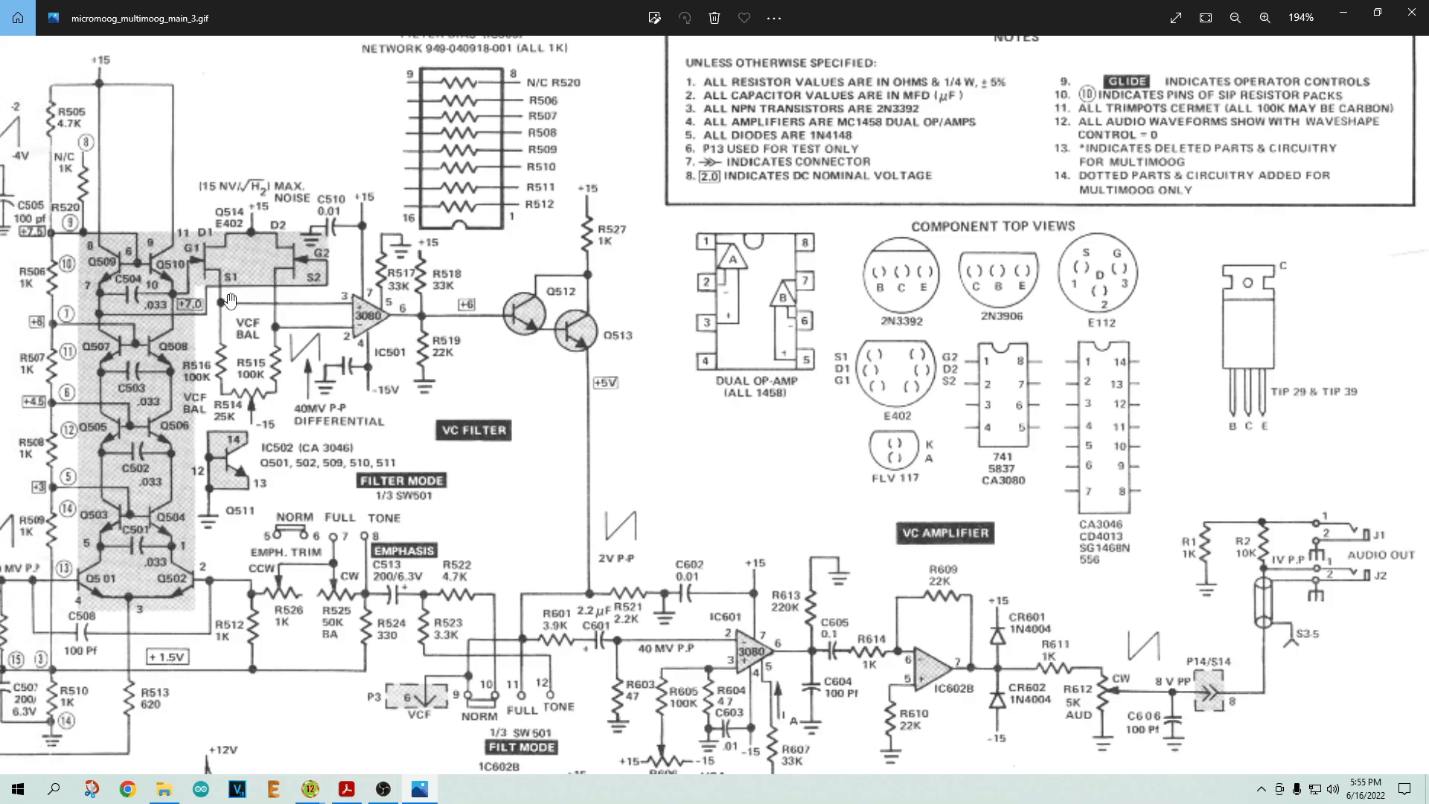
mouse_move(276, 394)
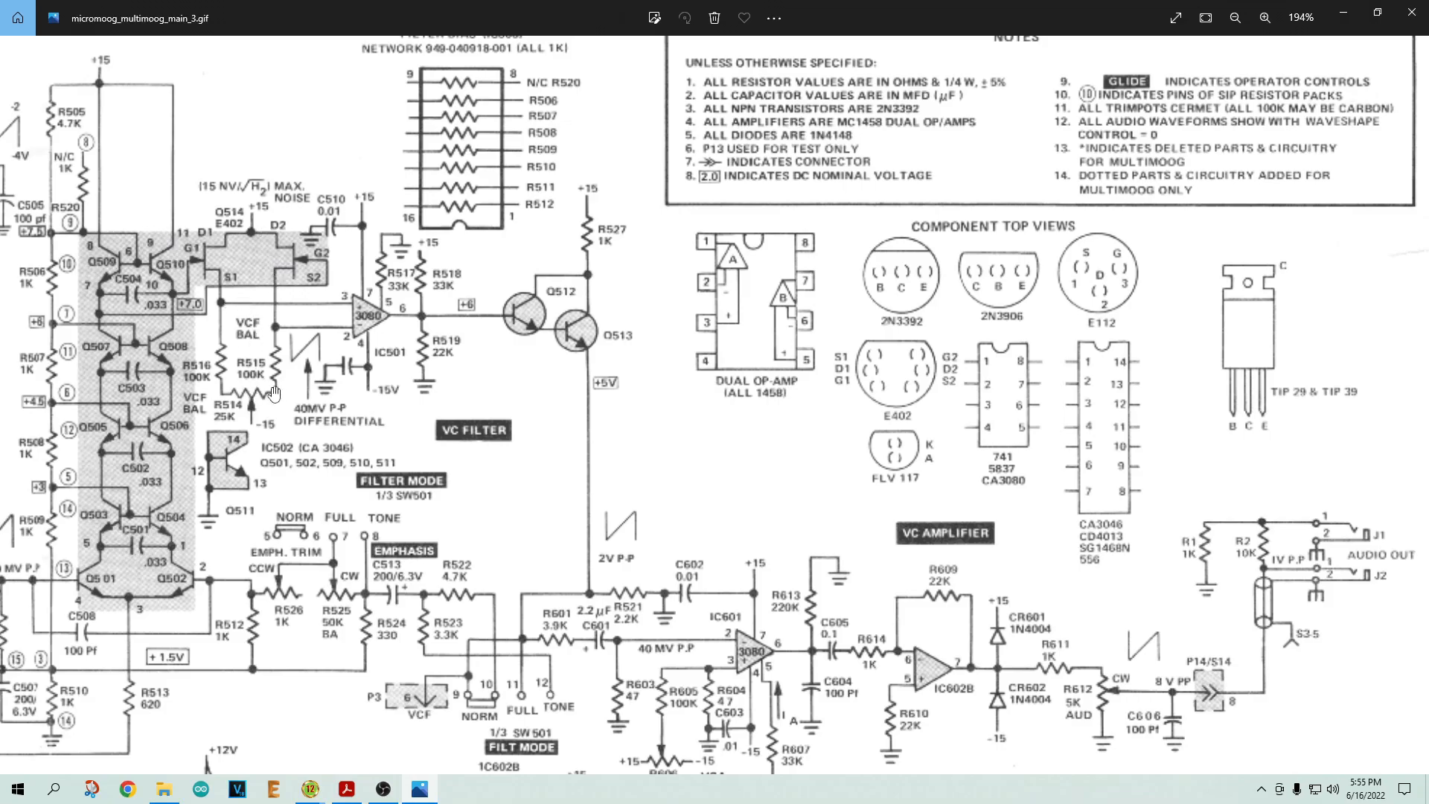
mouse_move(253, 255)
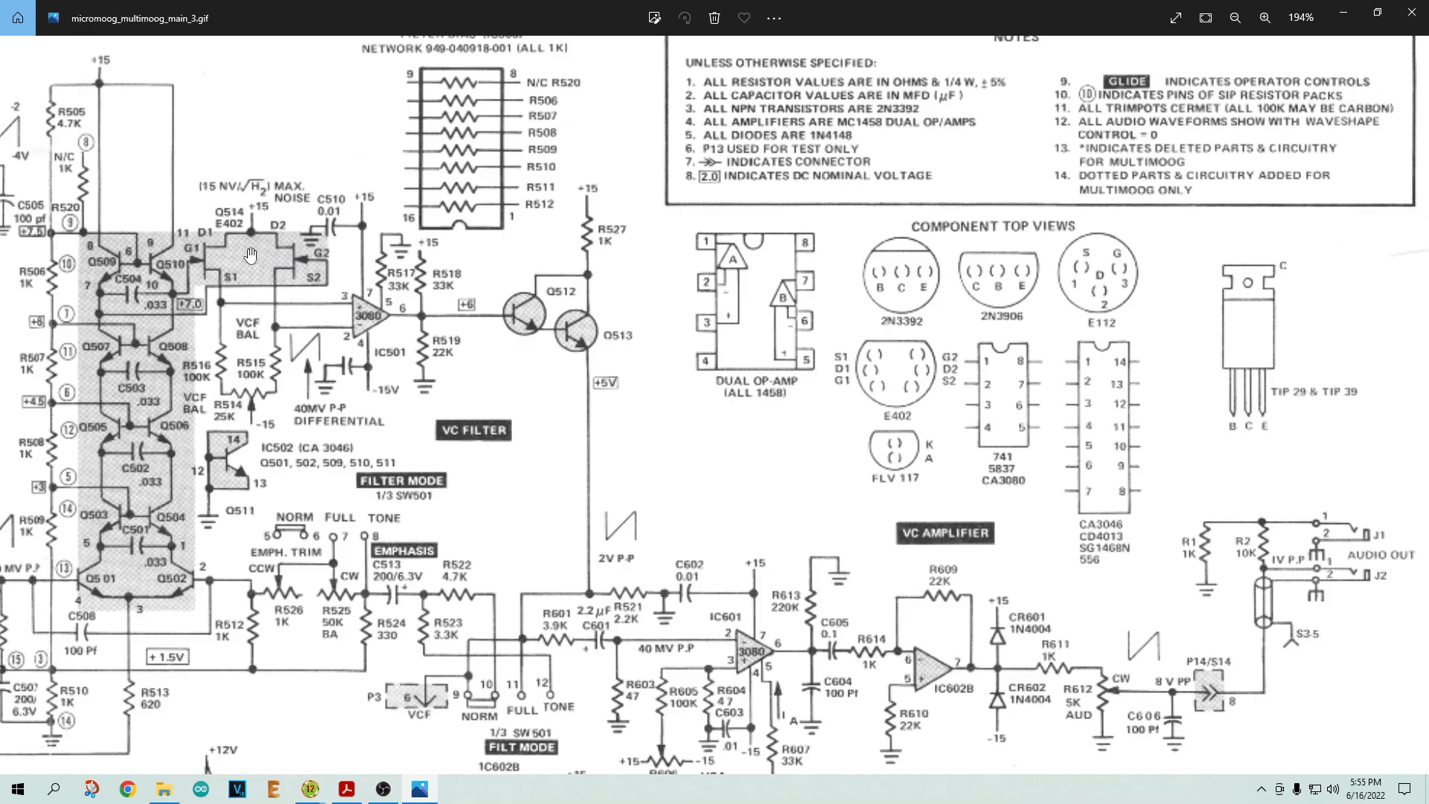
mouse_move(159, 252)
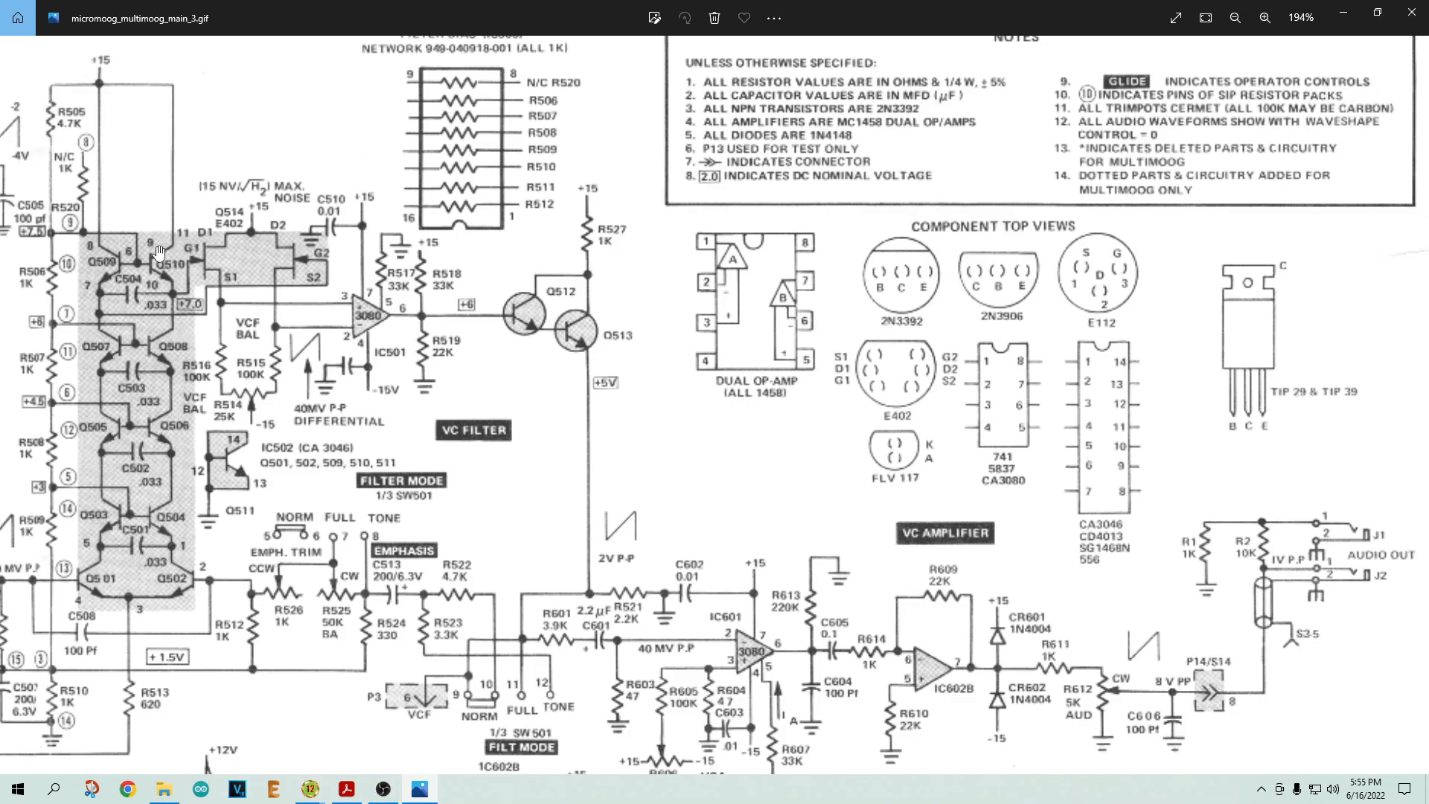
mouse_move(151, 216)
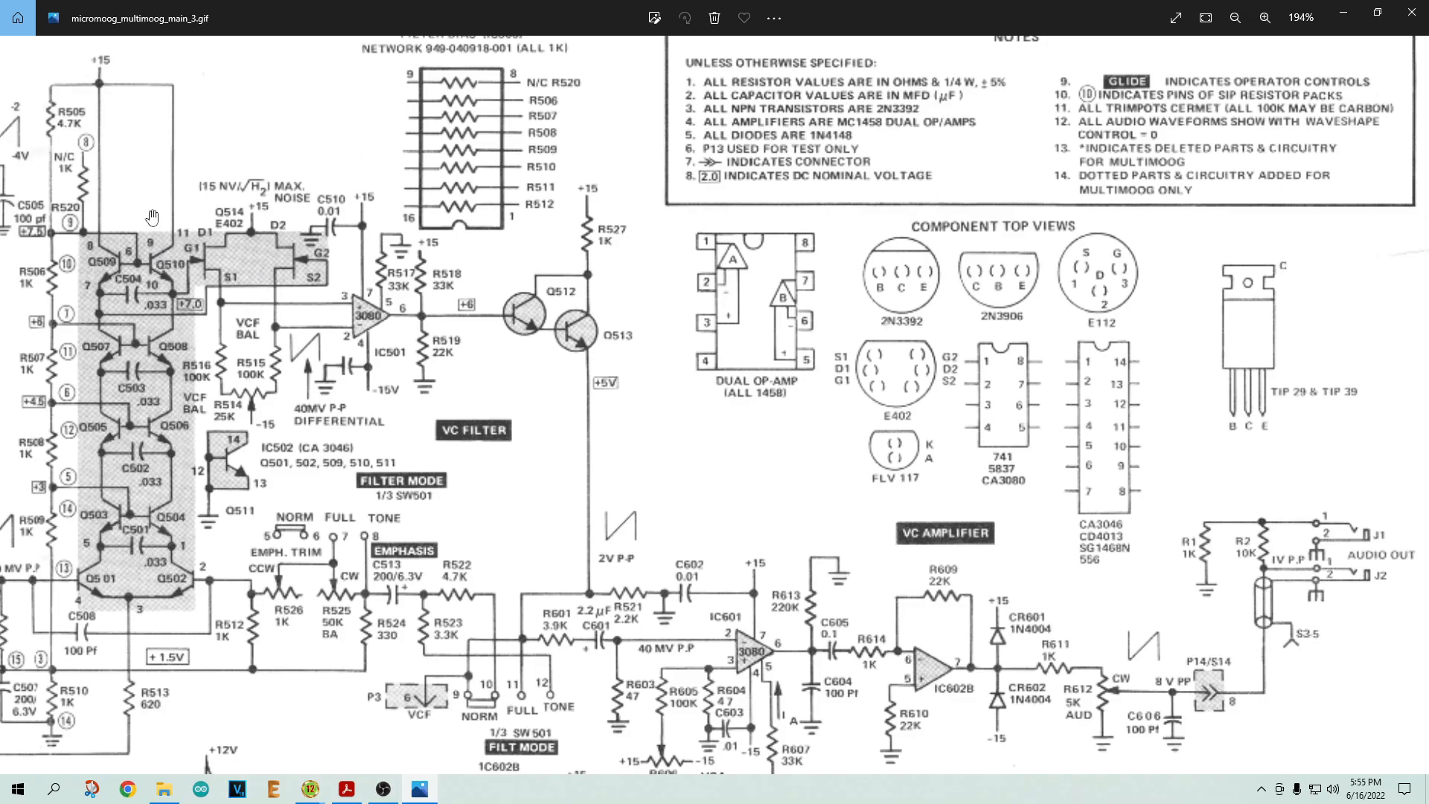
mouse_move(270, 397)
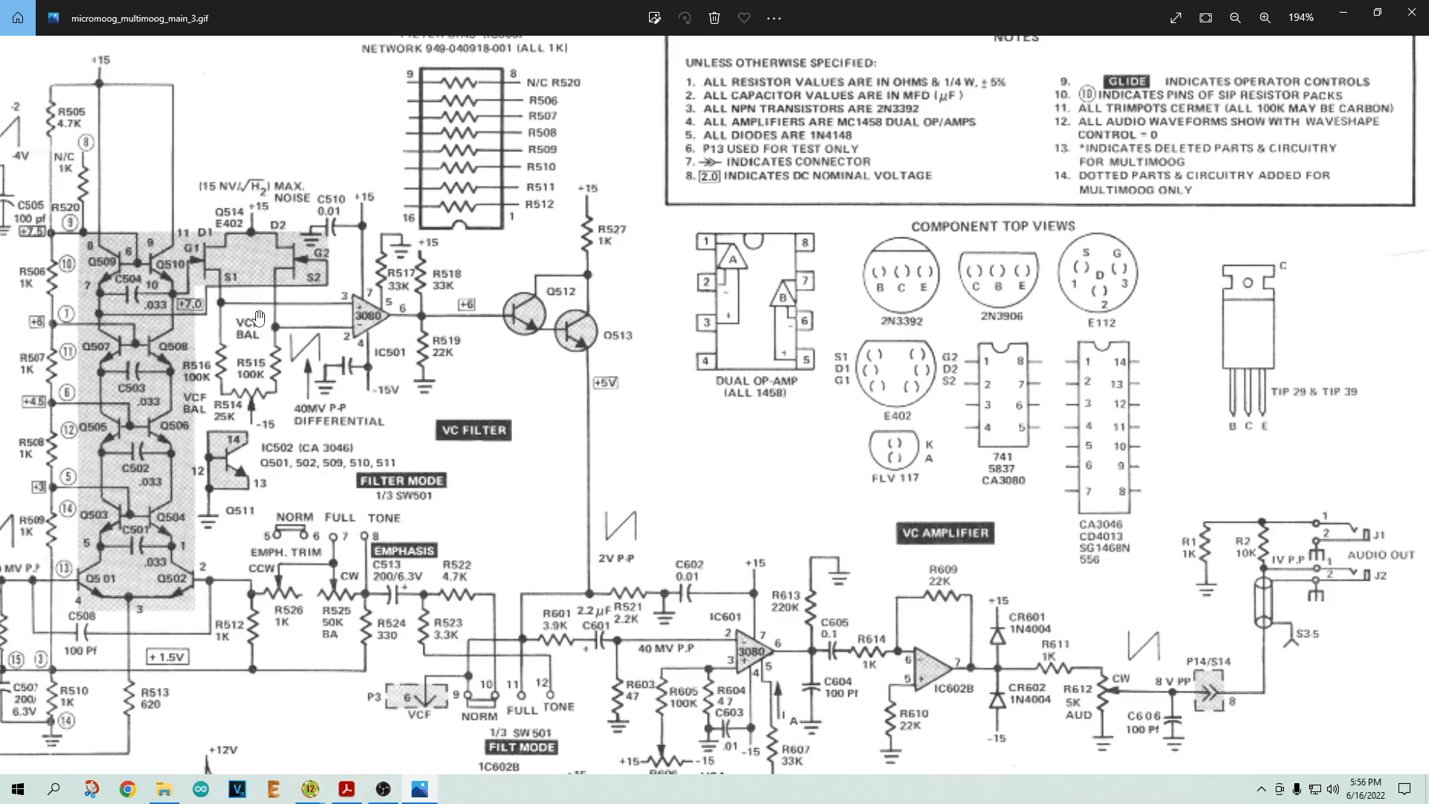
mouse_move(207, 337)
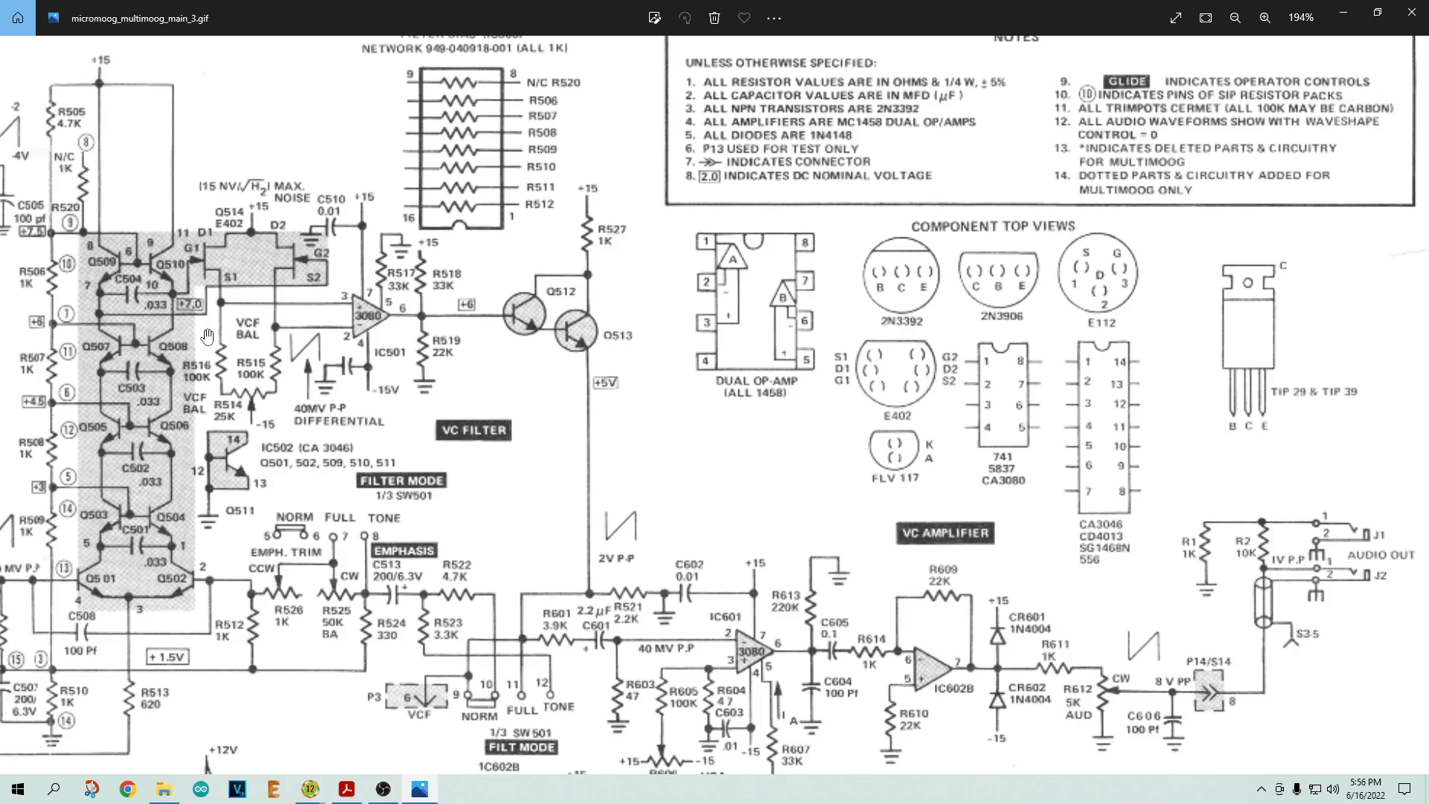
mouse_move(369, 333)
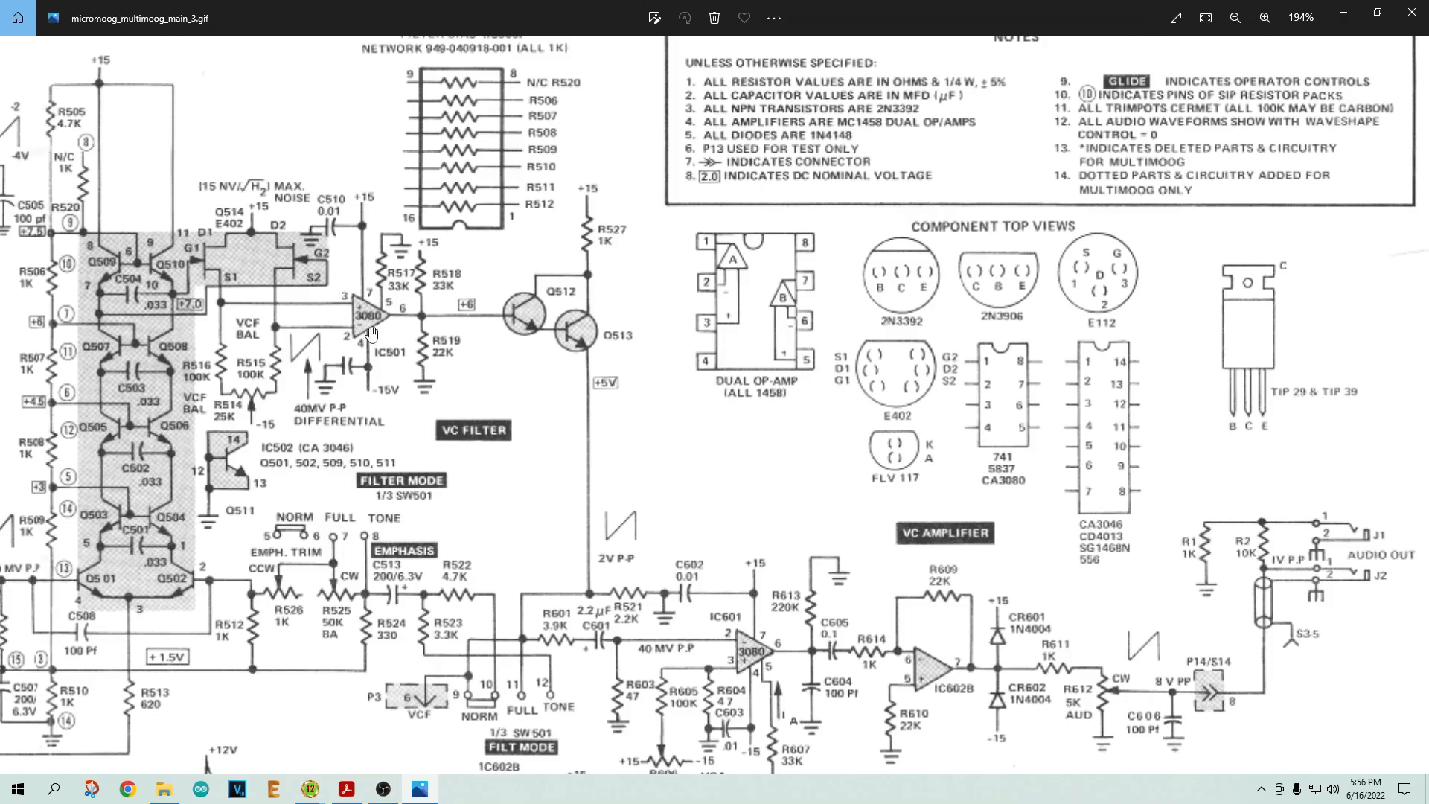
mouse_move(422, 330)
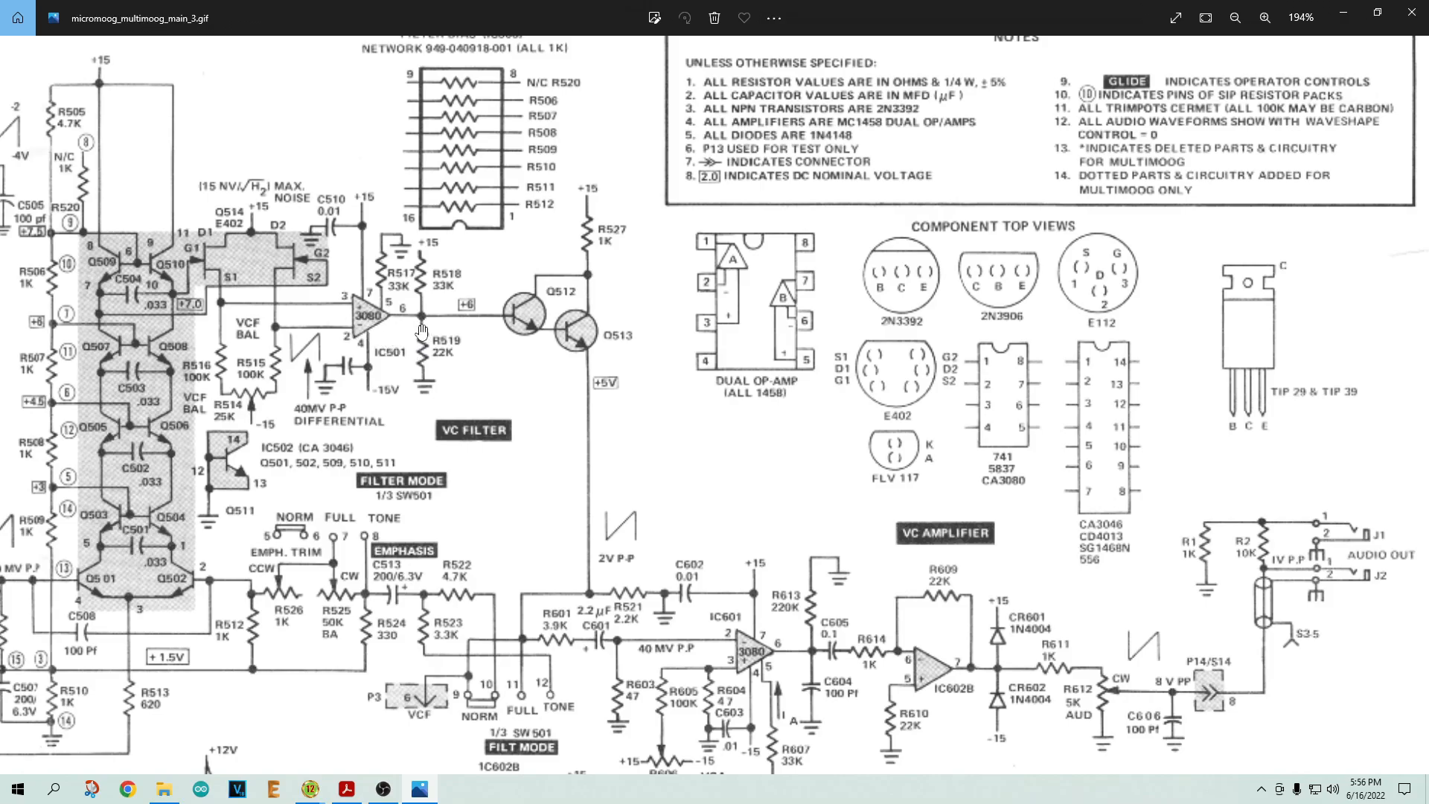
mouse_move(564, 354)
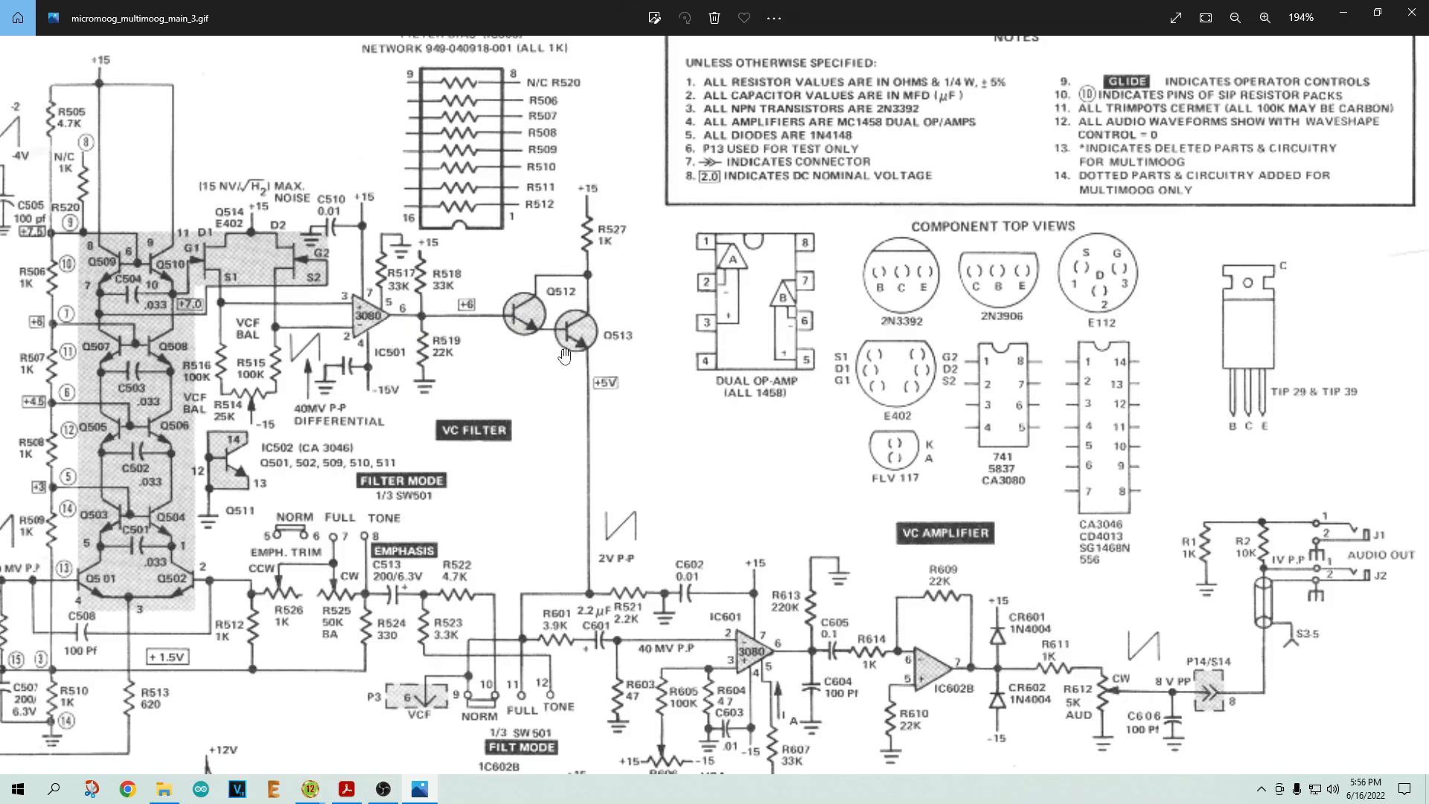
mouse_move(570, 500)
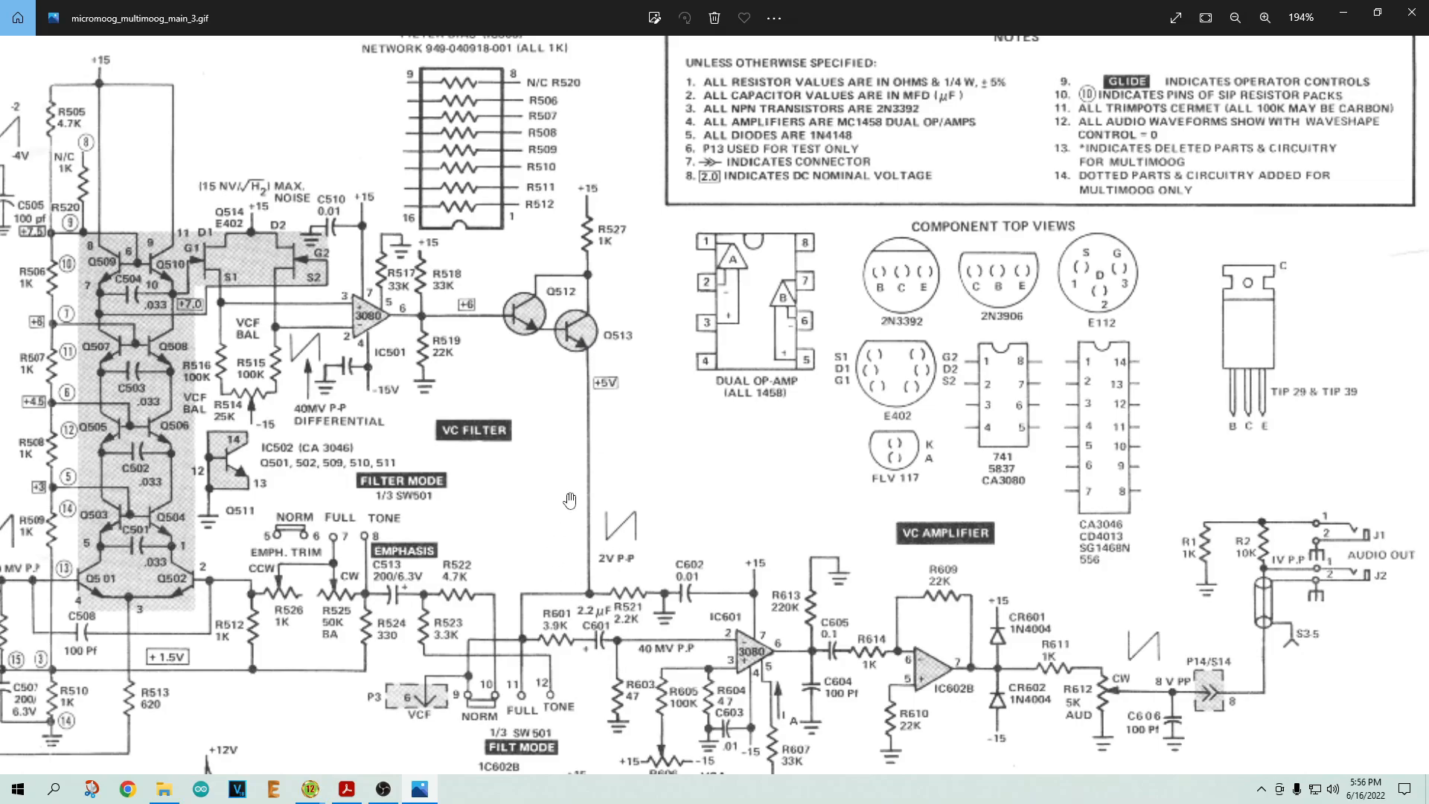
mouse_move(597, 616)
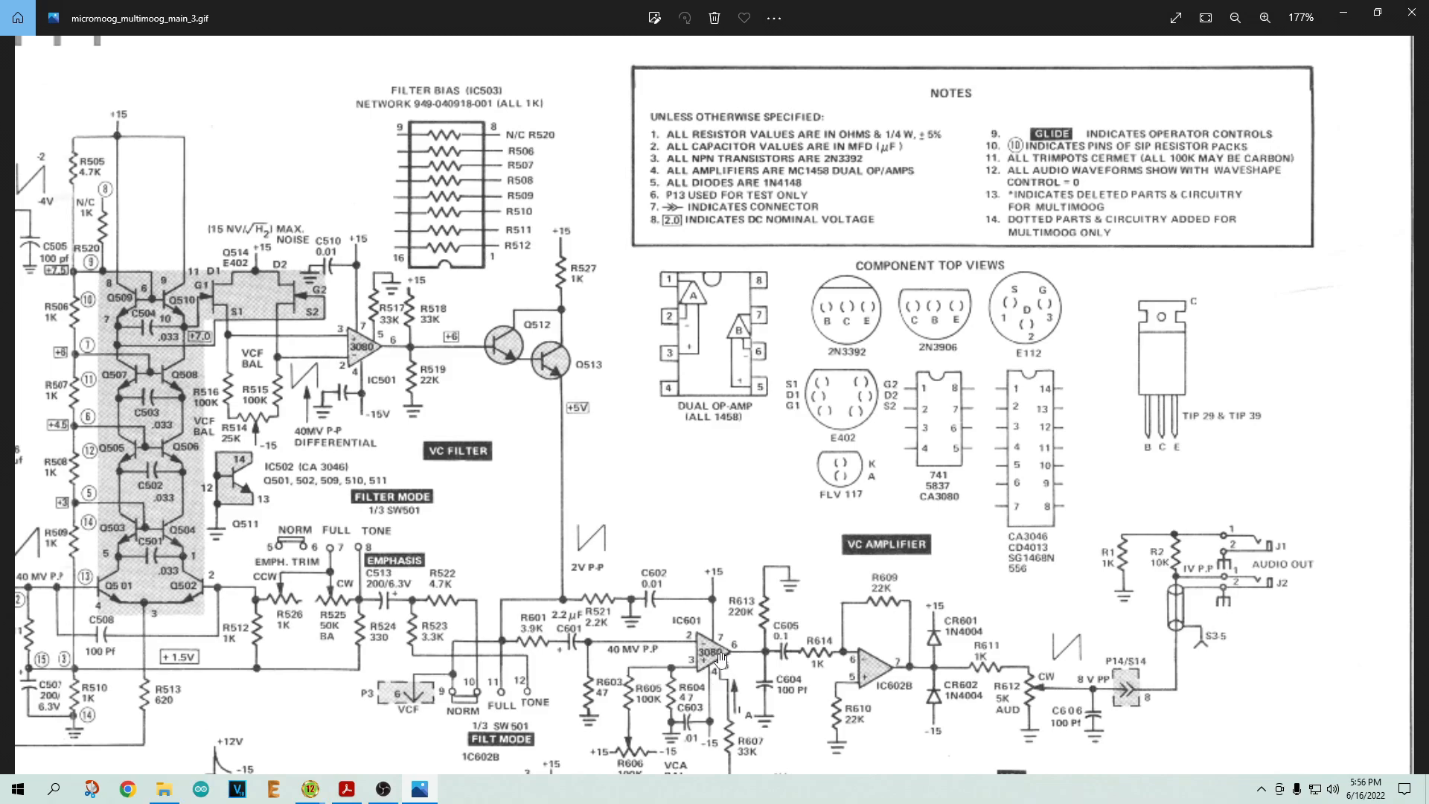
mouse_move(730, 629)
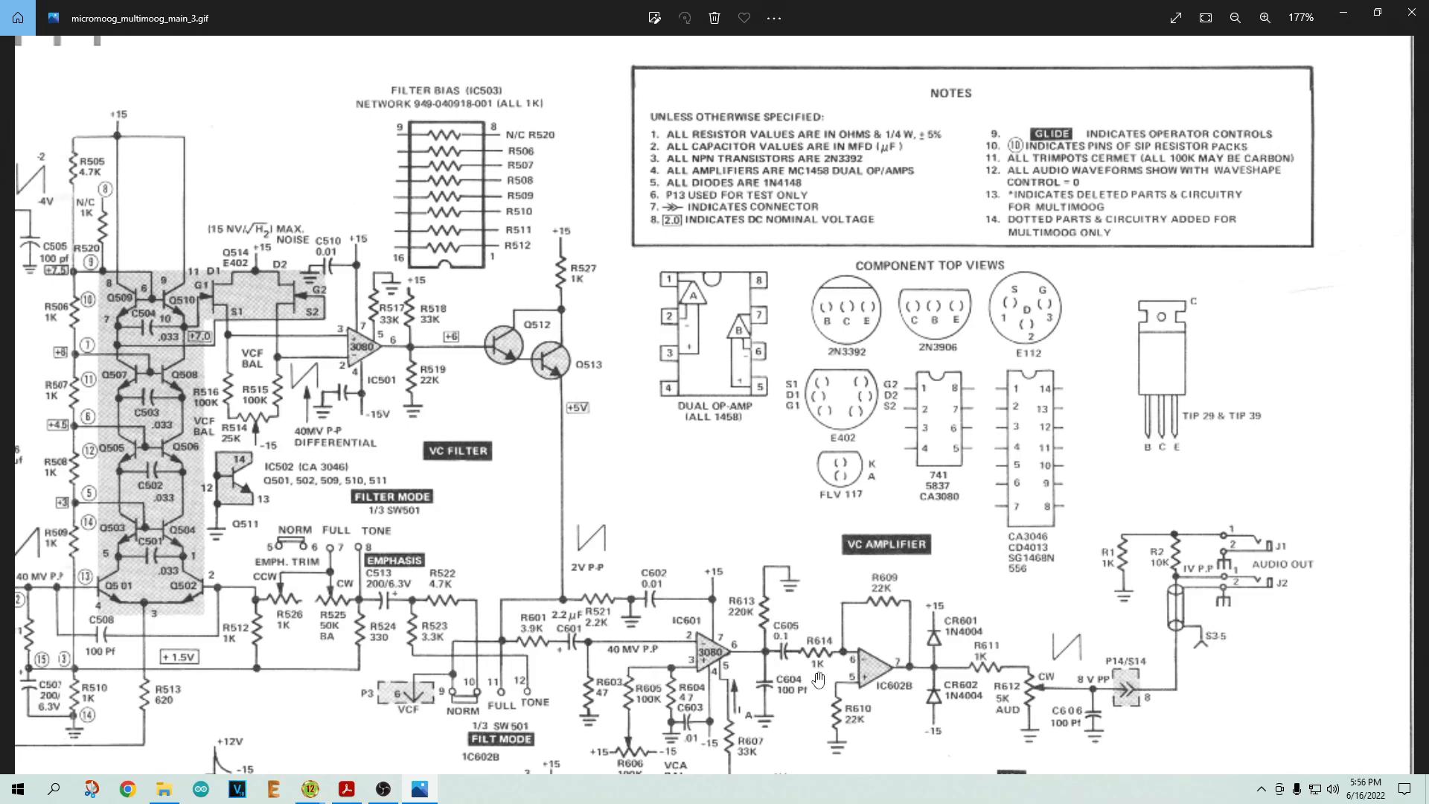
mouse_move(938, 714)
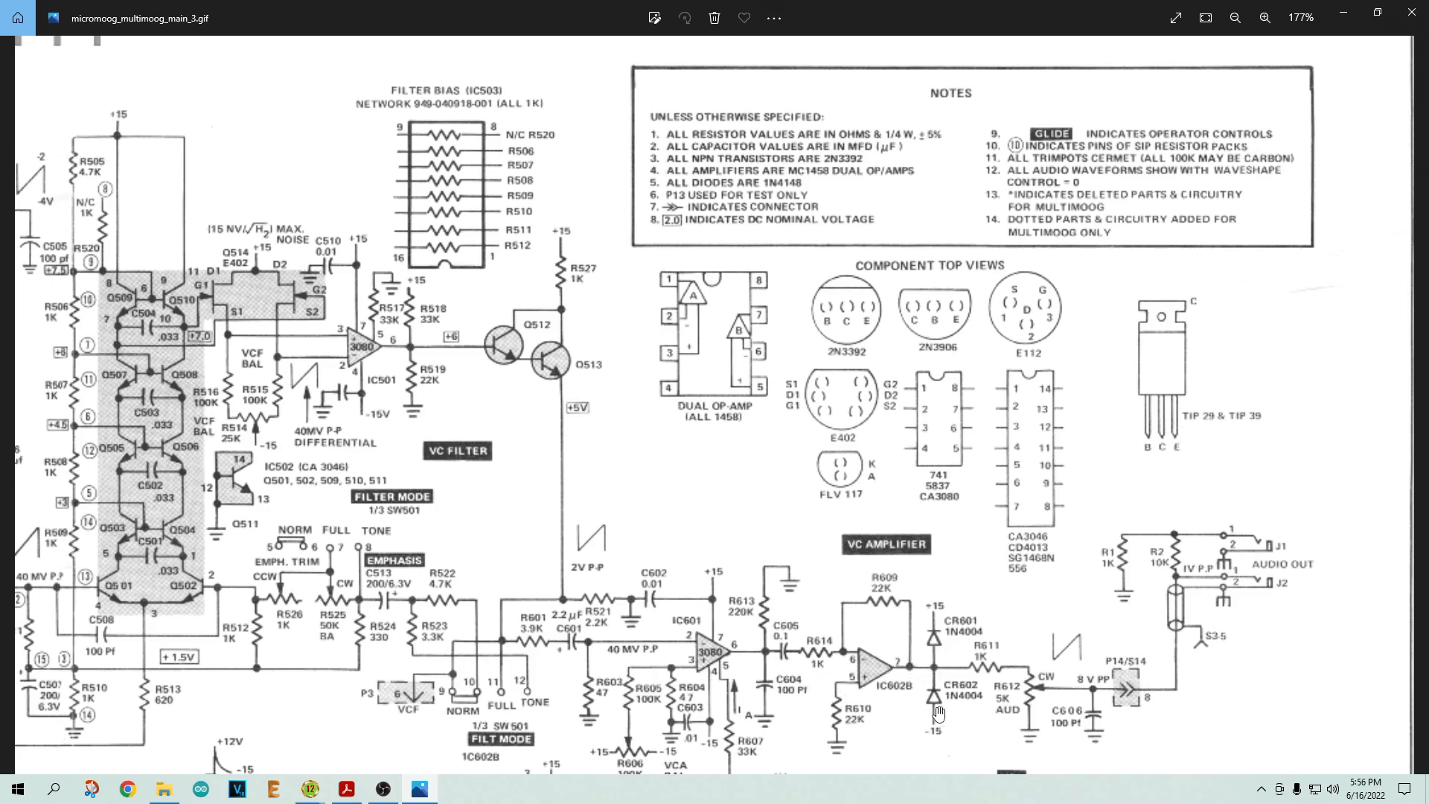
mouse_move(1315, 567)
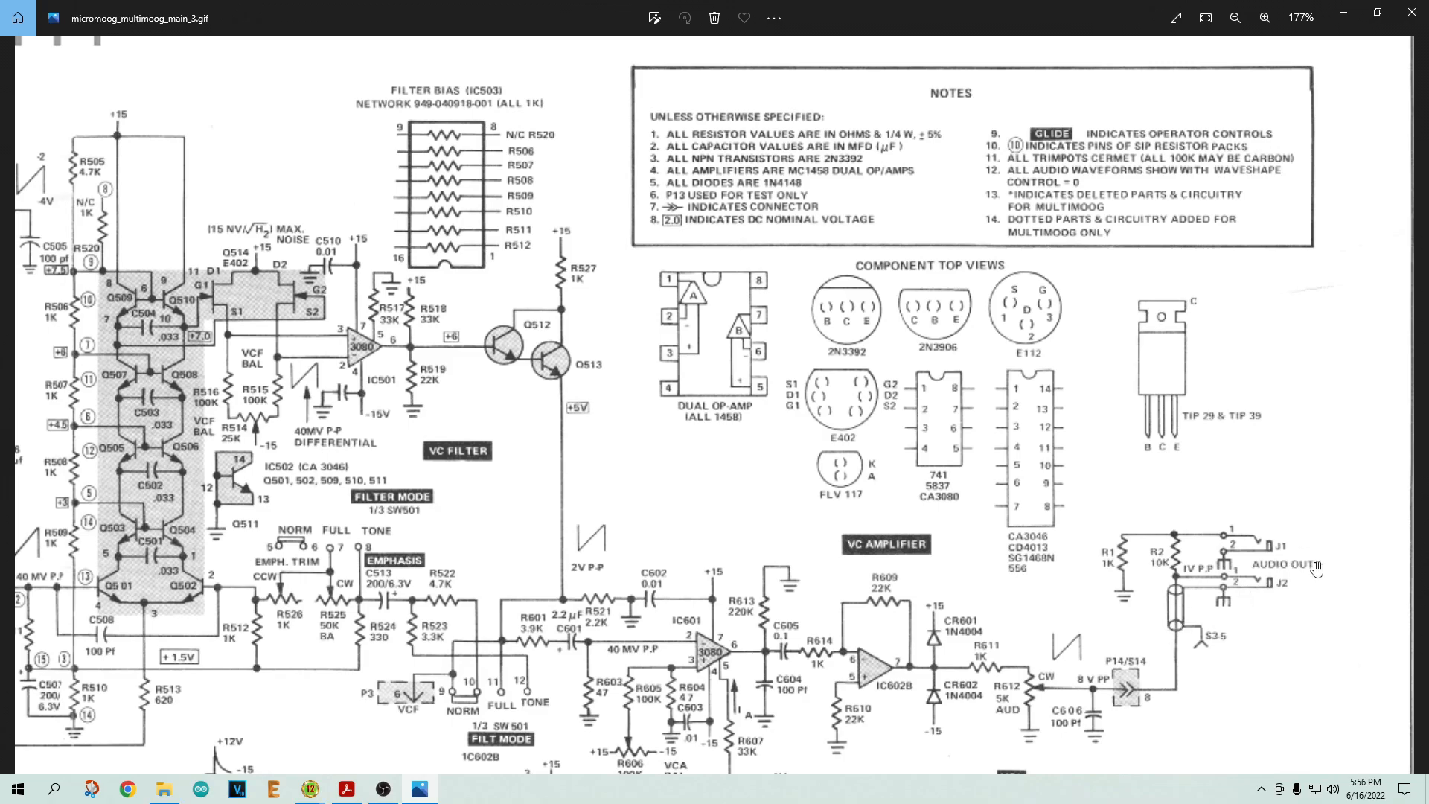
mouse_move(547, 326)
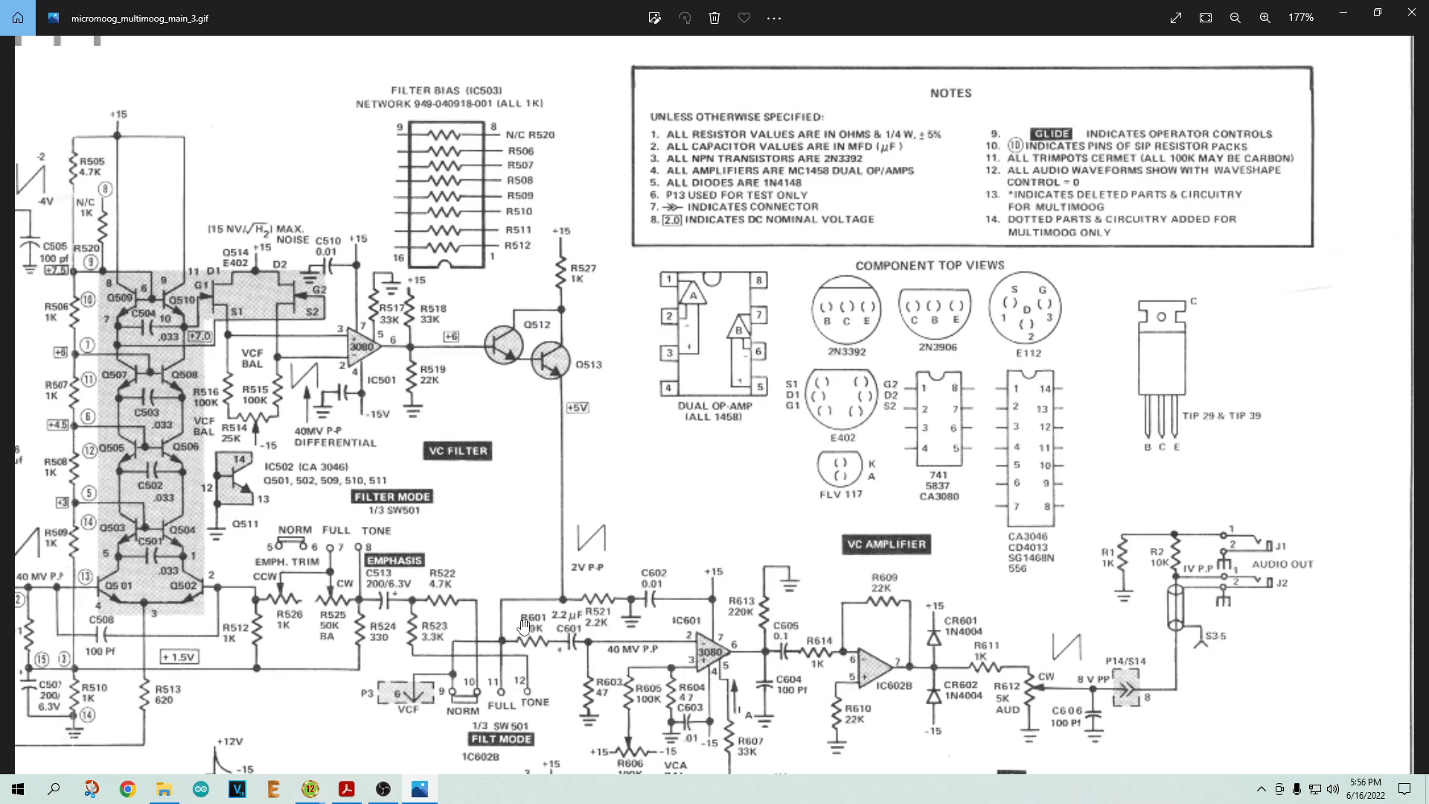
mouse_move(252, 599)
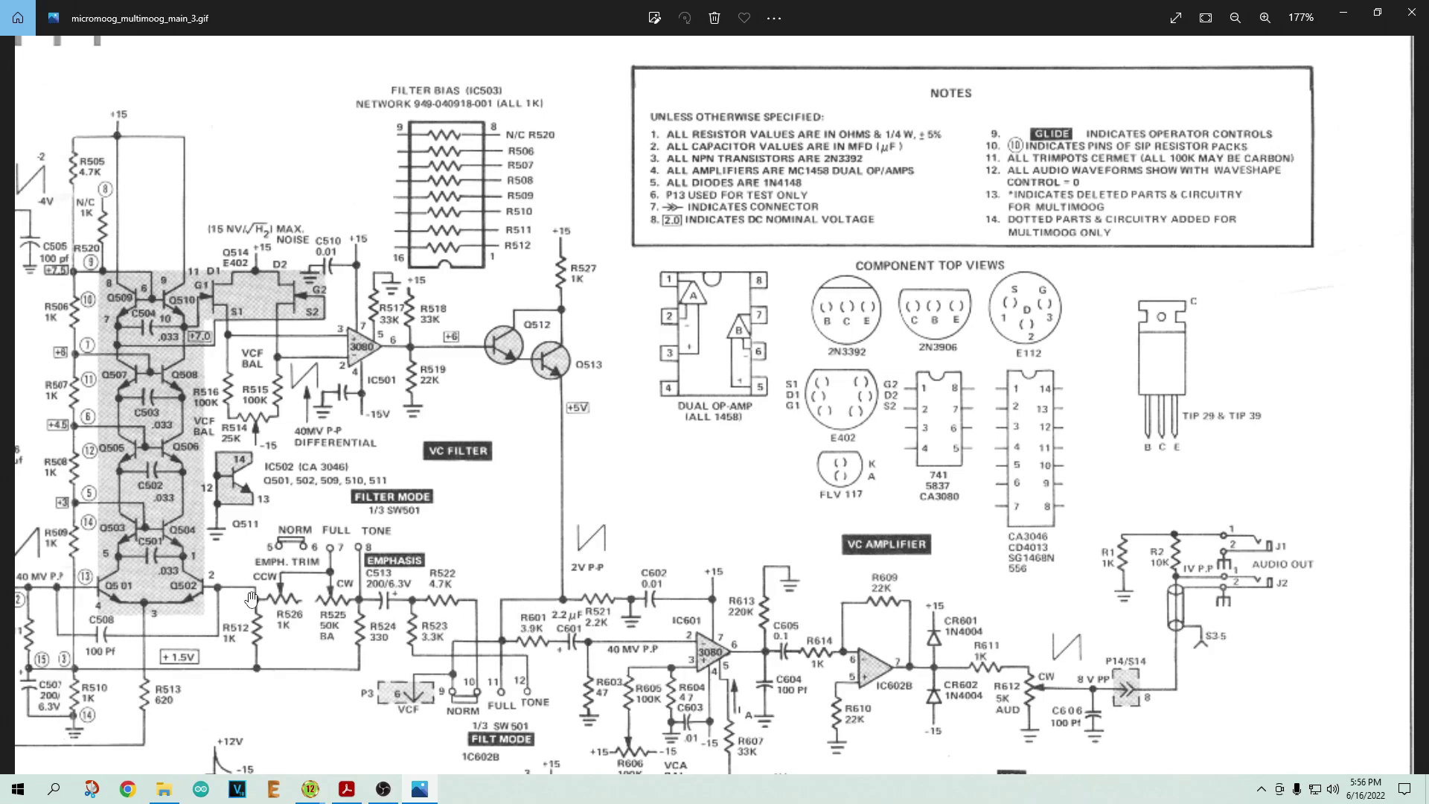
mouse_move(281, 610)
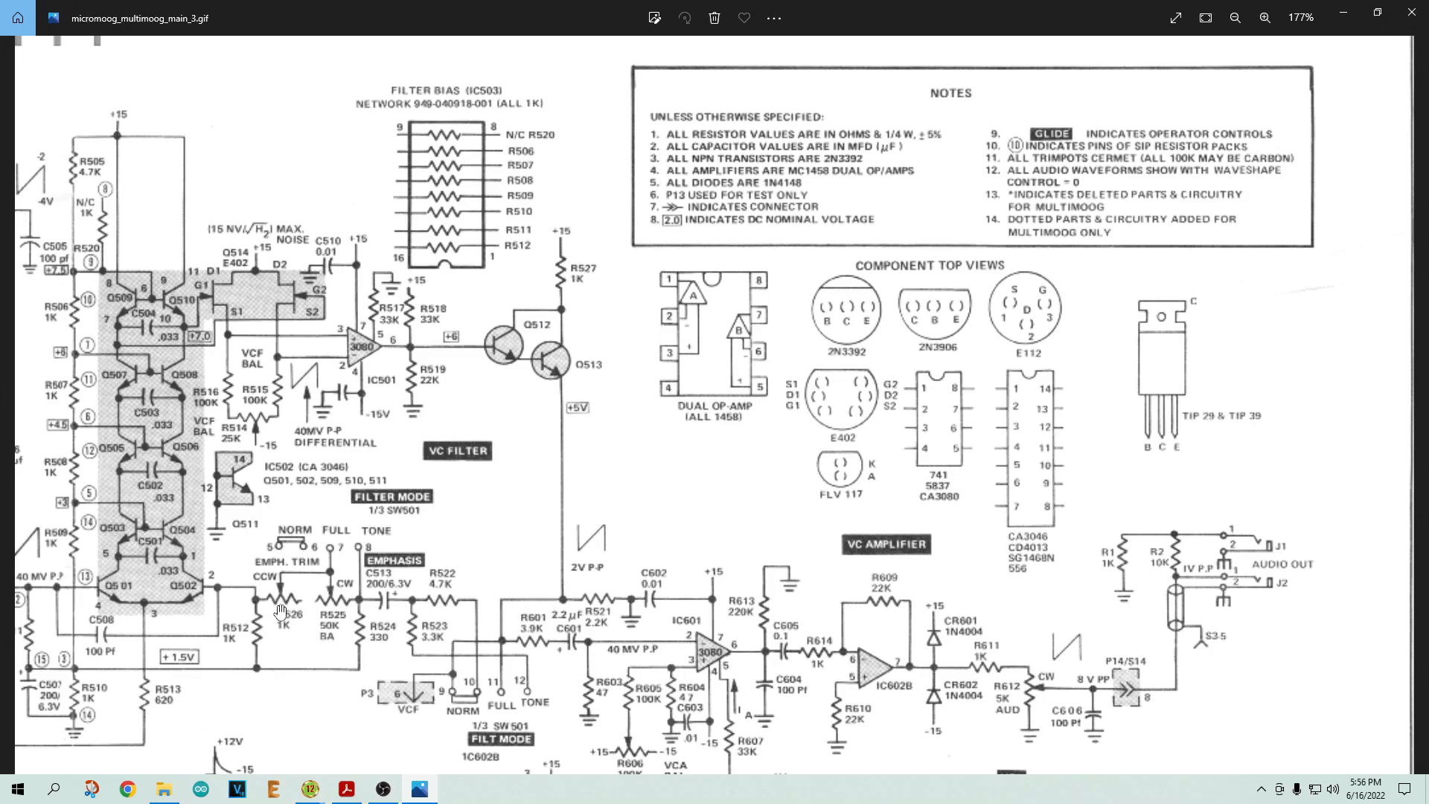
mouse_move(146, 422)
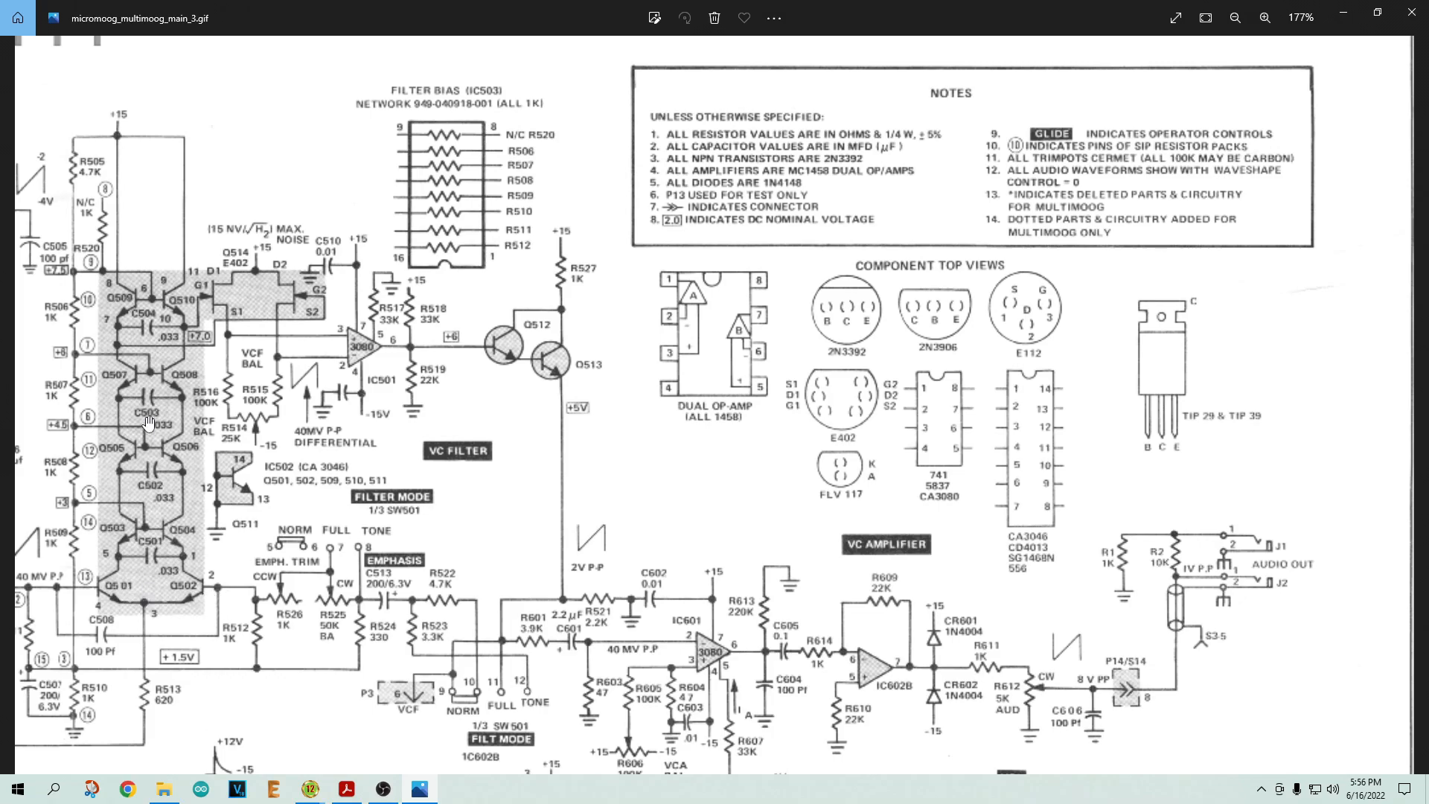
mouse_move(262, 695)
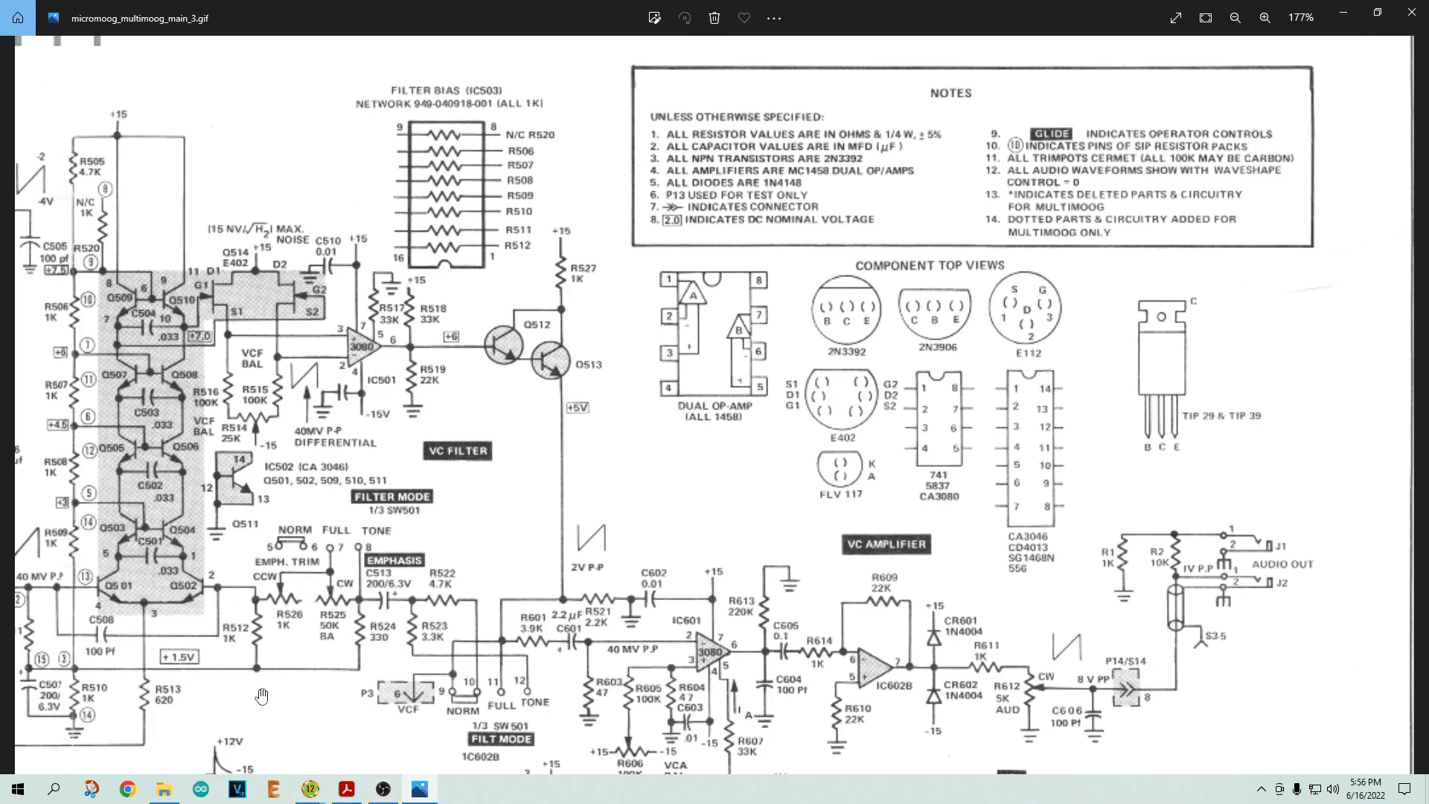
mouse_move(437, 663)
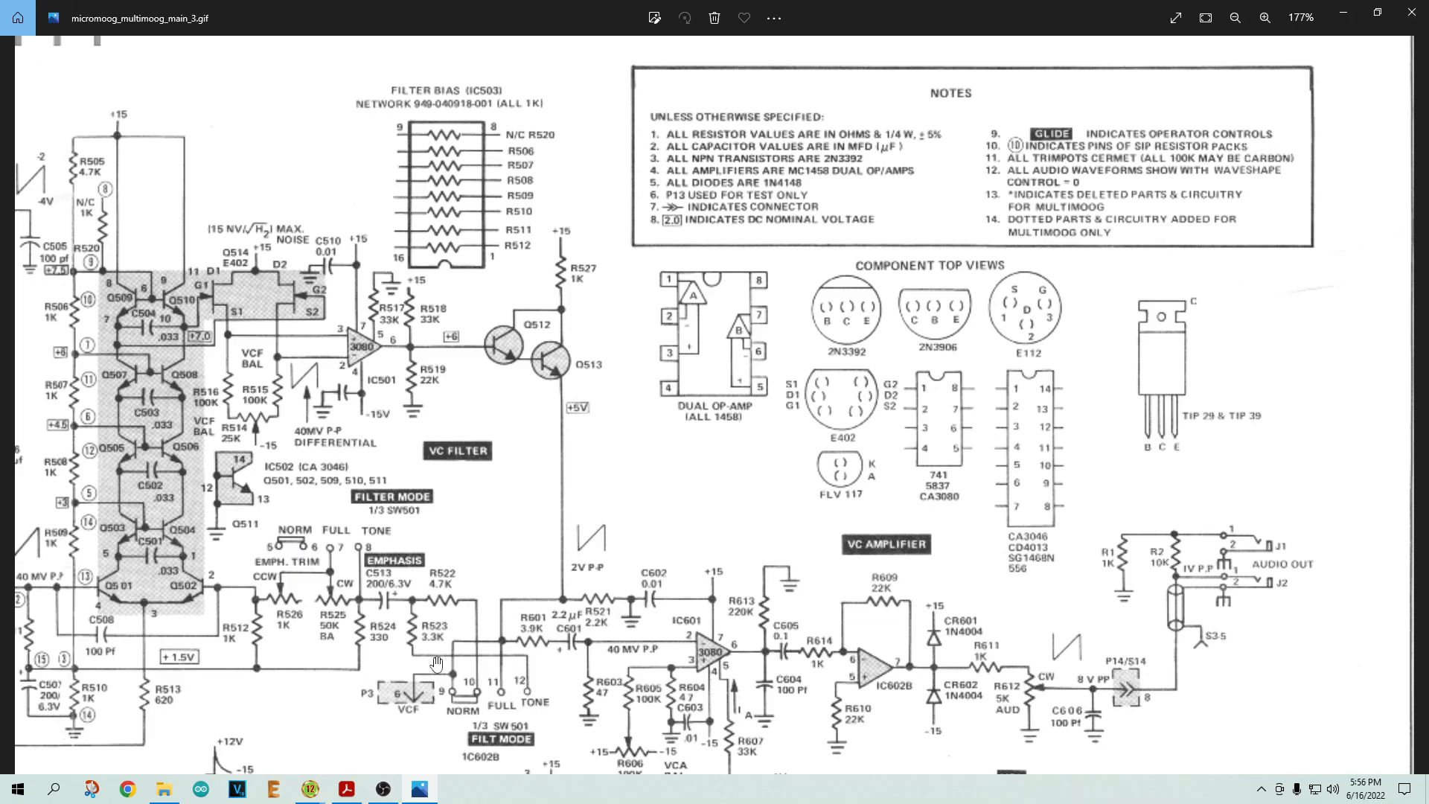
mouse_move(371, 544)
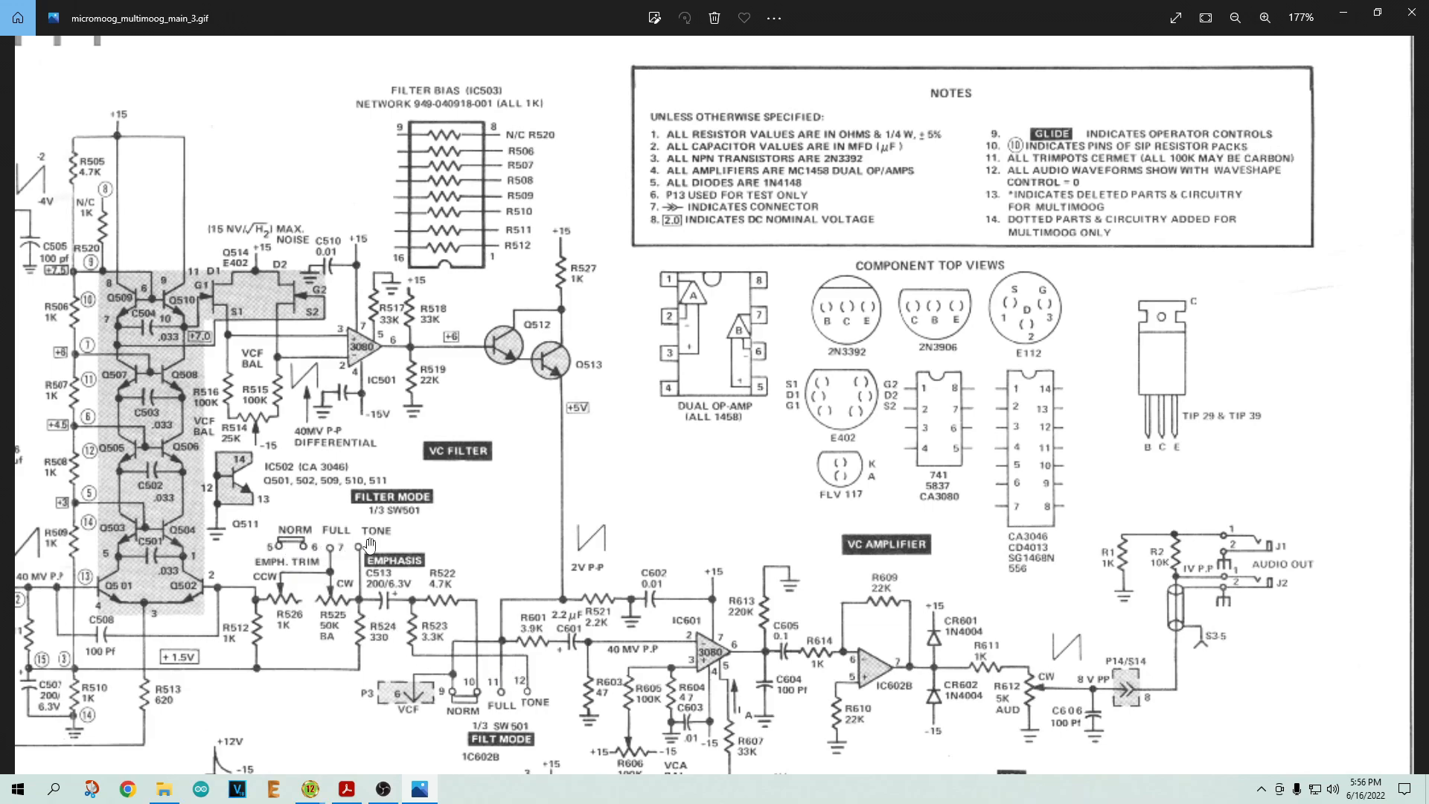
mouse_move(313, 565)
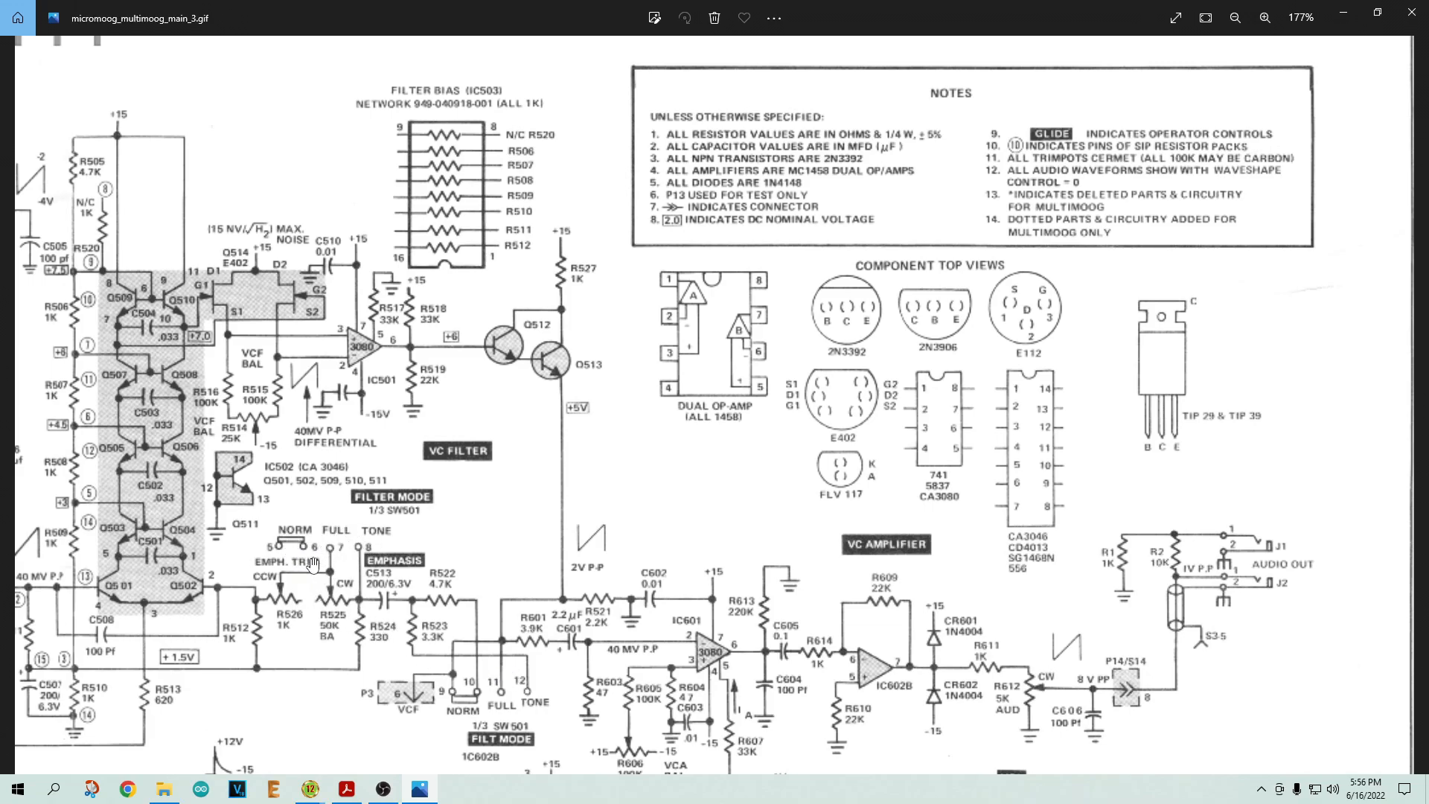
Zoom out to about 177% to show the Filter Bias network and Notes box
left_click(1236, 18)
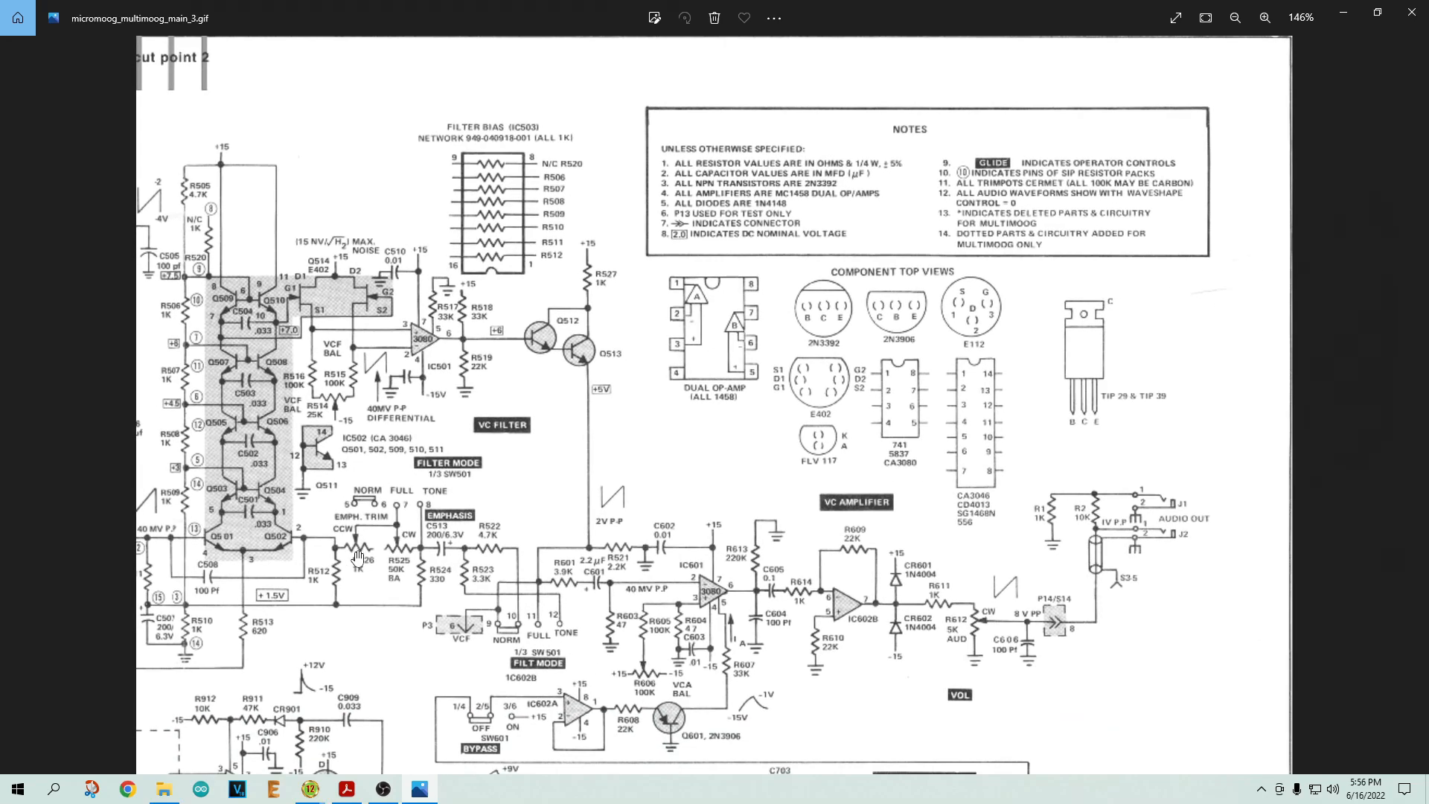
mouse_move(399, 549)
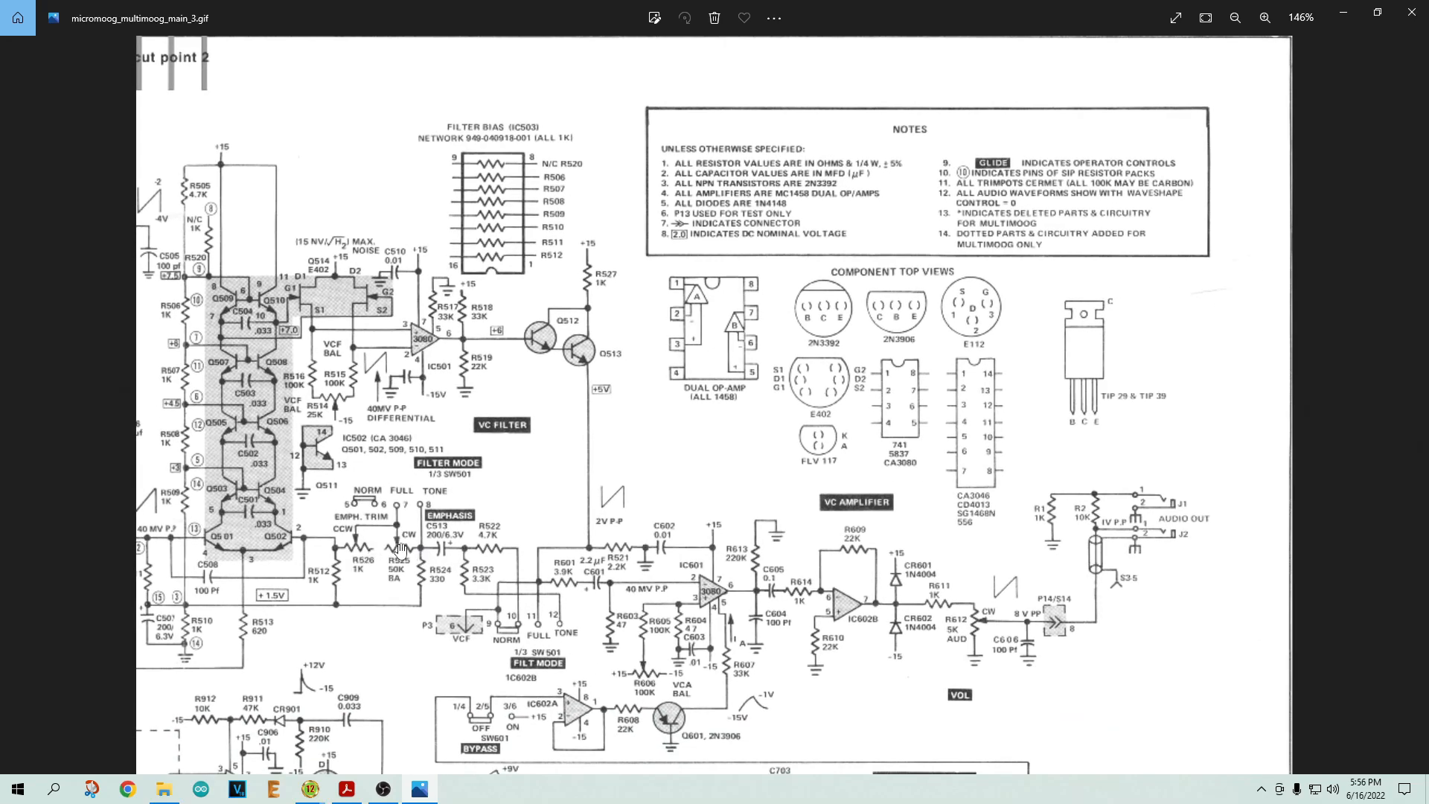